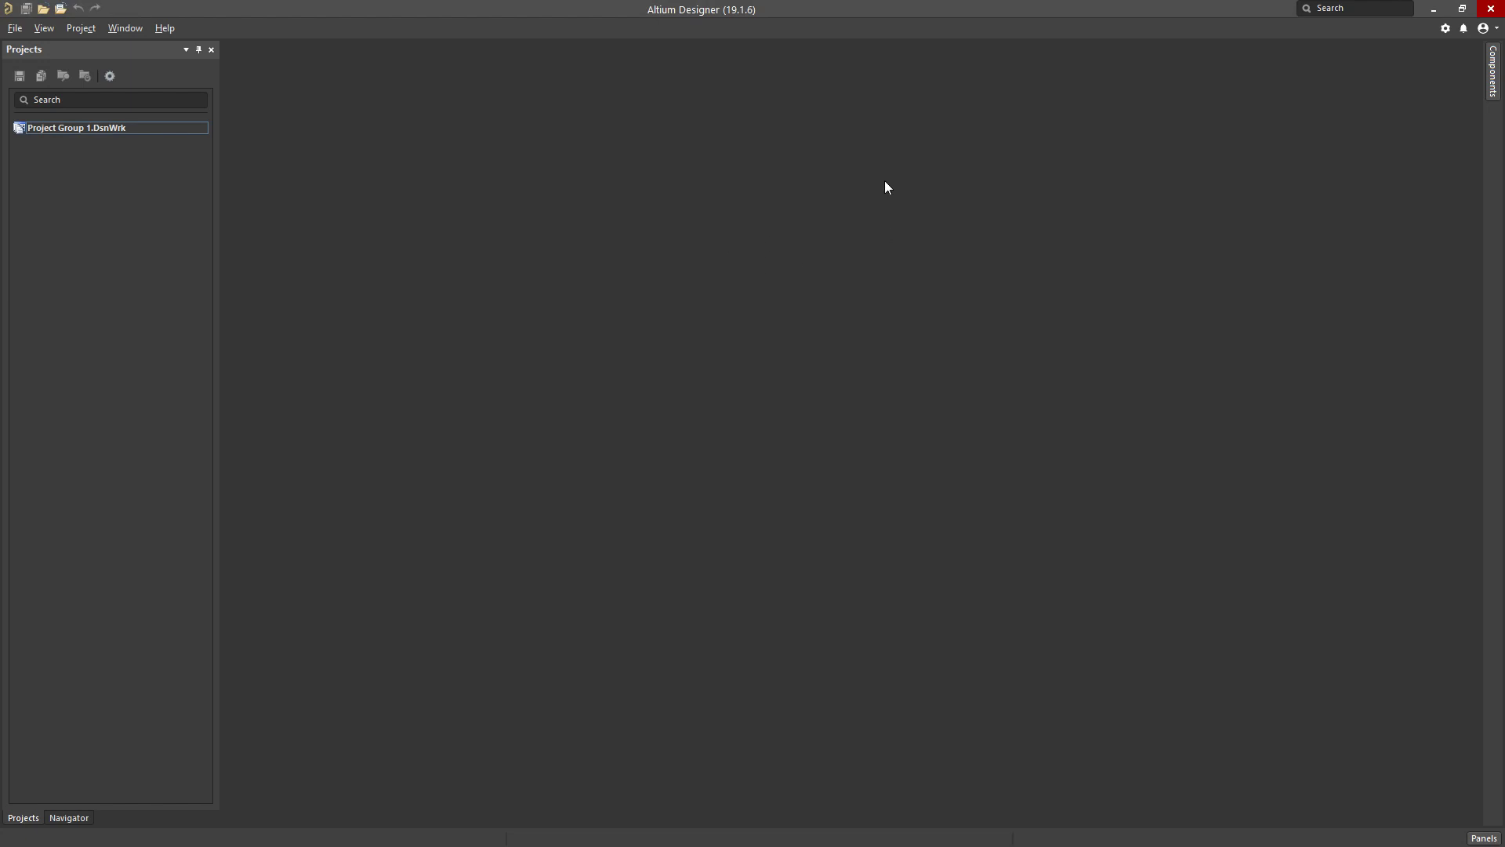
{"action": "mouse_move", "coordinate": [1425, 72]}
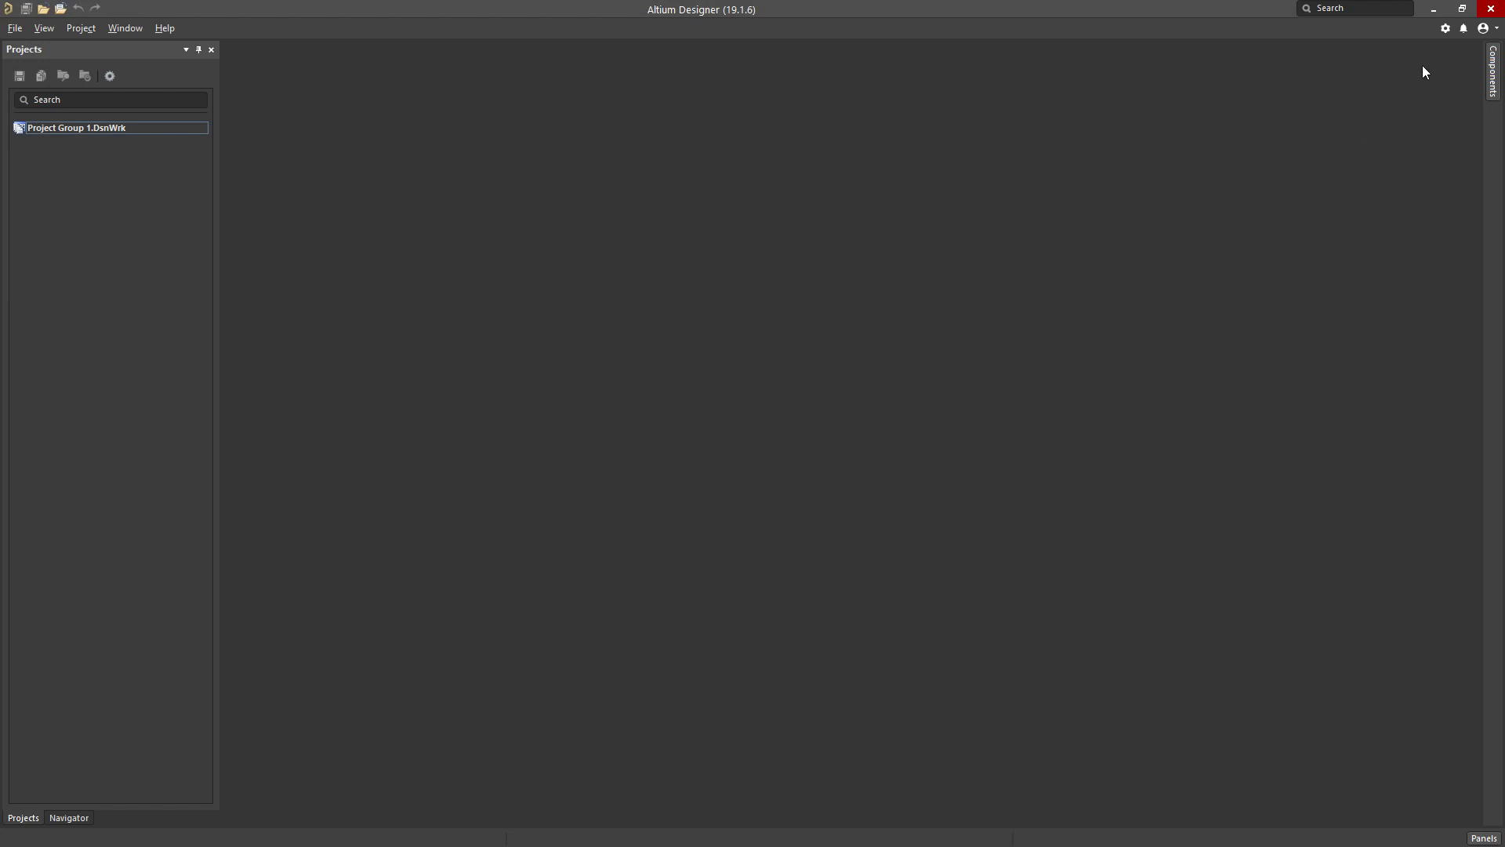
Sign in to the Altium Content Vault account from the user menu.
{"action": "left_click", "coordinate": [1483, 28]}
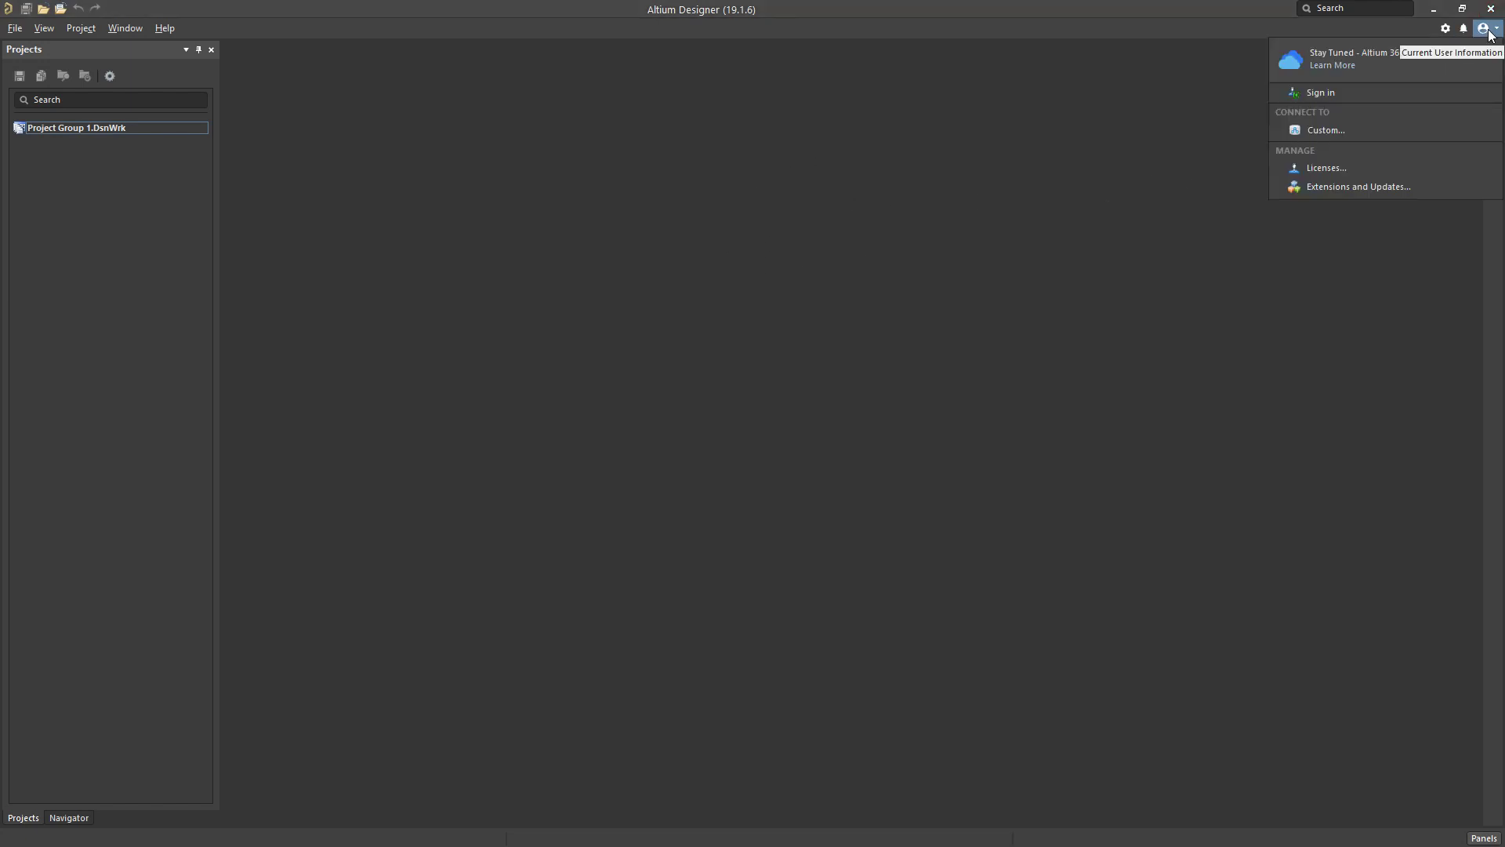
{"action": "mouse_move", "coordinate": [1321, 93]}
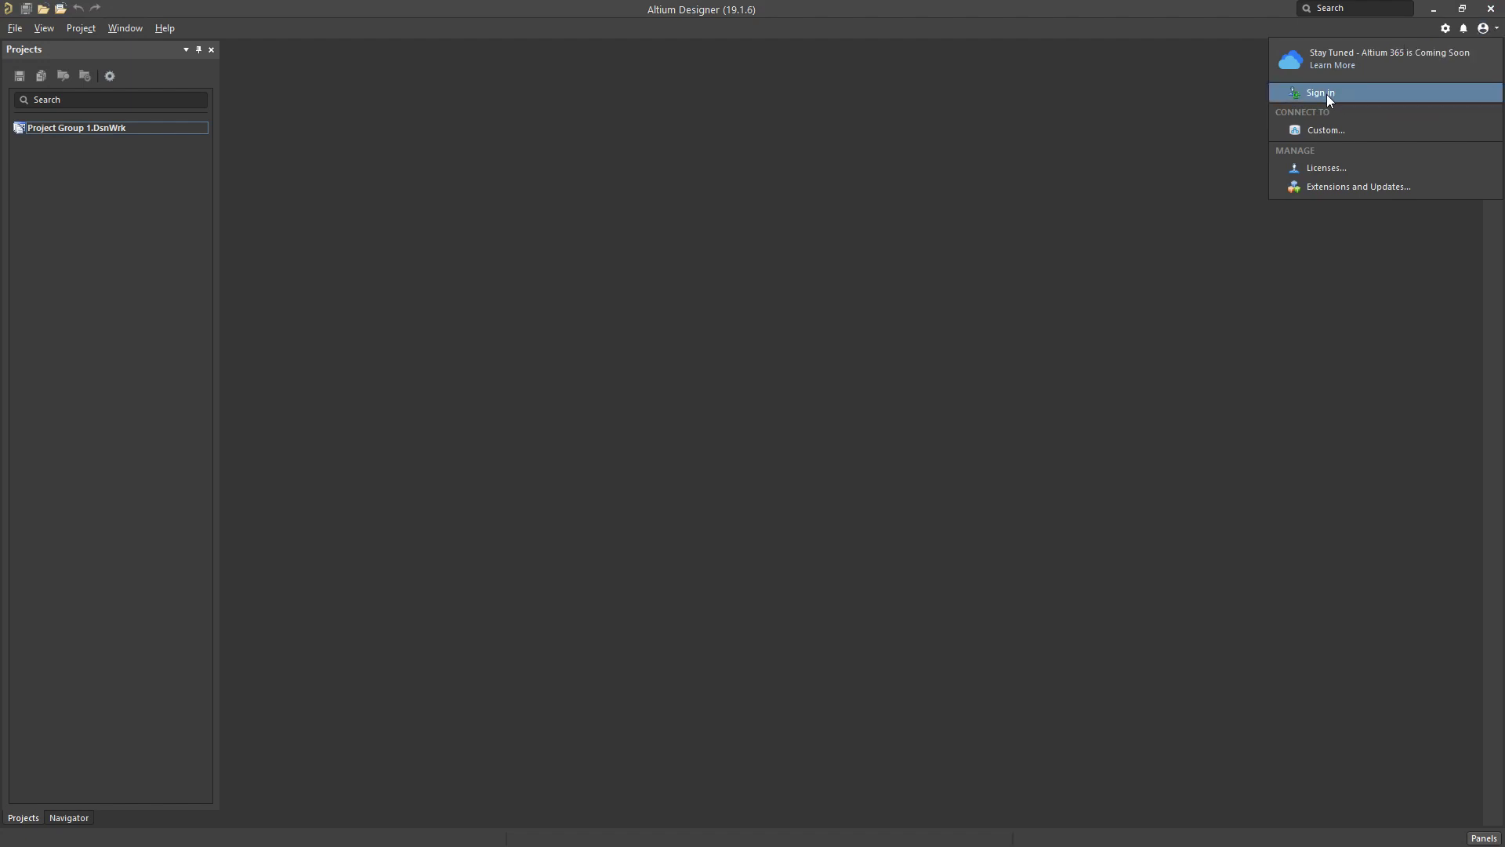
{"action": "left_click", "coordinate": [1321, 93]}
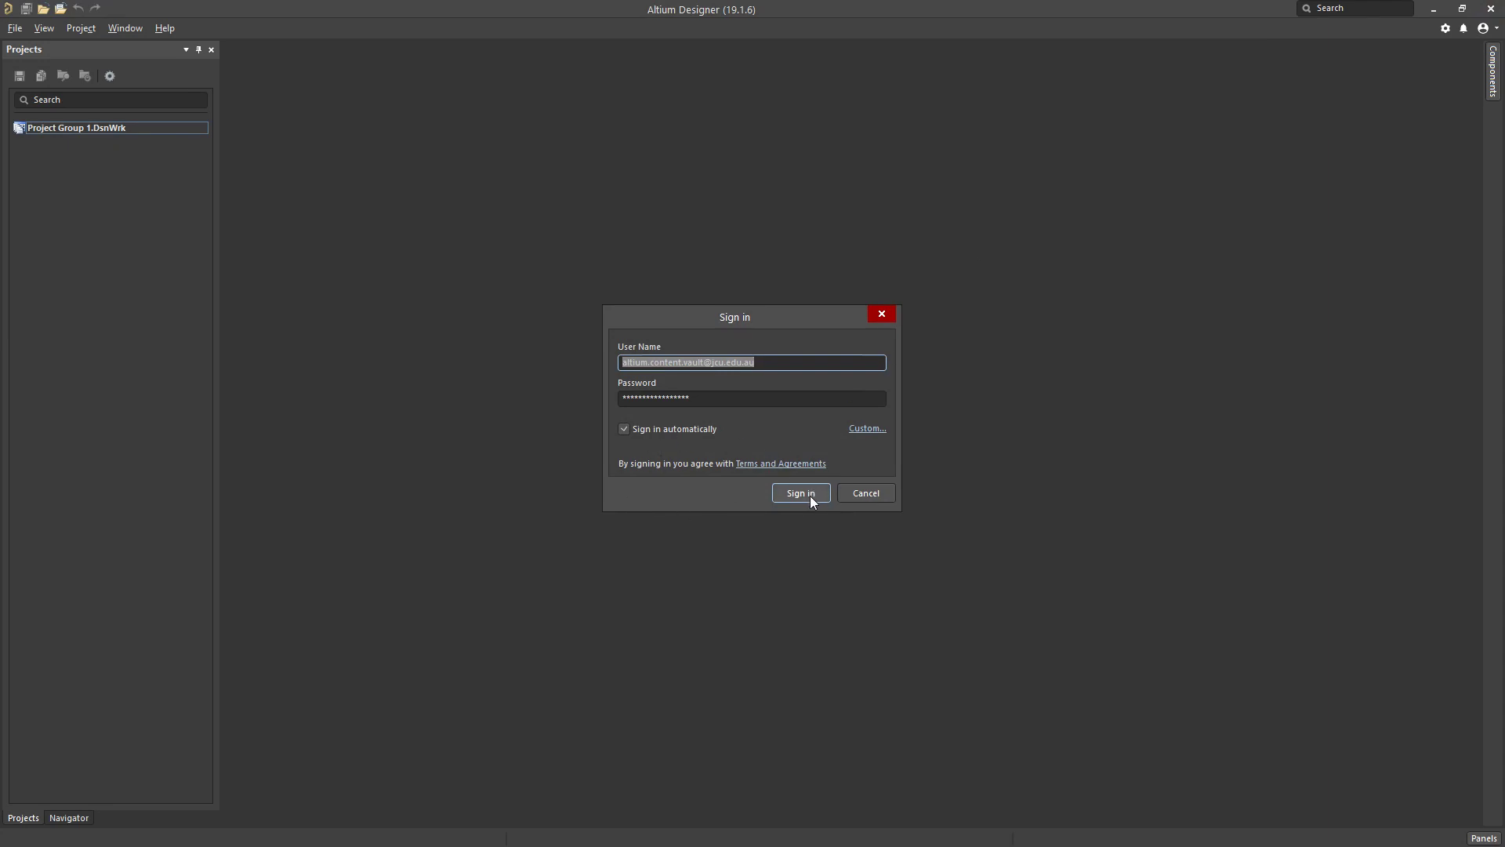
{"action": "left_click", "coordinate": [800, 493]}
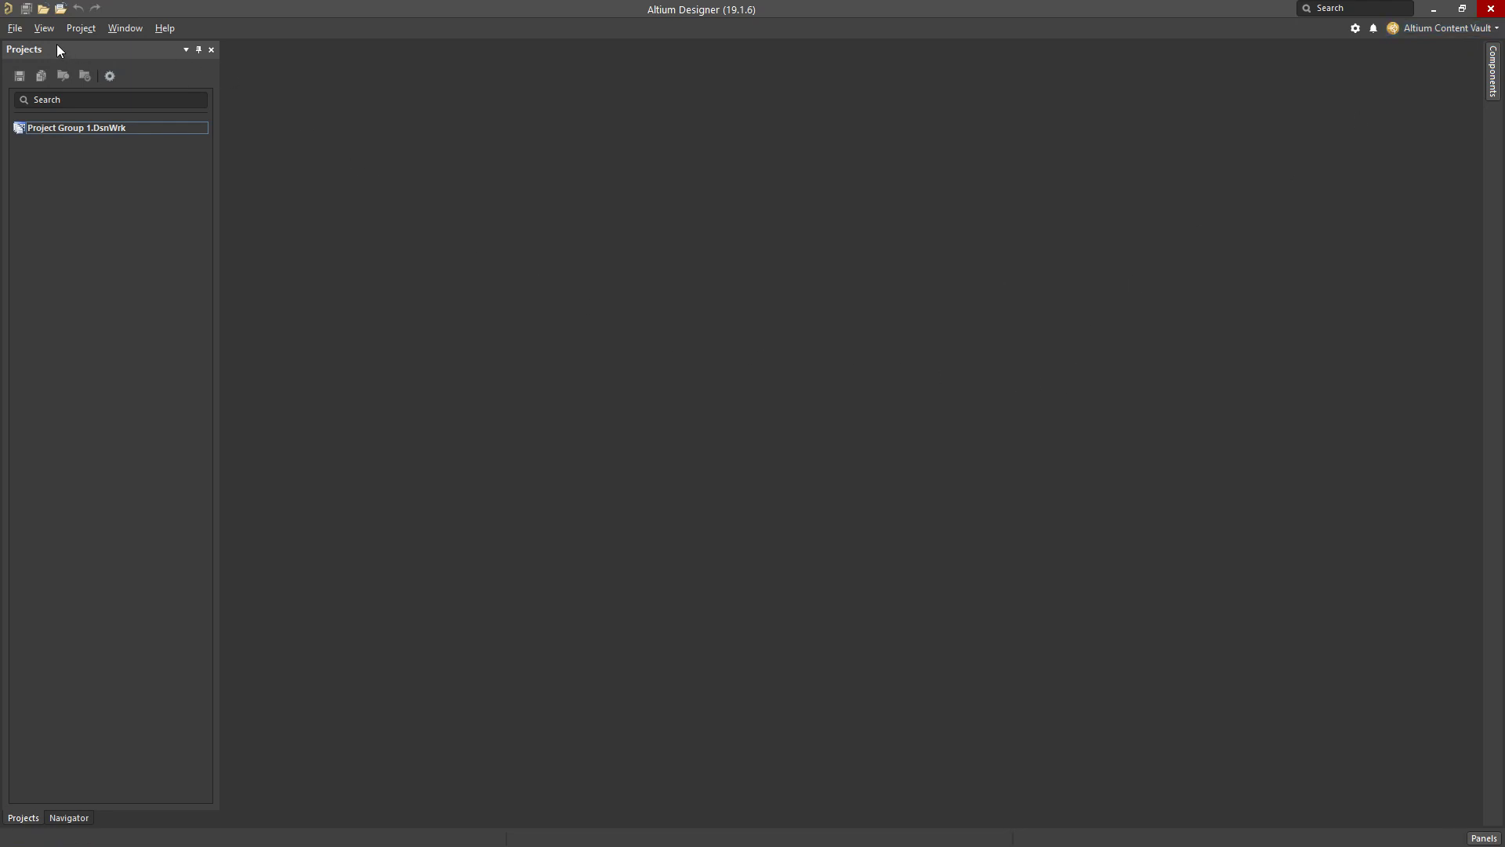
{"action": "left_click", "coordinate": [43, 28]}
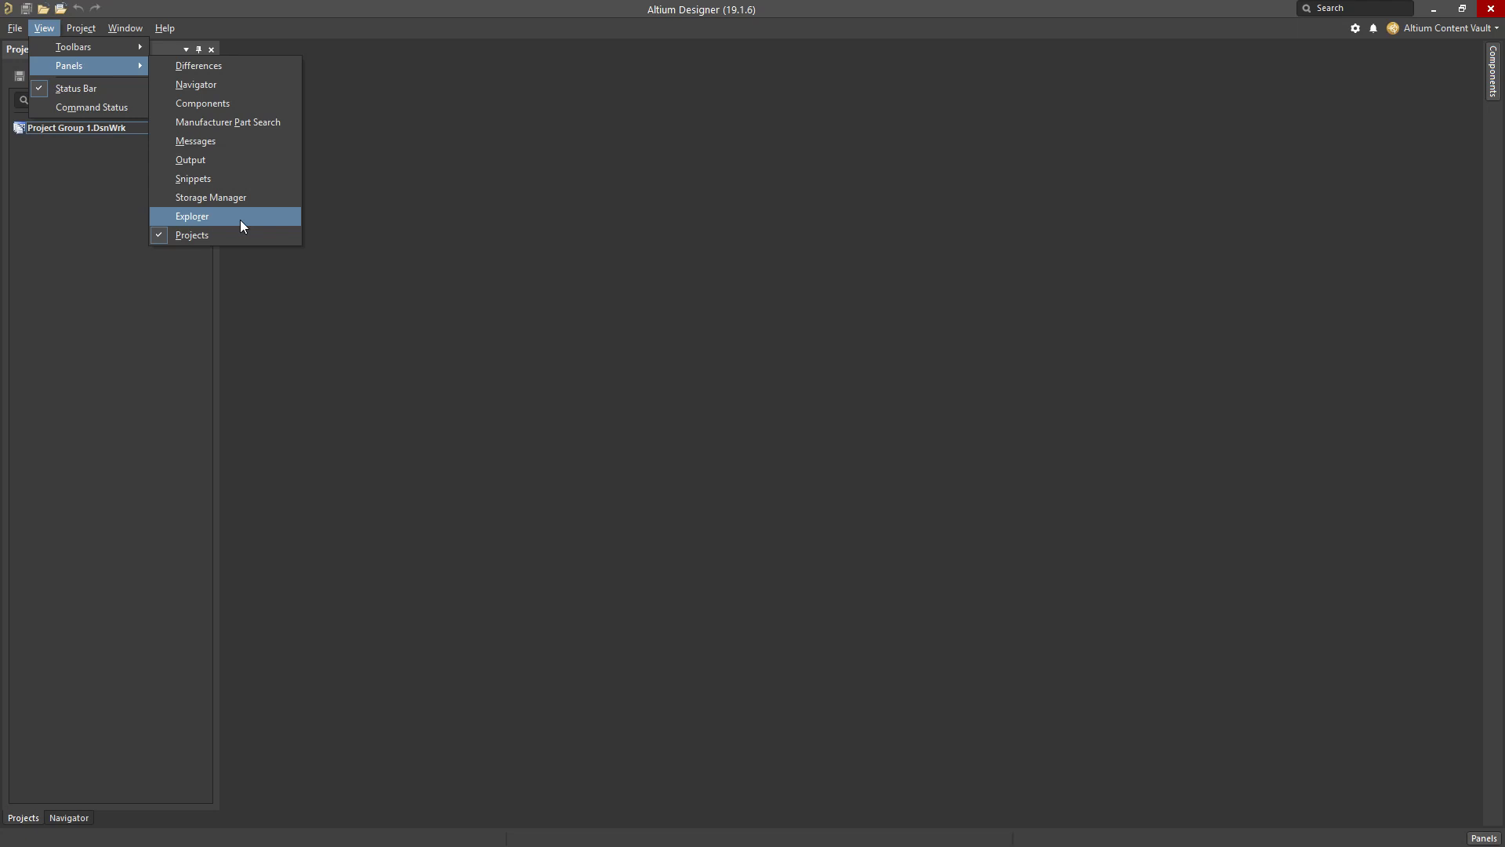
{"action": "left_click", "coordinate": [192, 217]}
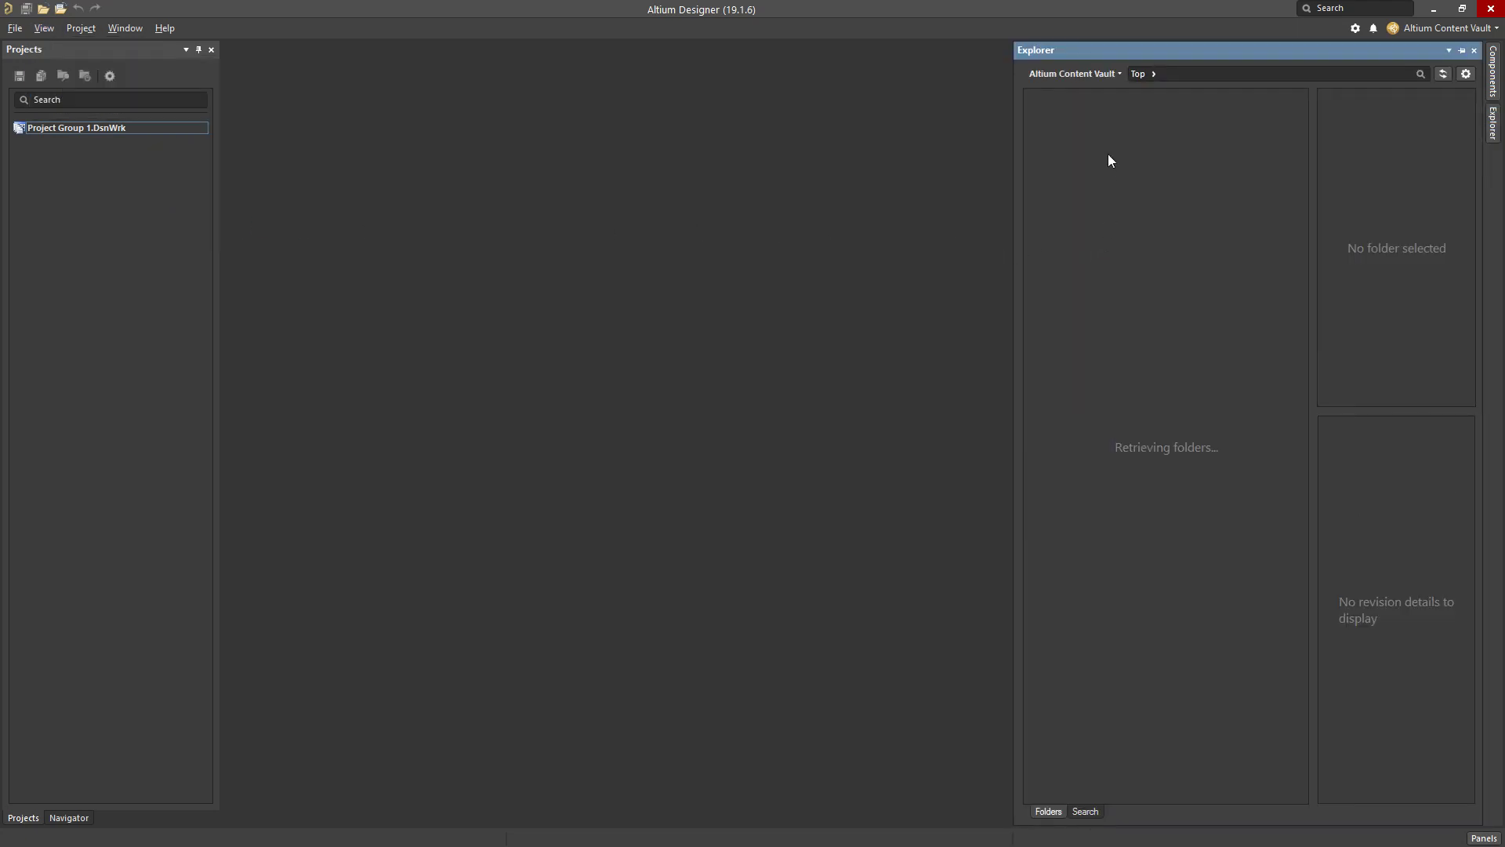
{"action": "mouse_move", "coordinate": [1099, 84]}
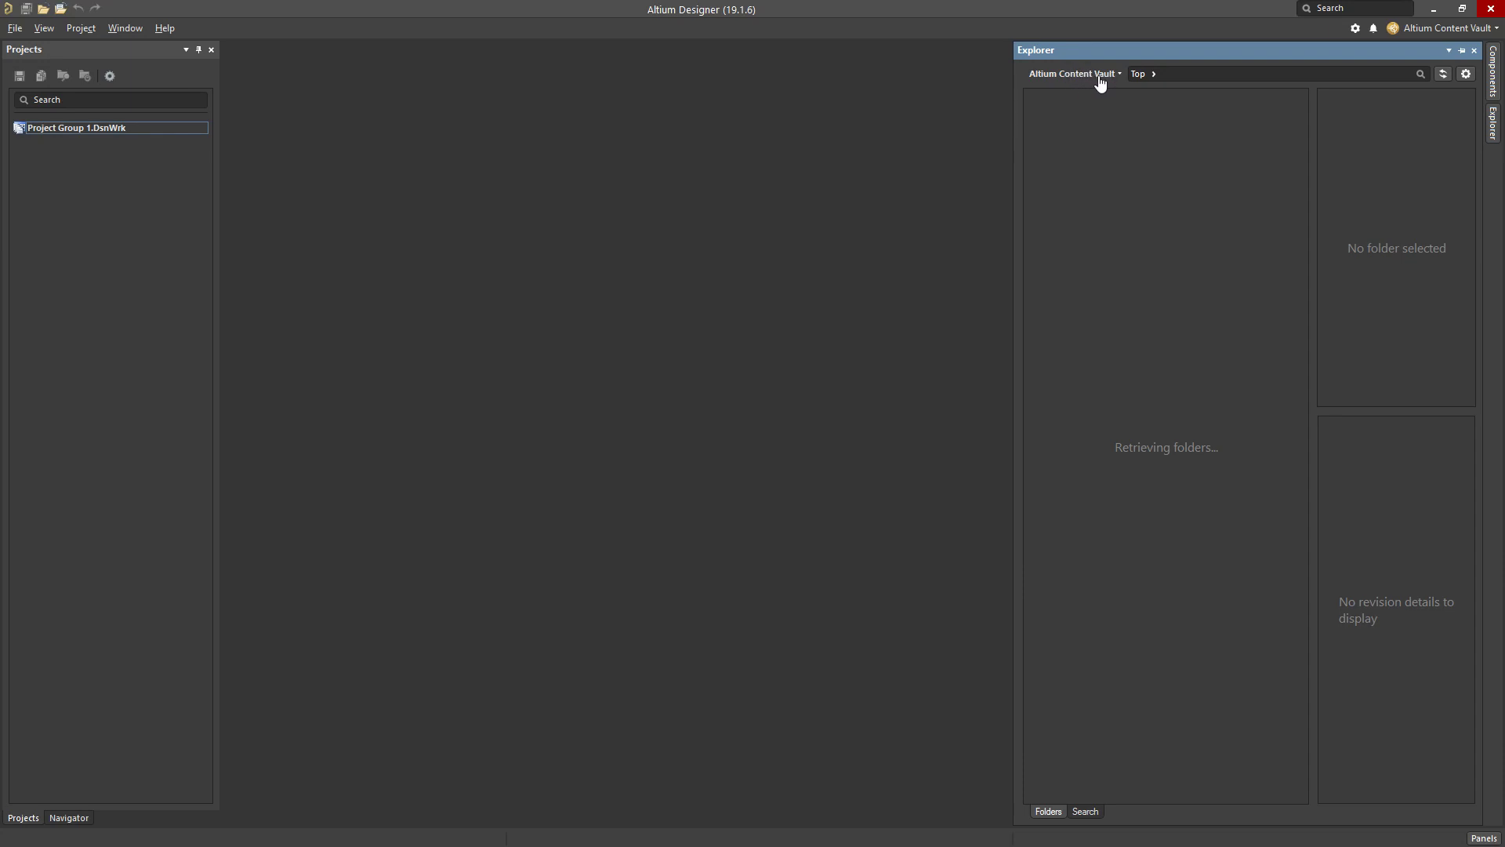
{"action": "mouse_move", "coordinate": [1113, 227]}
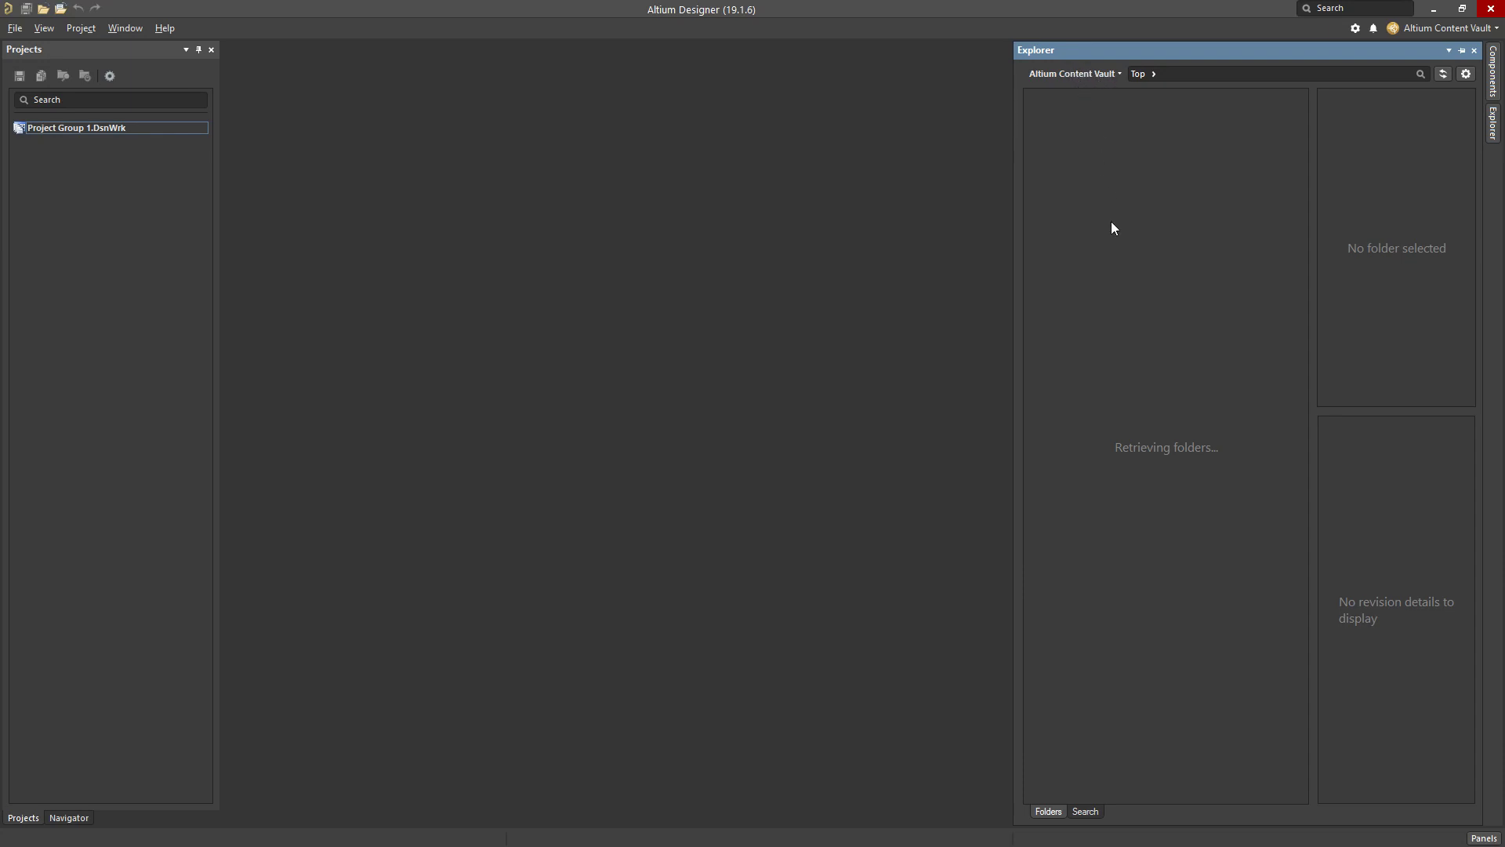
{"action": "left_click", "coordinate": [1091, 112]}
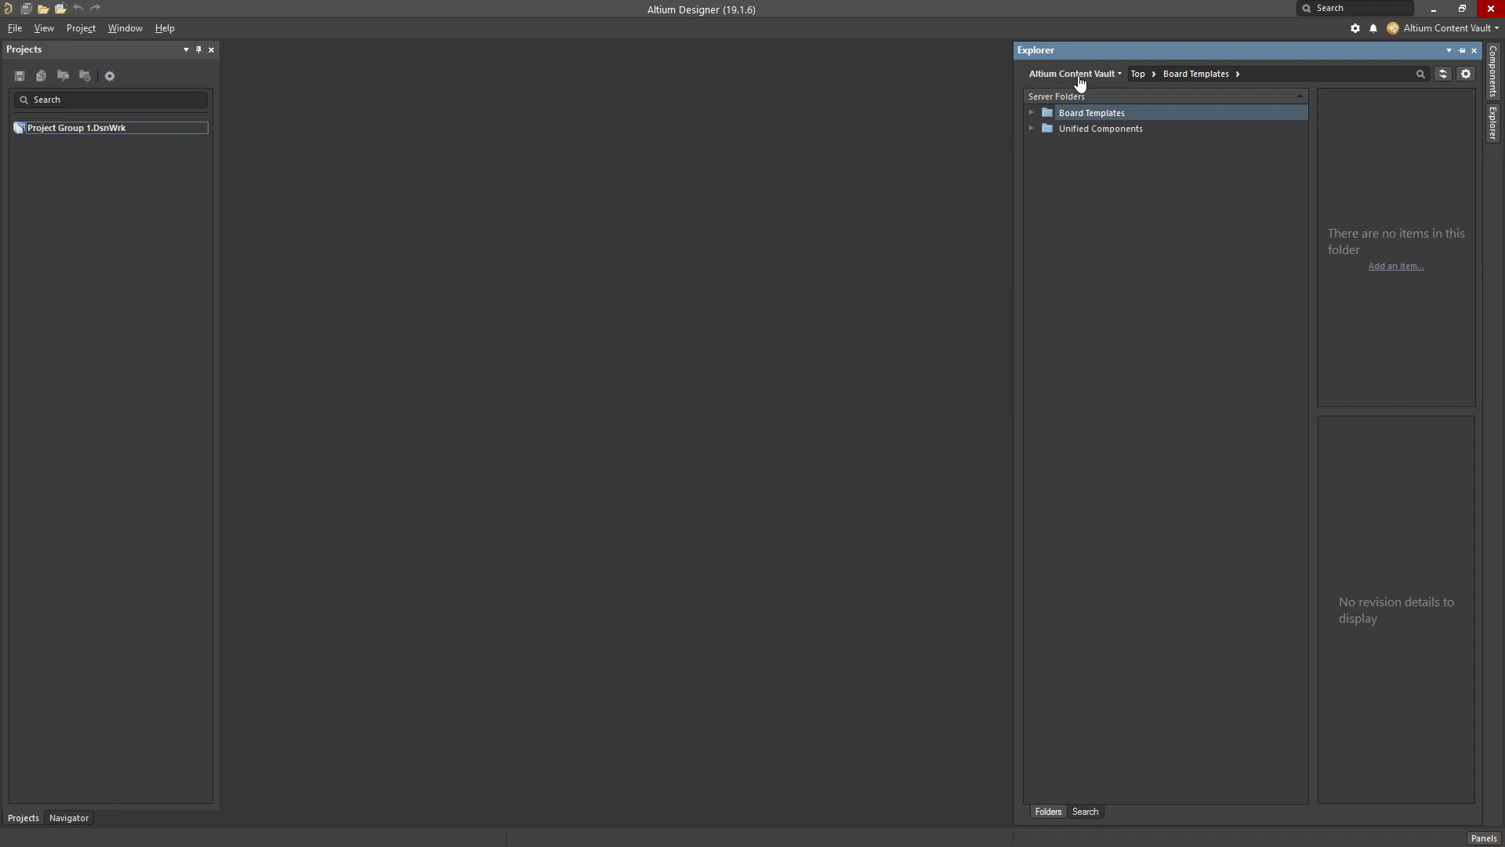
{"action": "mouse_move", "coordinate": [886, 299]}
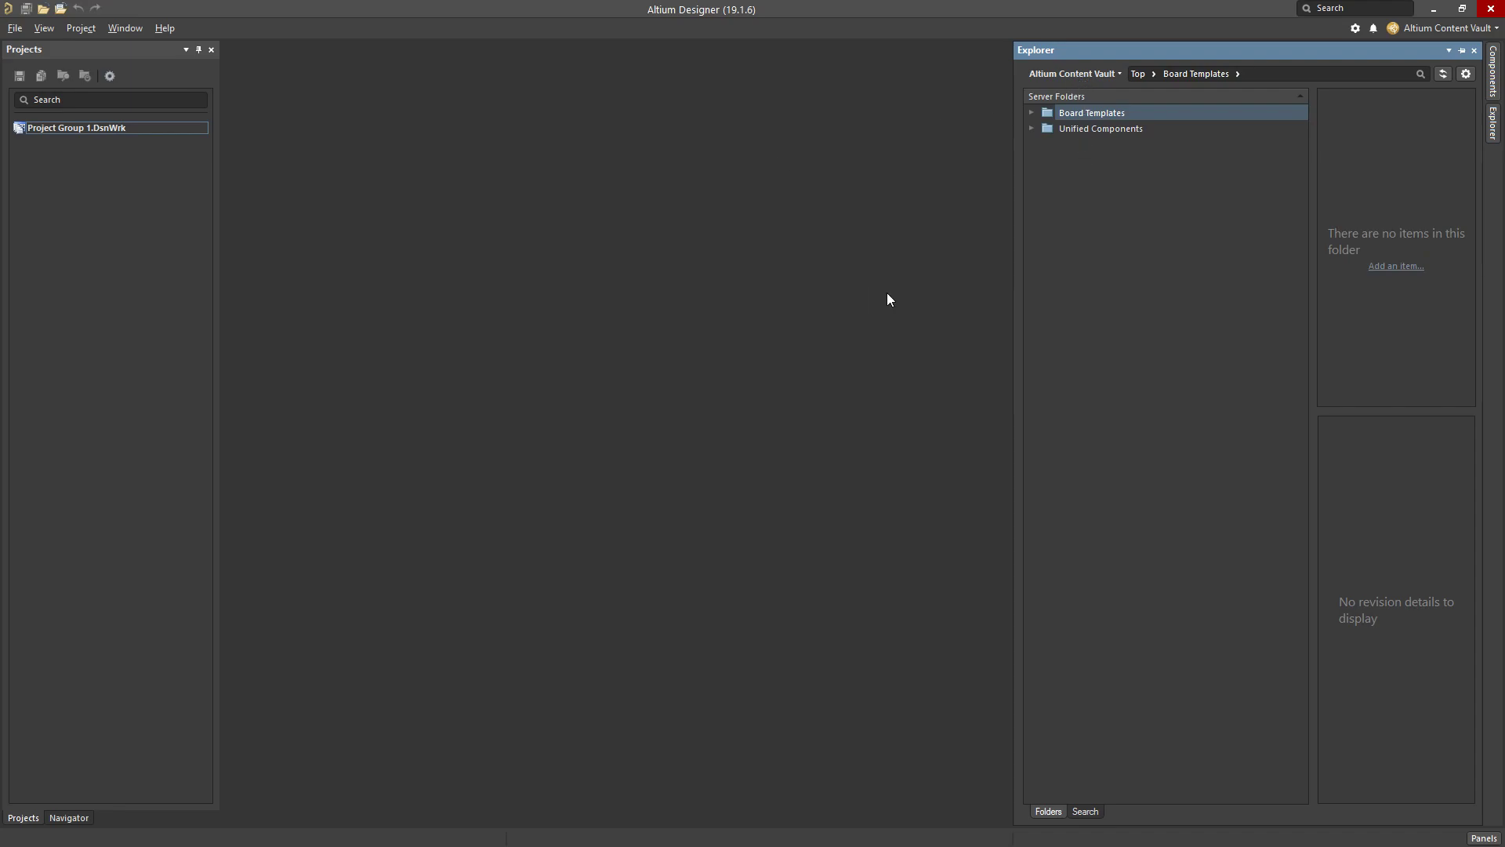
{"action": "mouse_move", "coordinate": [1468, 180]}
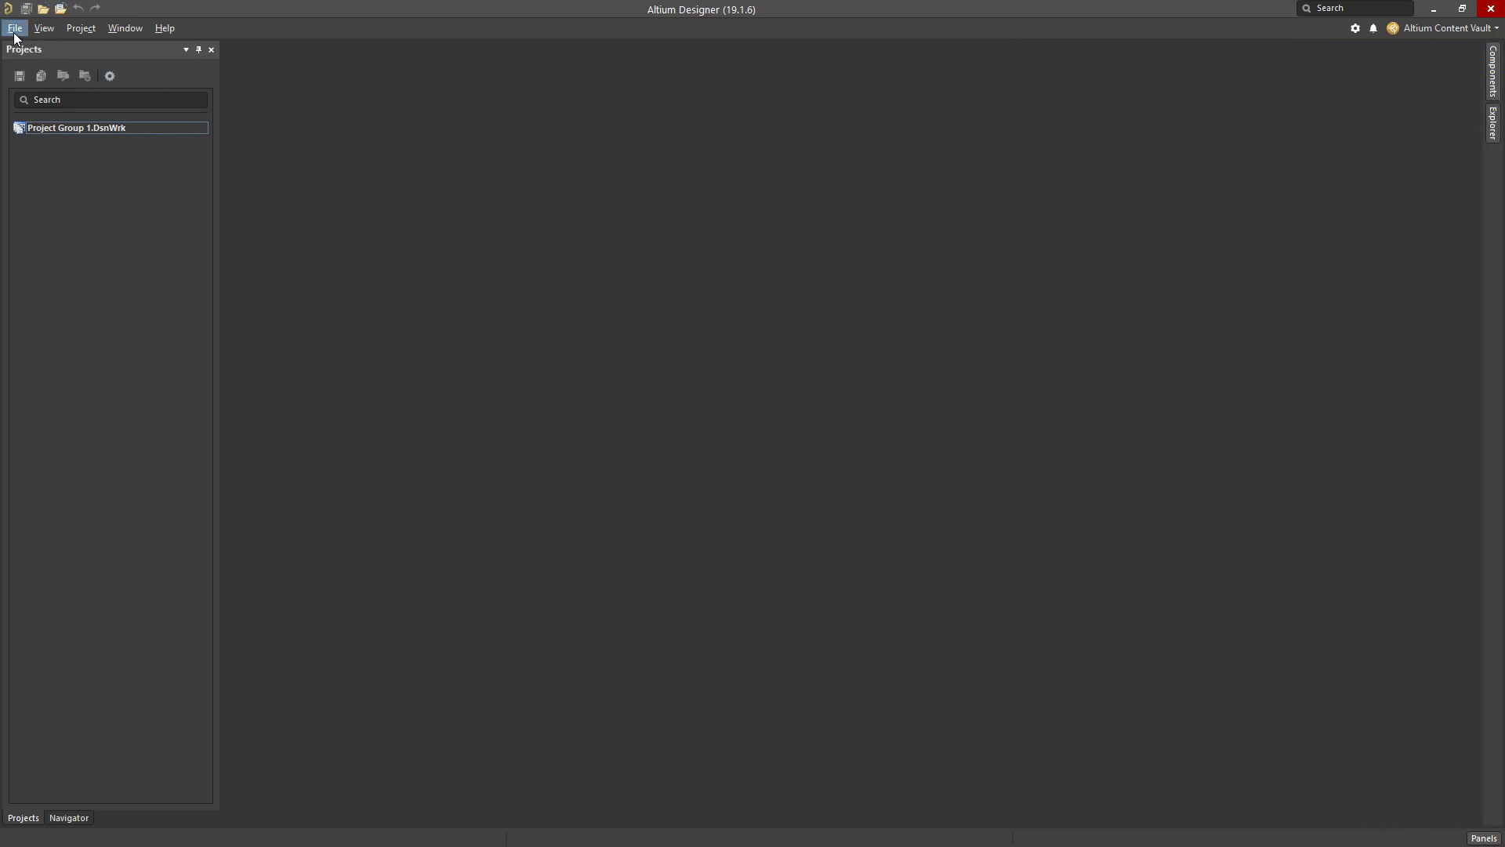
Create a new PCB project named Tutorial via File > New > Project.
{"action": "left_click", "coordinate": [14, 28]}
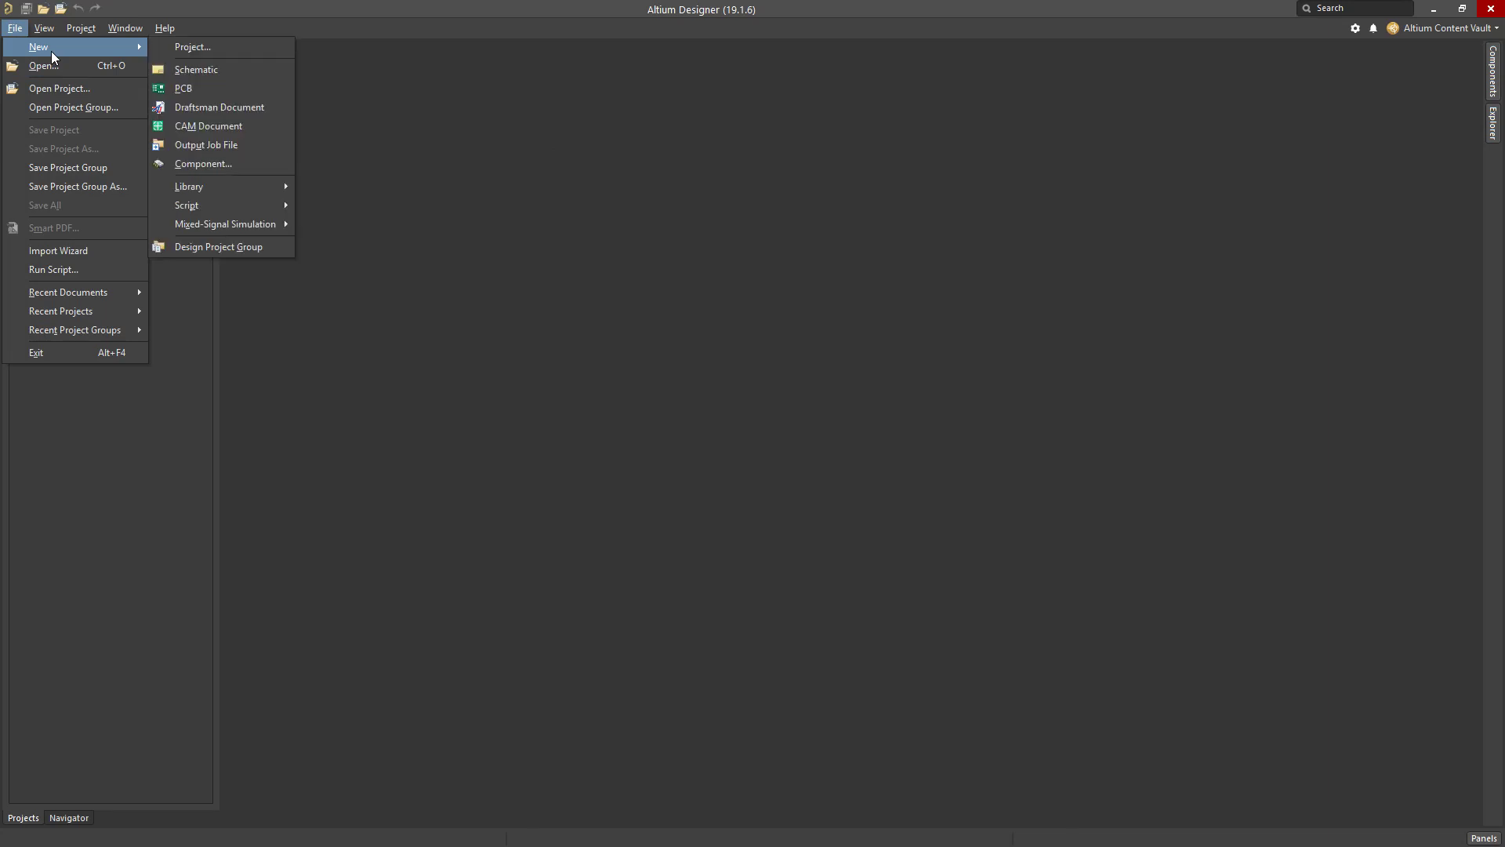
{"action": "mouse_move", "coordinate": [192, 47]}
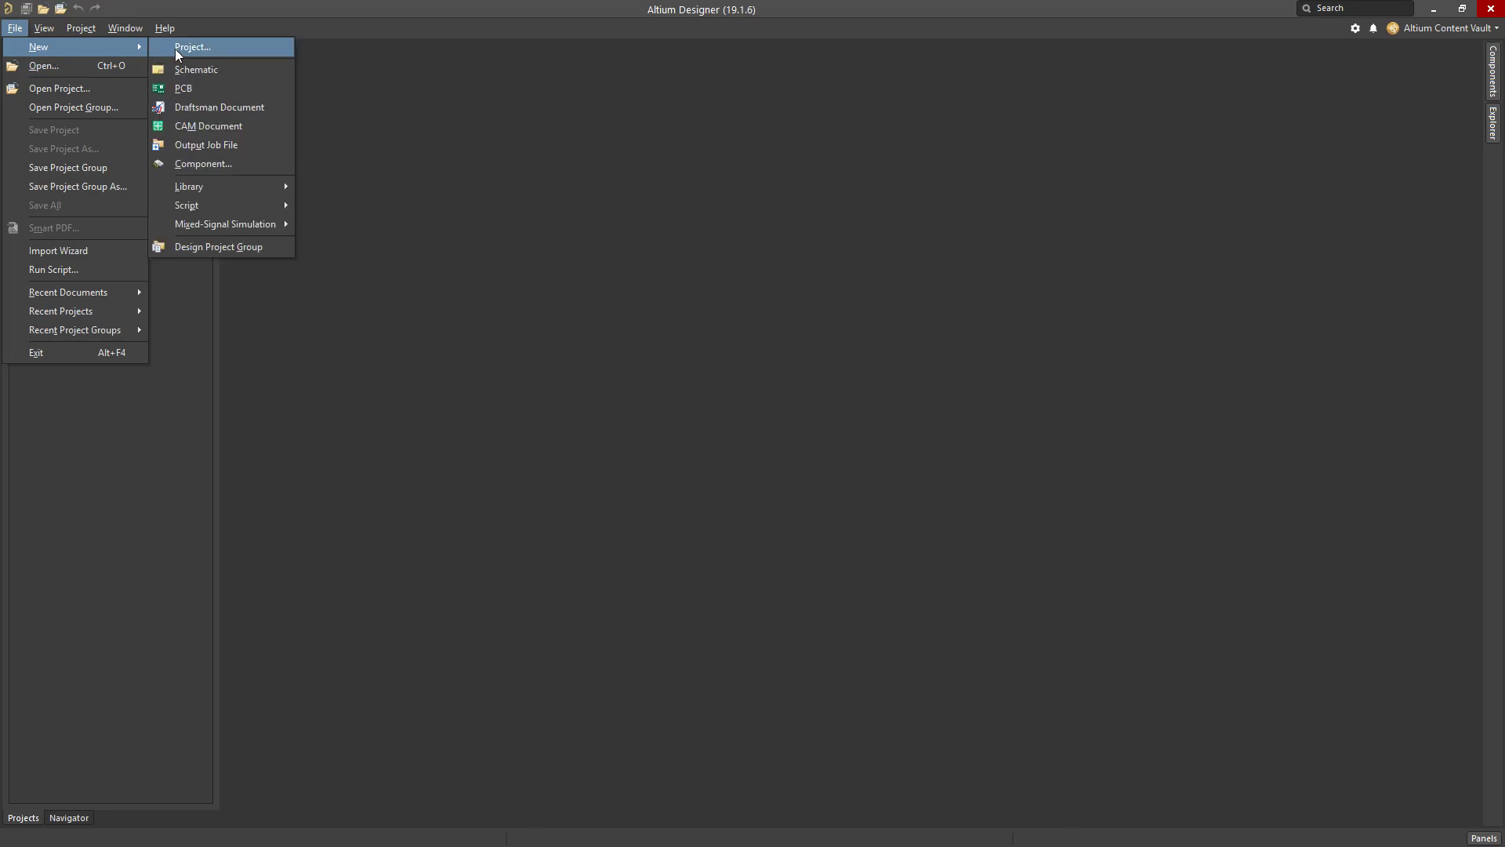
{"action": "left_click", "coordinate": [192, 47]}
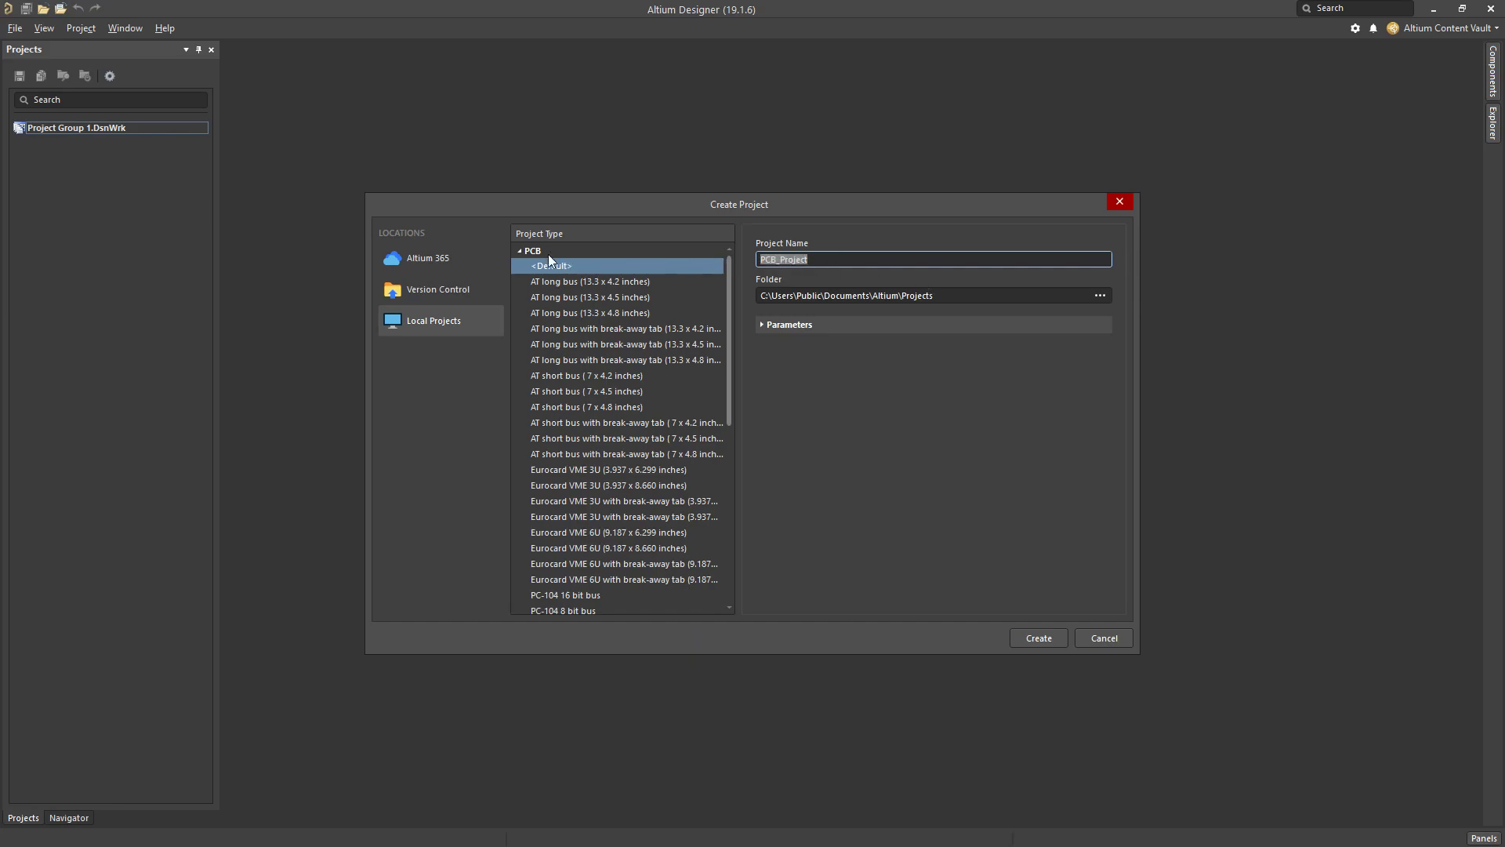
{"action": "type", "text": "Tutorial"}
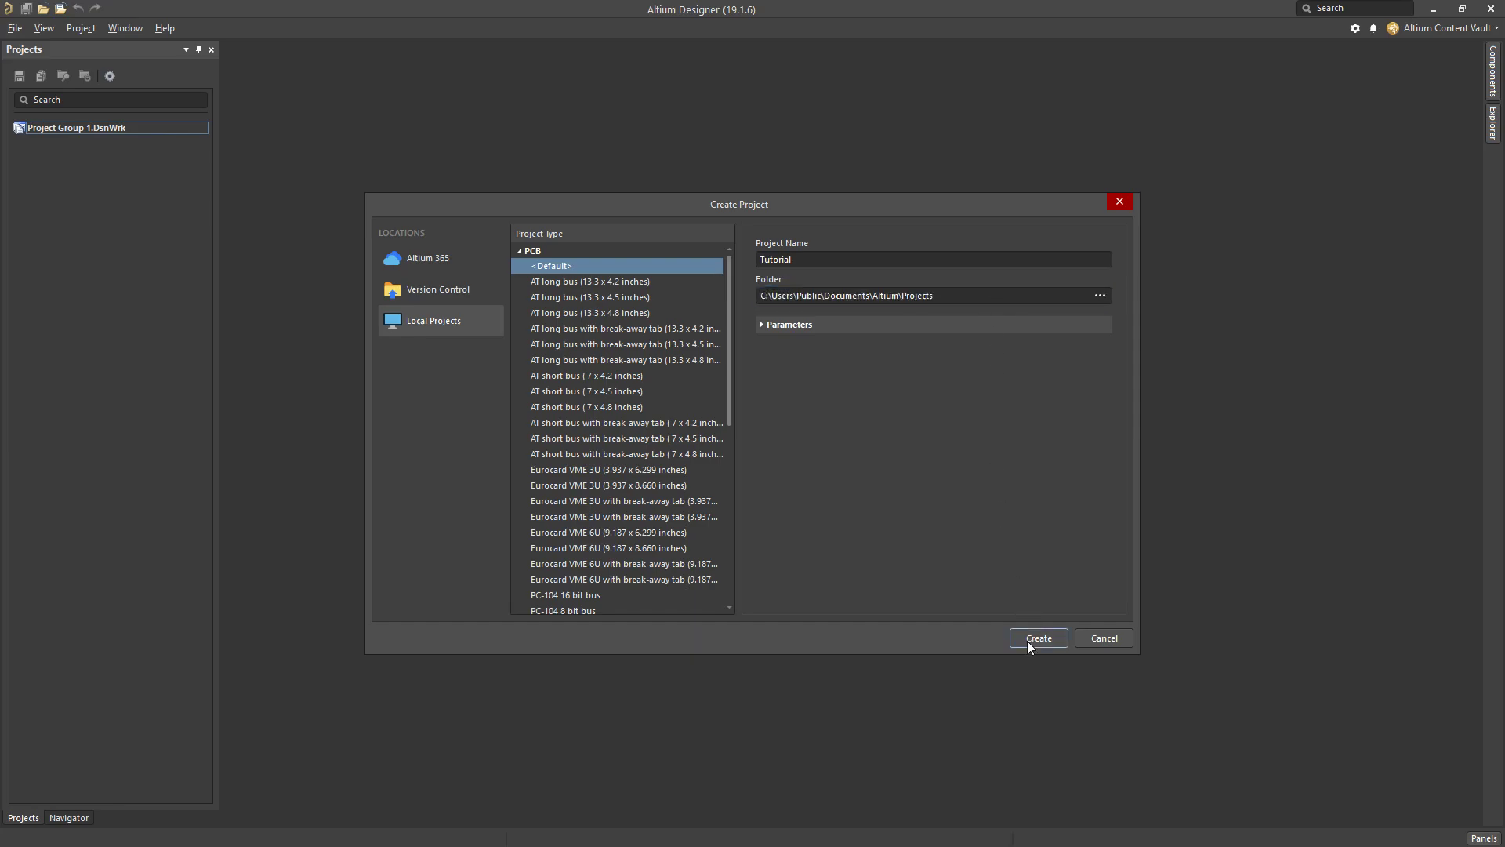
{"action": "left_click", "coordinate": [1036, 638]}
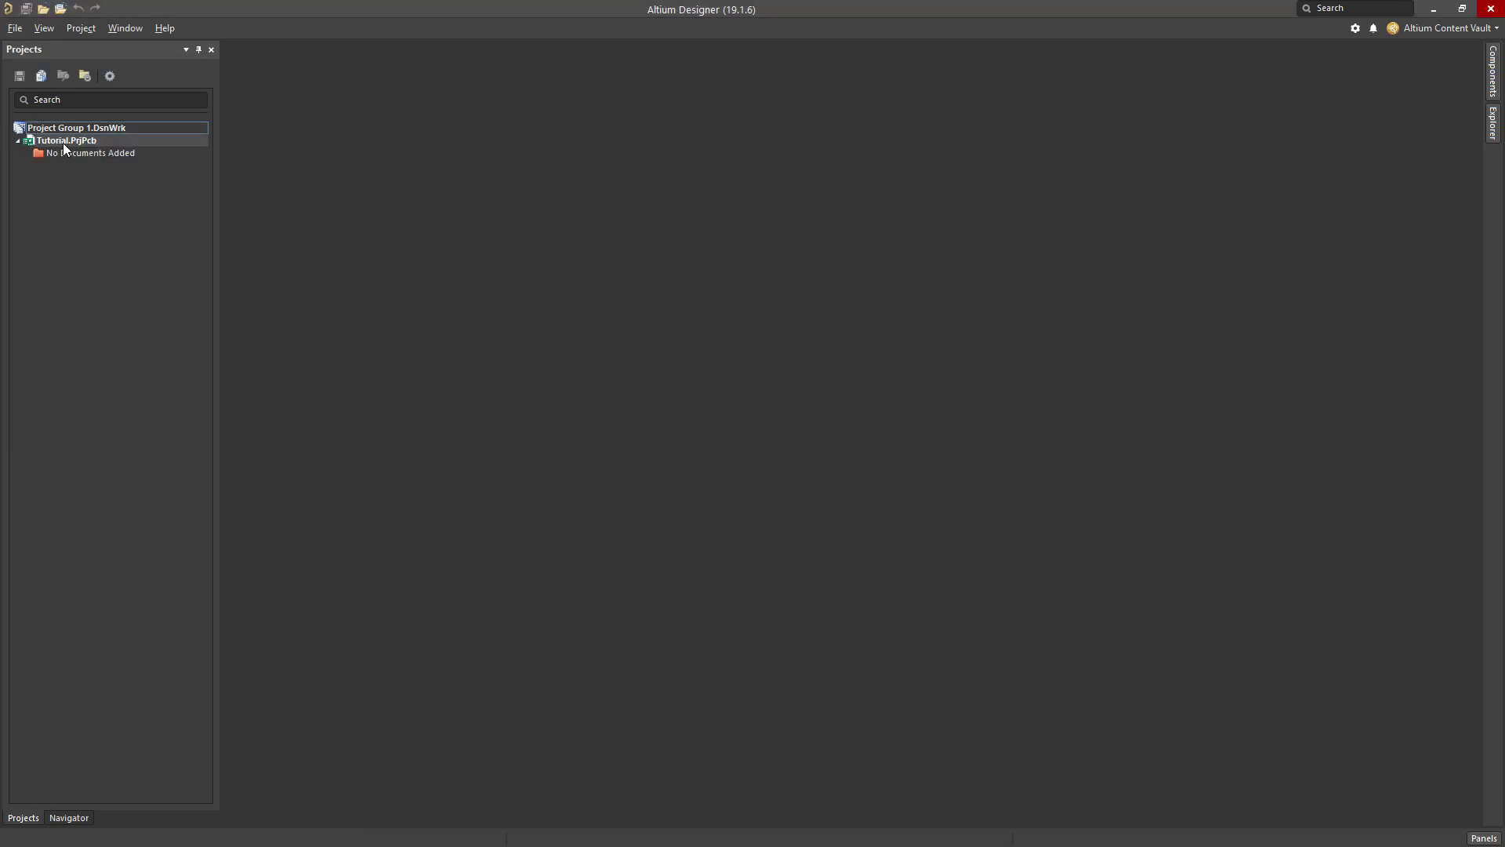
{"action": "mouse_move", "coordinate": [65, 140]}
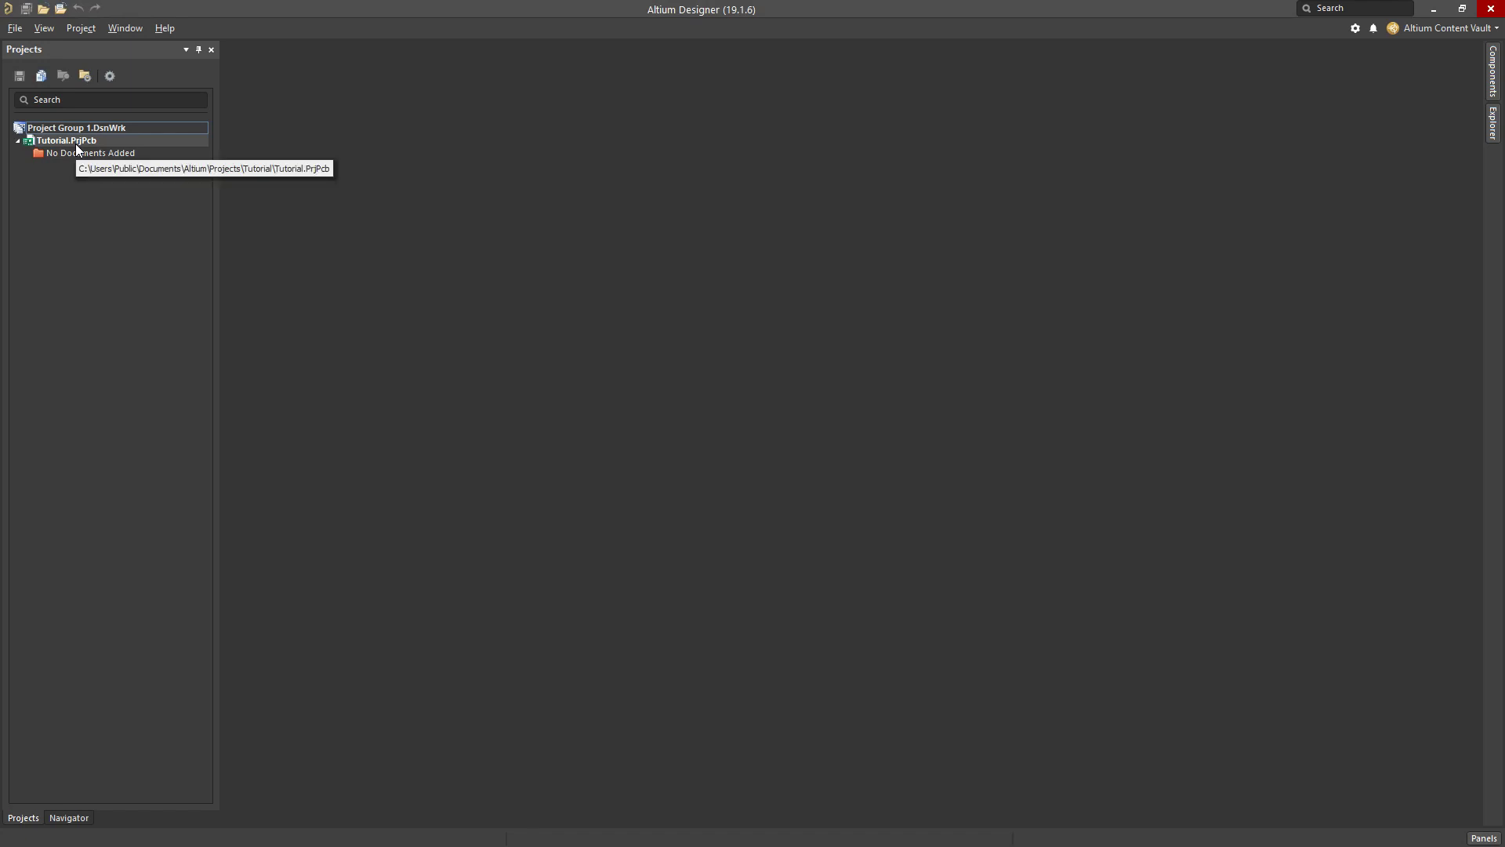
{"action": "mouse_move", "coordinate": [89, 201]}
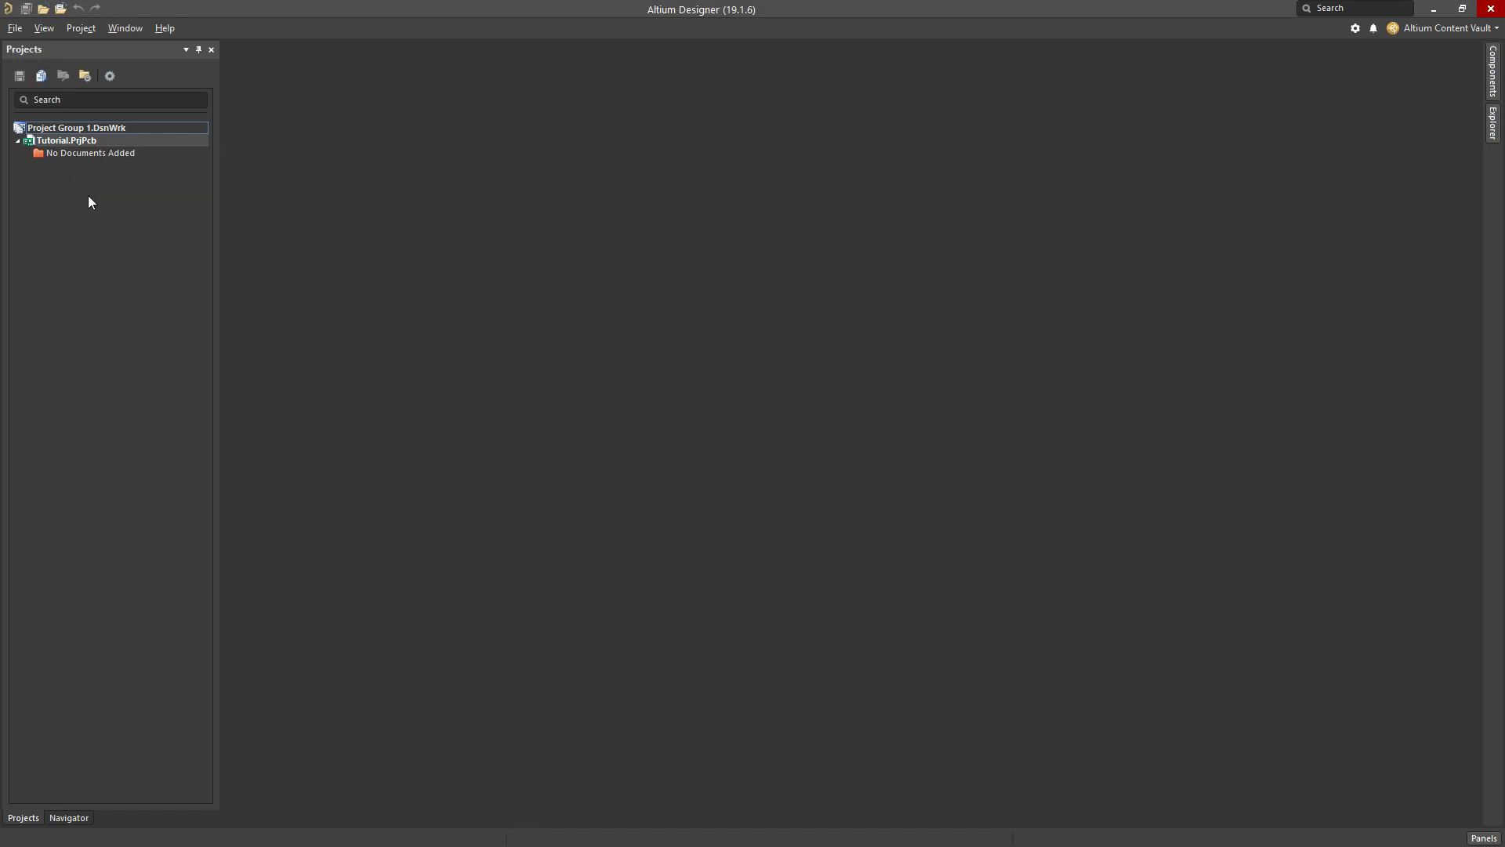
{"action": "mouse_move", "coordinate": [91, 149]}
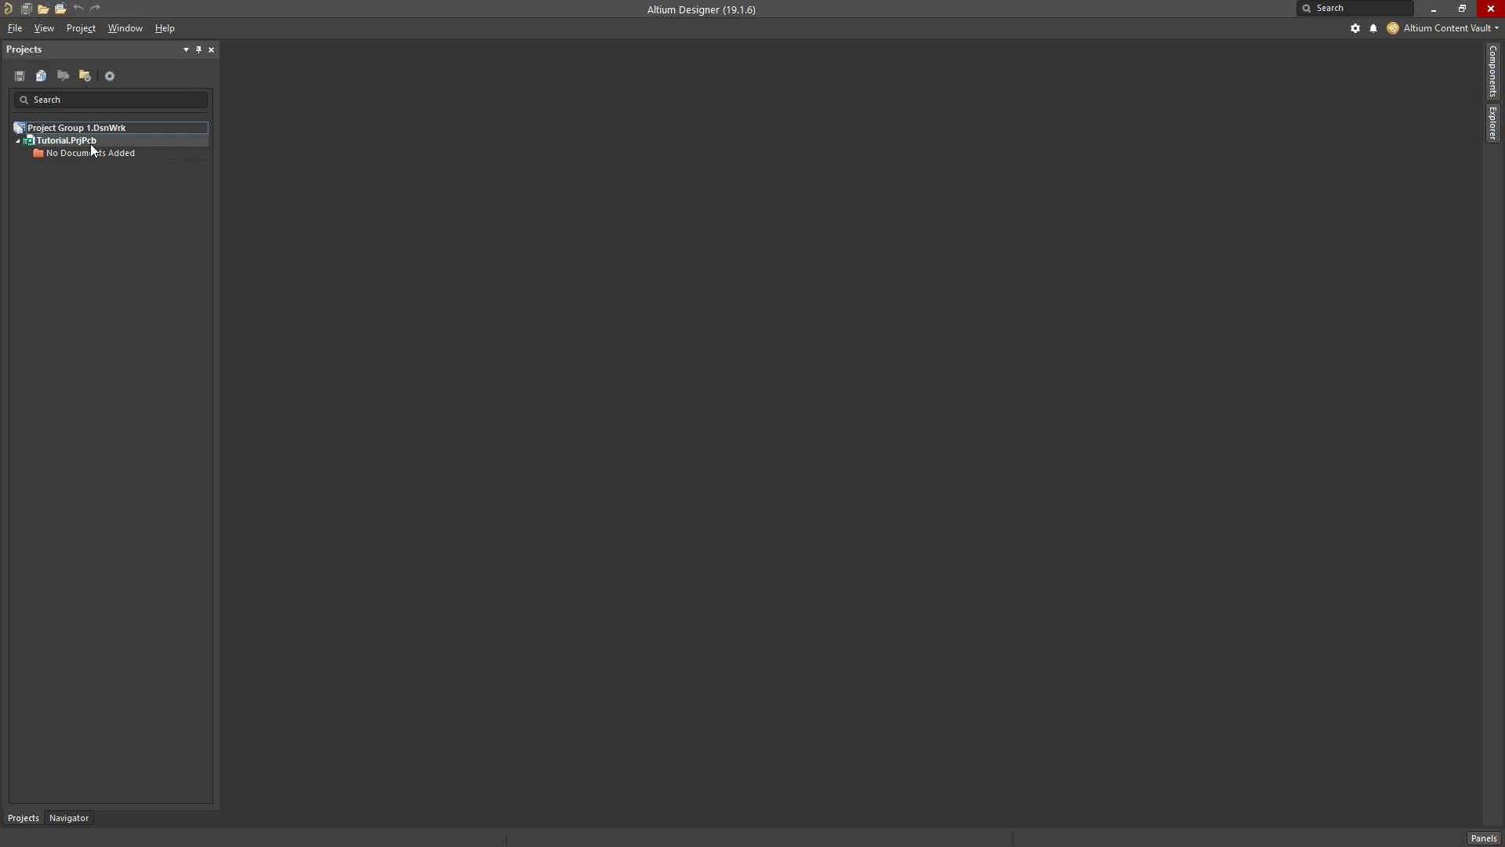
Add a new schematic sheet Sheet1.SchDoc to Tutorial.PrjPcb from its context menu.
{"action": "right_click", "coordinate": [64, 140]}
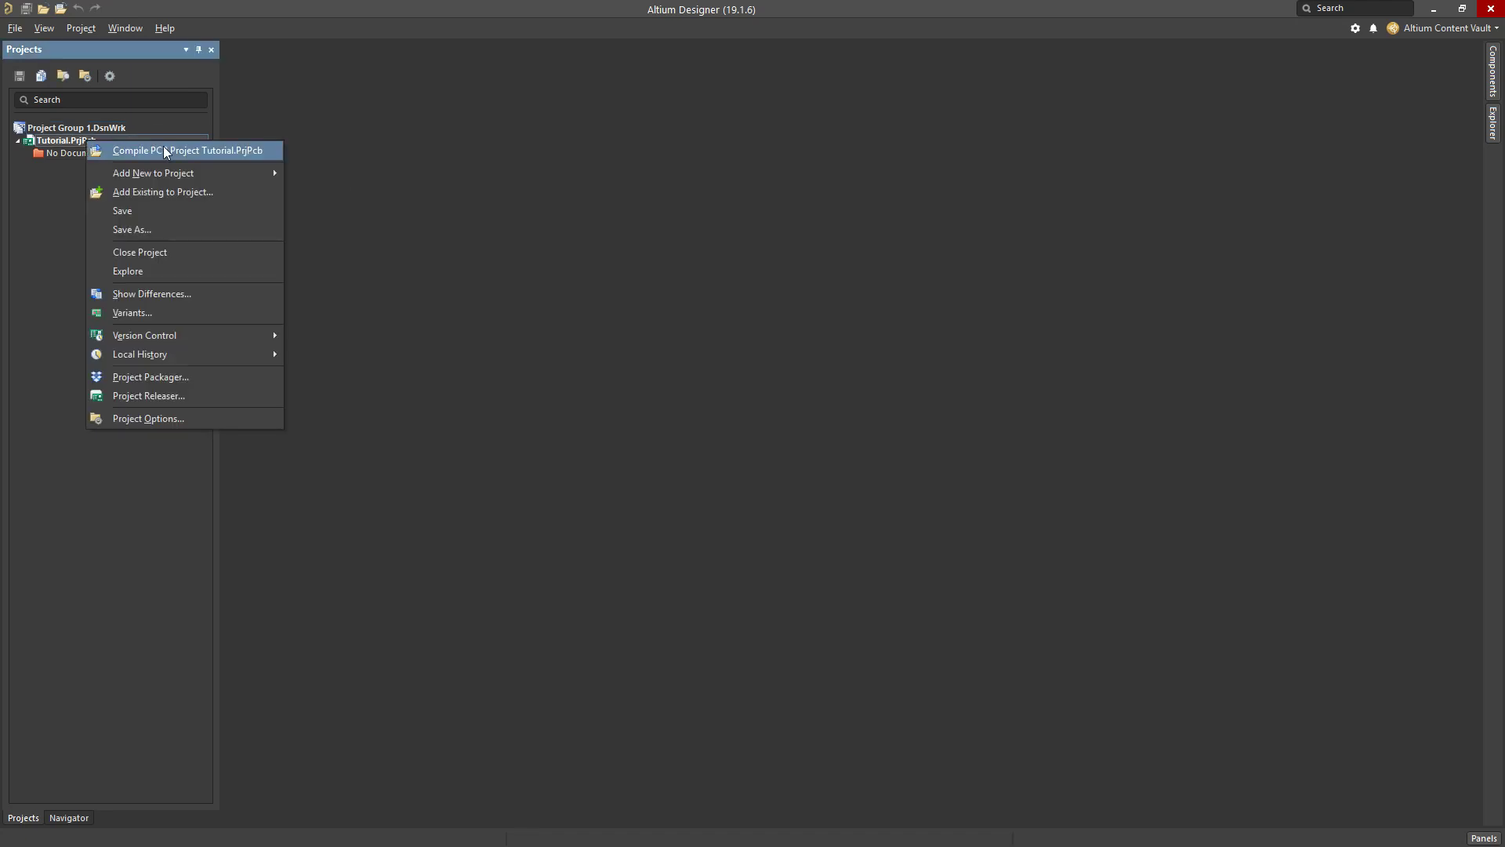
{"action": "mouse_move", "coordinate": [153, 172]}
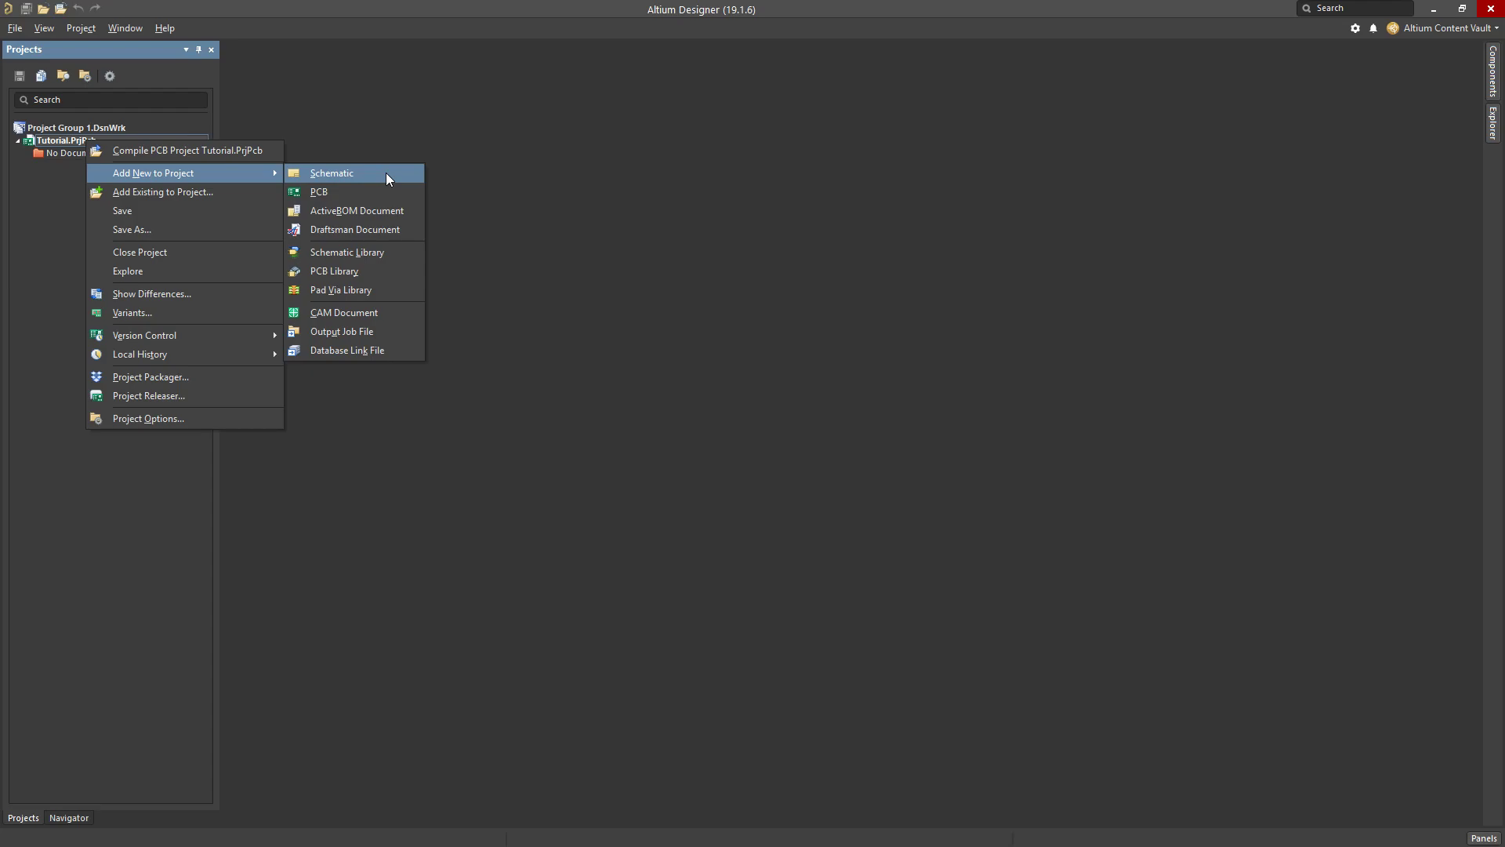
{"action": "left_click", "coordinate": [332, 172]}
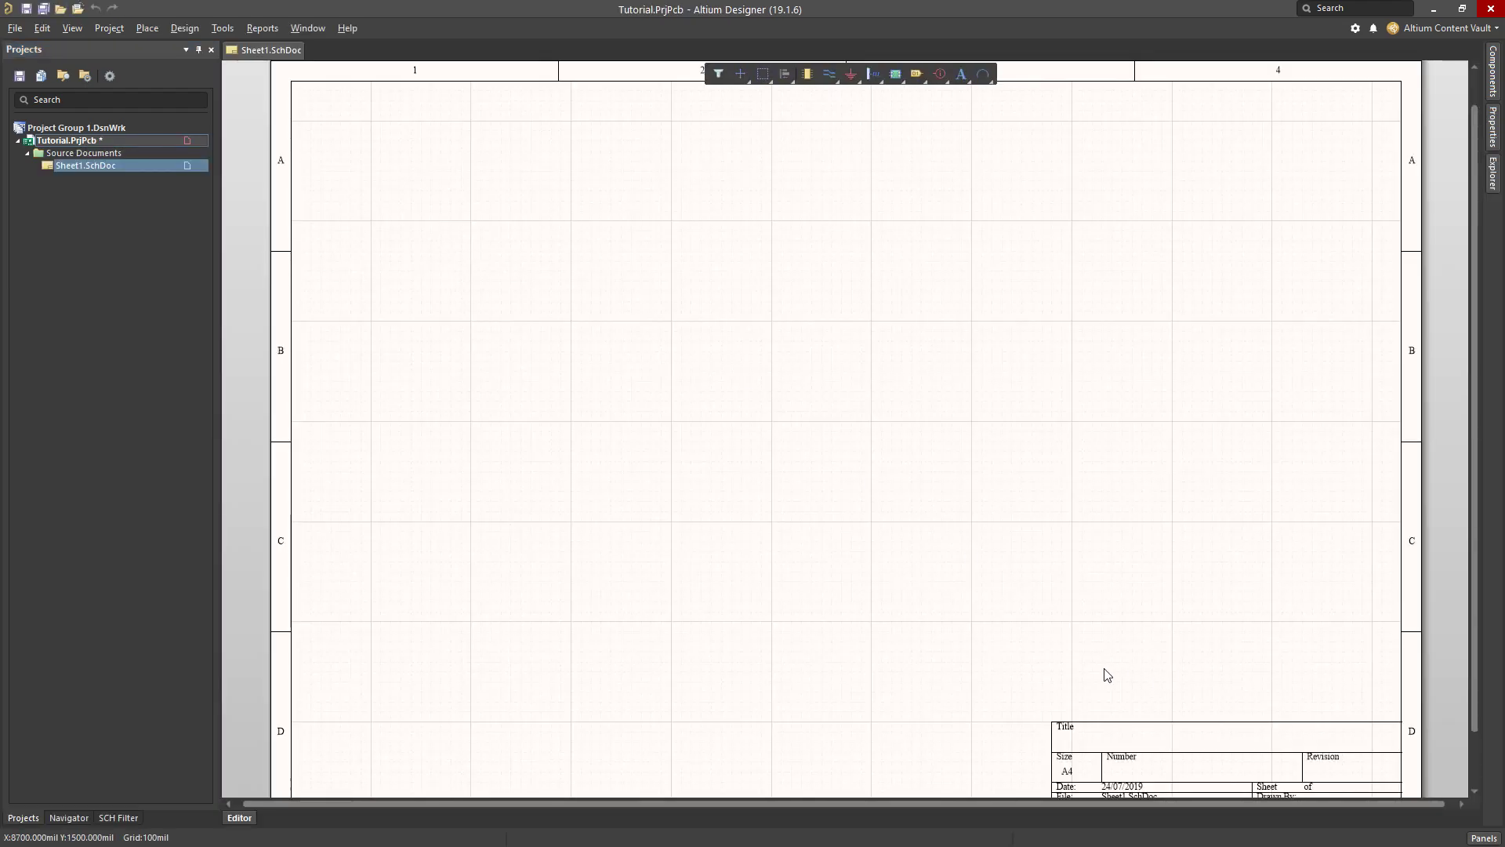
{"action": "mouse_move", "coordinate": [560, 300]}
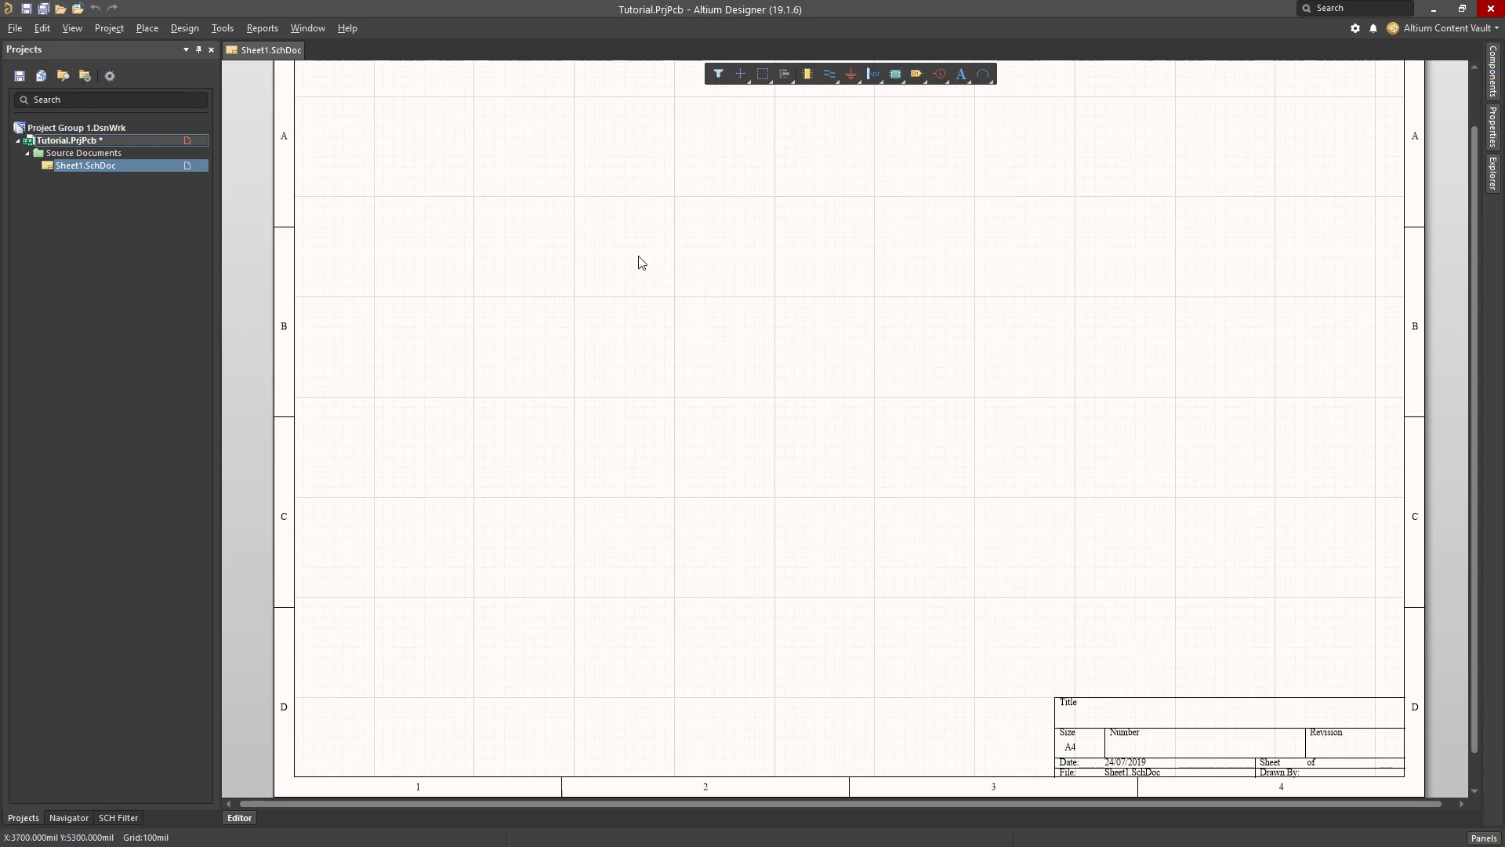
Load the A4.SchDot template from file and apply it to this sheet only.
{"action": "left_click", "coordinate": [184, 27]}
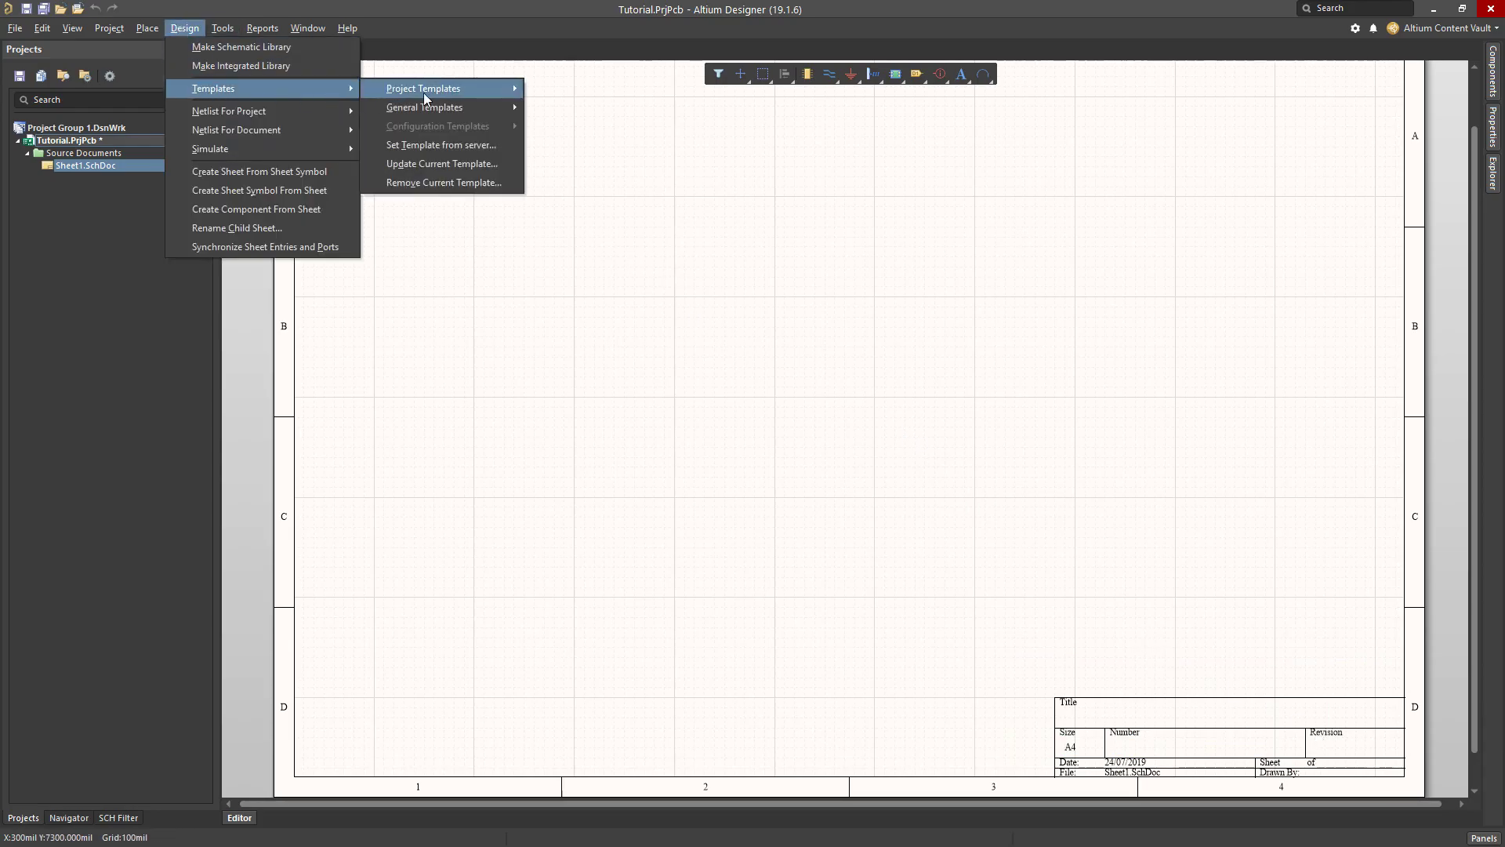
{"action": "mouse_move", "coordinate": [423, 87]}
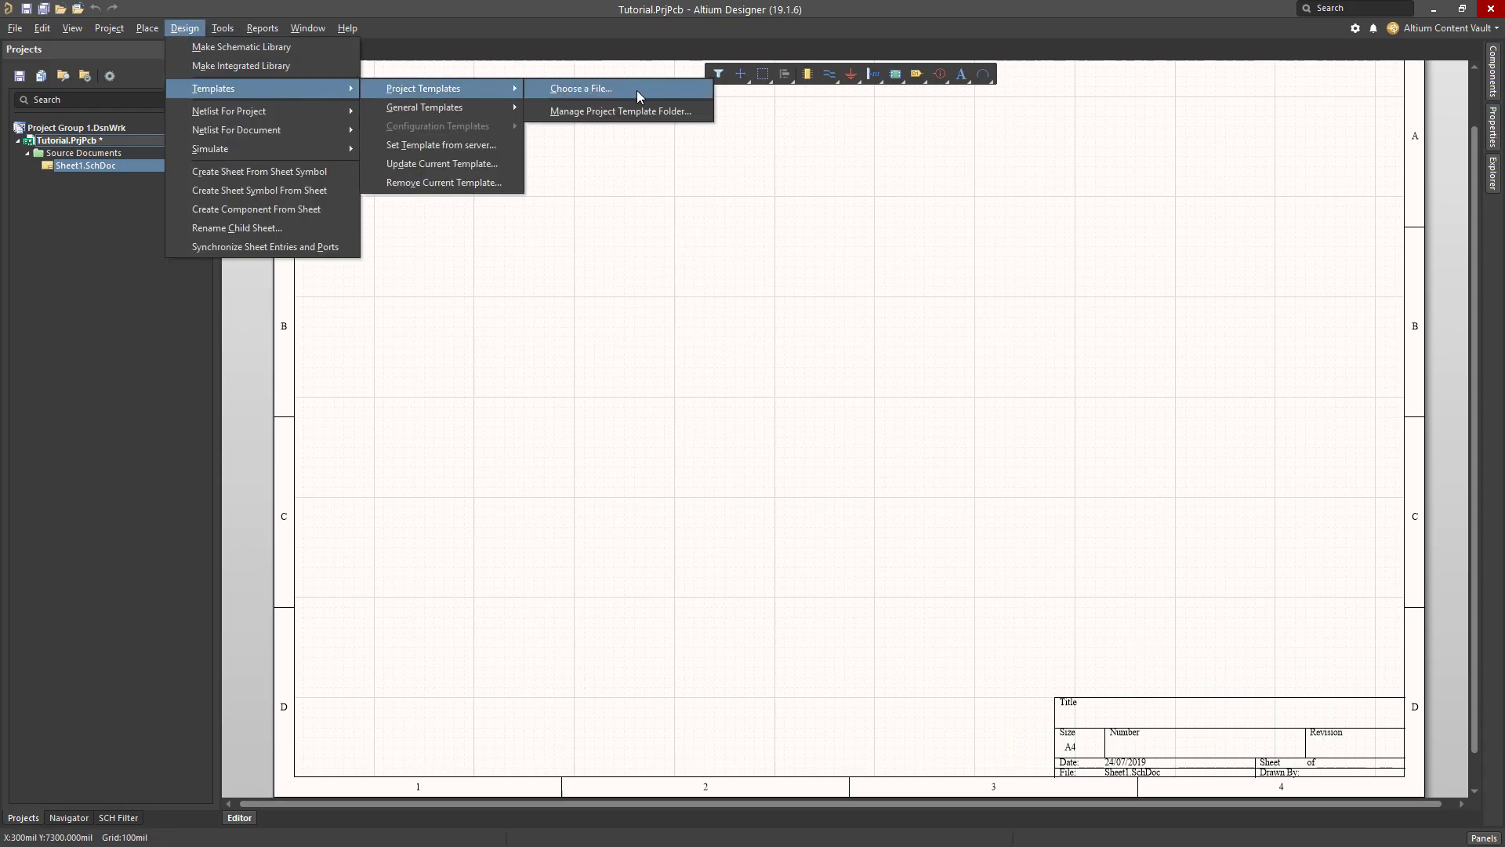
{"action": "left_click", "coordinate": [580, 87]}
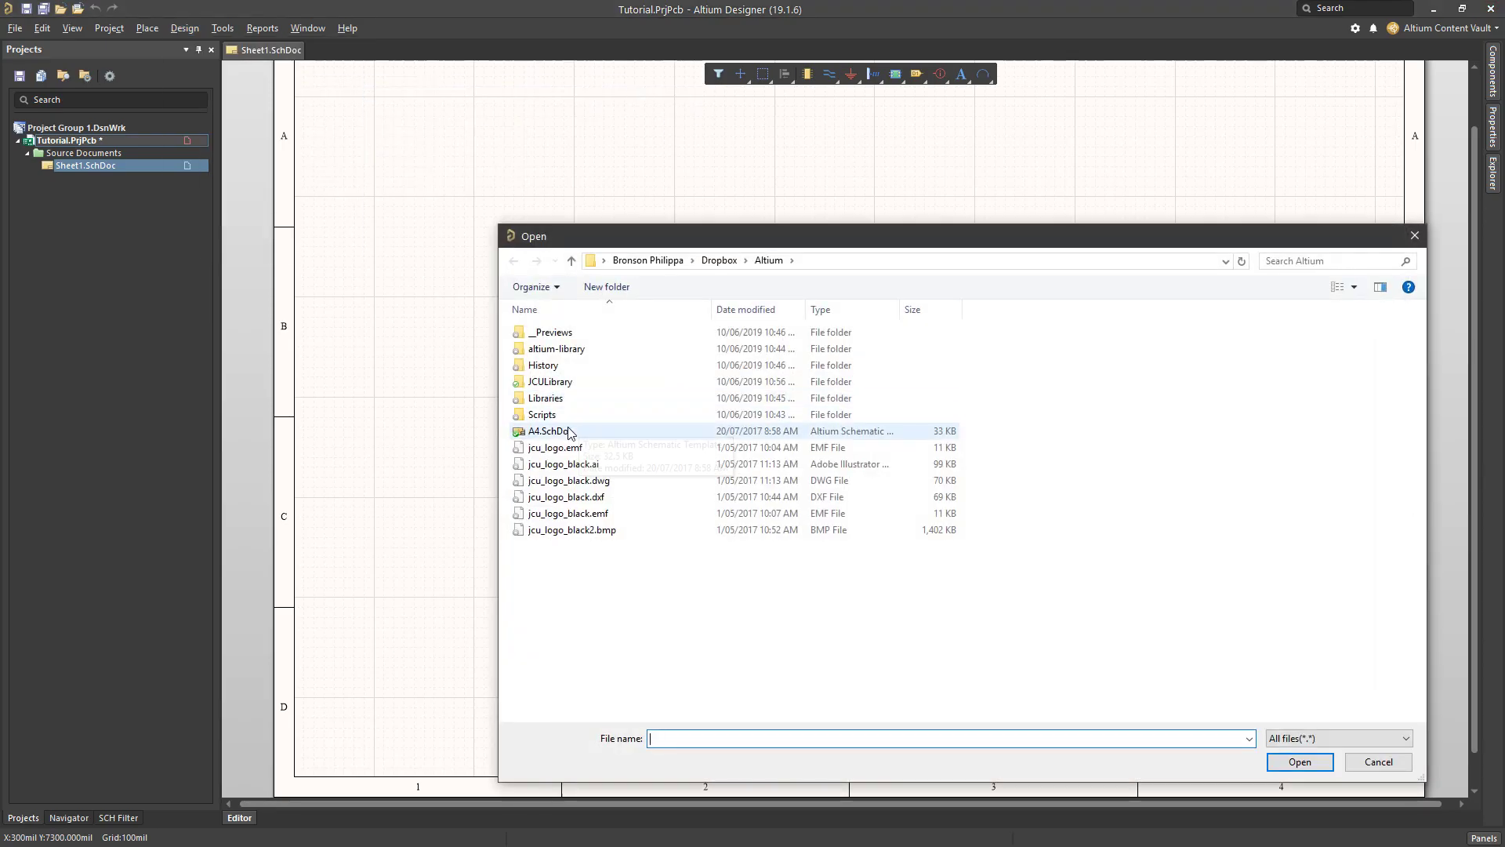
{"action": "left_click", "coordinate": [548, 430]}
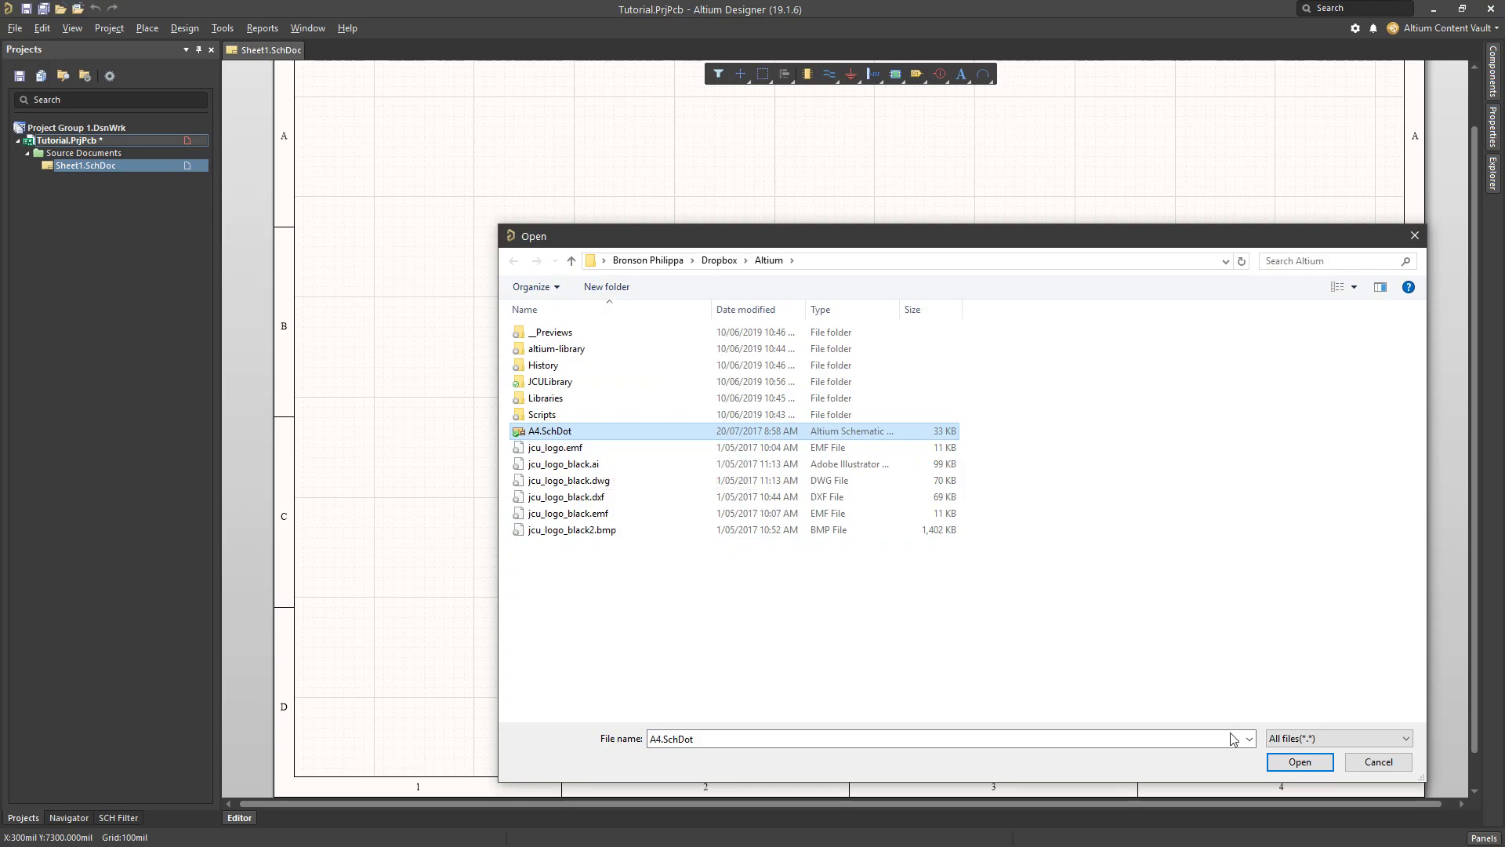
{"action": "left_click", "coordinate": [1299, 761]}
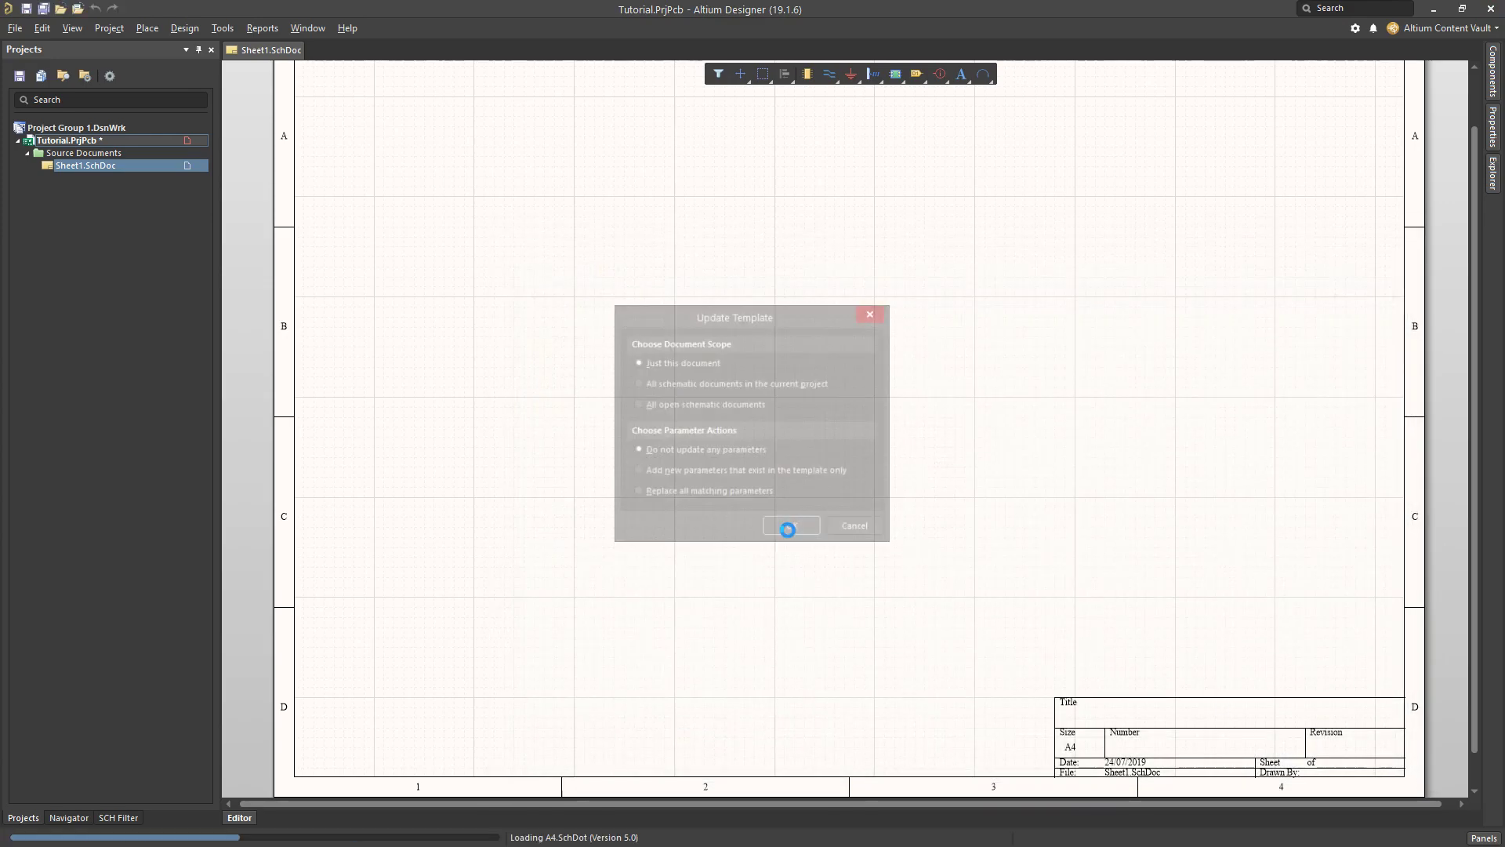
{"action": "left_click", "coordinate": [791, 526]}
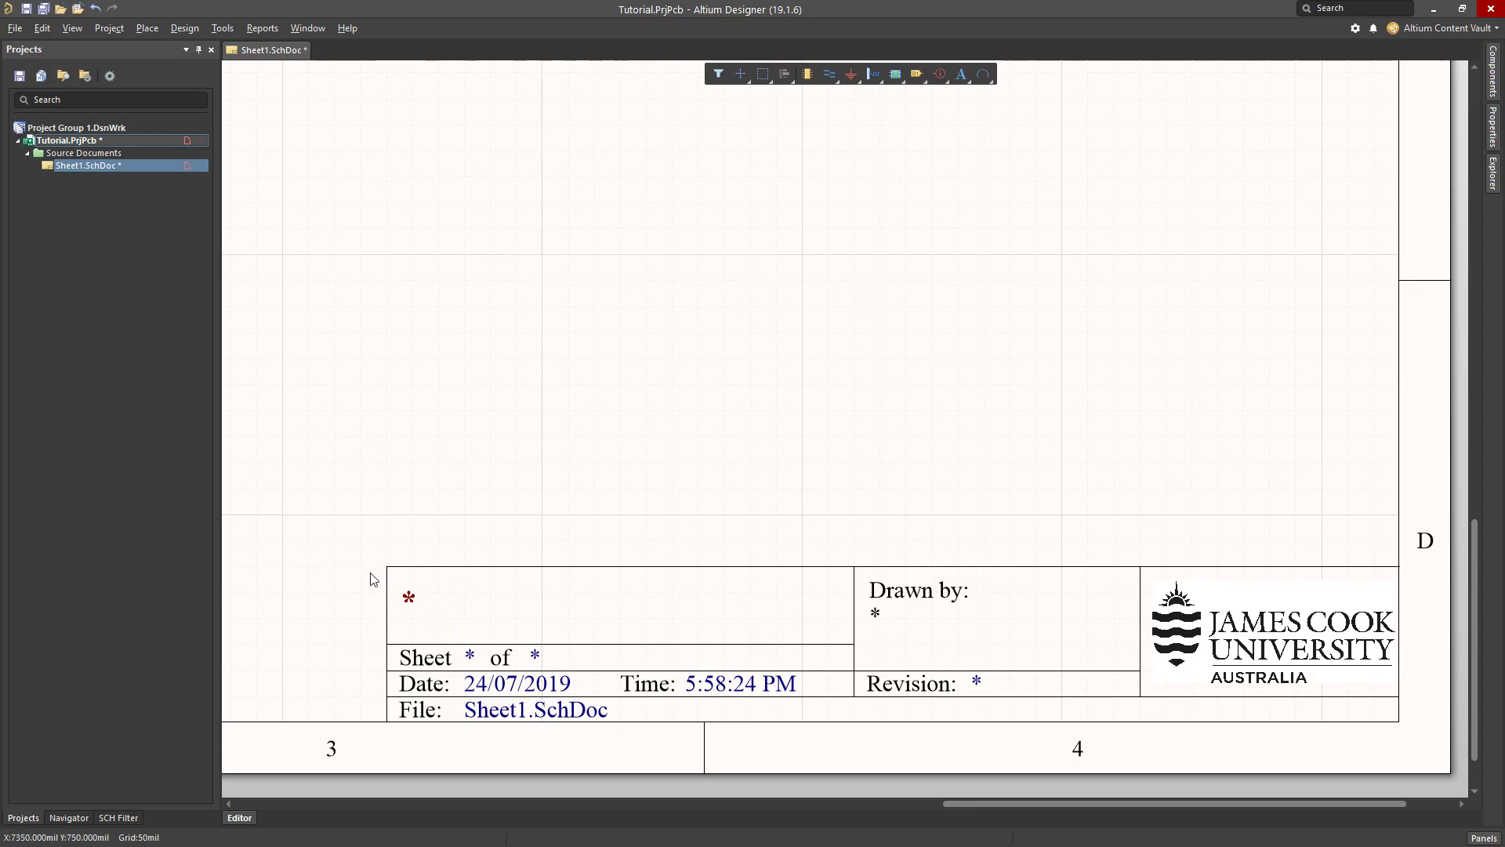
{"action": "mouse_move", "coordinate": [370, 565]}
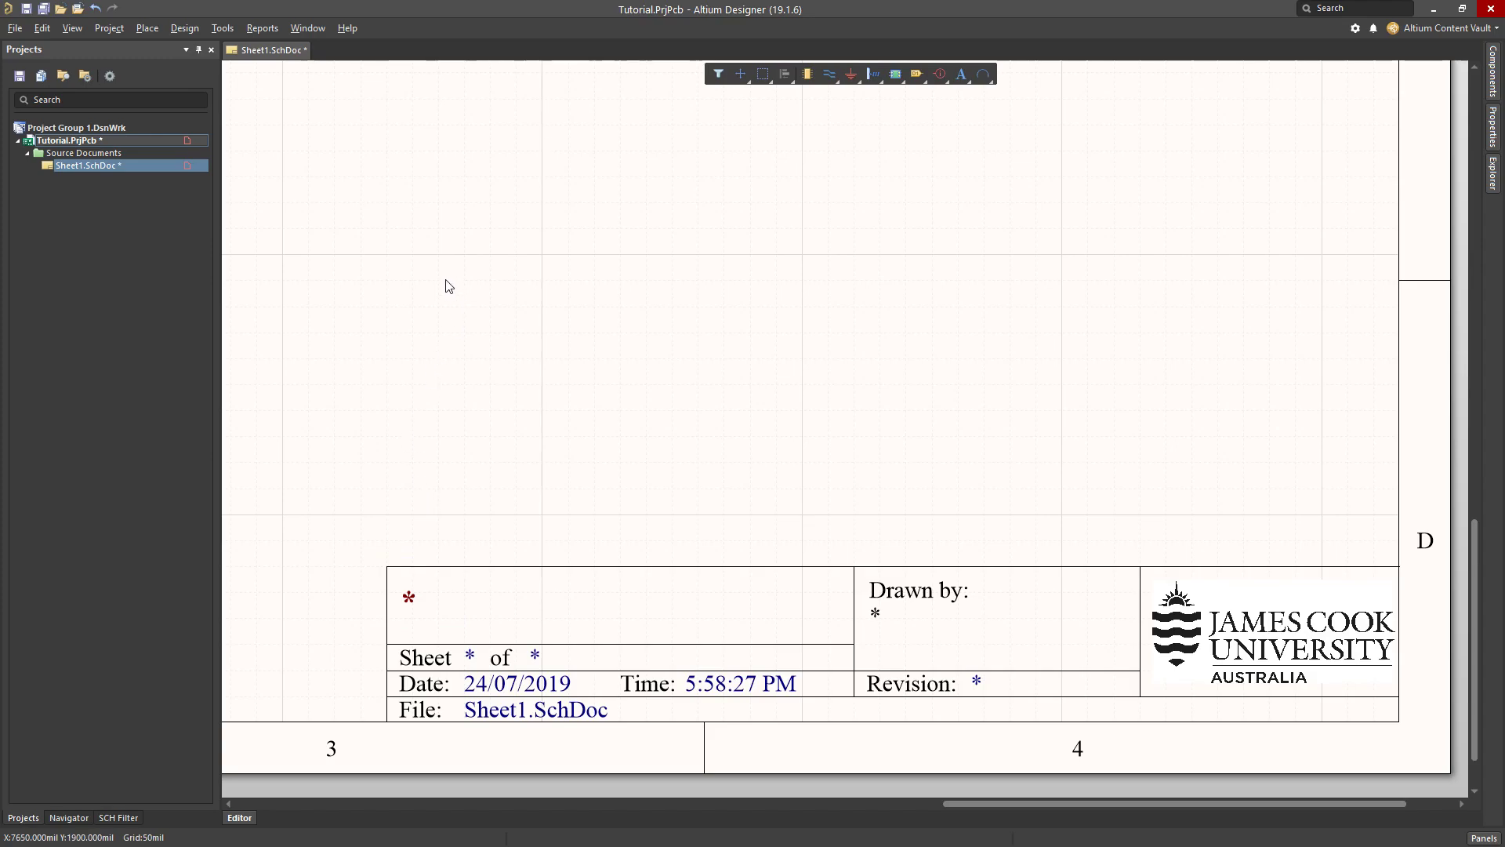
{"action": "mouse_move", "coordinate": [1049, 378]}
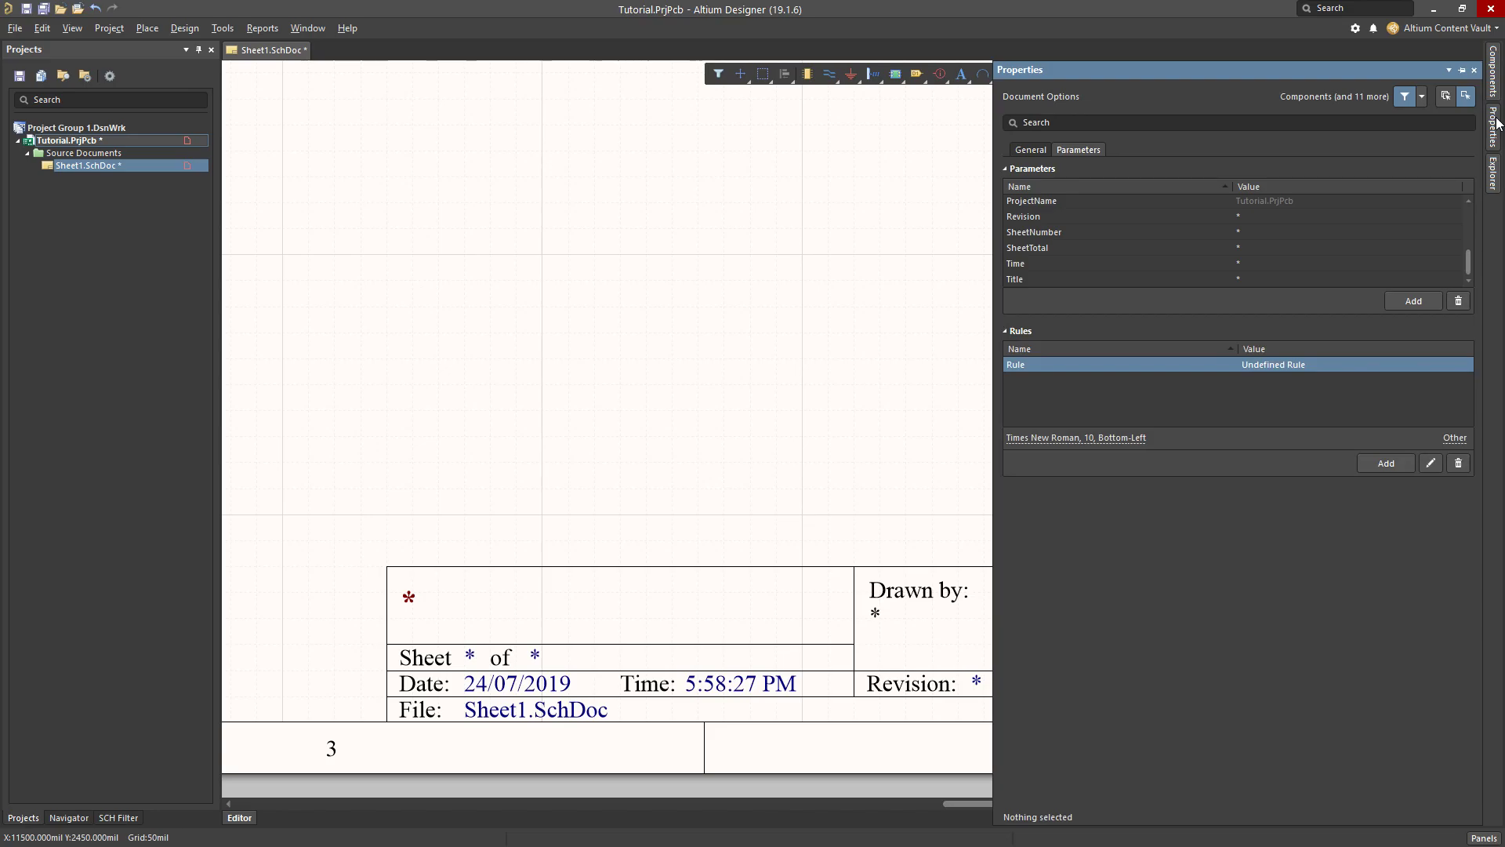
Set the sheet's Title parameter to Tutorial in the document properties.
{"action": "left_click", "coordinate": [71, 27]}
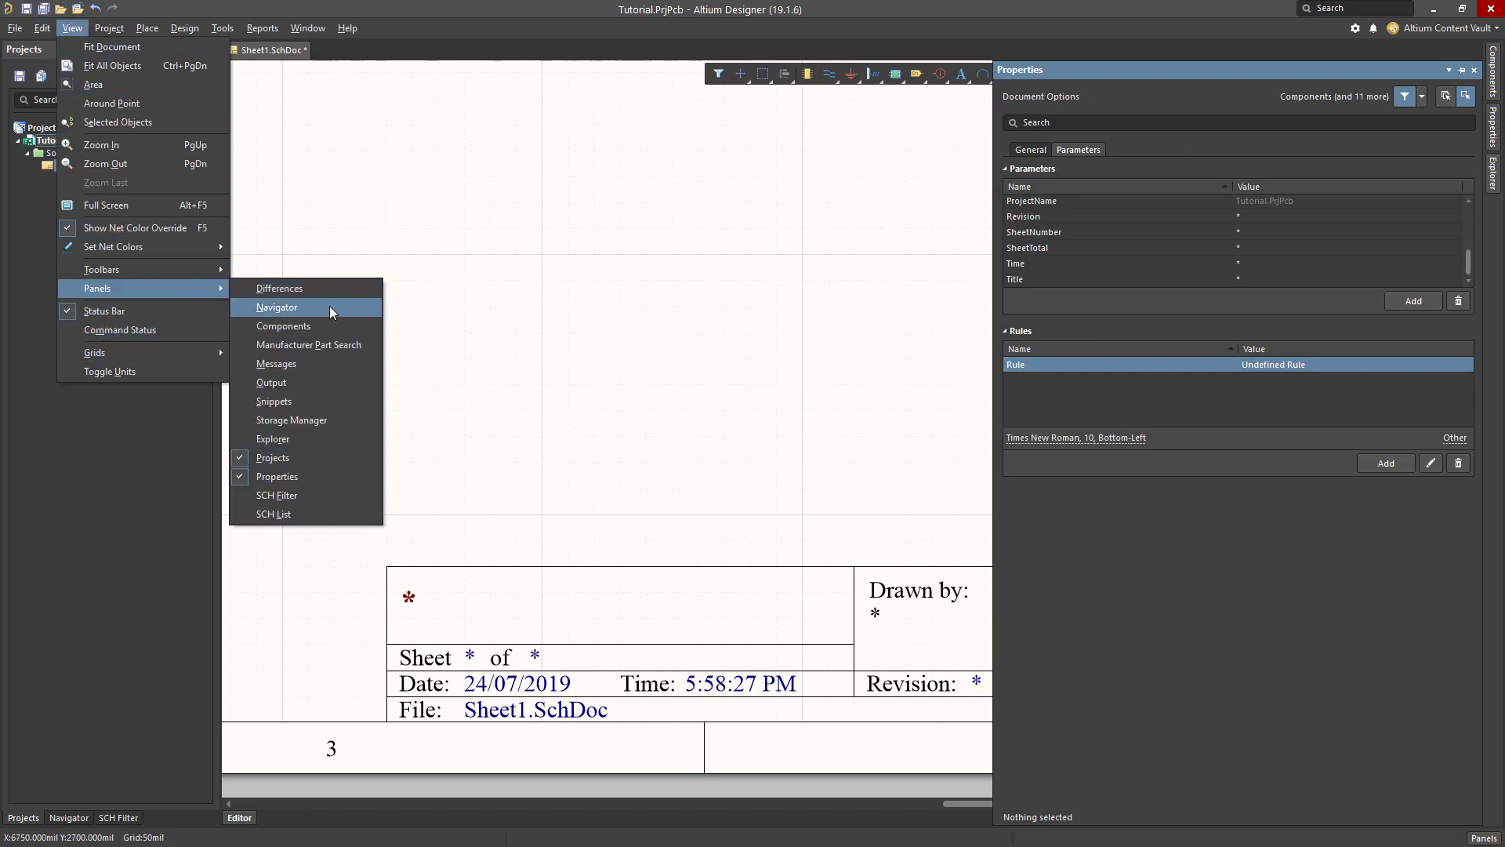
{"action": "mouse_move", "coordinate": [311, 487]}
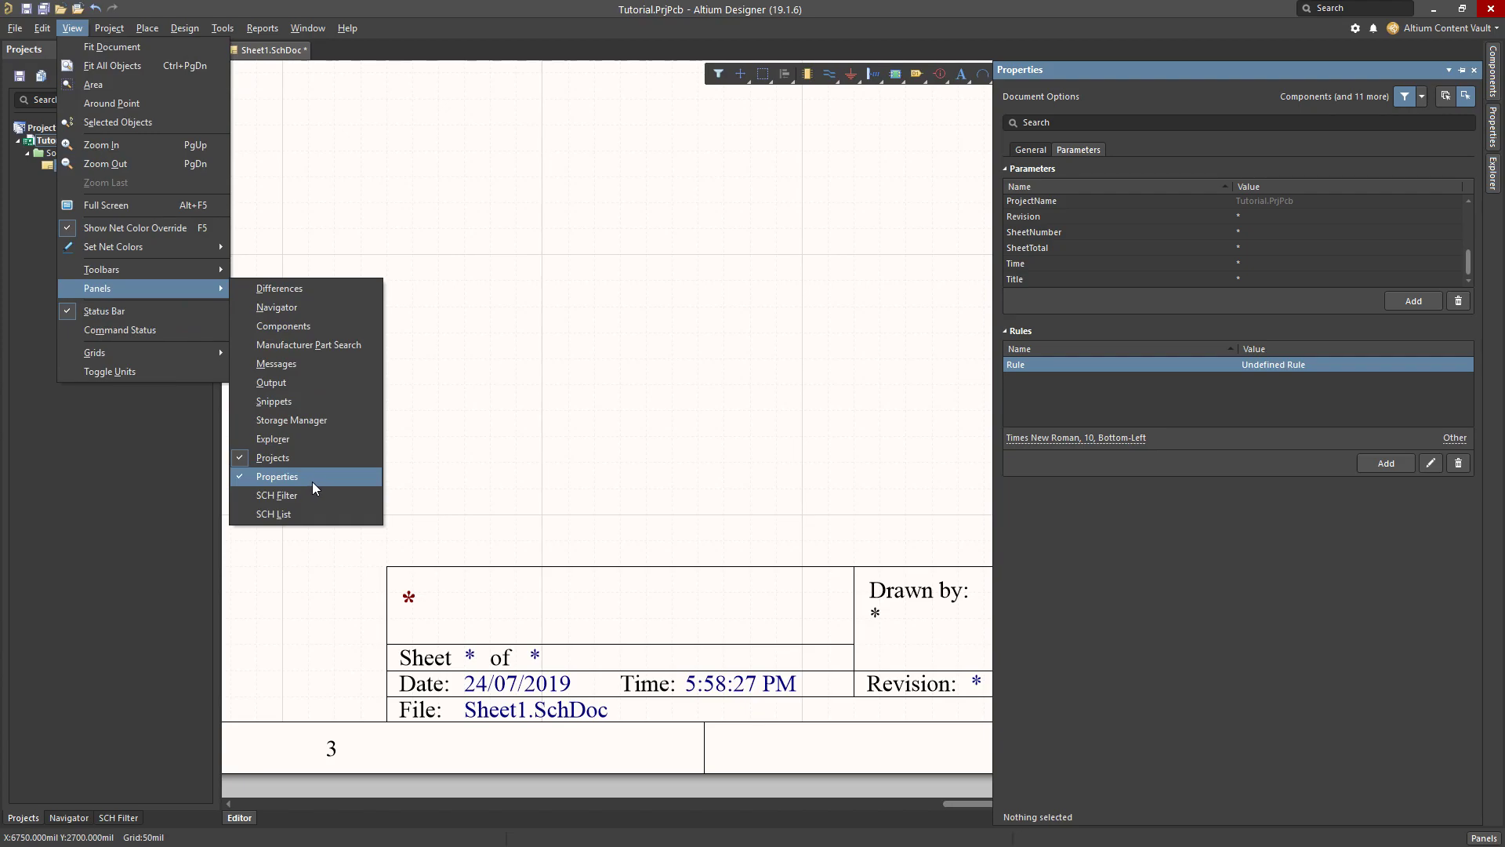
{"action": "left_click", "coordinate": [273, 457]}
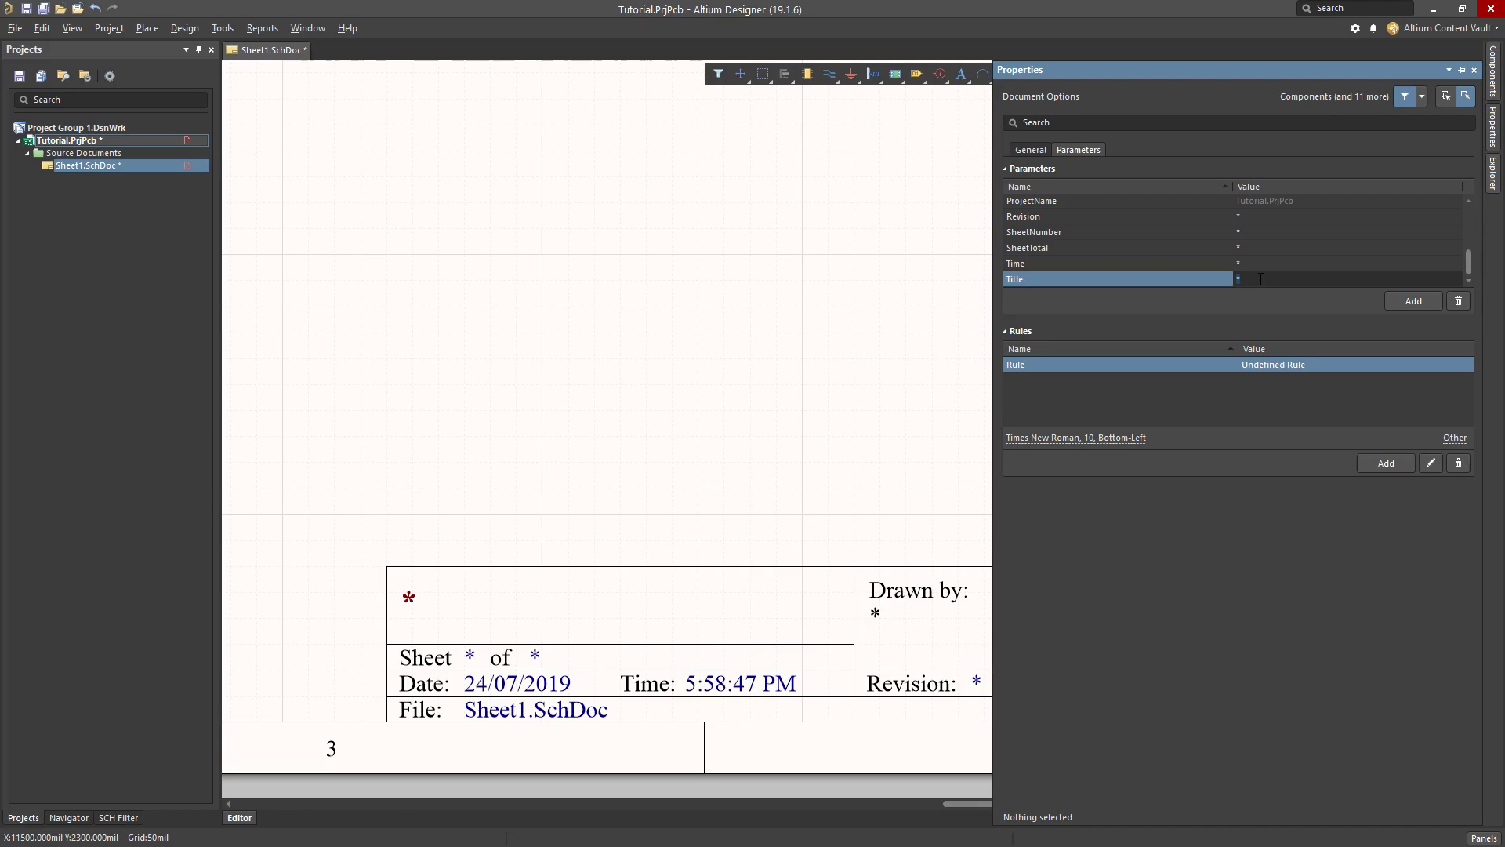
{"action": "type", "text": "Tutorial"}
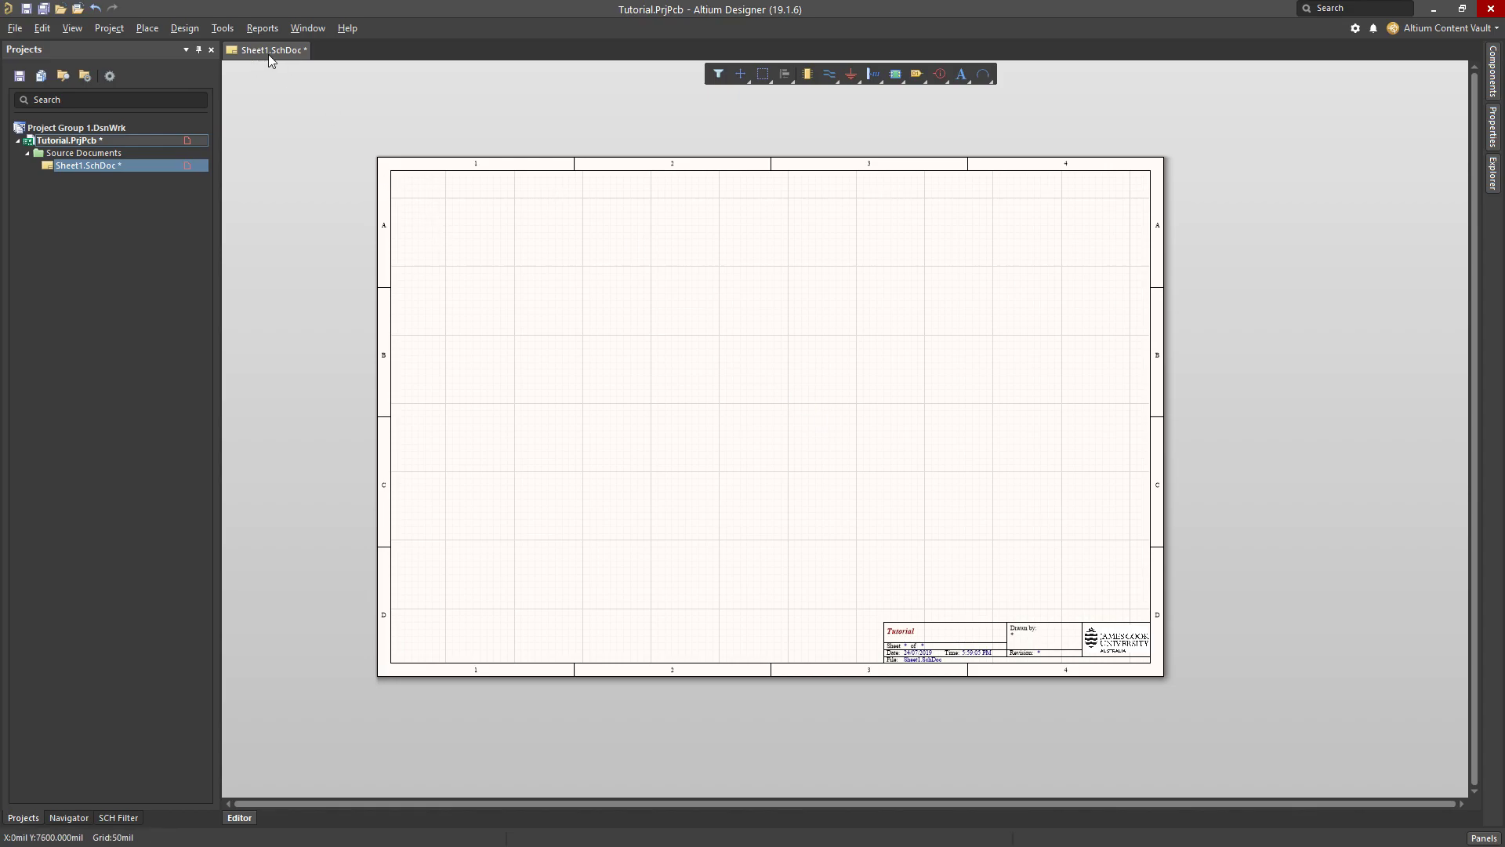
{"action": "mouse_move", "coordinate": [313, 82]}
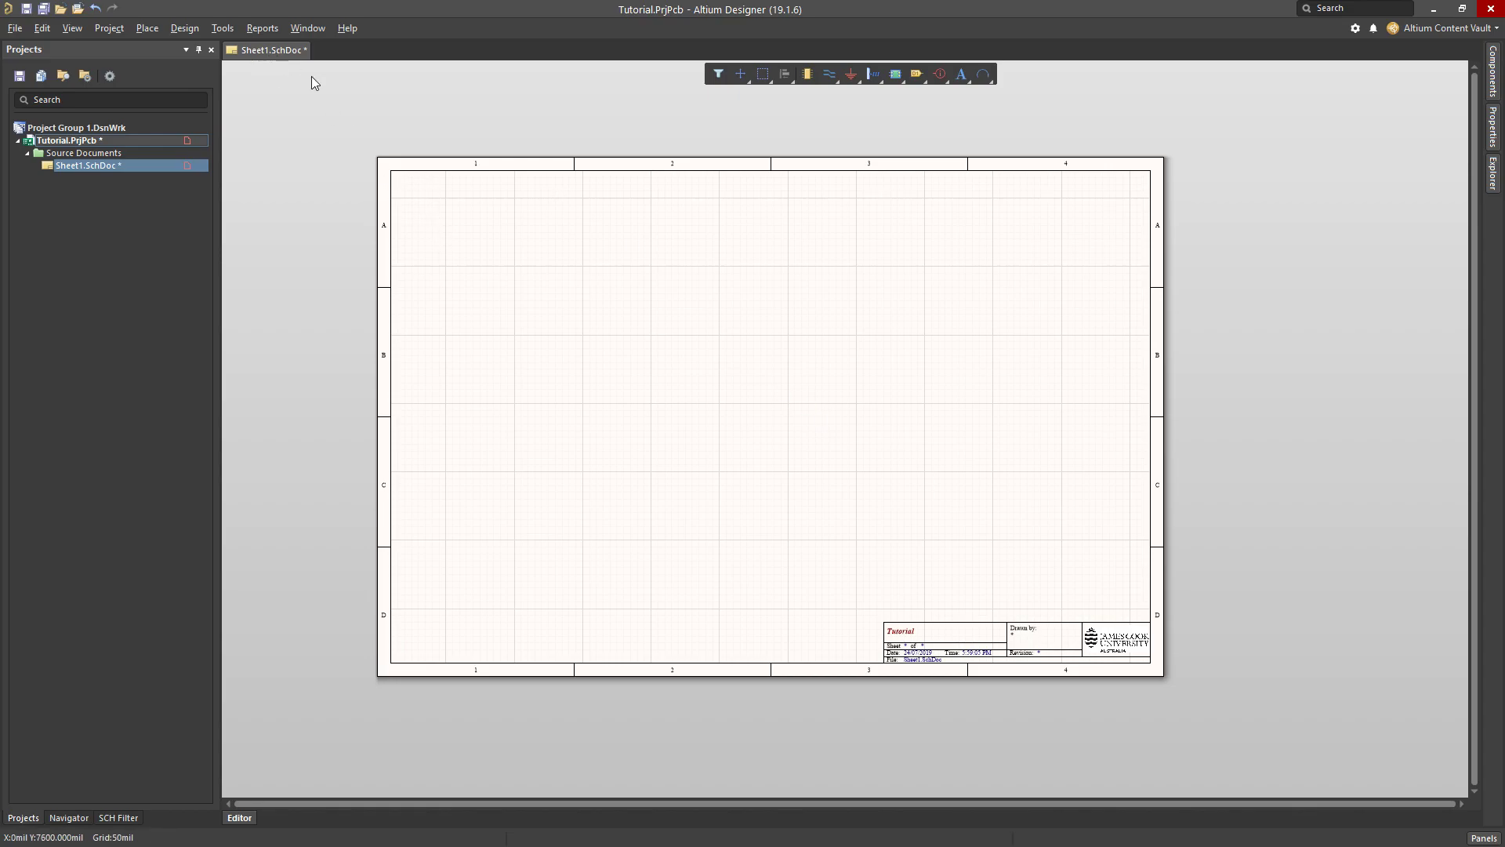
{"action": "mouse_move", "coordinate": [488, 230]}
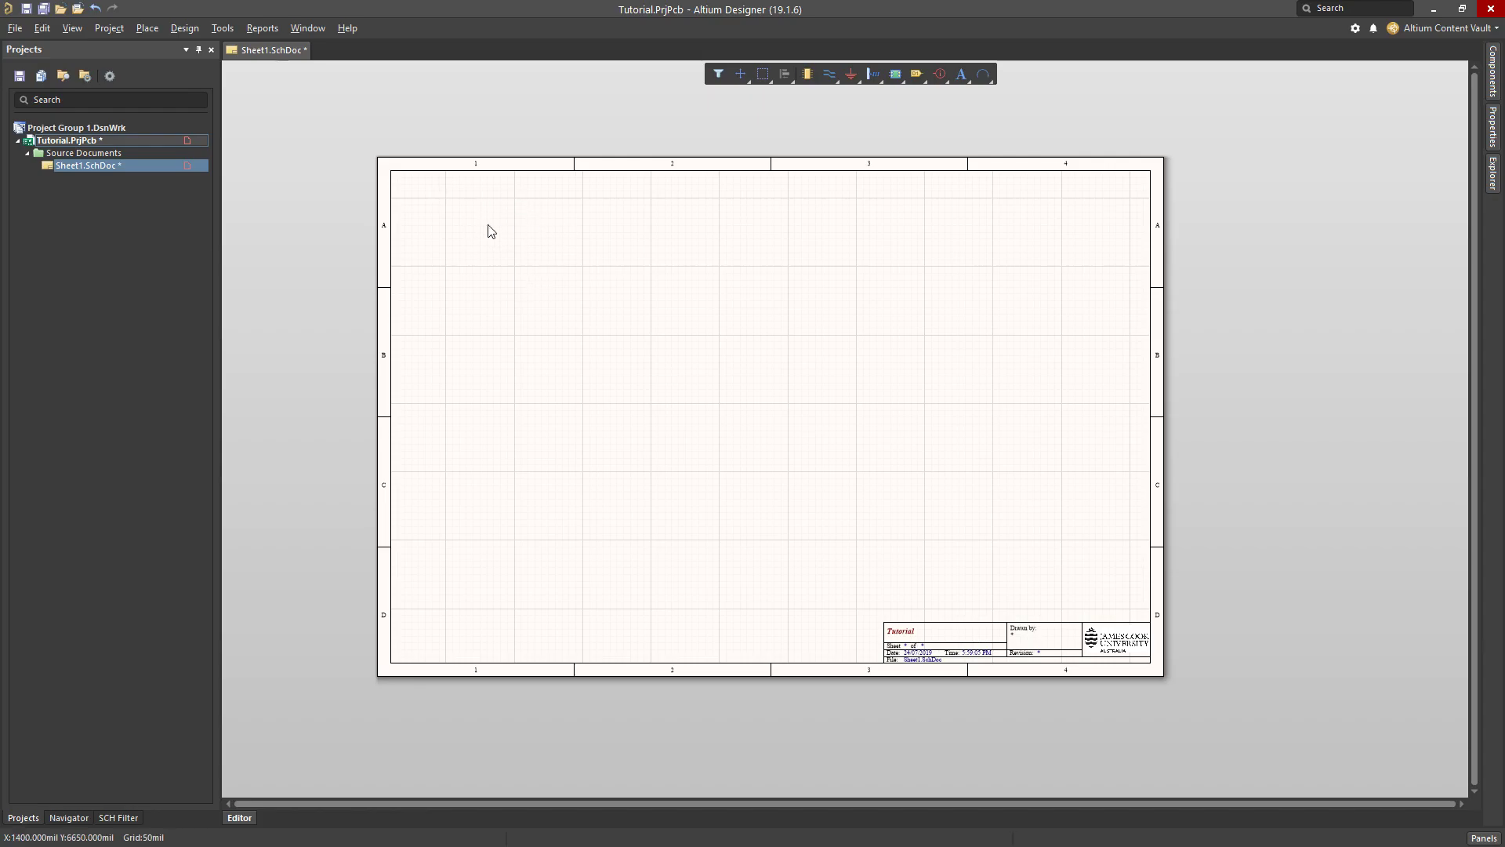
{"action": "mouse_move", "coordinate": [530, 258]}
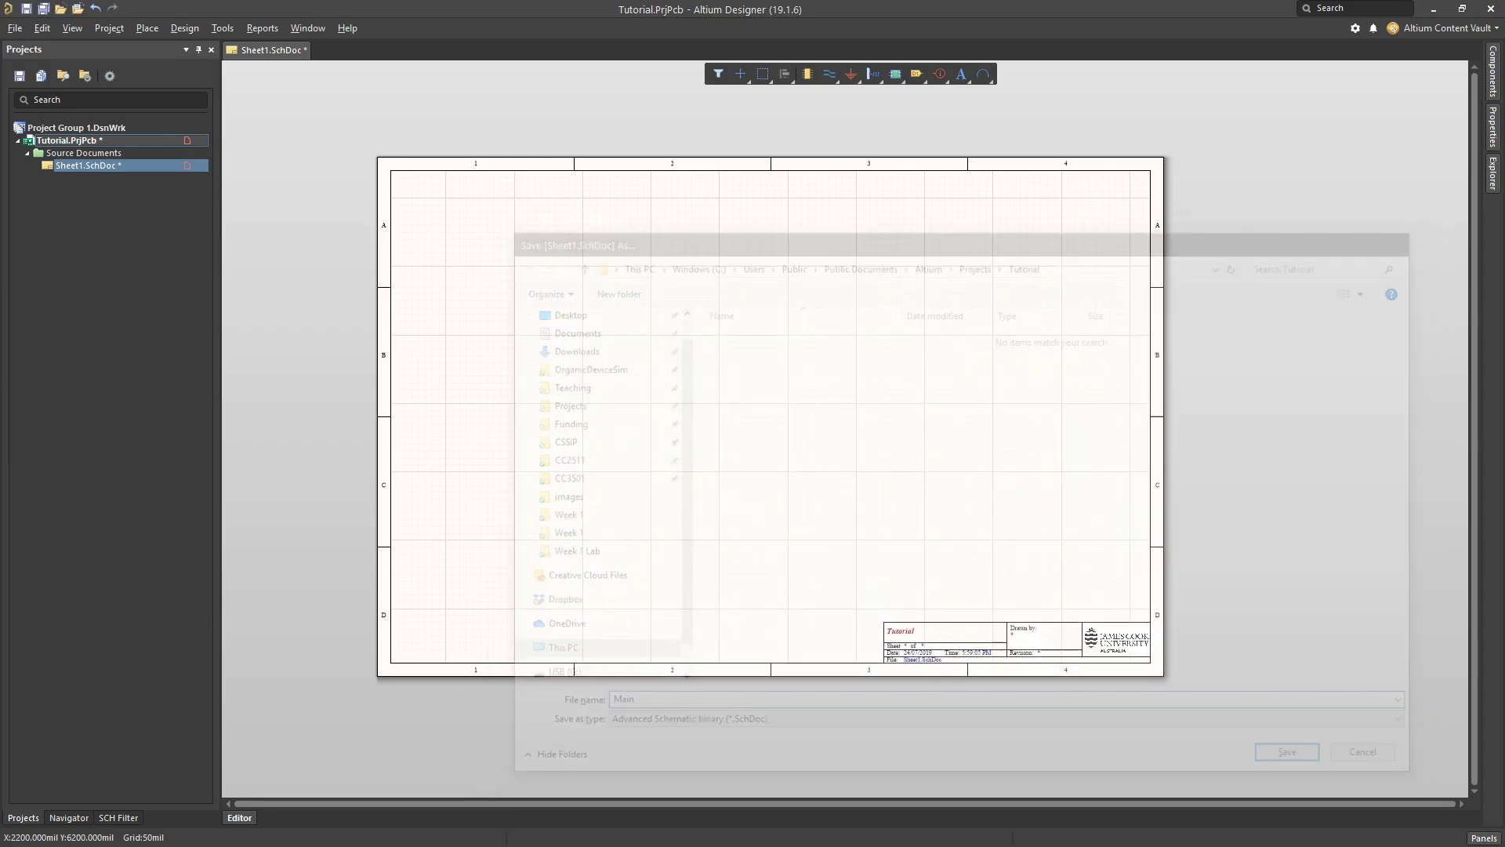
Save the schematic sheet as Main.SchDoc.
{"action": "left_click", "coordinate": [1284, 751]}
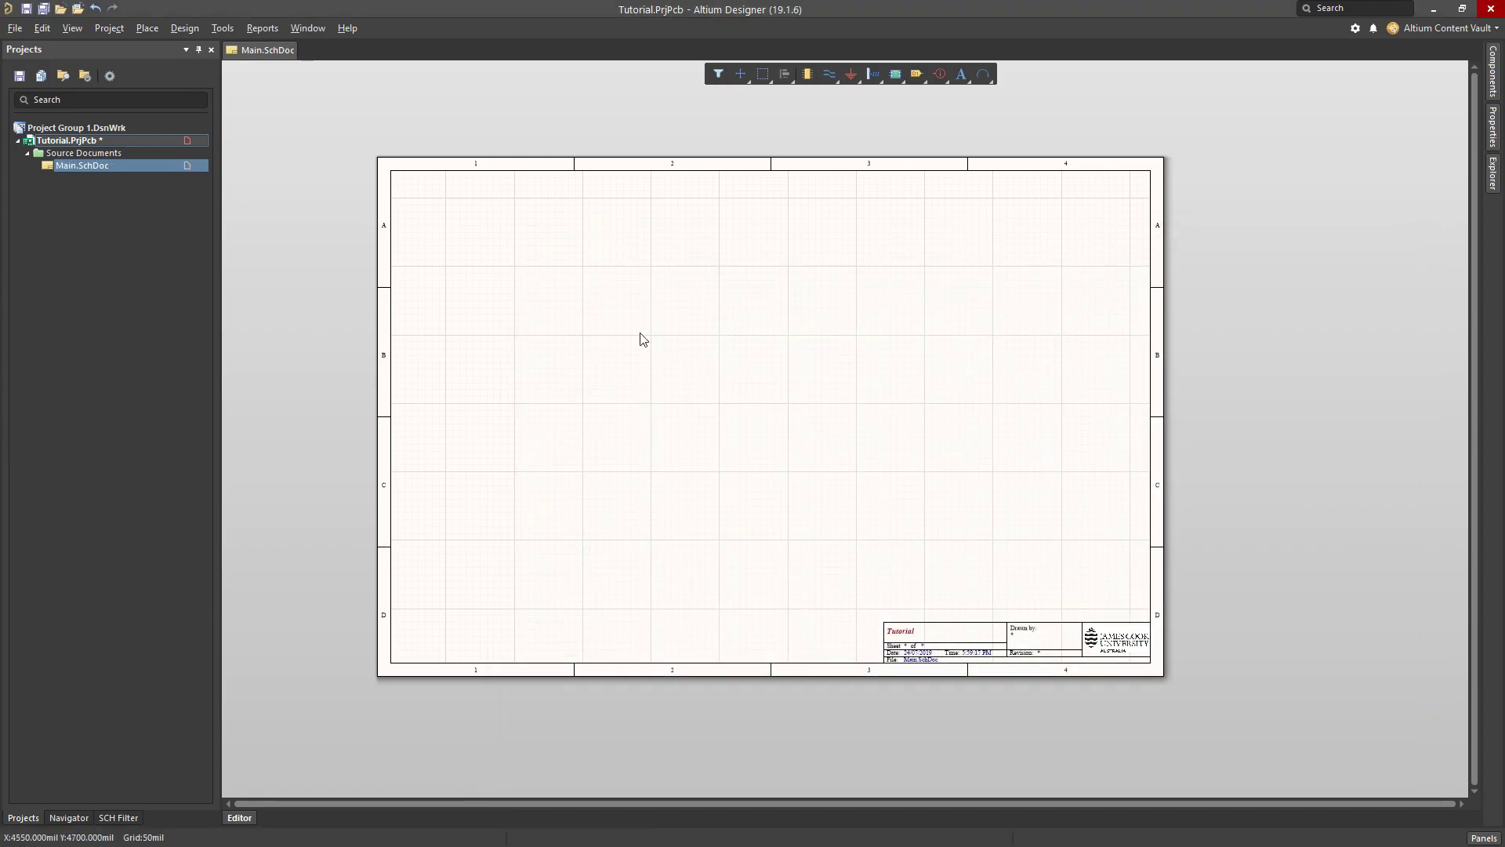
{"action": "mouse_move", "coordinate": [1025, 304]}
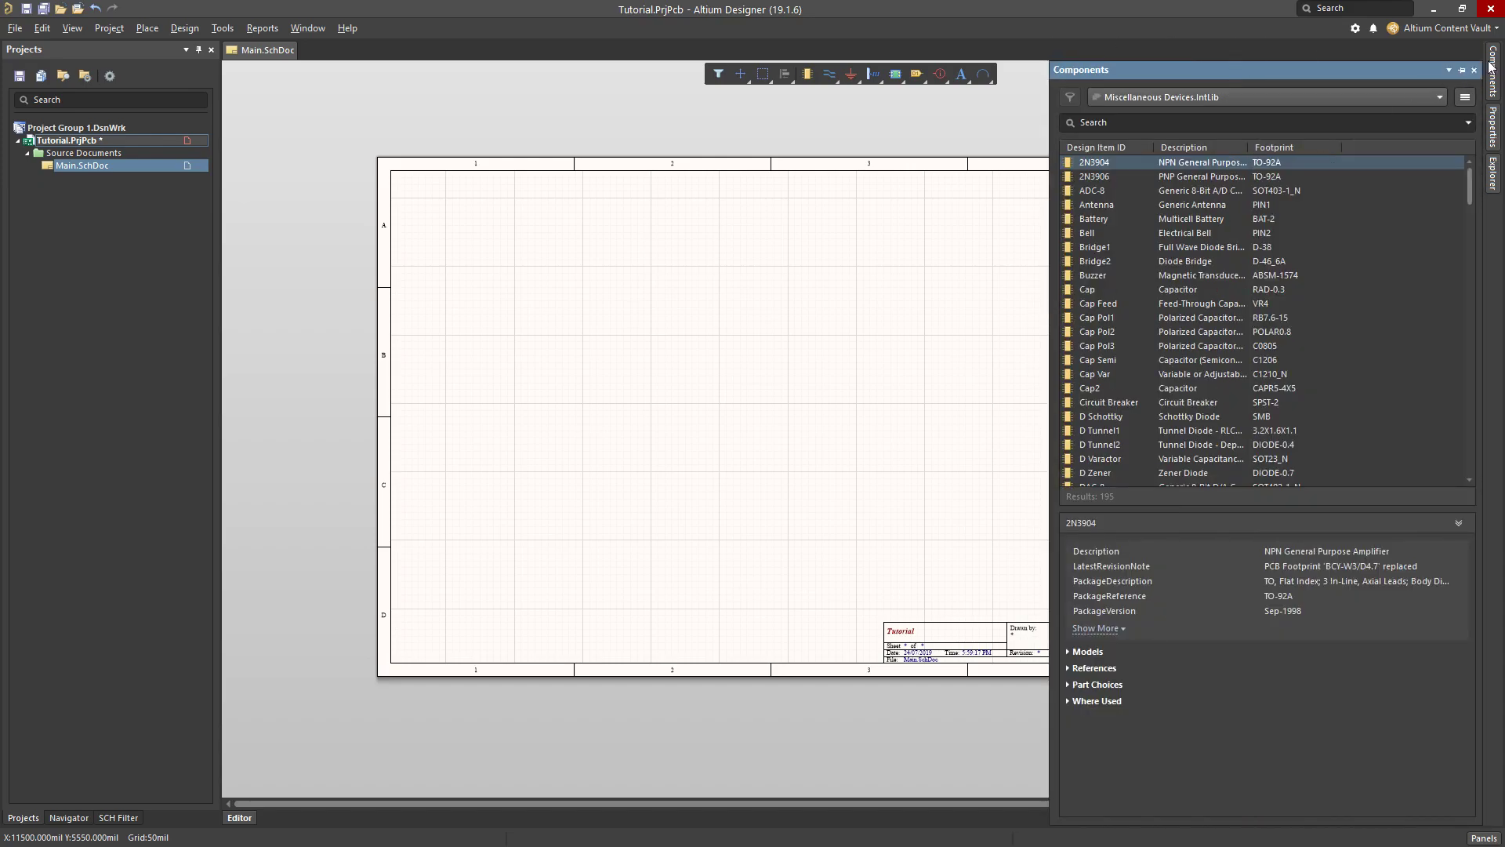
Choose Header 3 from Miscellaneous Connectors.IntLib and start placing it.
{"action": "left_click", "coordinate": [1437, 95]}
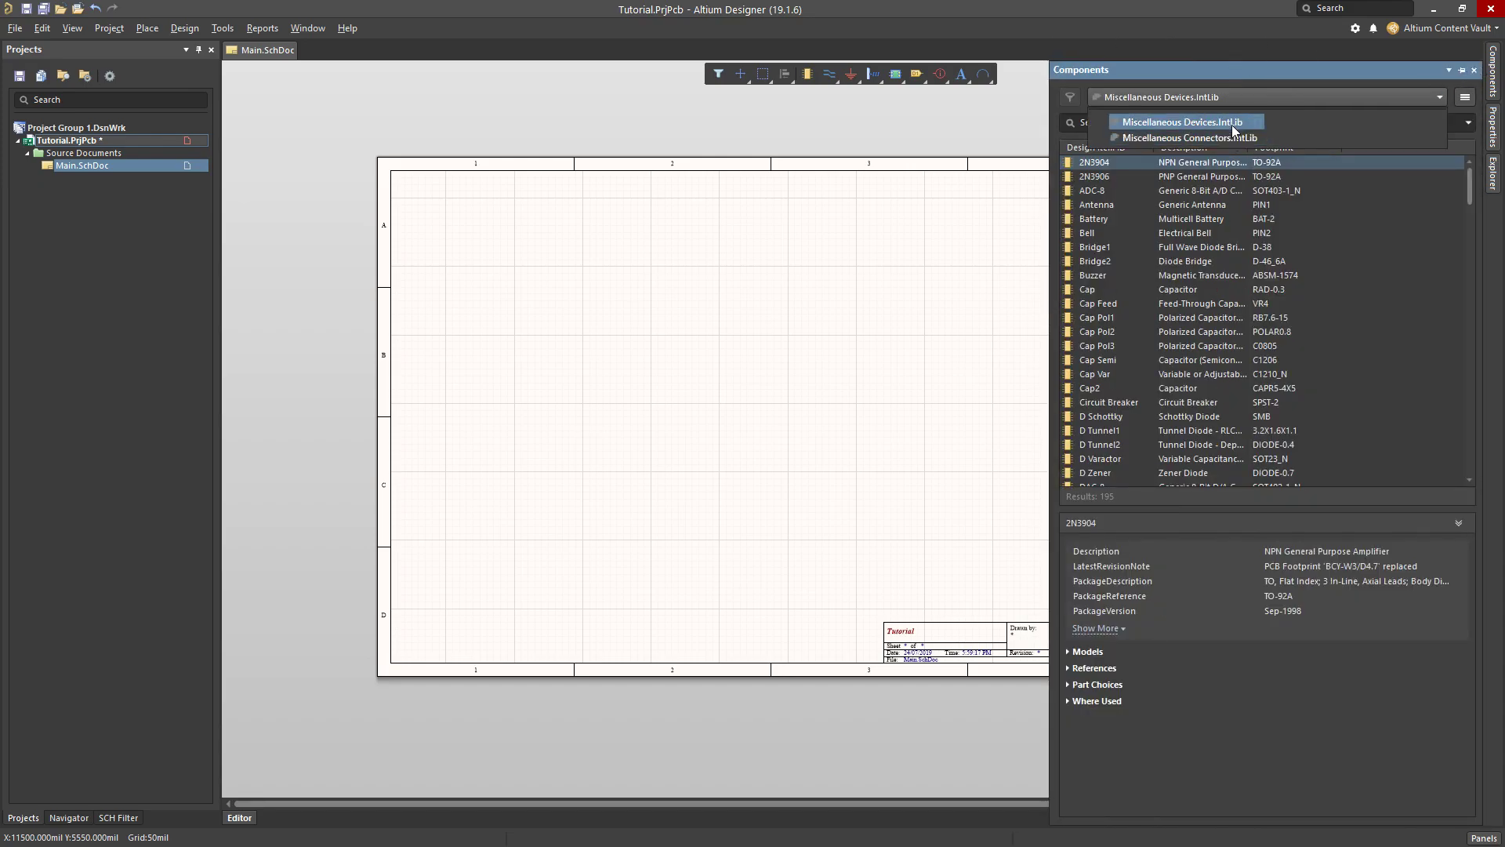
{"action": "mouse_move", "coordinate": [1190, 137]}
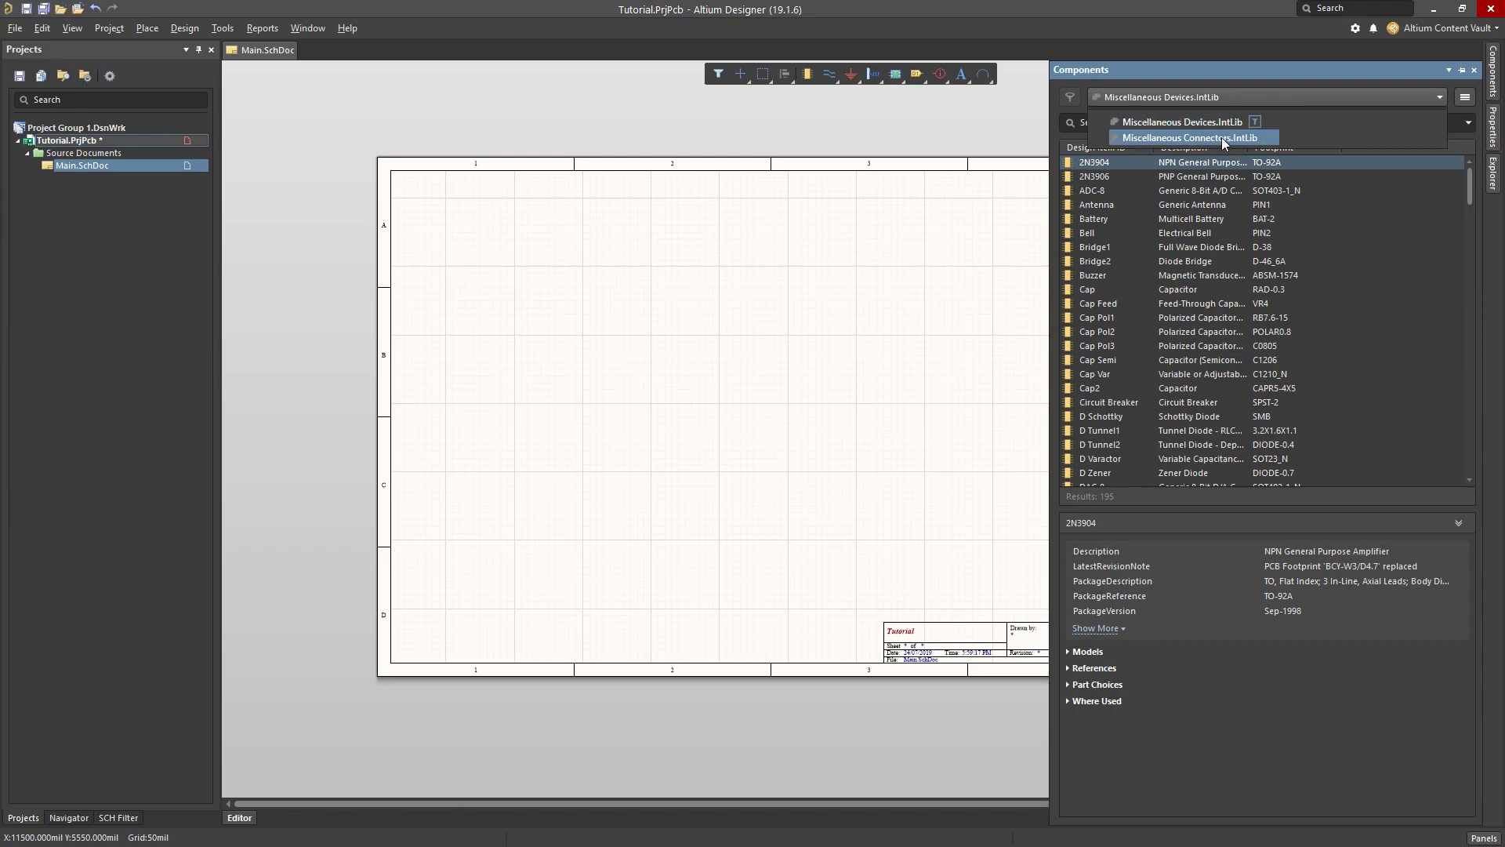
{"action": "left_click", "coordinate": [1190, 137]}
{"action": "type", "text": "header"}
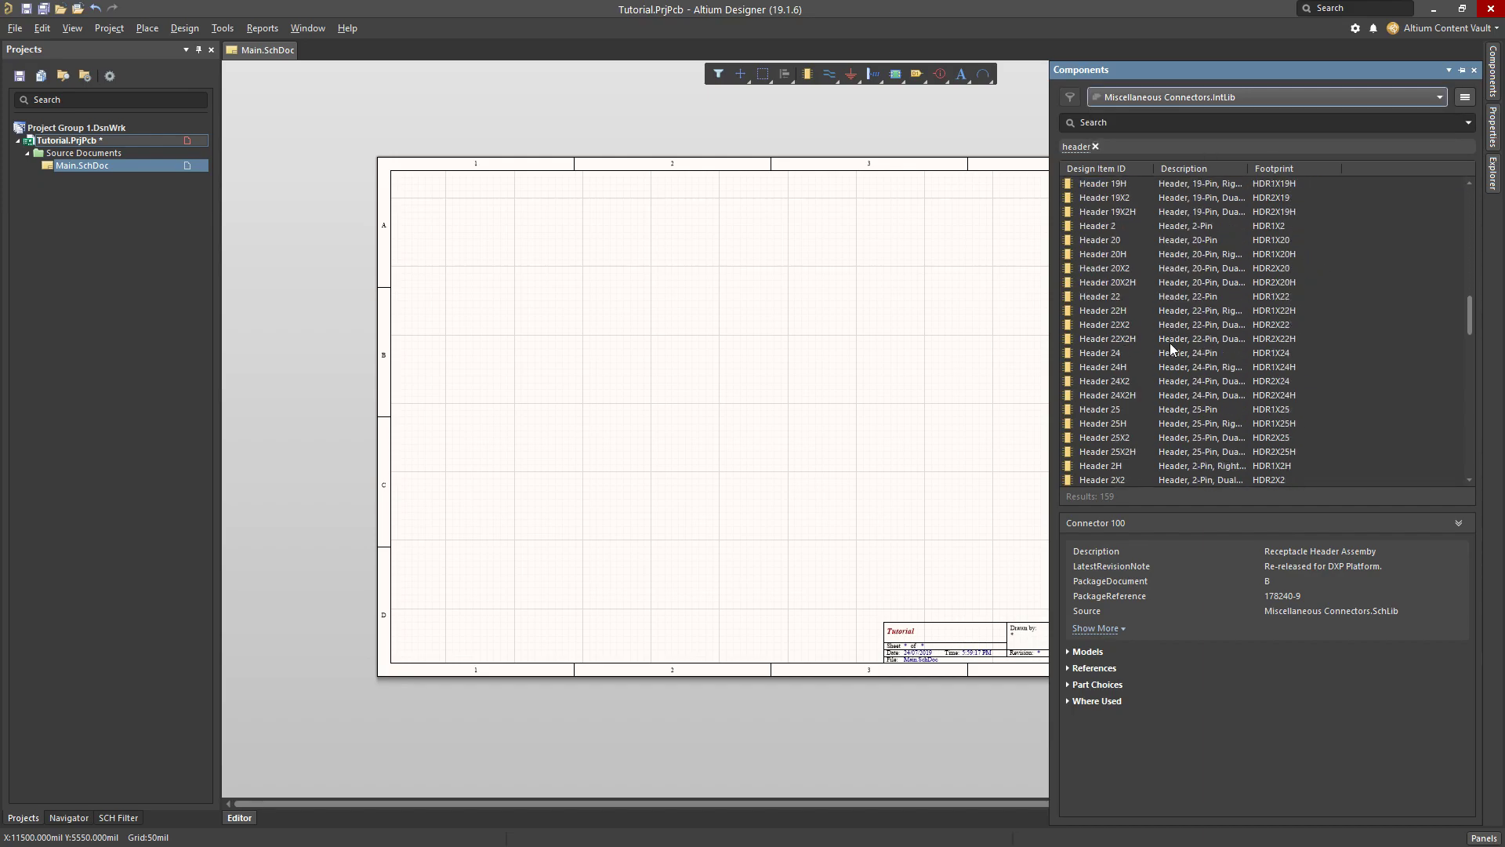
{"action": "scroll", "scroll_direction": "down", "scroll_amount": 3}
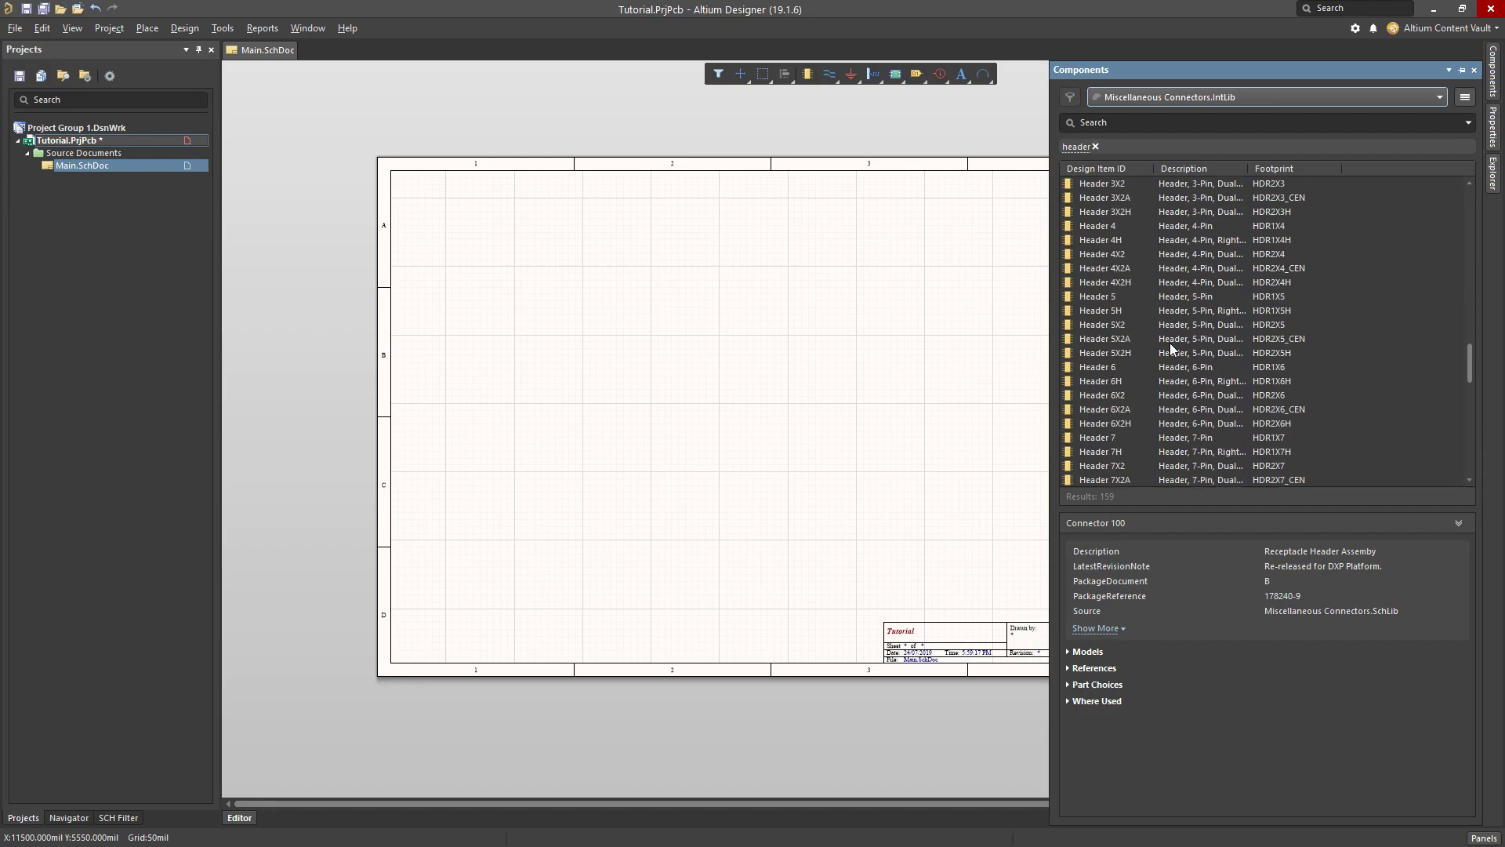
{"action": "scroll", "scroll_direction": "down", "scroll_amount": 3}
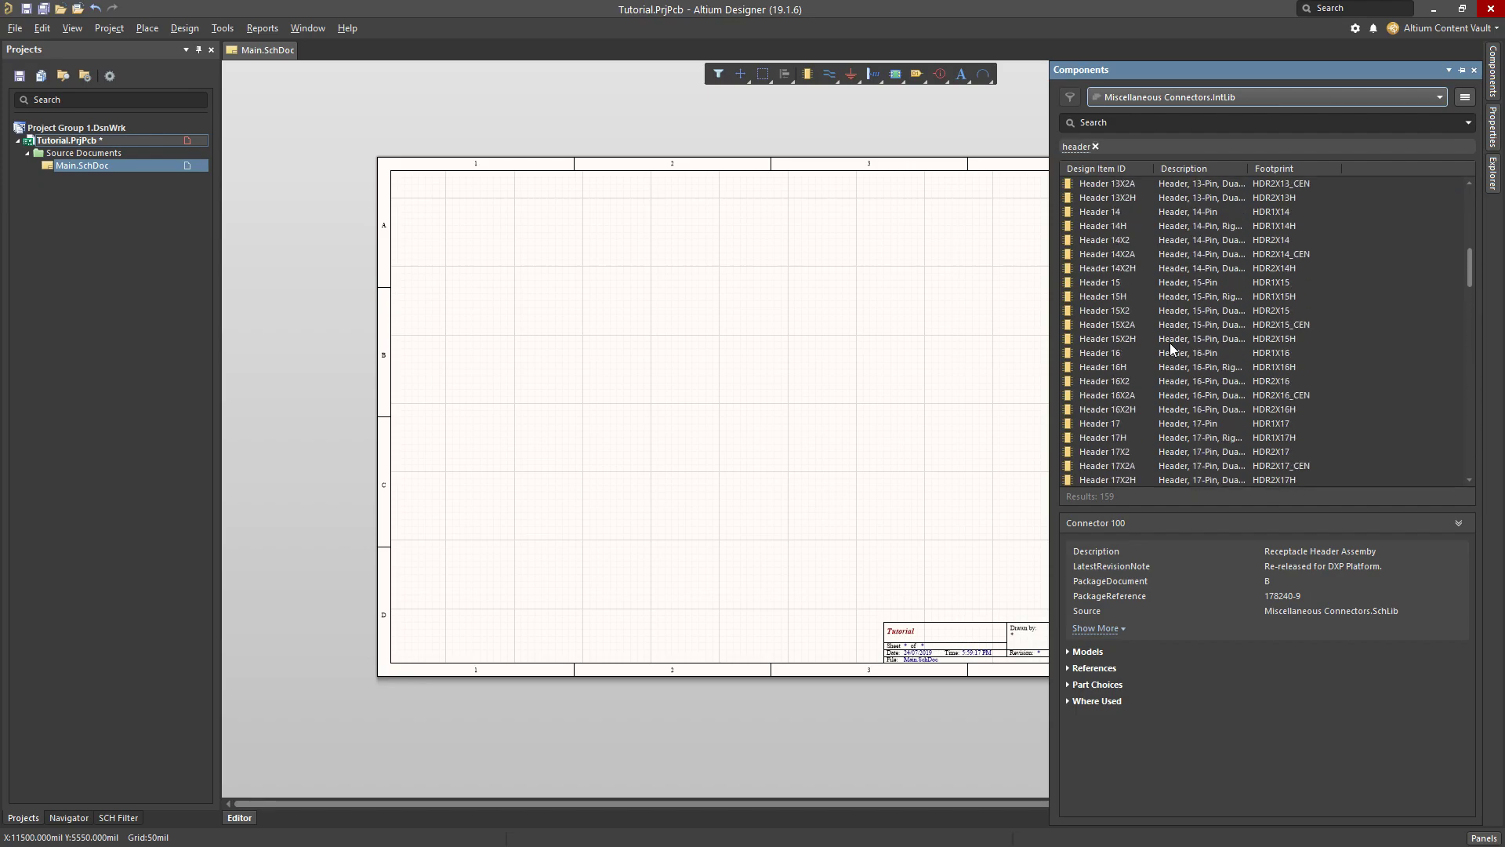
{"action": "scroll", "scroll_direction": "down", "scroll_amount": 3}
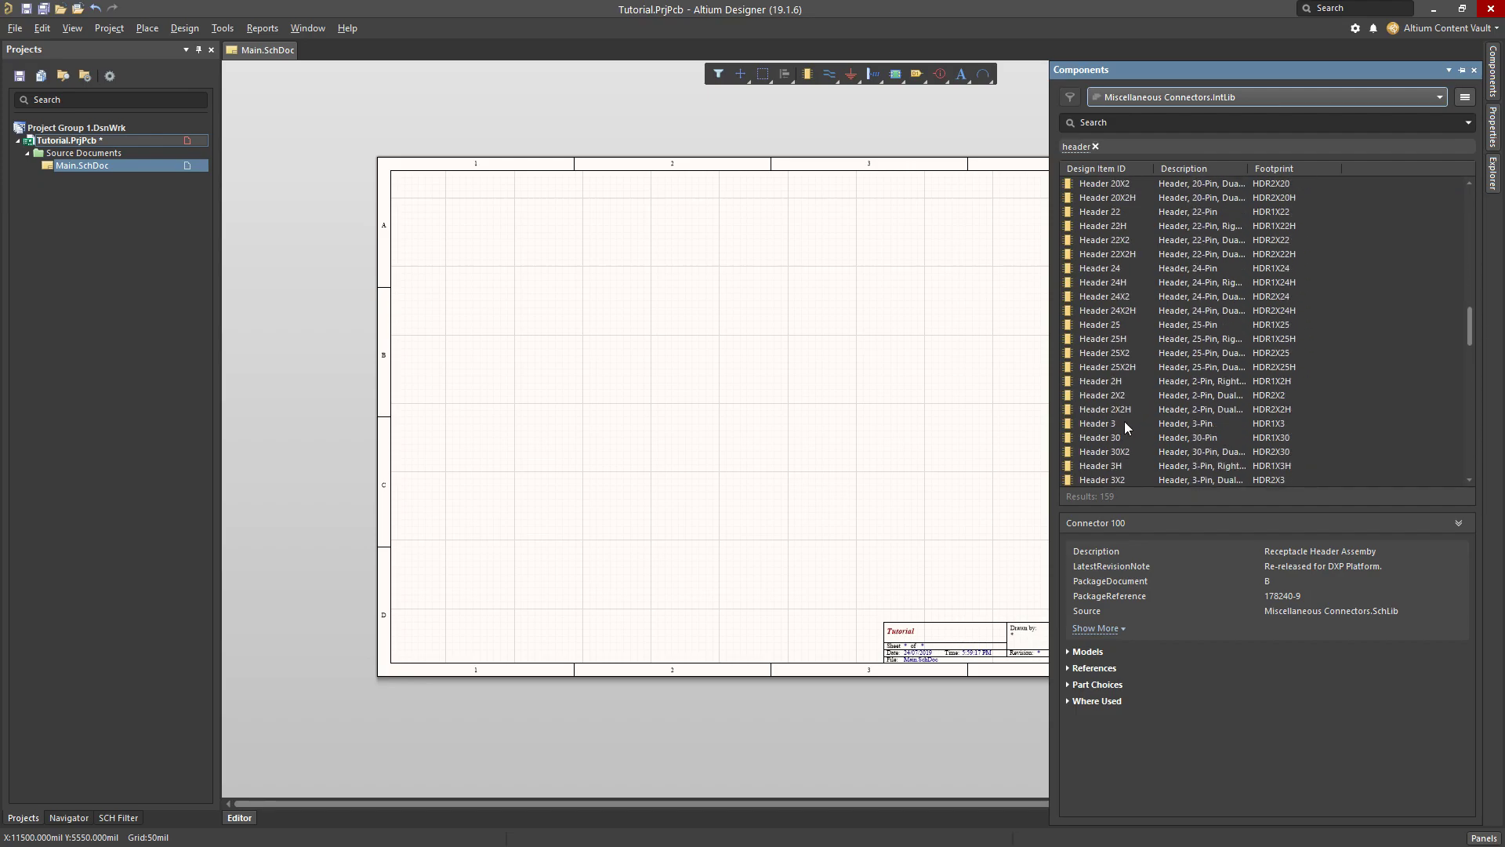
{"action": "left_click", "coordinate": [1099, 423]}
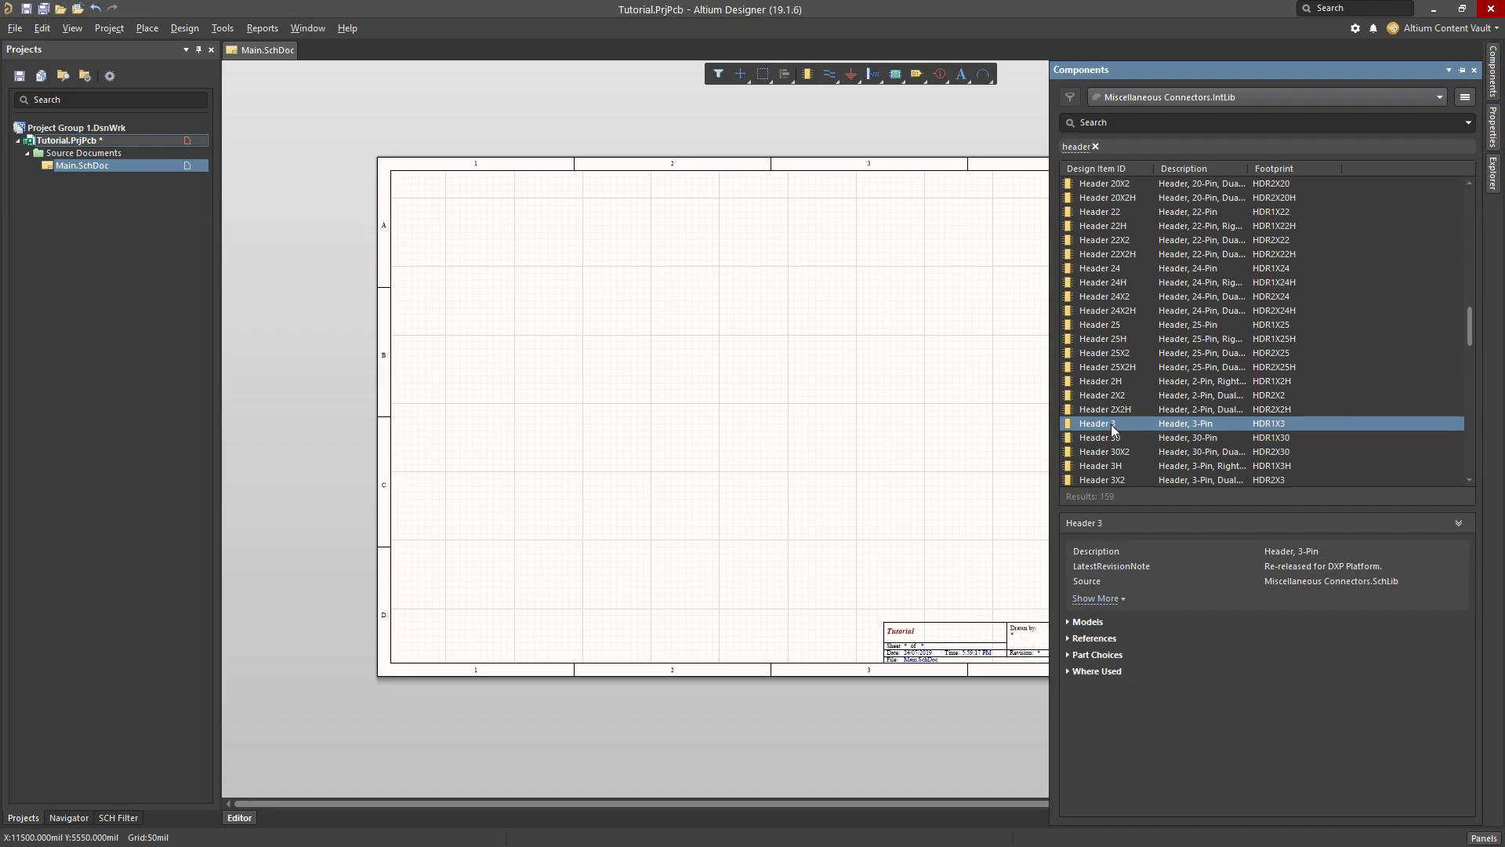
{"action": "double_click", "coordinate": [1104, 423]}
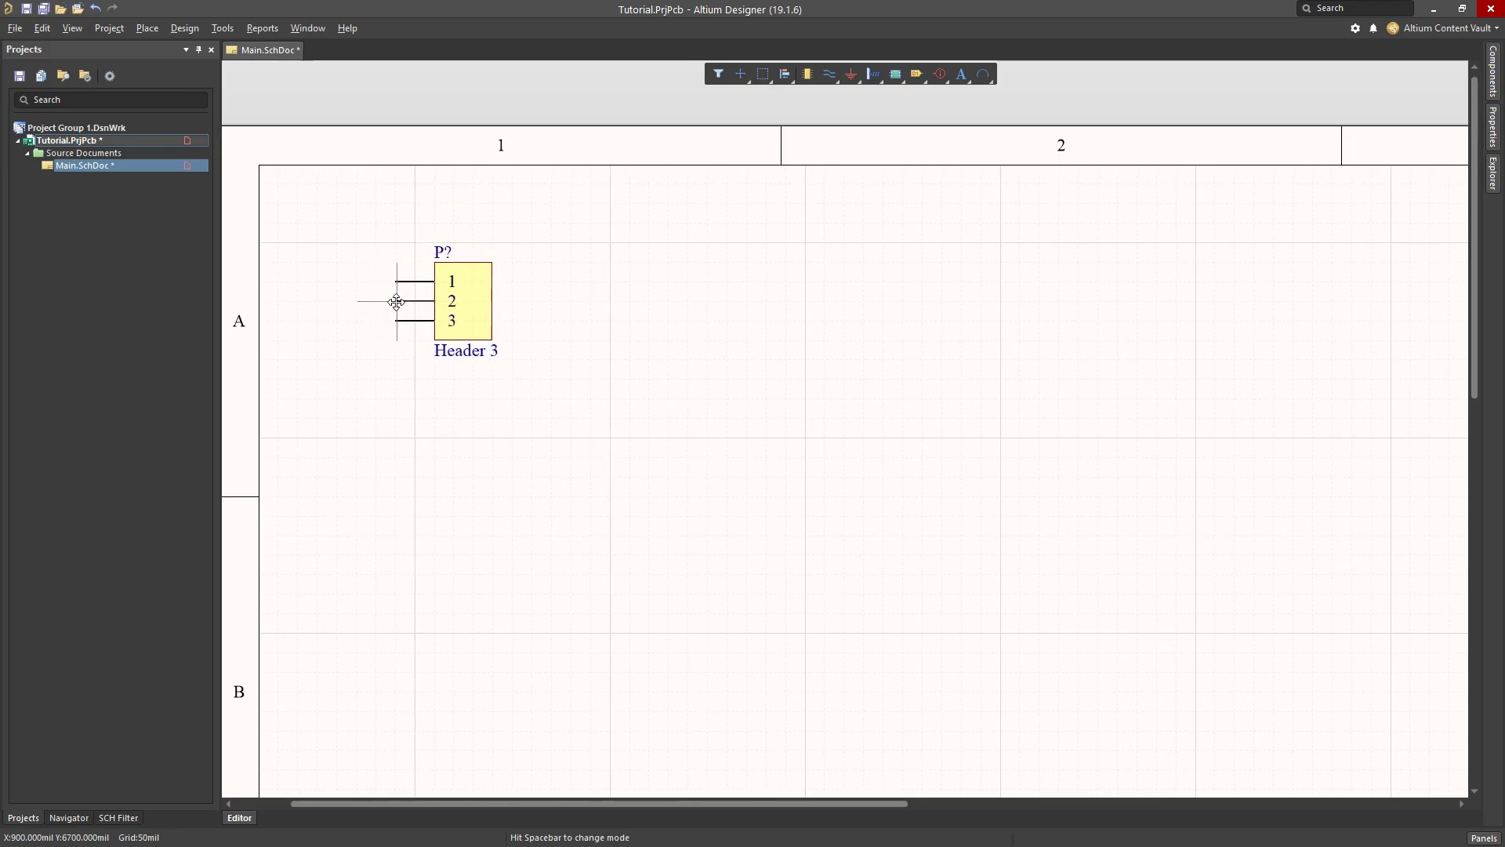
Position the Header 3 connector near the sheet's top-left corner.
{"action": "left_click_drag", "start_coordinate": [394, 300], "coordinate": [445, 310]}
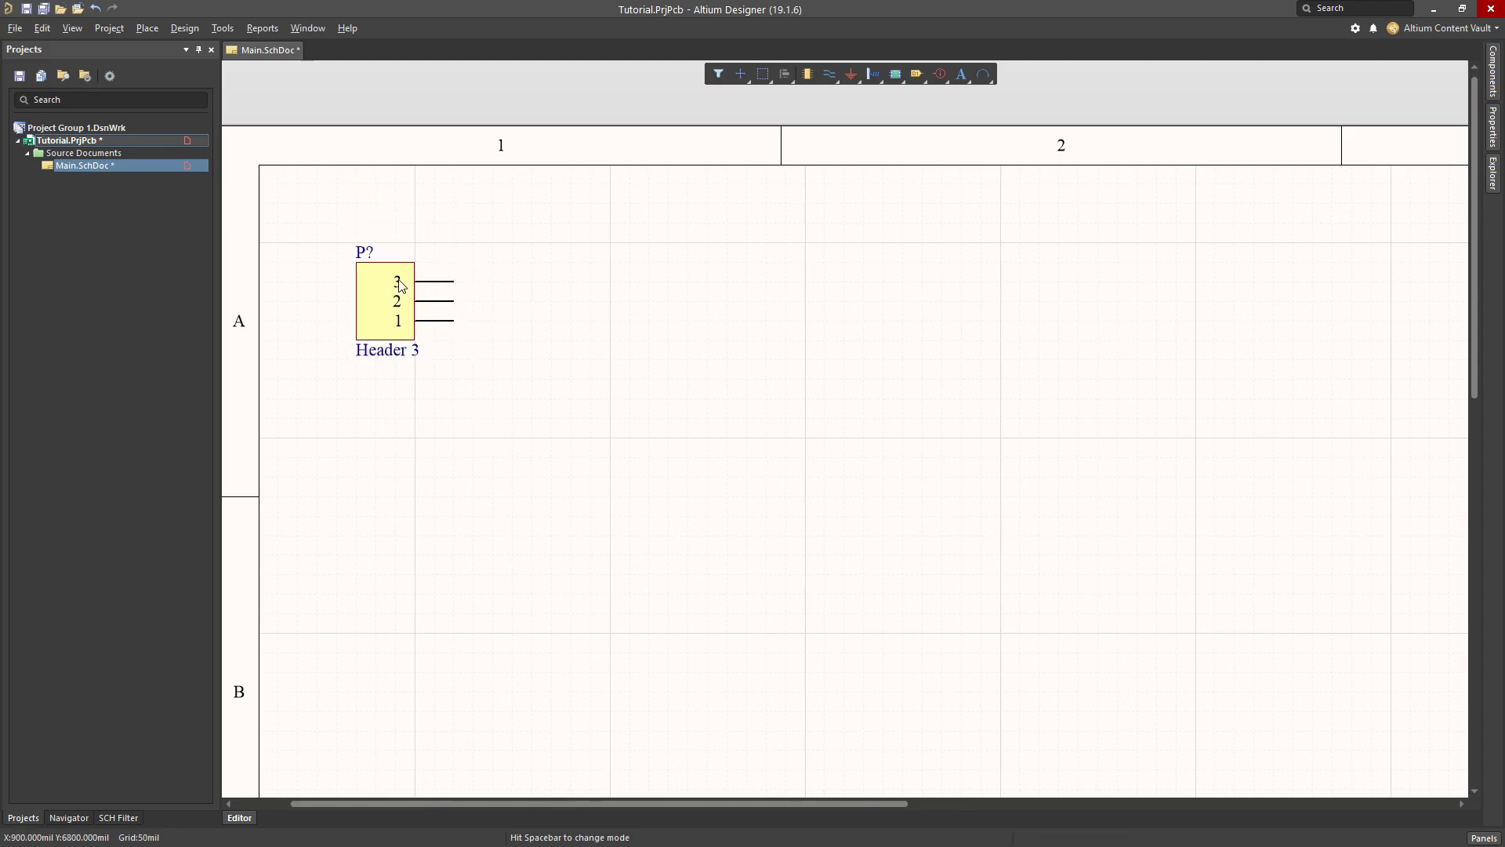
{"action": "mouse_move", "coordinate": [376, 303]}
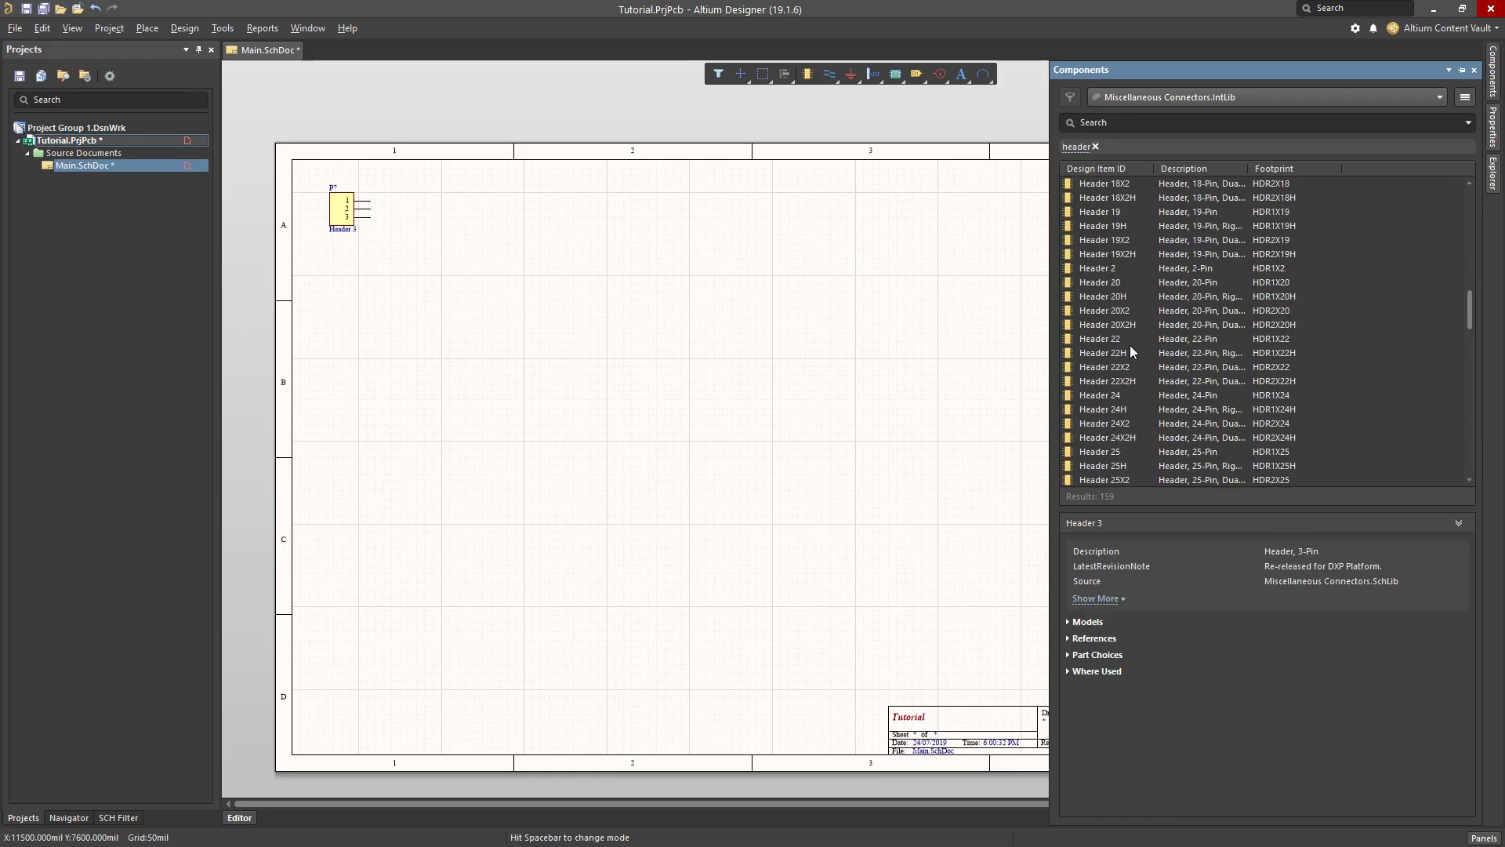
Place a Header 2 below the first connector and copy it to the sheet's top-right.
{"action": "left_click", "coordinate": [1100, 266]}
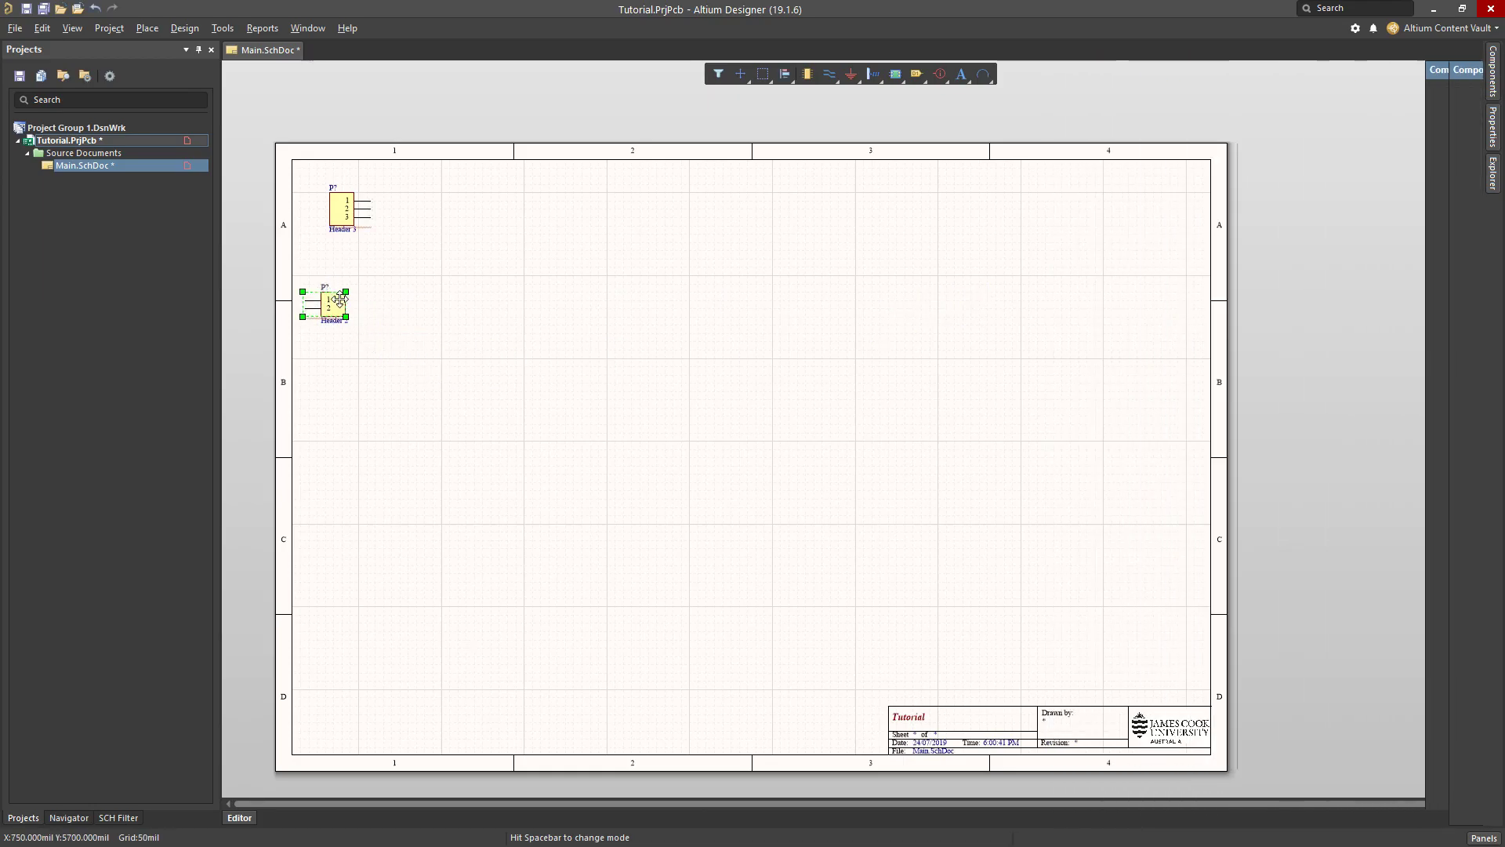
{"action": "left_click_drag", "start_coordinate": [326, 305], "coordinate": [343, 265]}
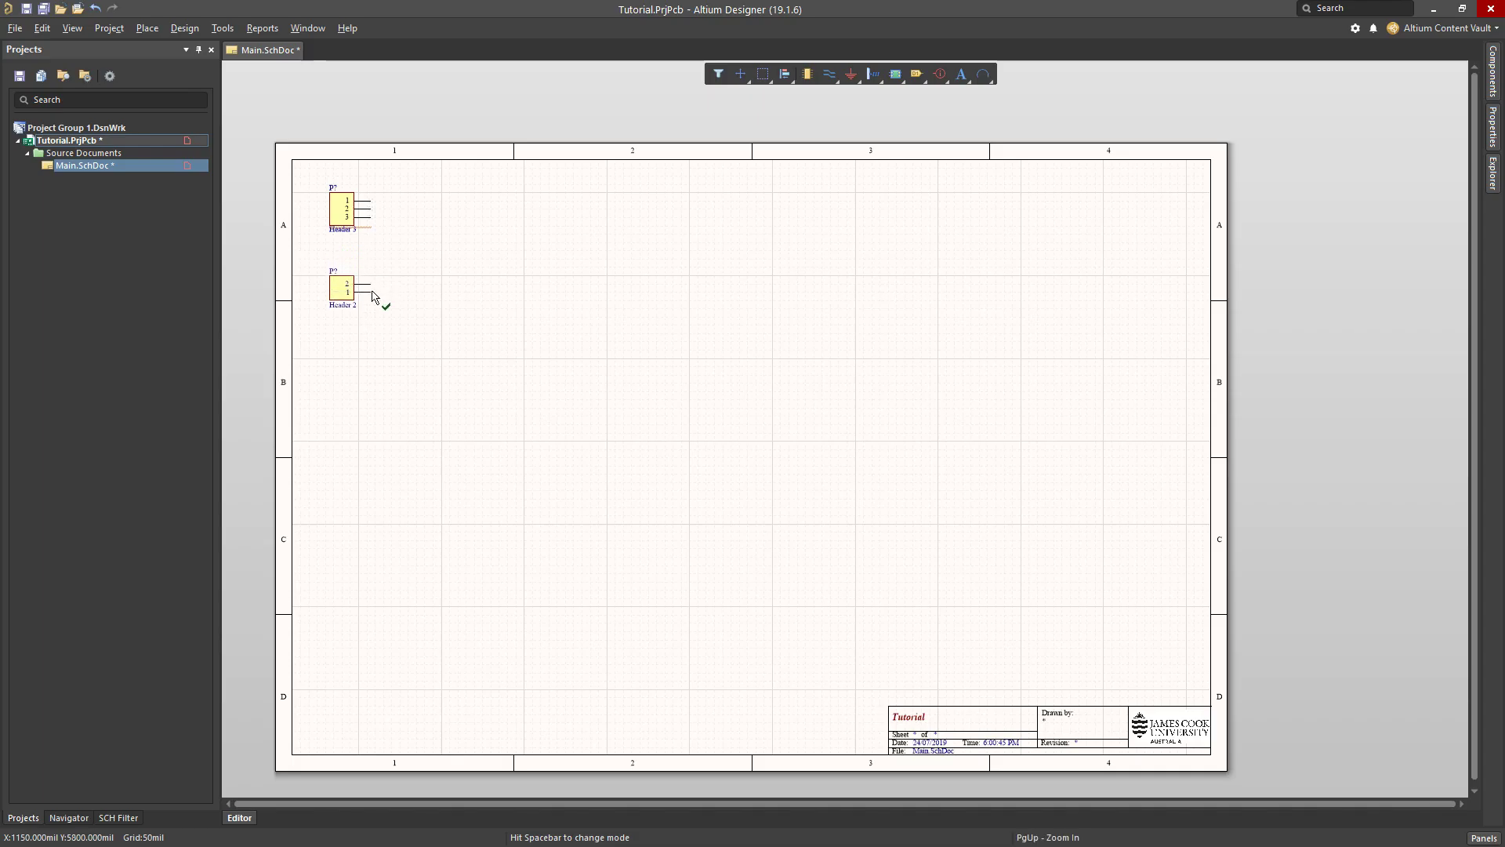
{"action": "left_click", "coordinate": [343, 283]}
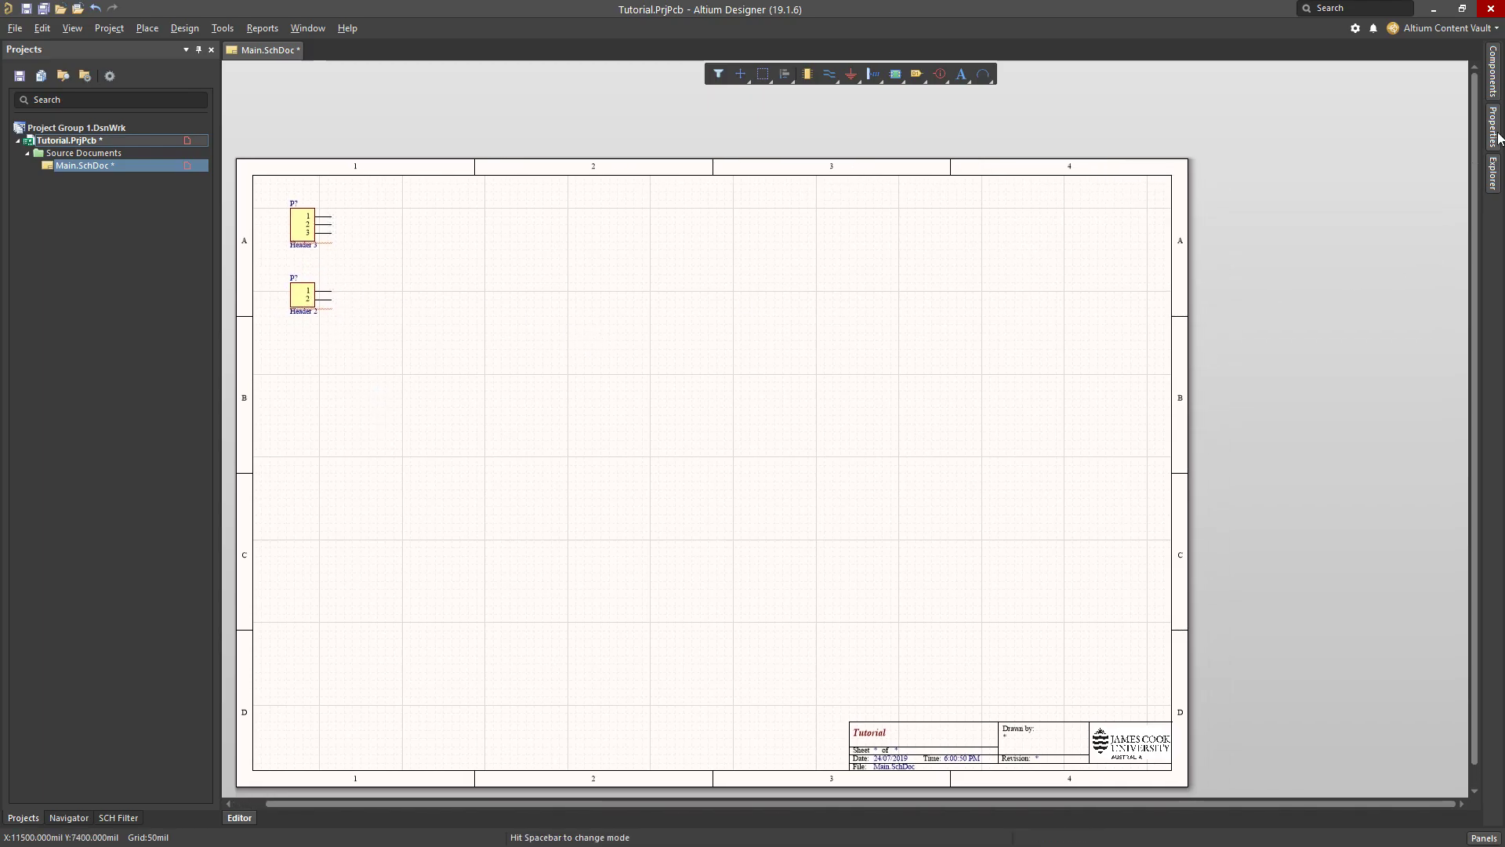
{"action": "left_click", "coordinate": [305, 295]}
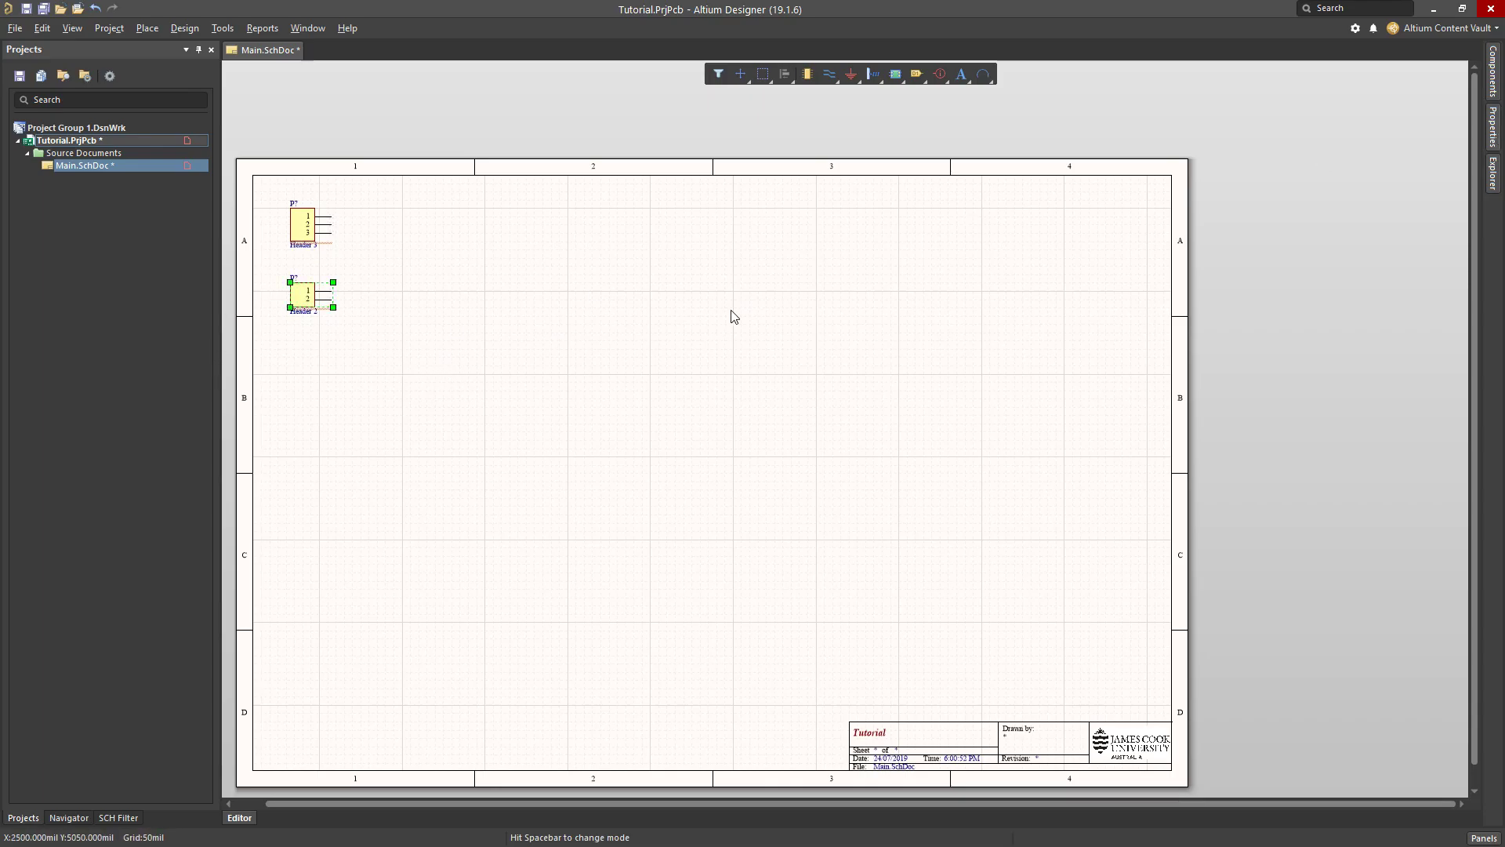
{"action": "left_click_drag", "start_coordinate": [307, 295], "coordinate": [979, 261]}
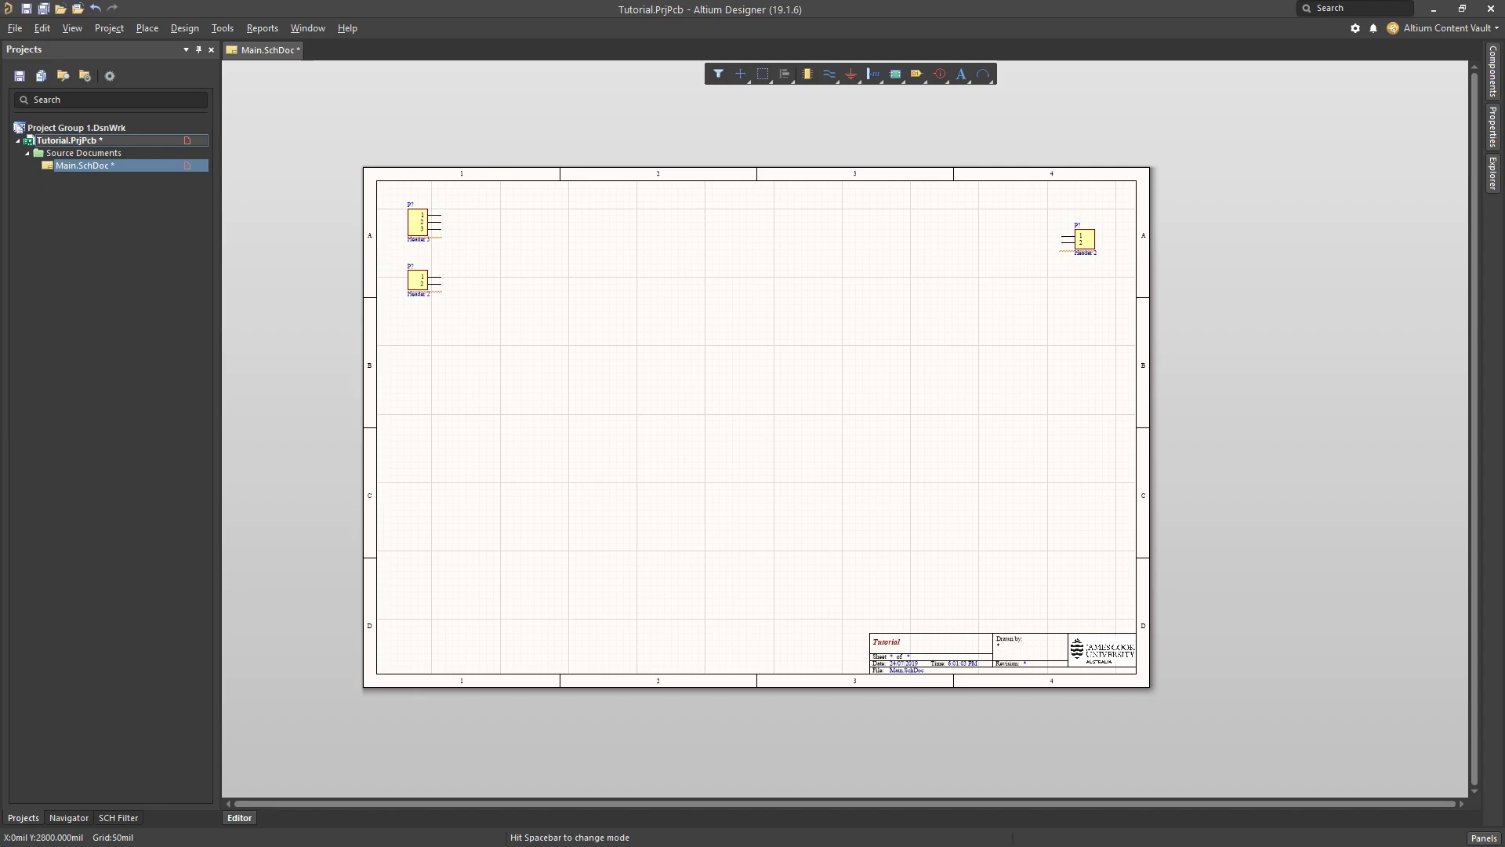
Search the content vault Explorer for LM348M and preview the first result.
{"action": "left_click", "coordinate": [1493, 152]}
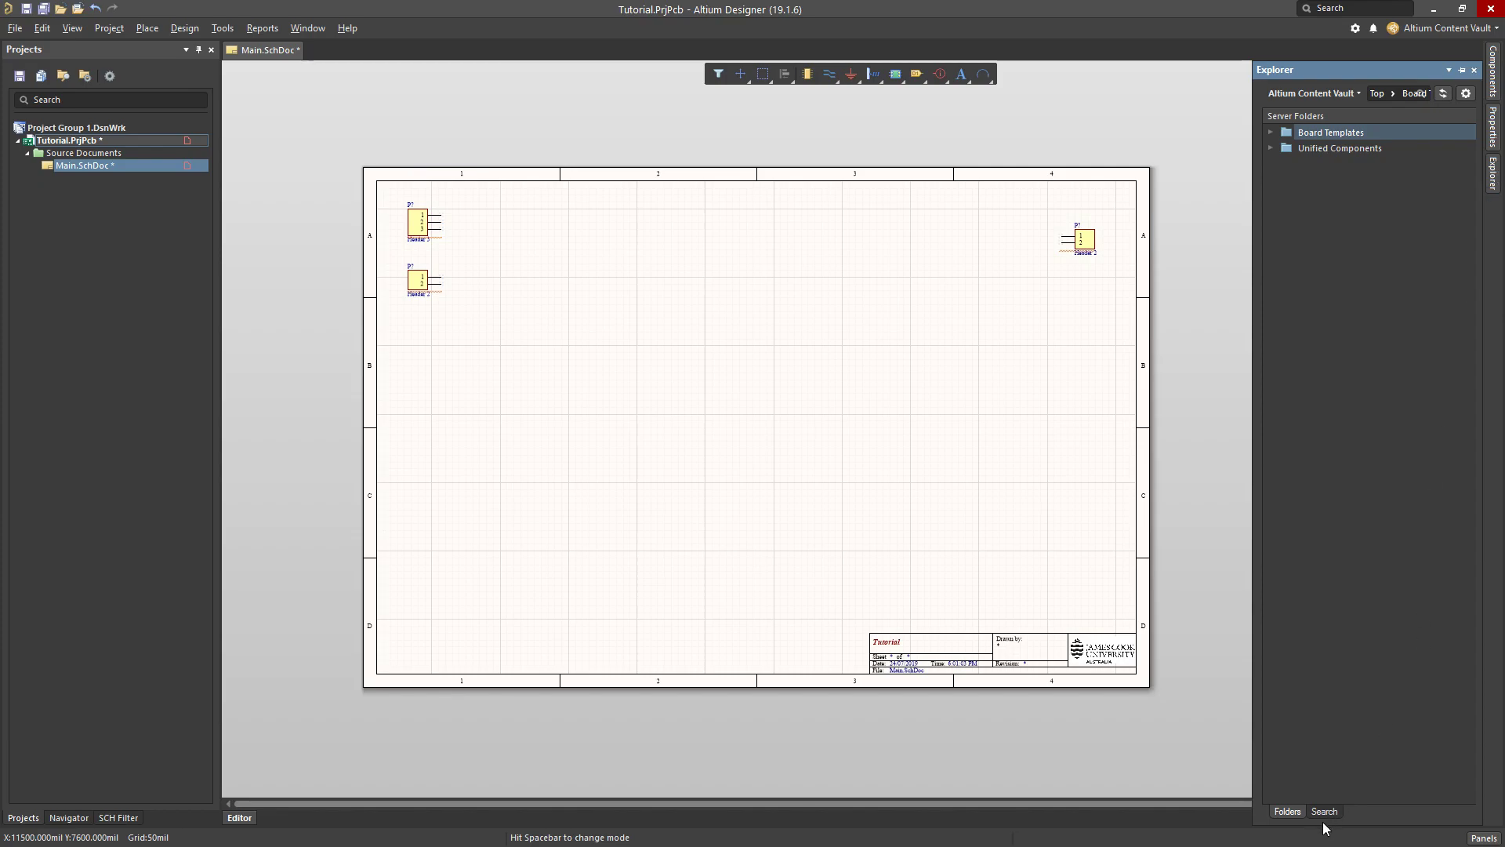
{"action": "left_click", "coordinate": [1323, 811]}
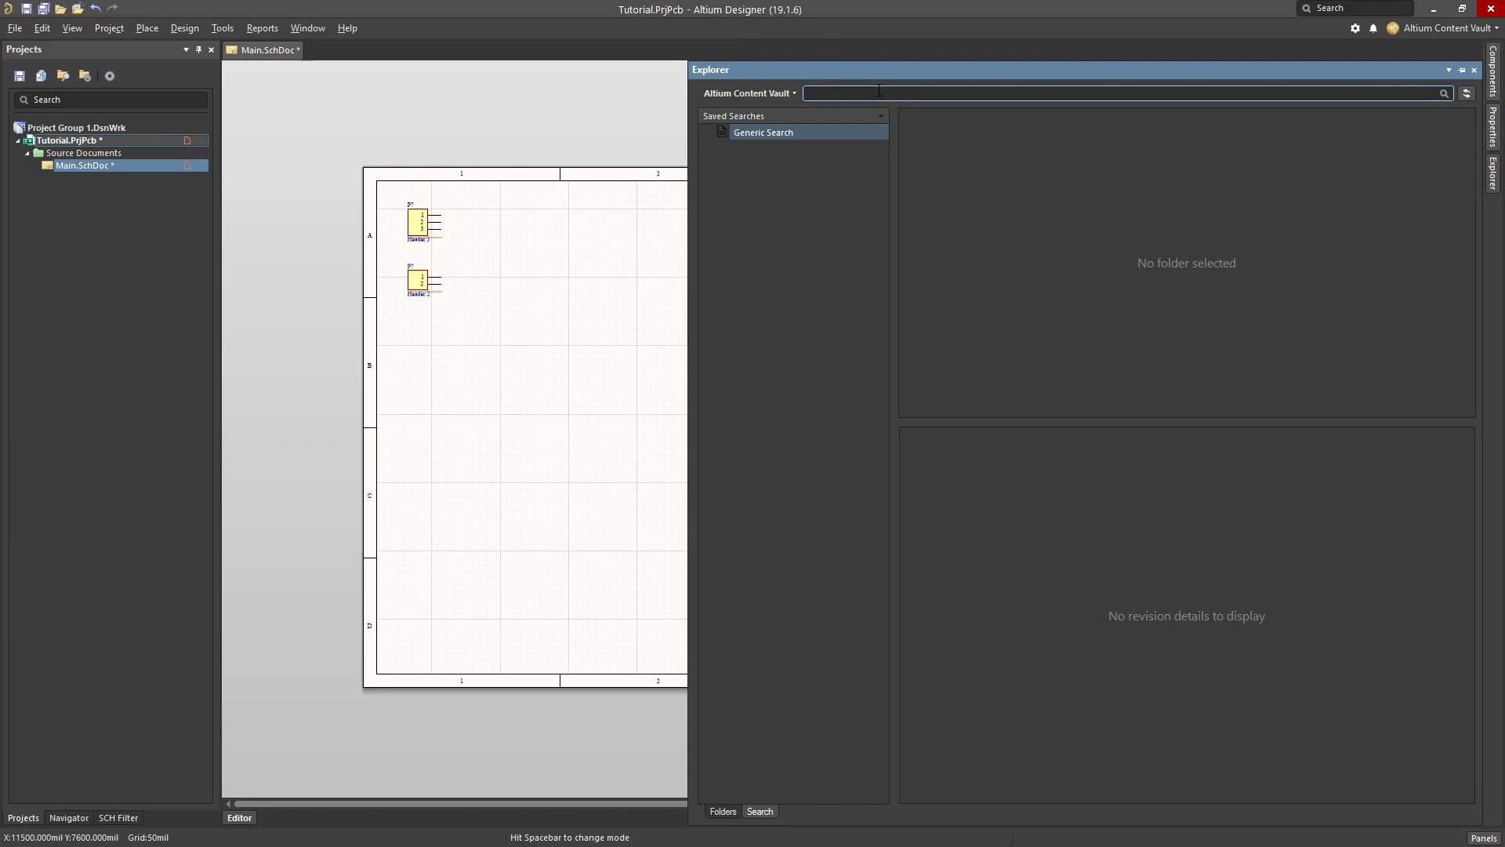
{"action": "type", "text": "LM348M"}
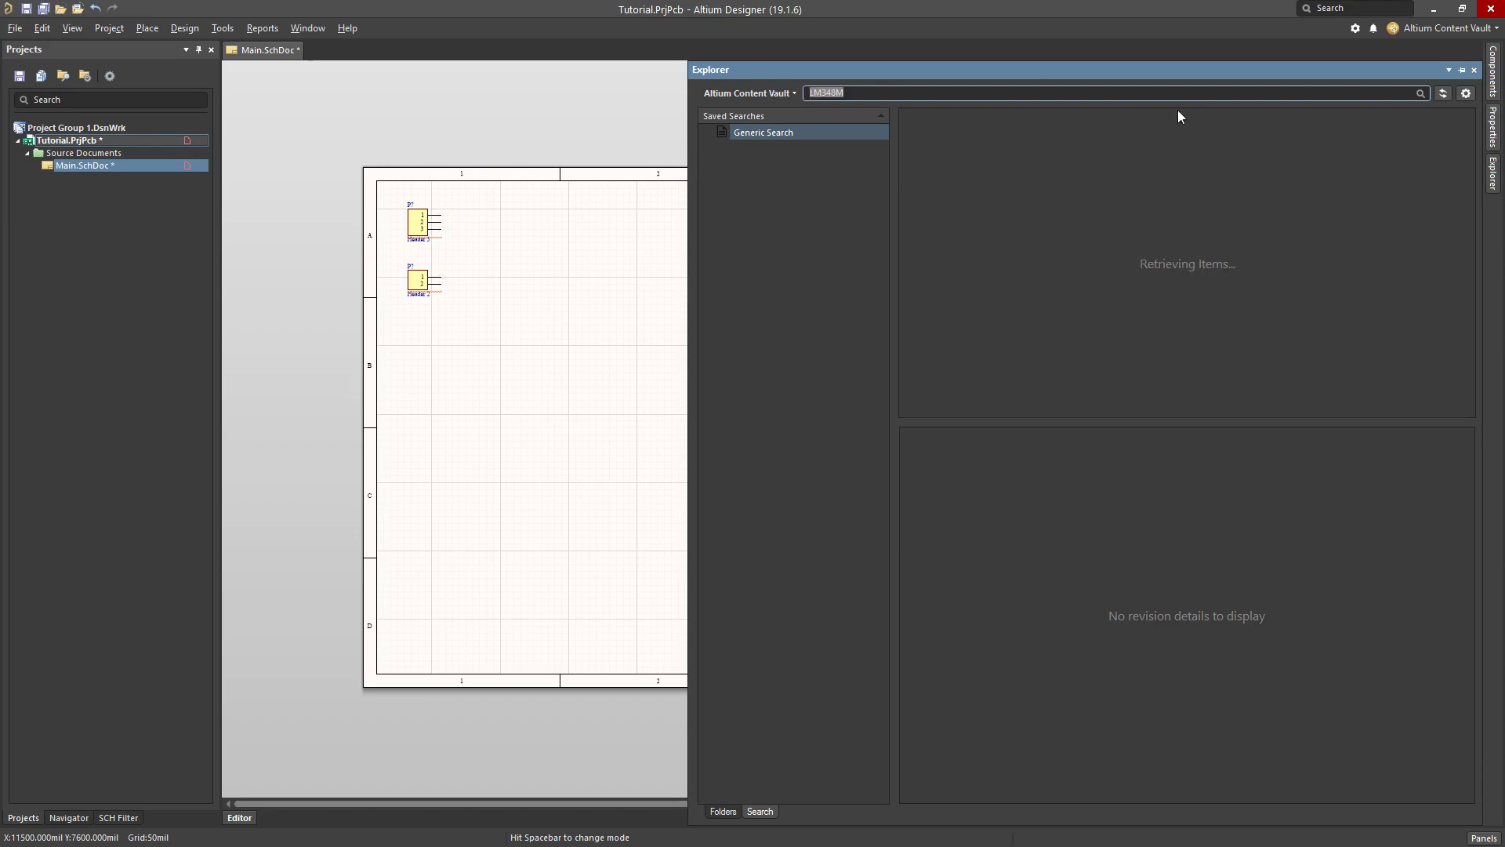
{"action": "mouse_move", "coordinate": [1169, 320]}
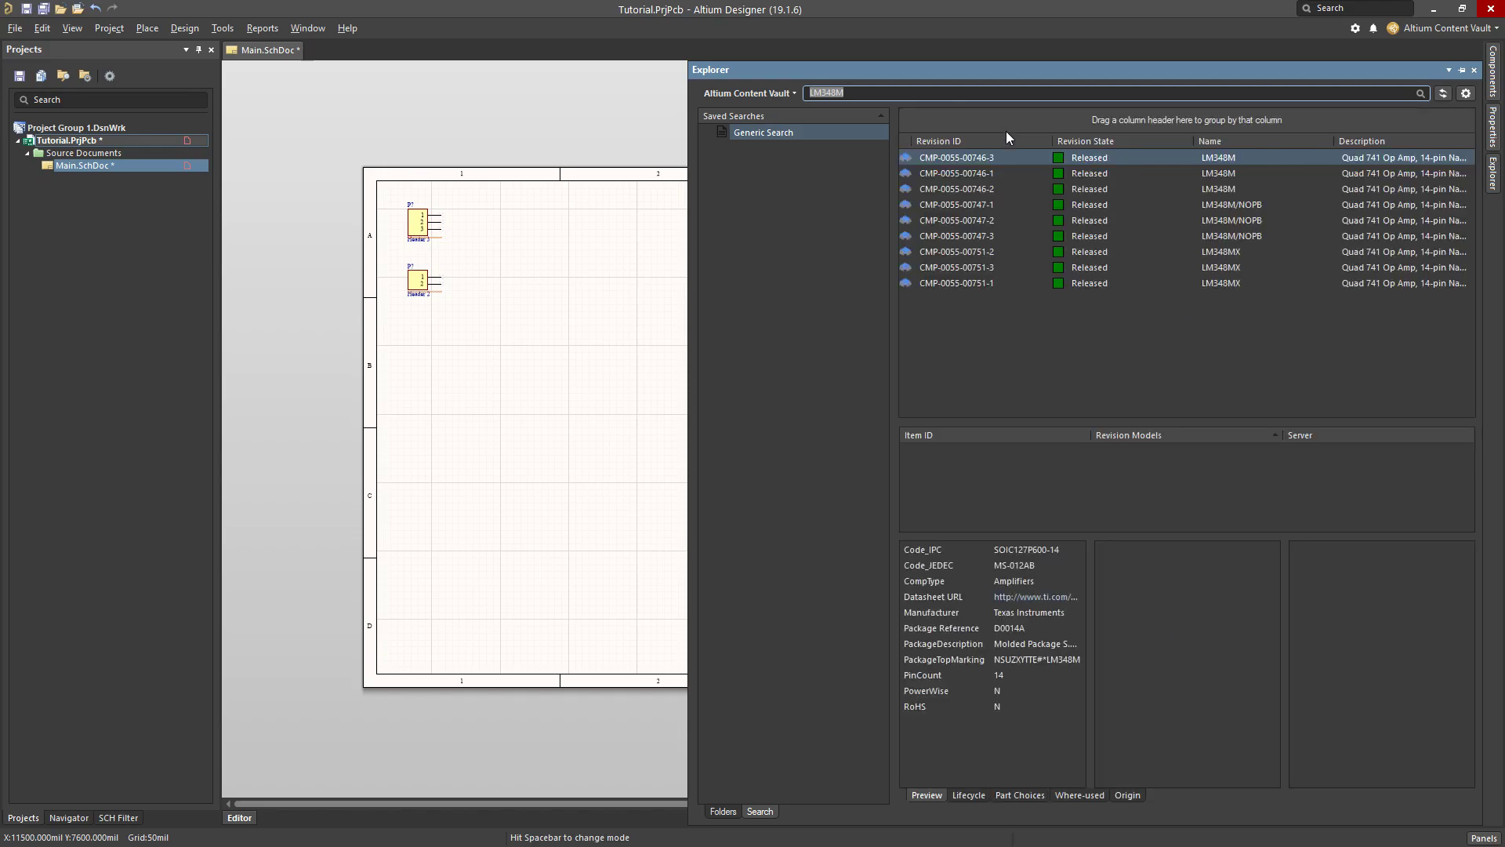
{"action": "left_click", "coordinate": [954, 156]}
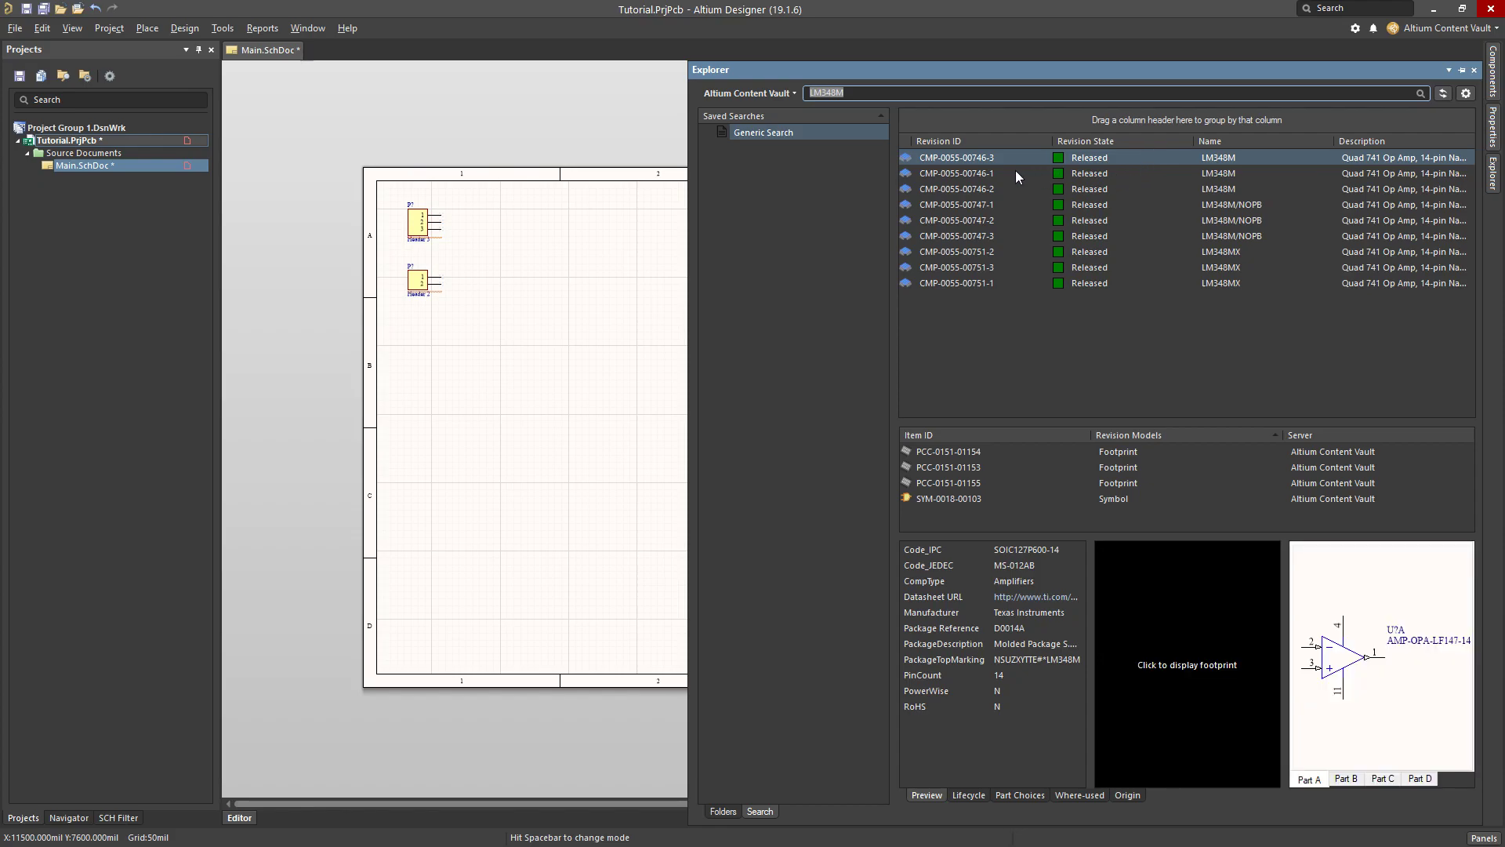
{"action": "mouse_move", "coordinate": [1016, 178]}
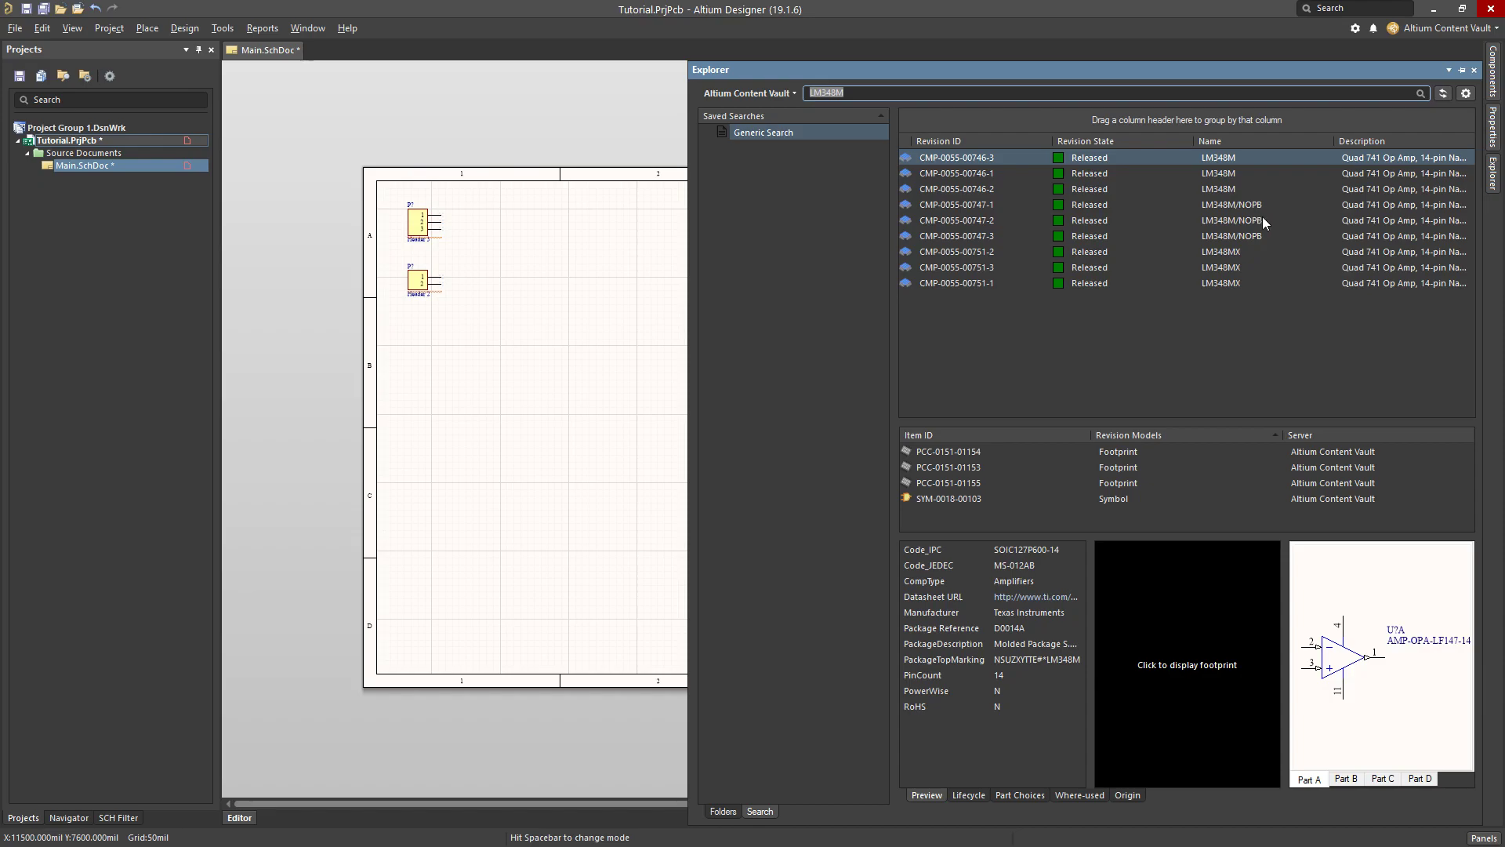
{"action": "mouse_move", "coordinate": [1265, 218]}
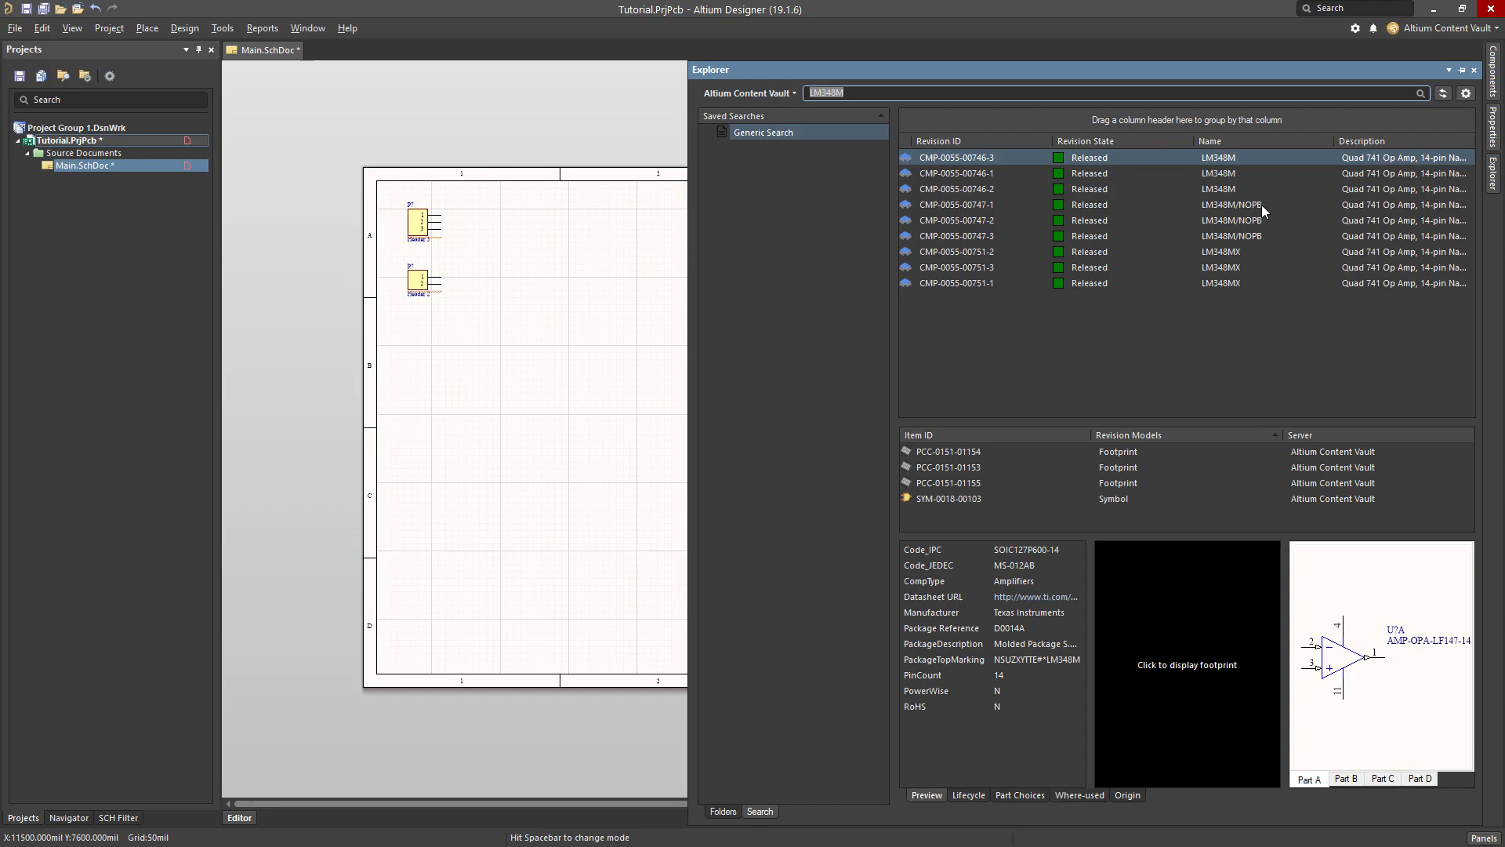
{"action": "left_click", "coordinate": [955, 204]}
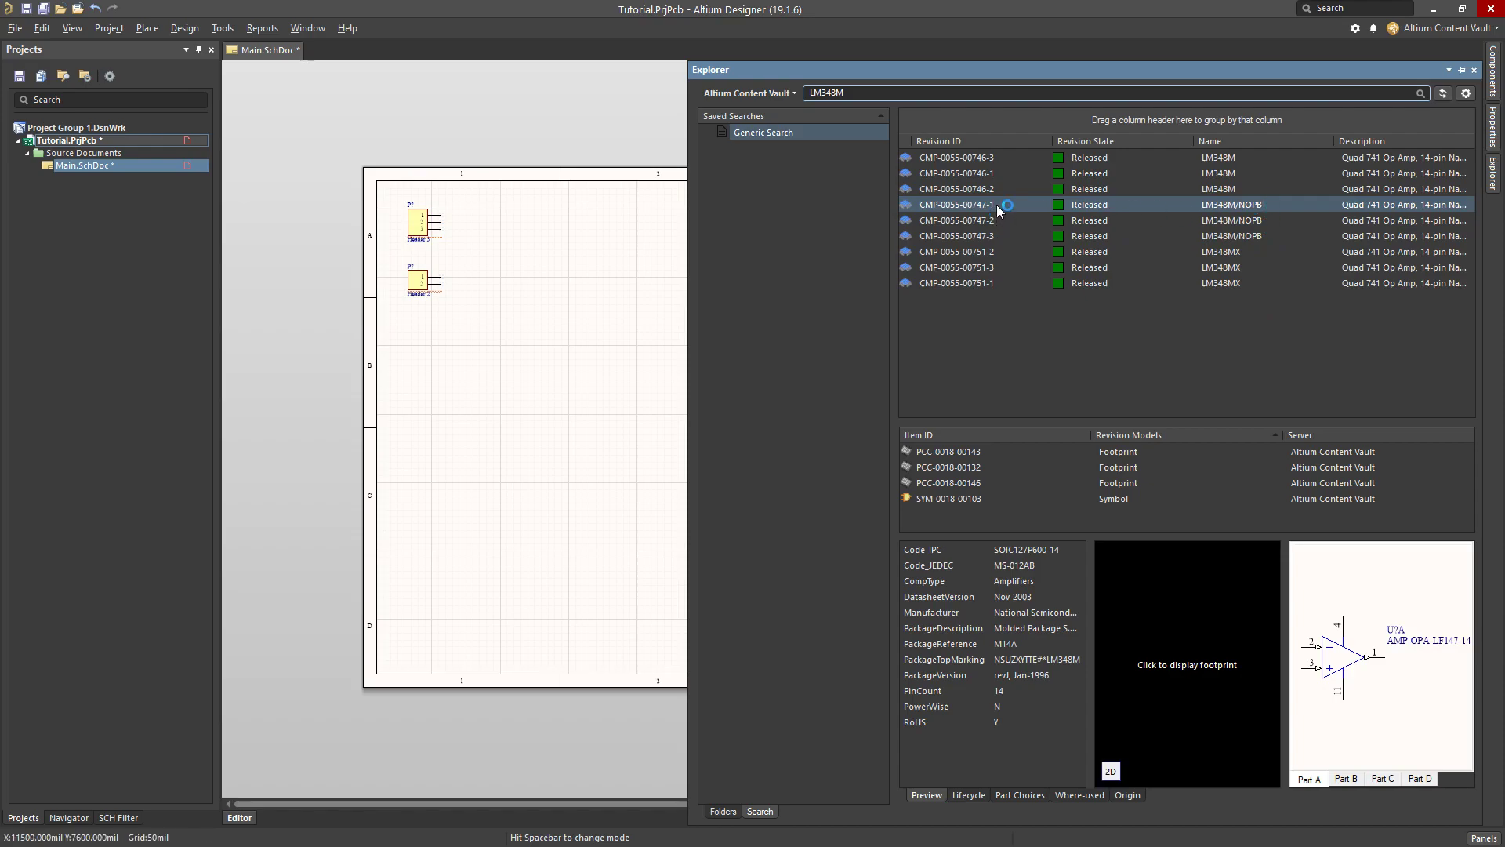
{"action": "left_click", "coordinate": [1186, 663]}
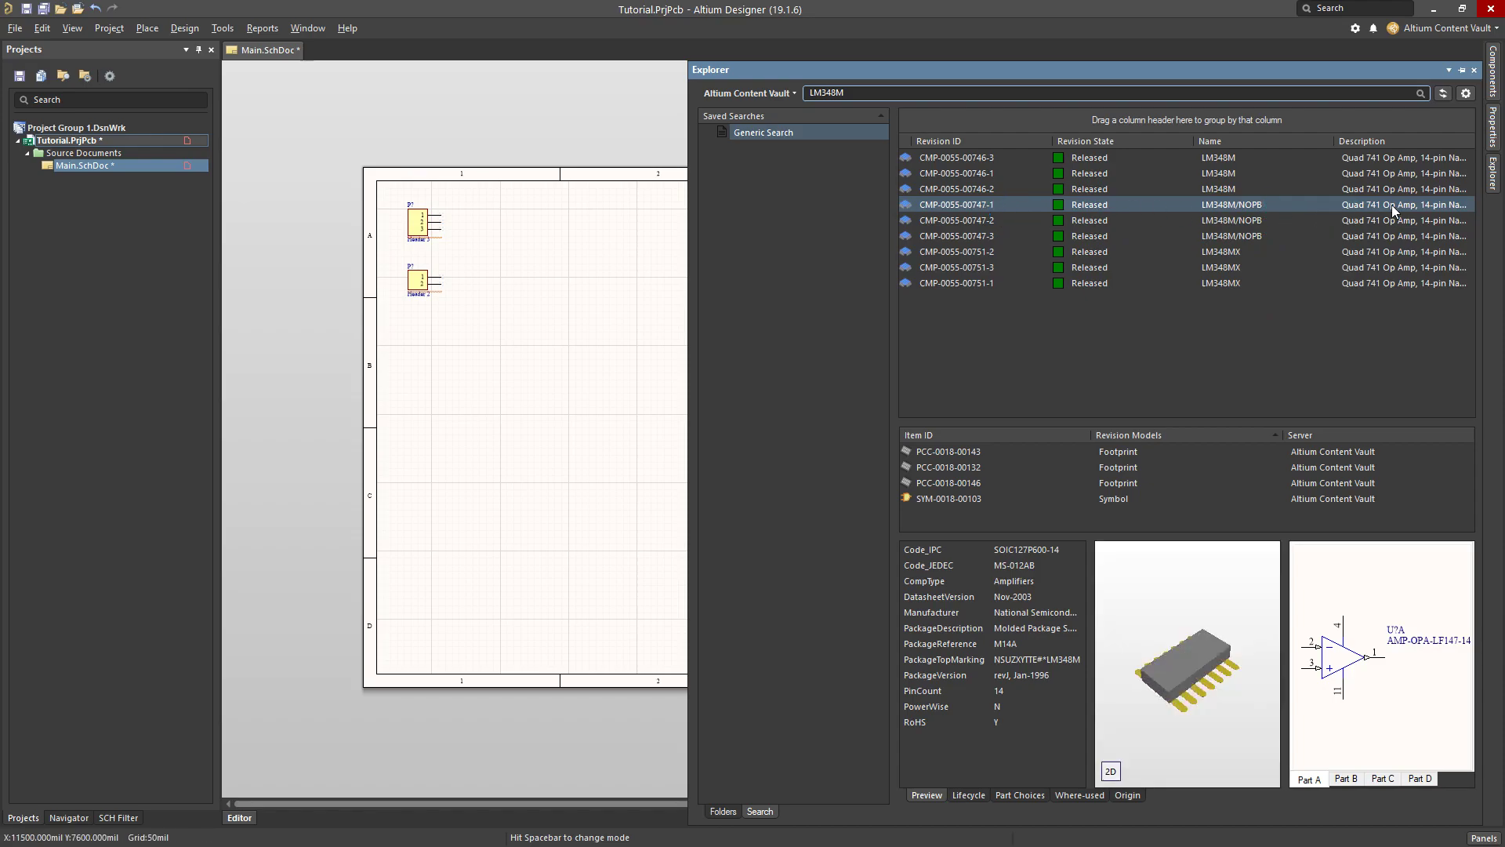
{"action": "mouse_move", "coordinate": [1393, 209]}
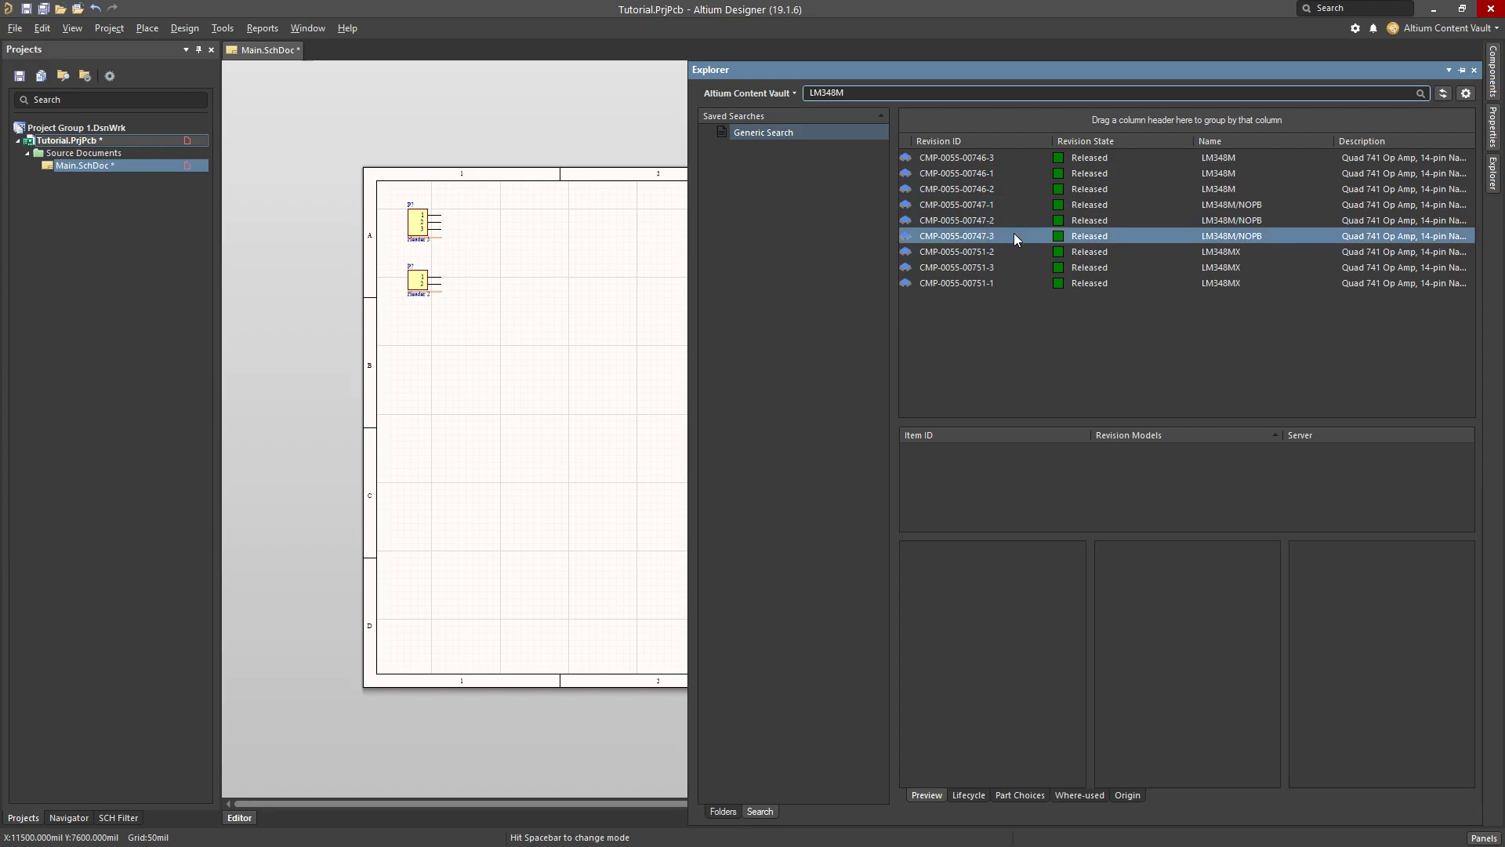
{"action": "left_click", "coordinate": [954, 235]}
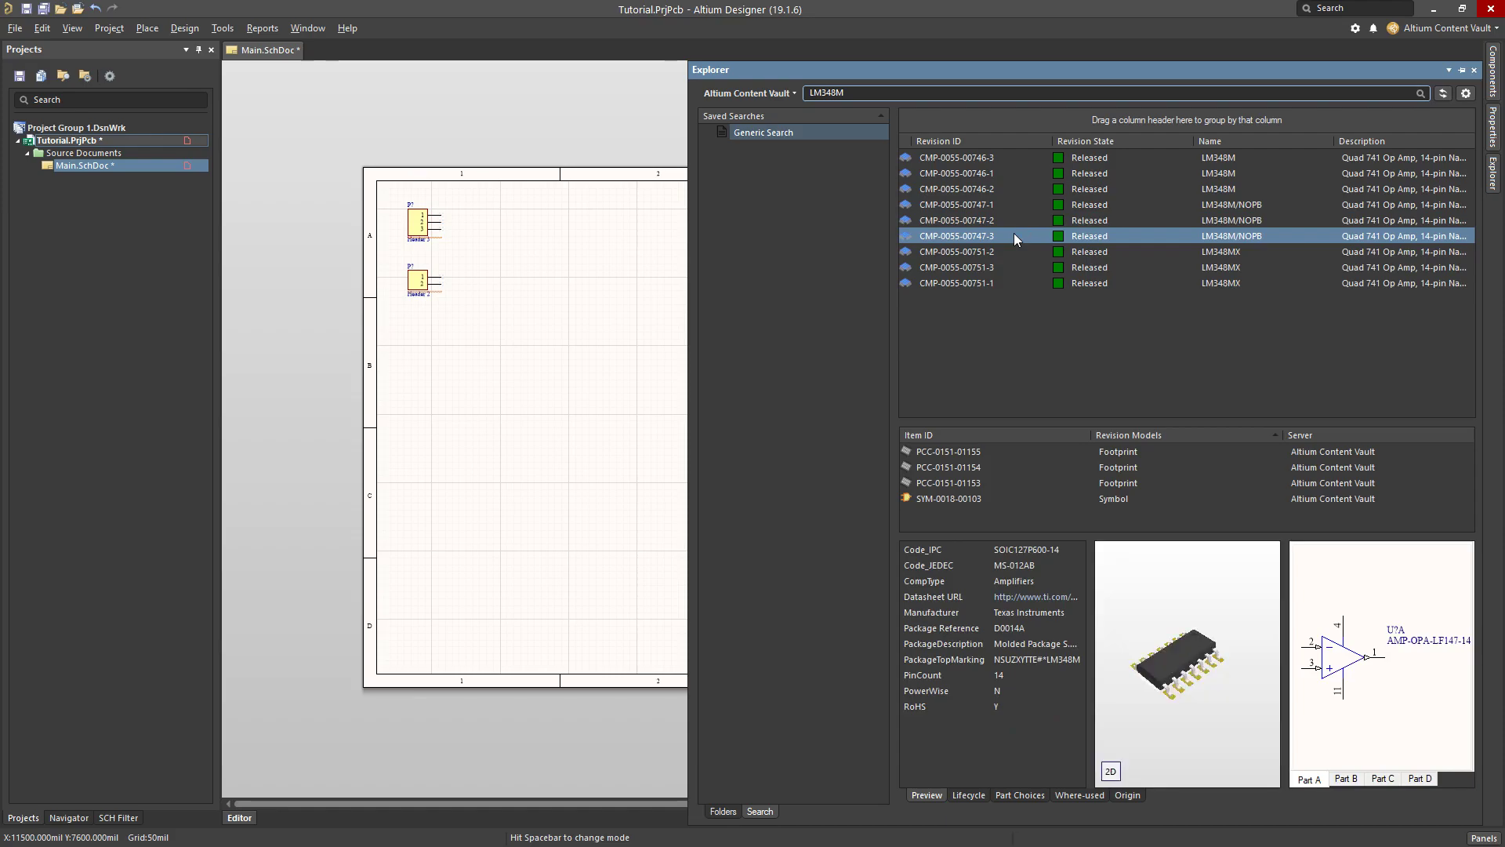
{"action": "mouse_move", "coordinate": [988, 239]}
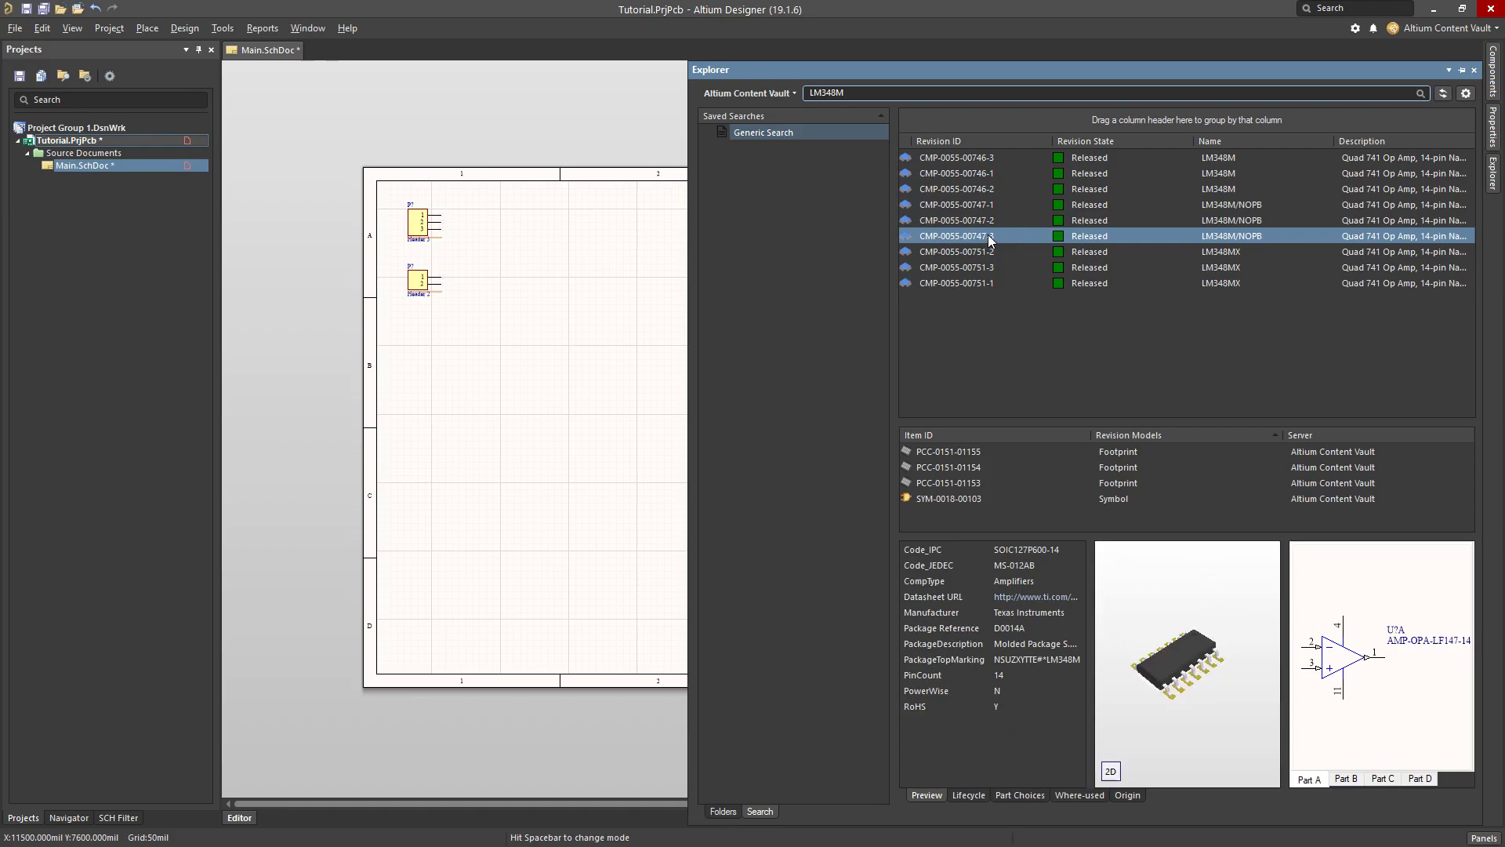
{"action": "left_click", "coordinate": [956, 236]}
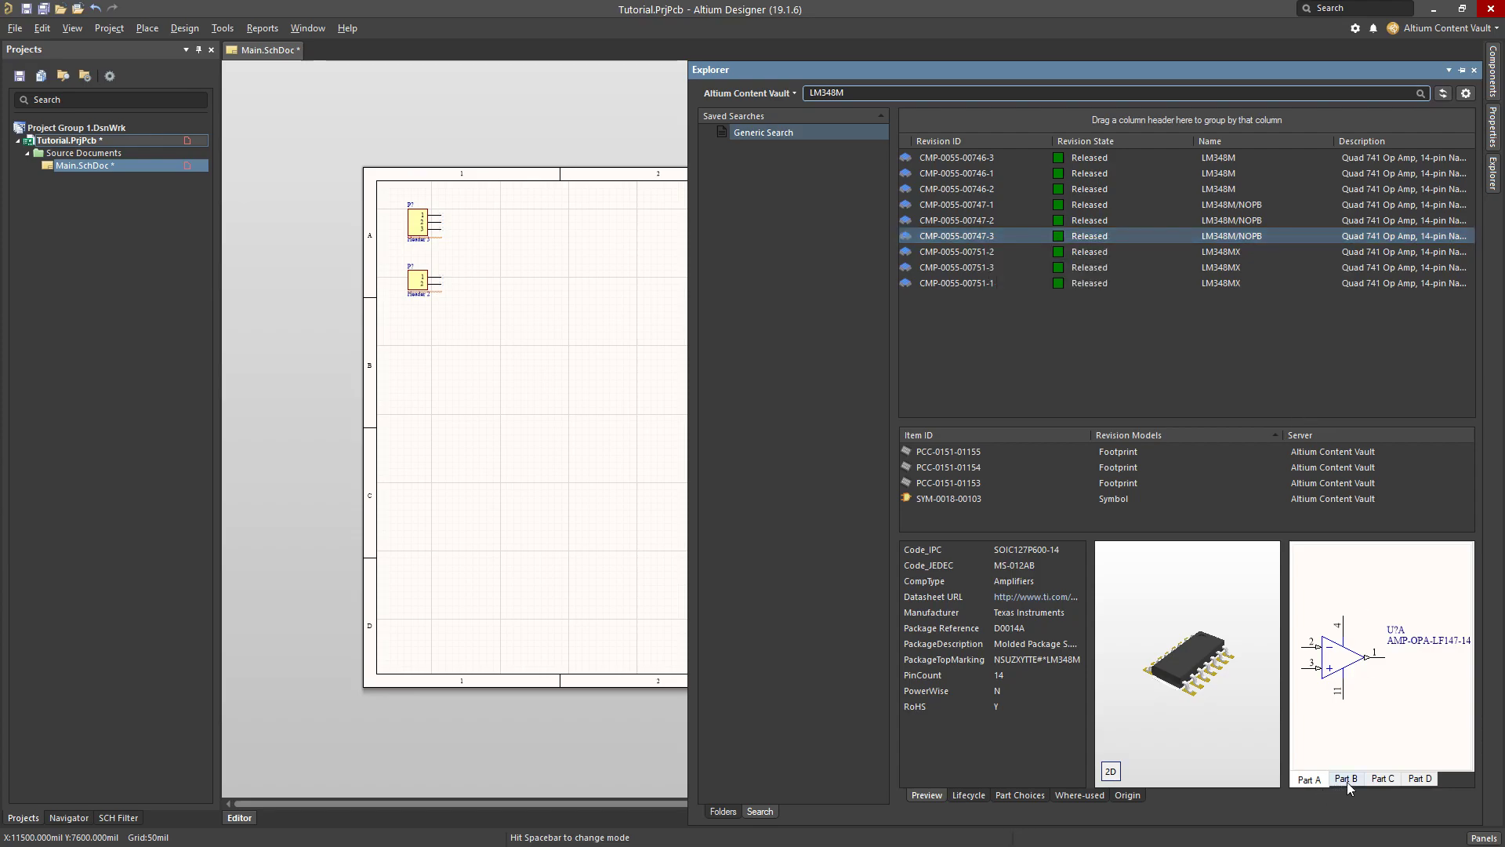
{"action": "left_click", "coordinate": [1309, 778]}
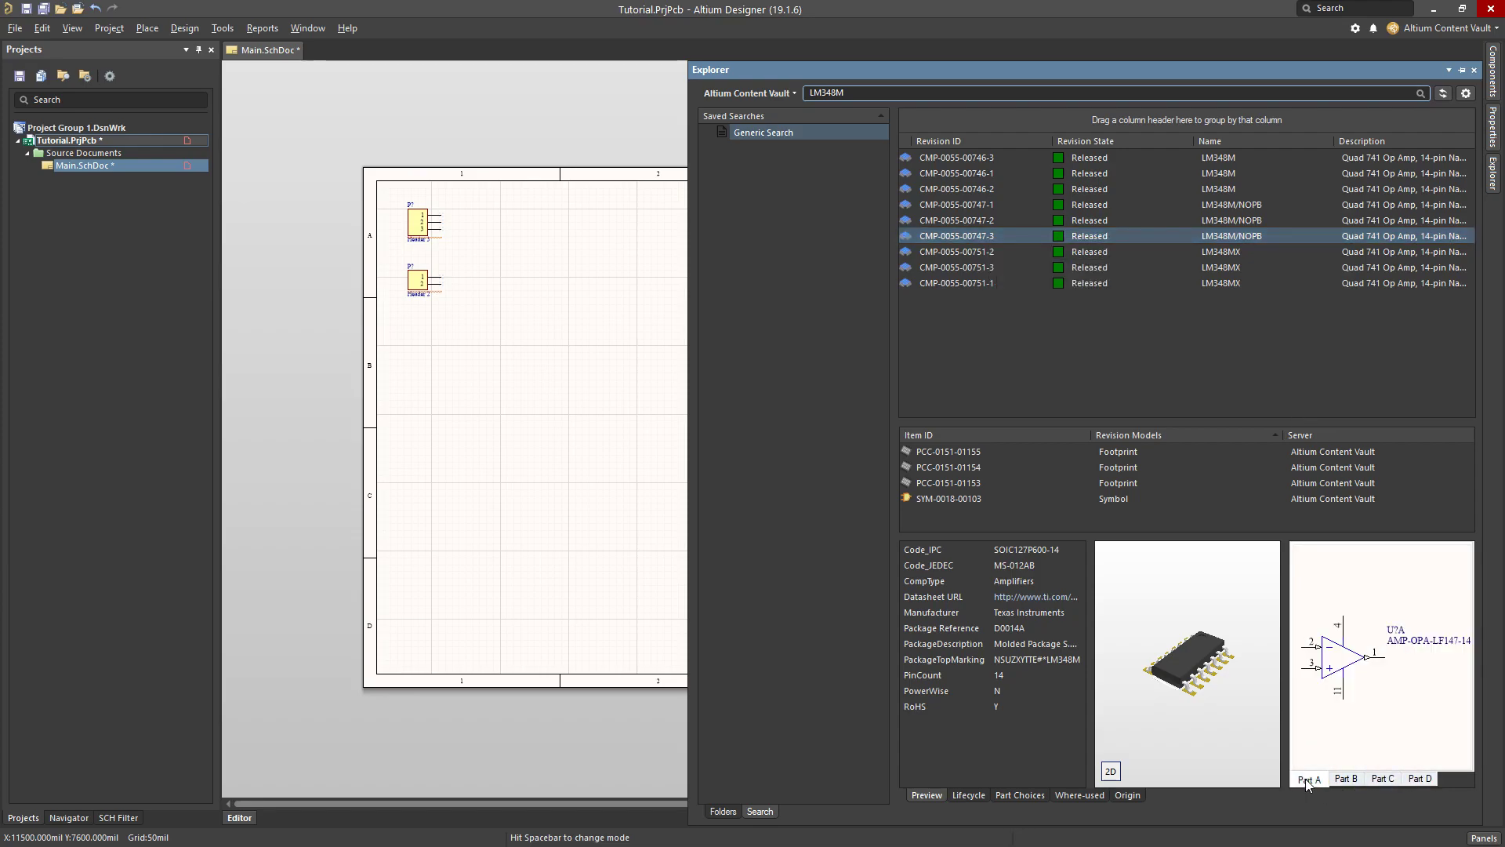
{"action": "left_click", "coordinate": [1418, 778]}
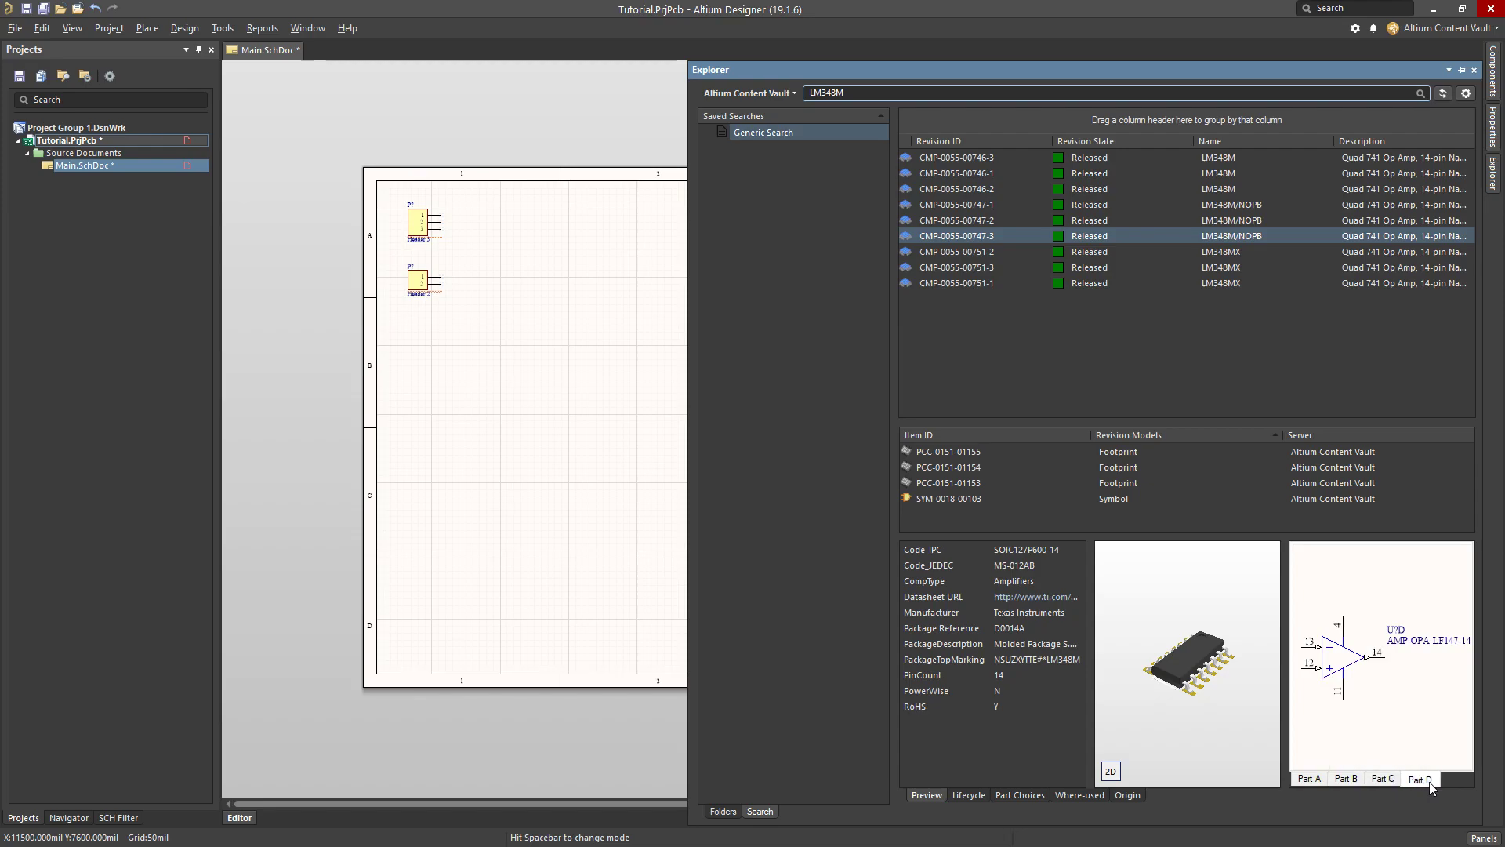
{"action": "left_click", "coordinate": [1309, 778]}
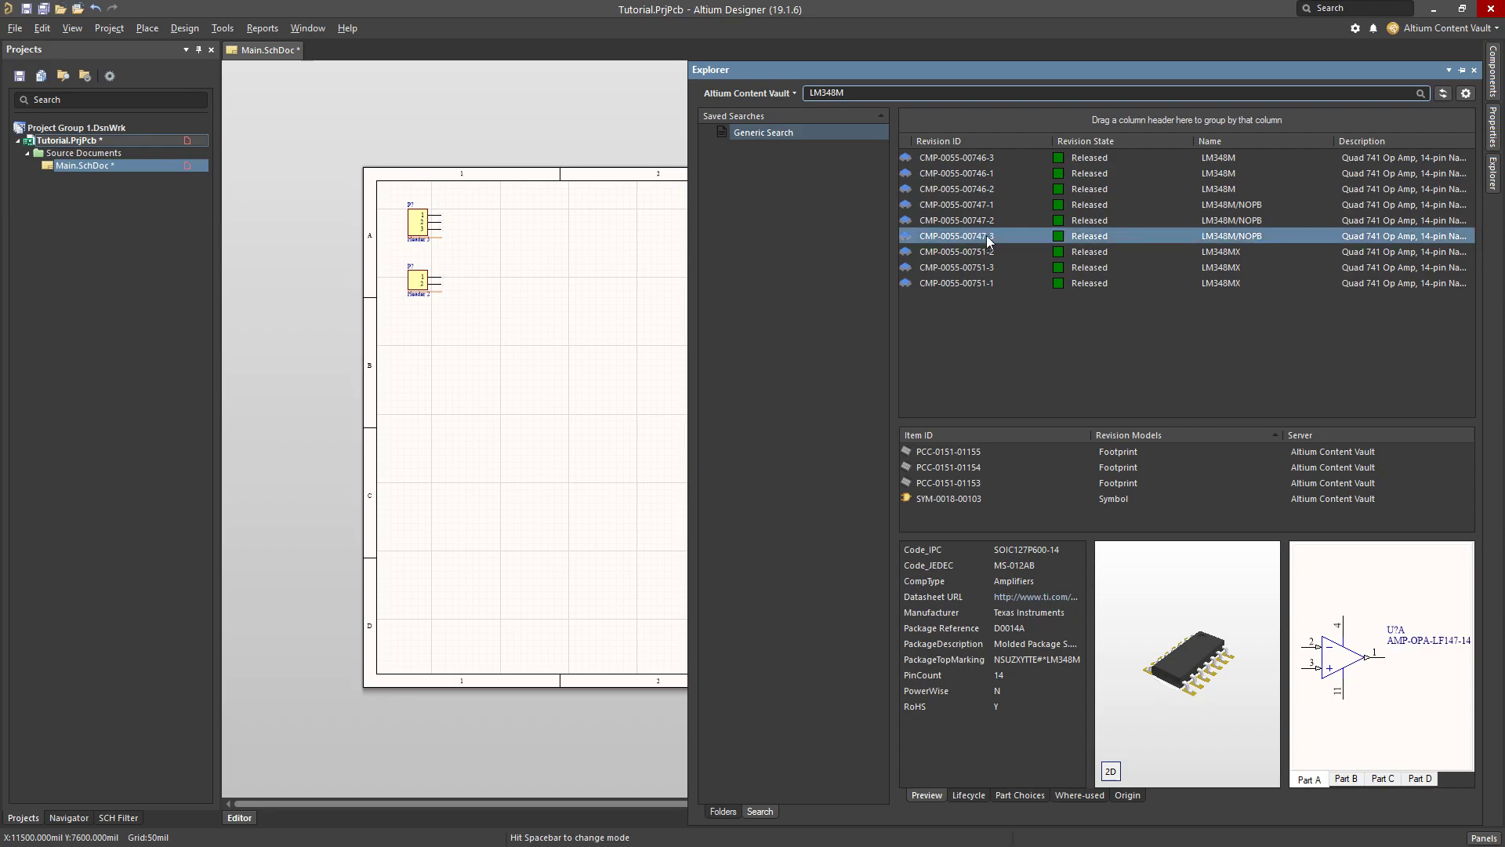
Place LM348M/NOPB op-amp units U?A and U?B from the vault, one below the other.
{"action": "right_click", "coordinate": [955, 236]}
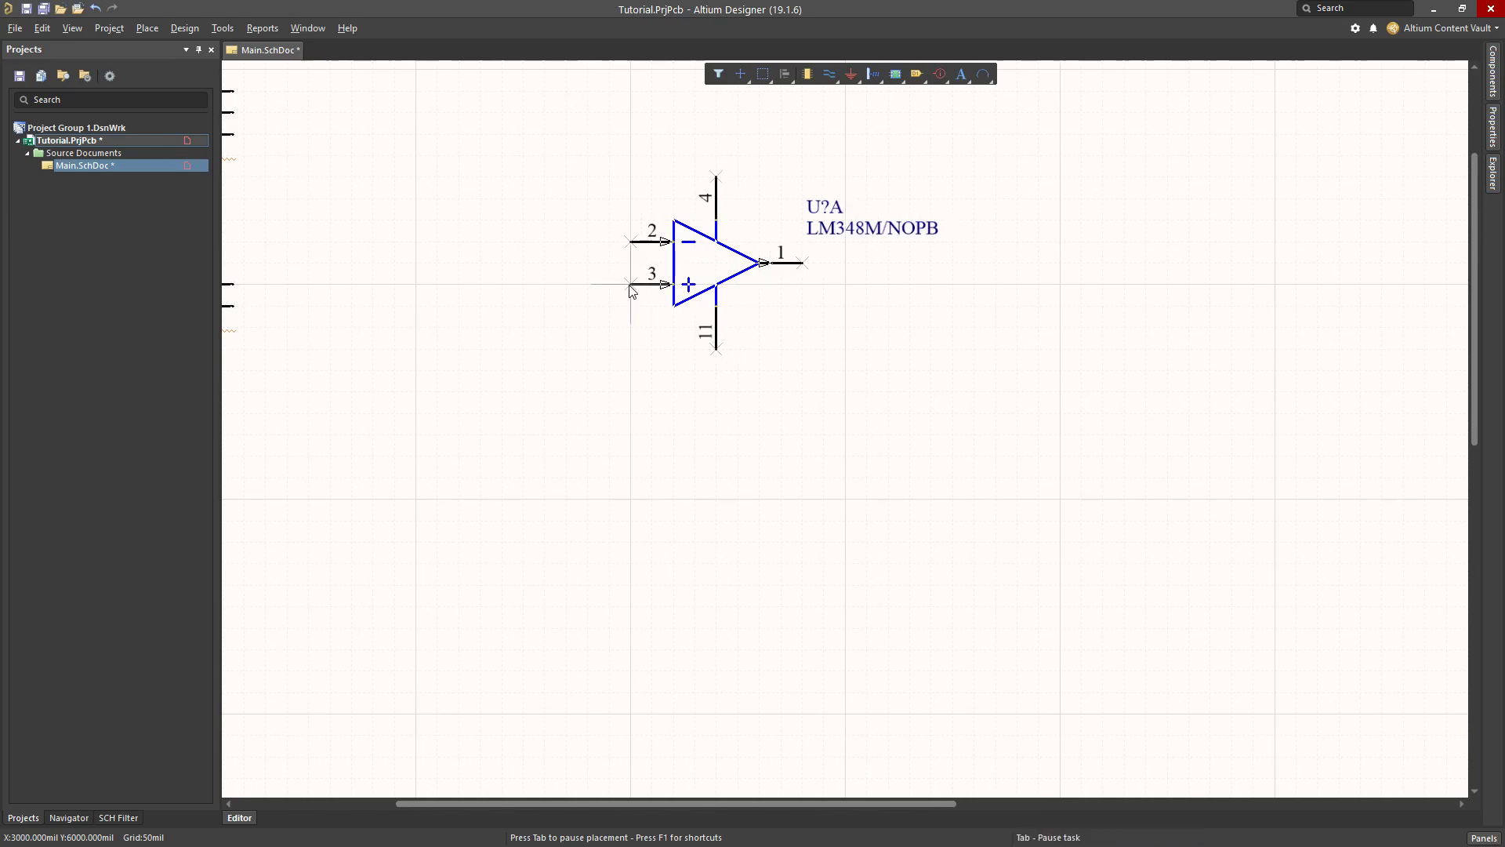
{"action": "key", "text": "x"}
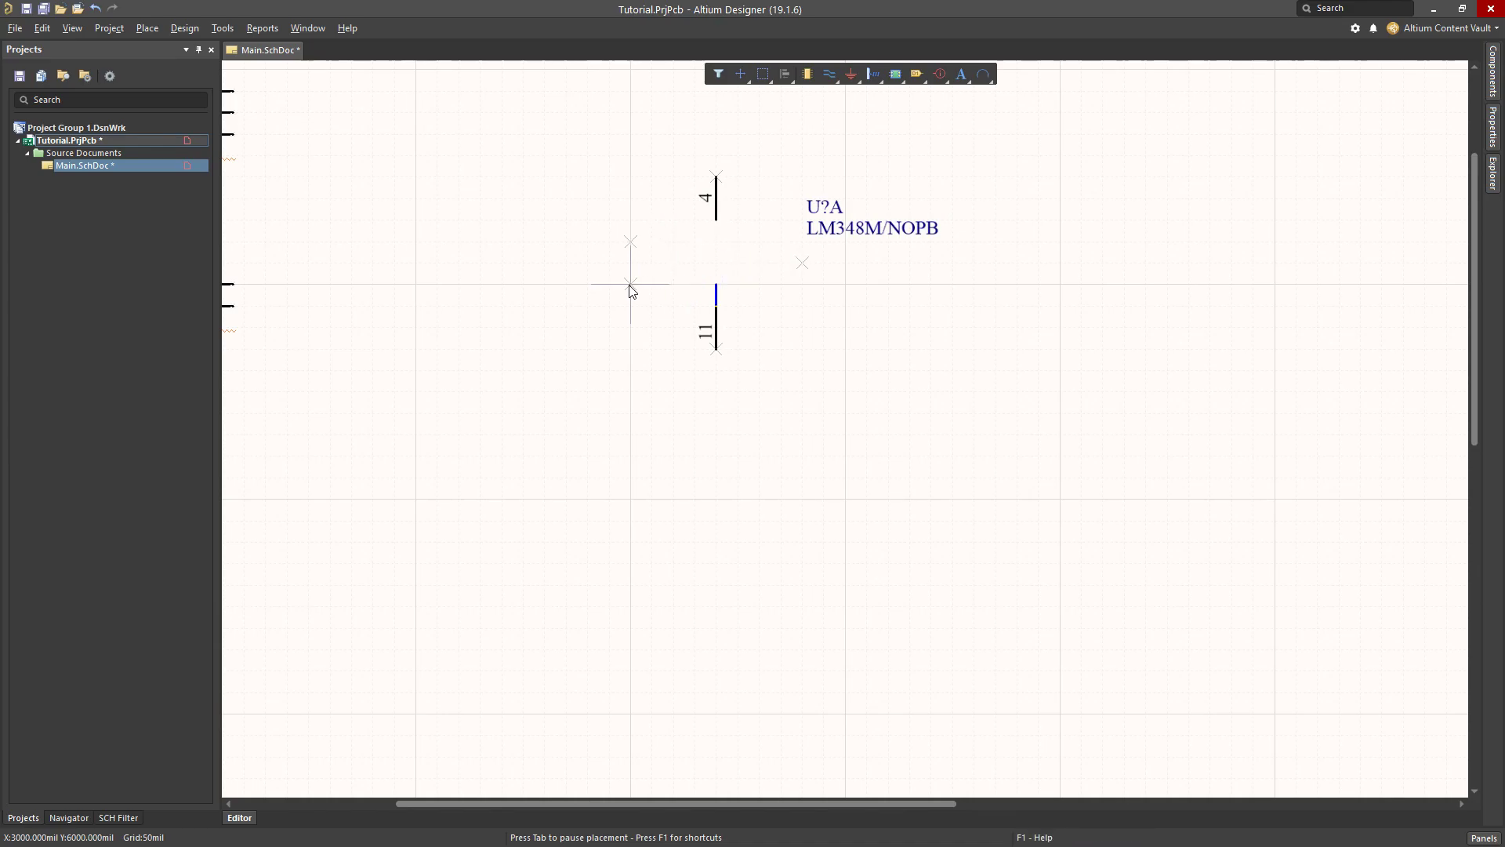
{"action": "left_click", "coordinate": [620, 477]}
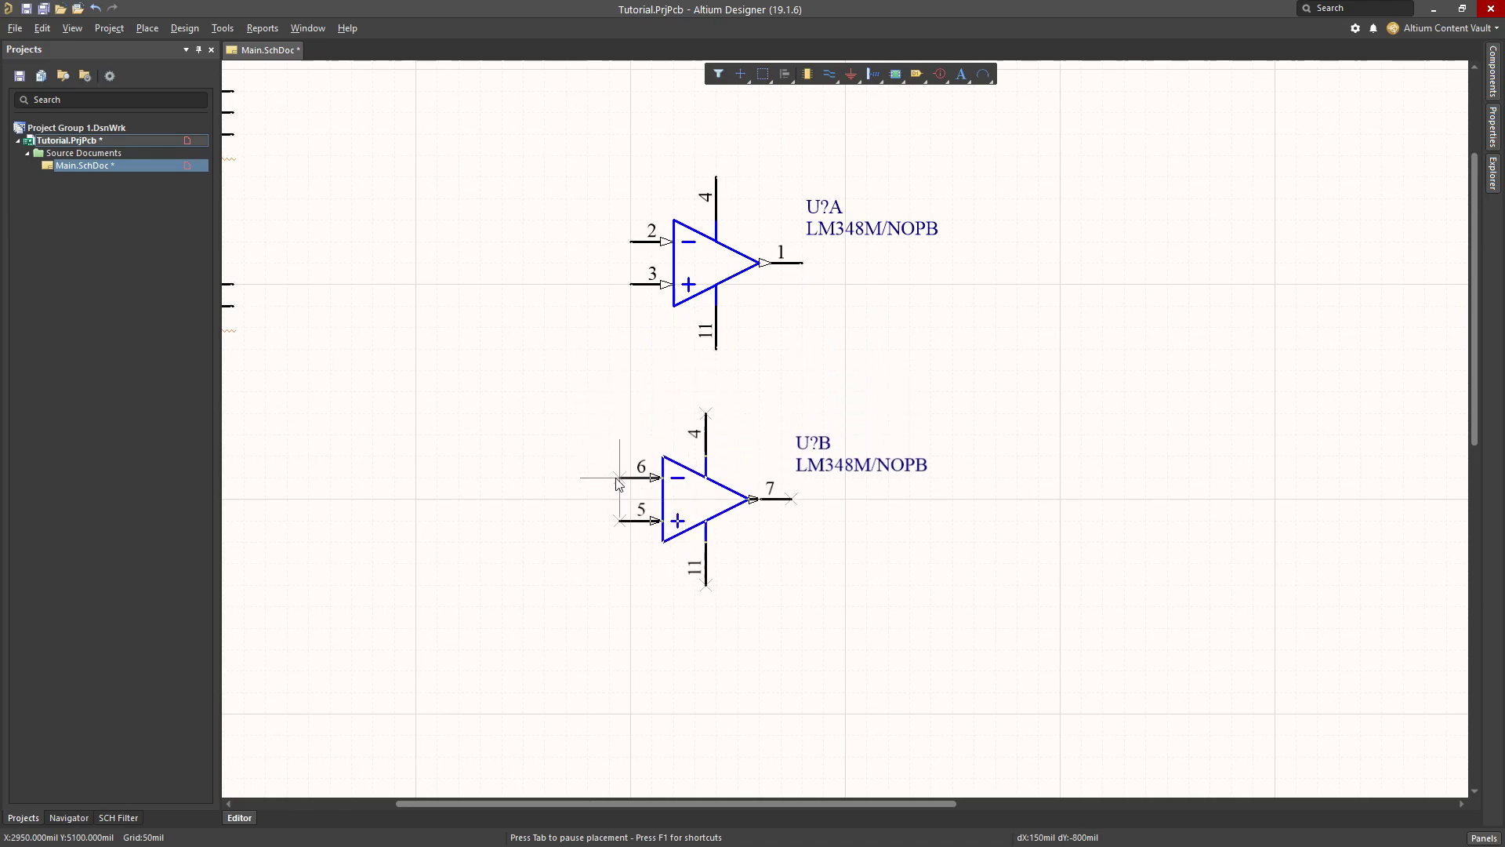
{"action": "left_click_drag", "start_coordinate": [681, 494], "coordinate": [461, 494]}
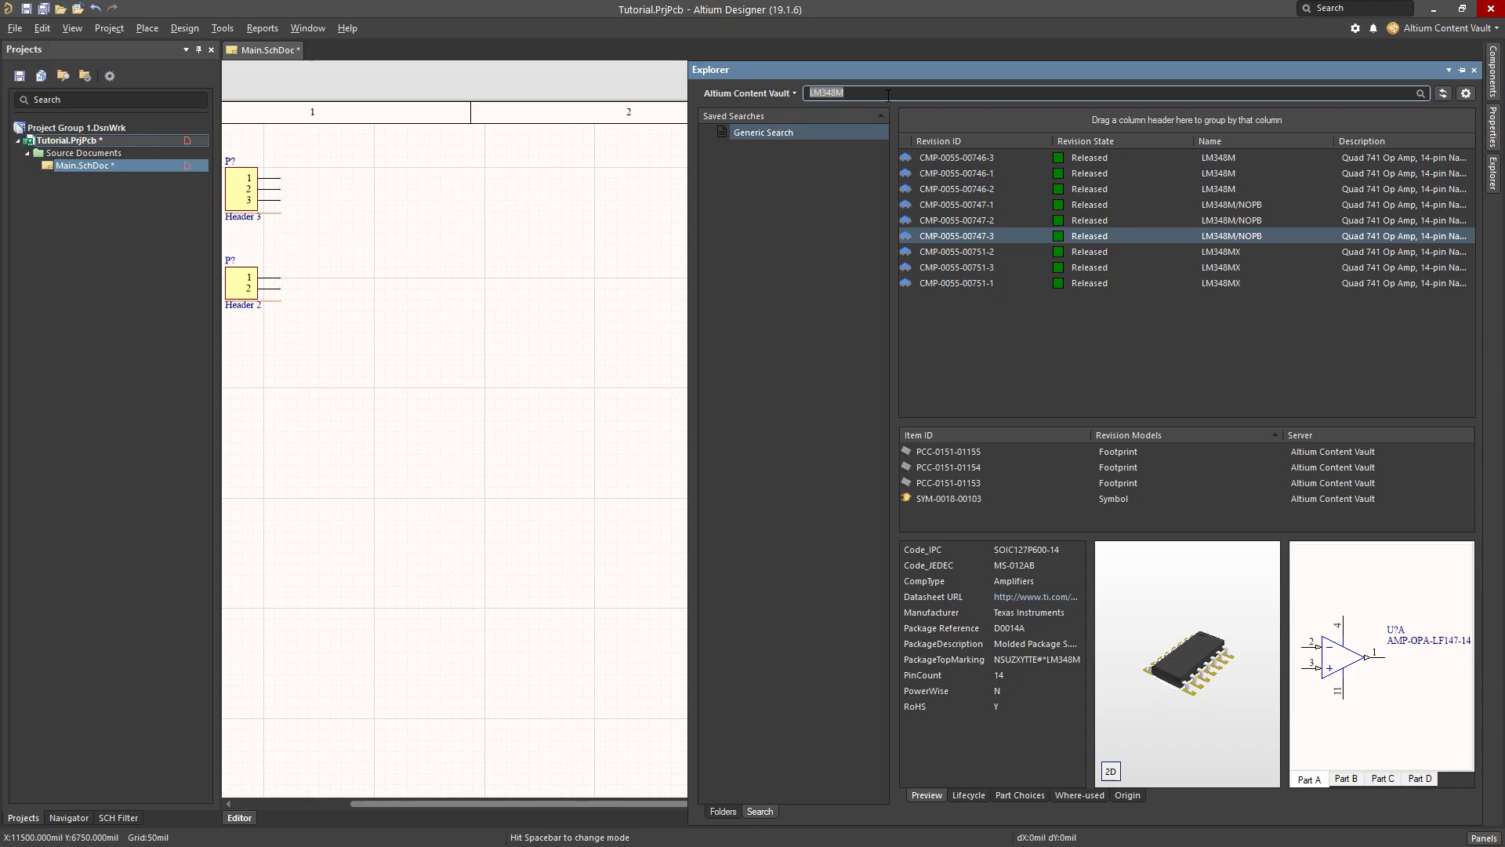
Search 'res 1k 0805 1%' and place the 1K and 10K resistors near U?A.
{"action": "type", "text": "1"}
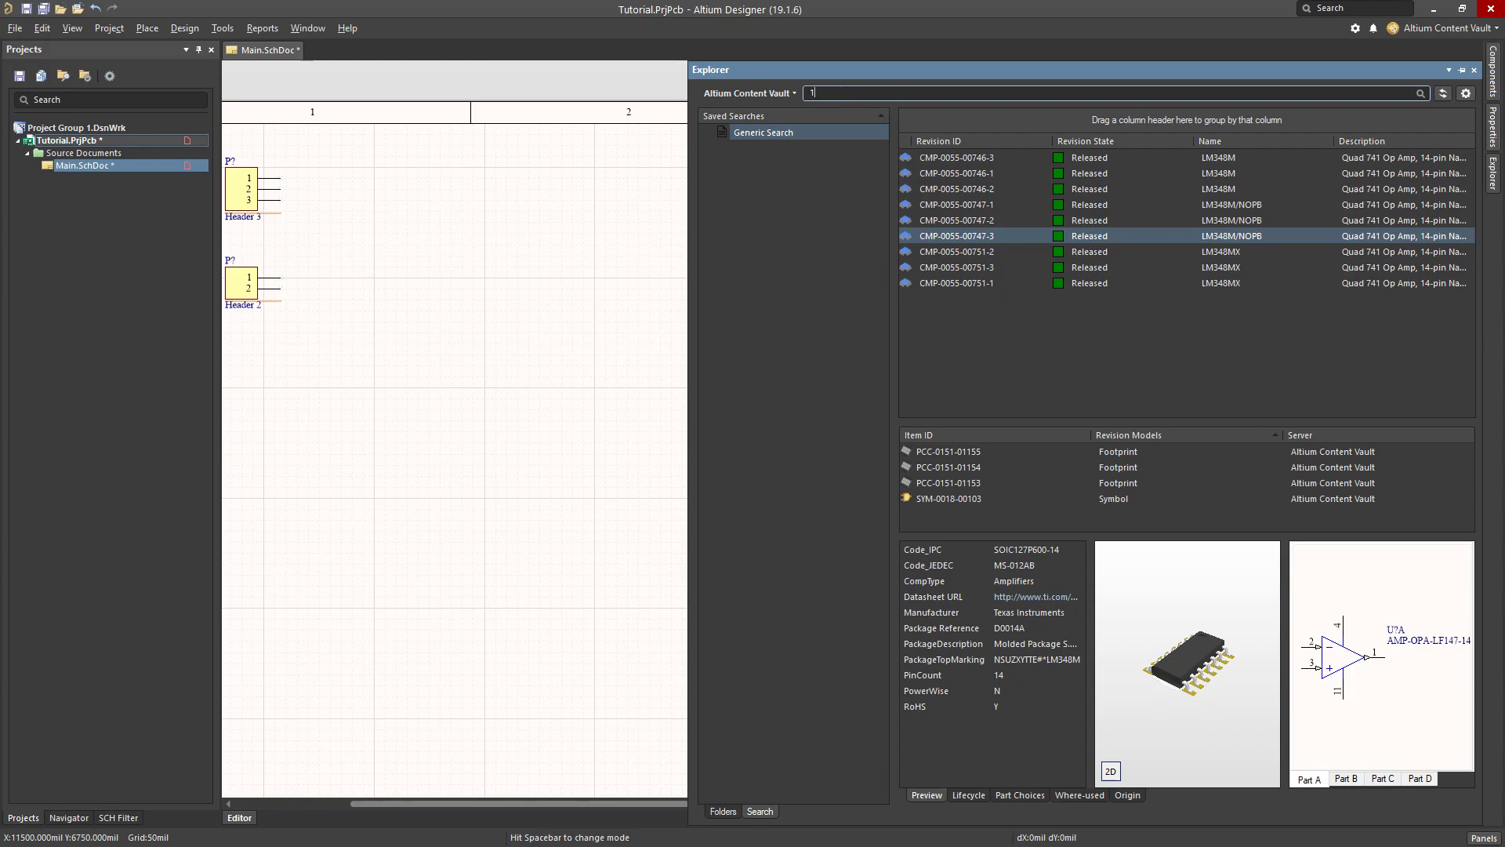
{"action": "type", "text": "res 1k 0805"}
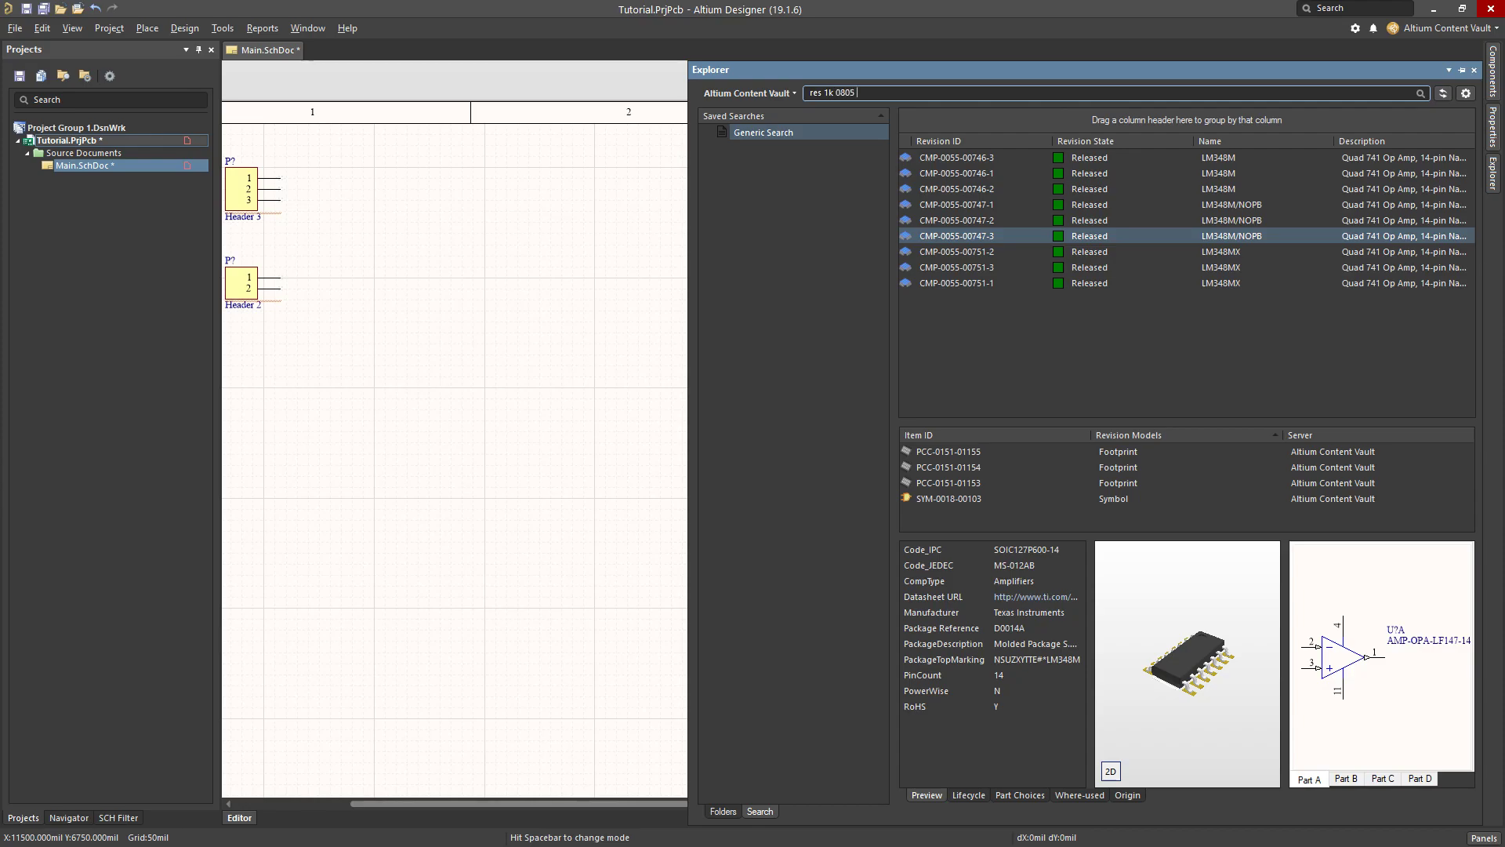
{"action": "type", "text": "1%"}
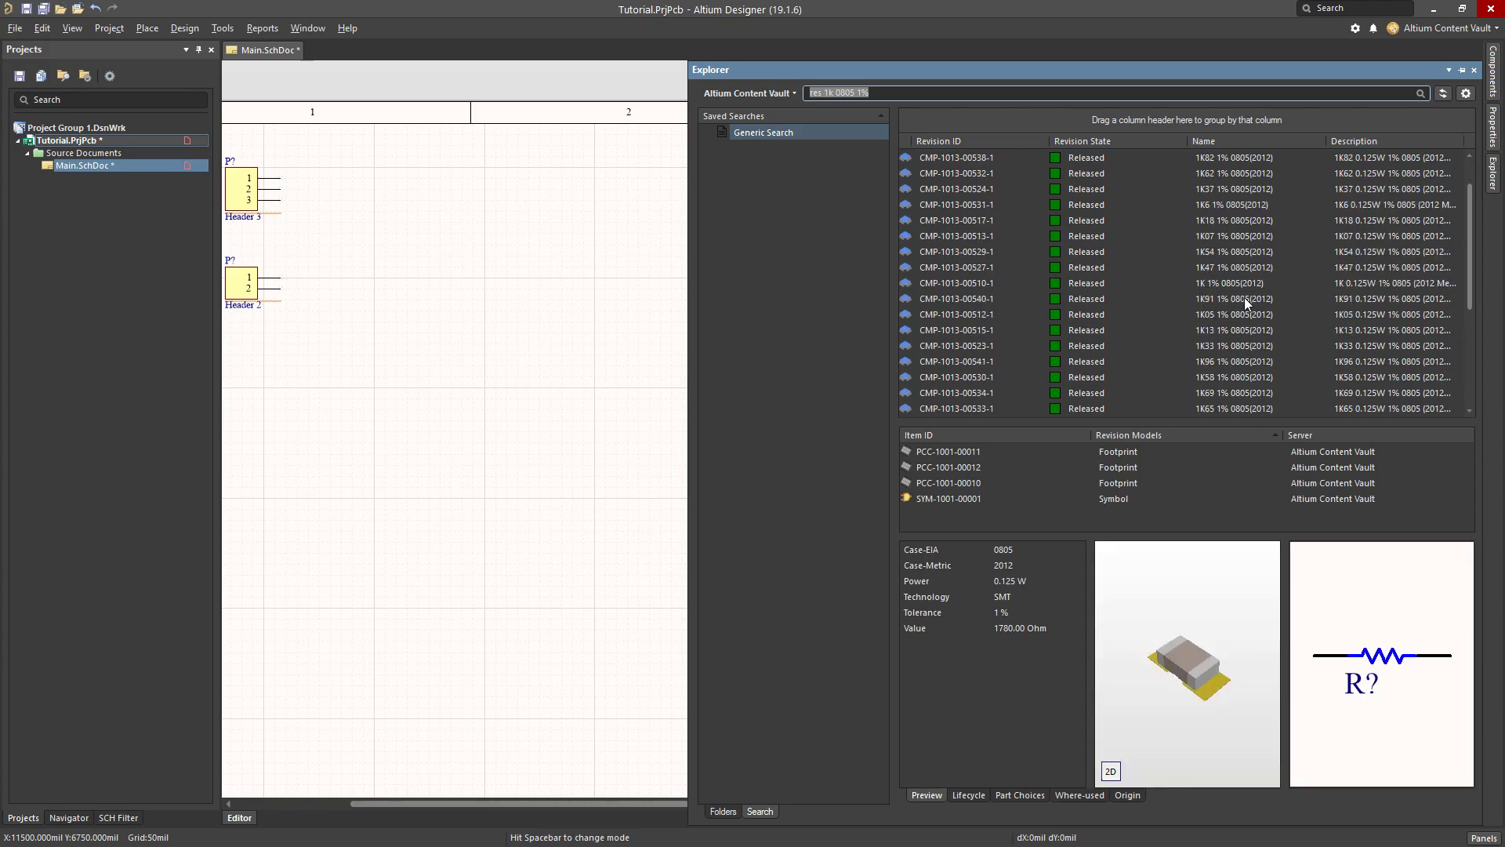
{"action": "left_click", "coordinate": [959, 282]}
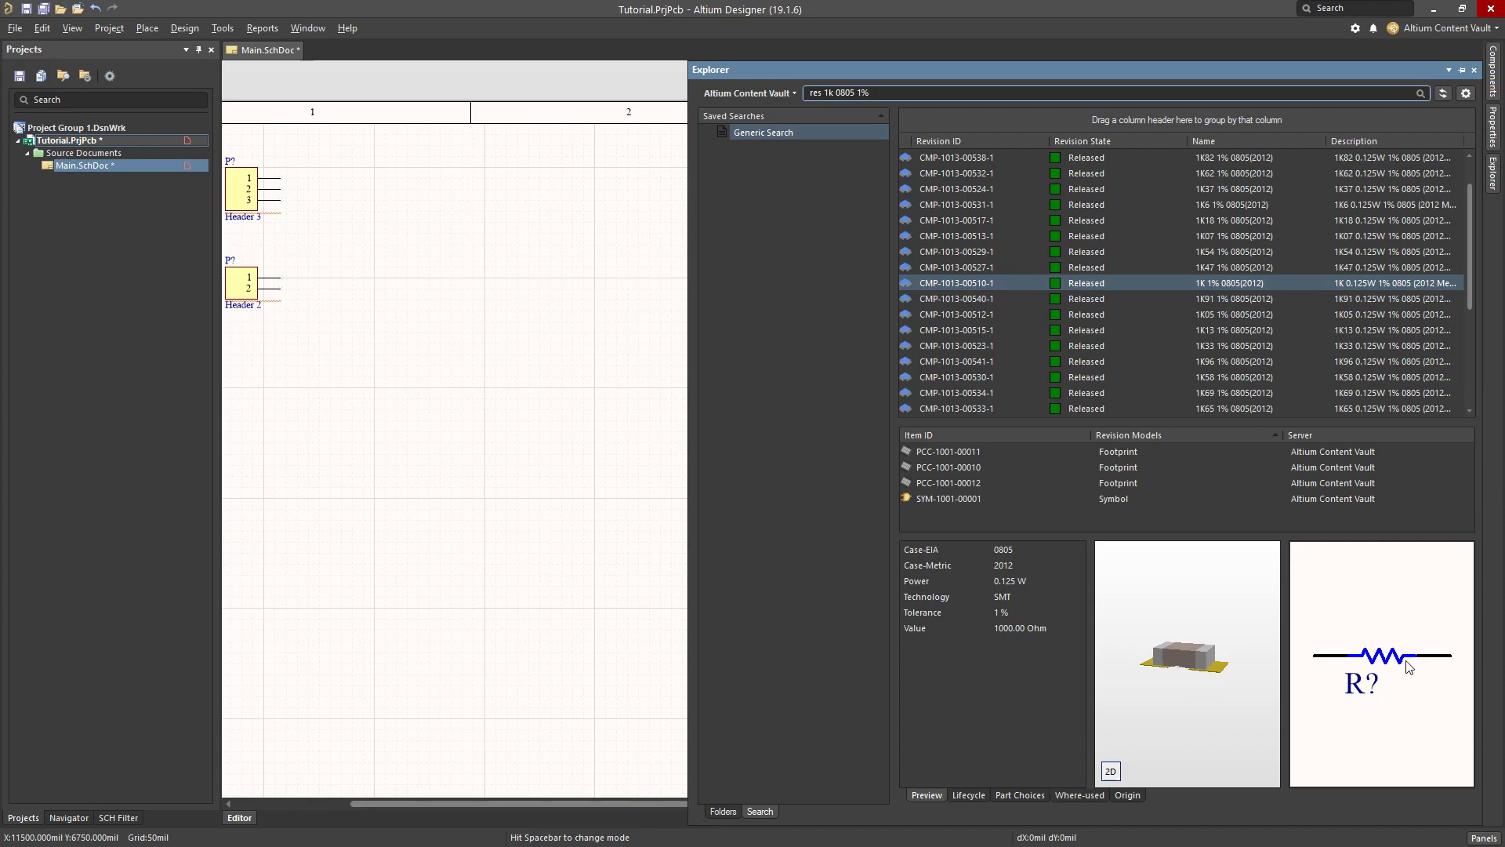
{"action": "mouse_move", "coordinate": [1128, 305]}
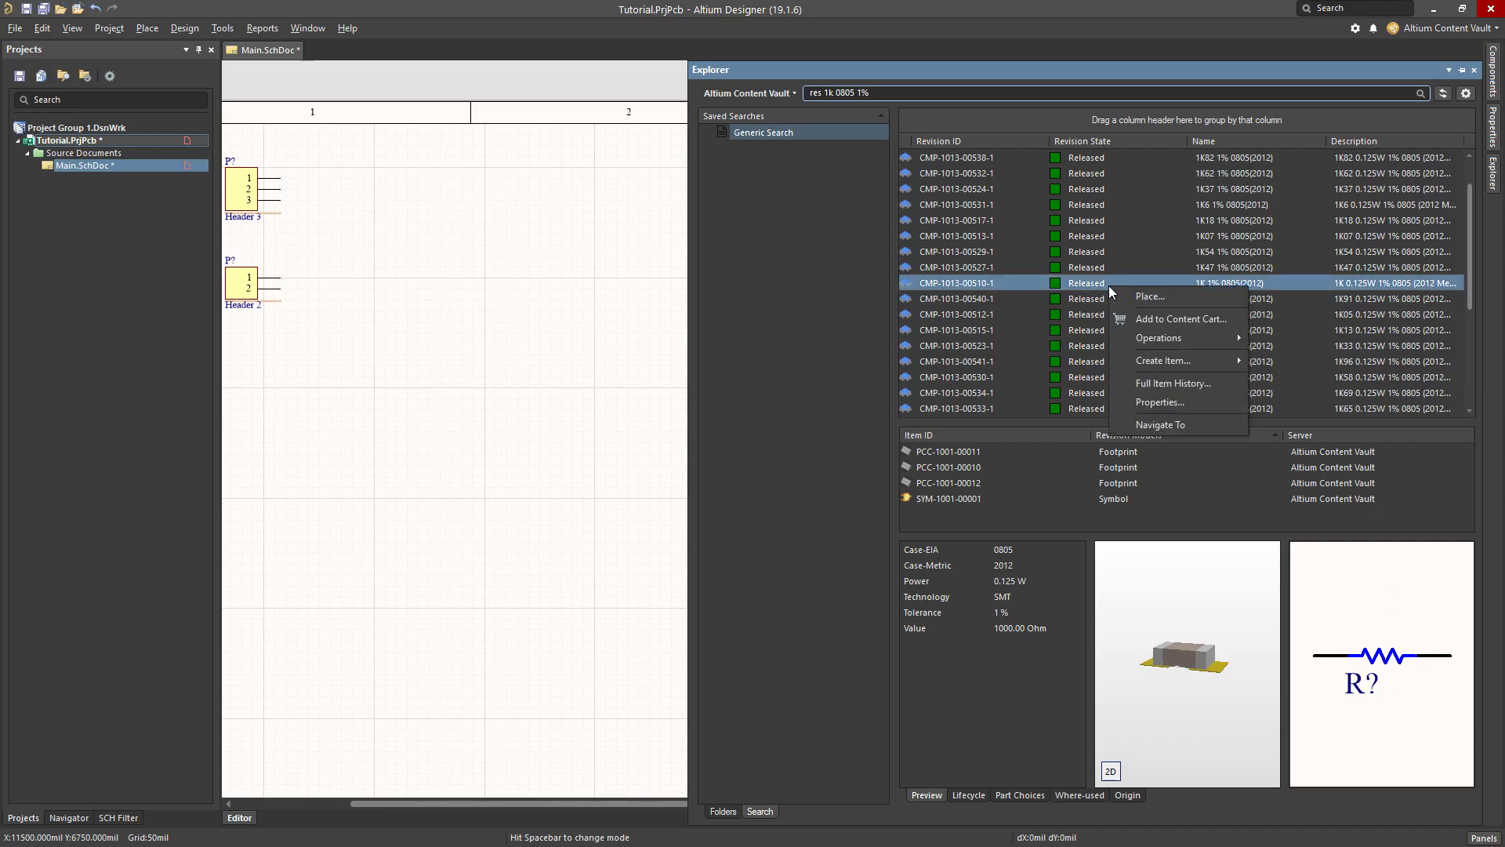
{"action": "left_click", "coordinate": [400, 294]}
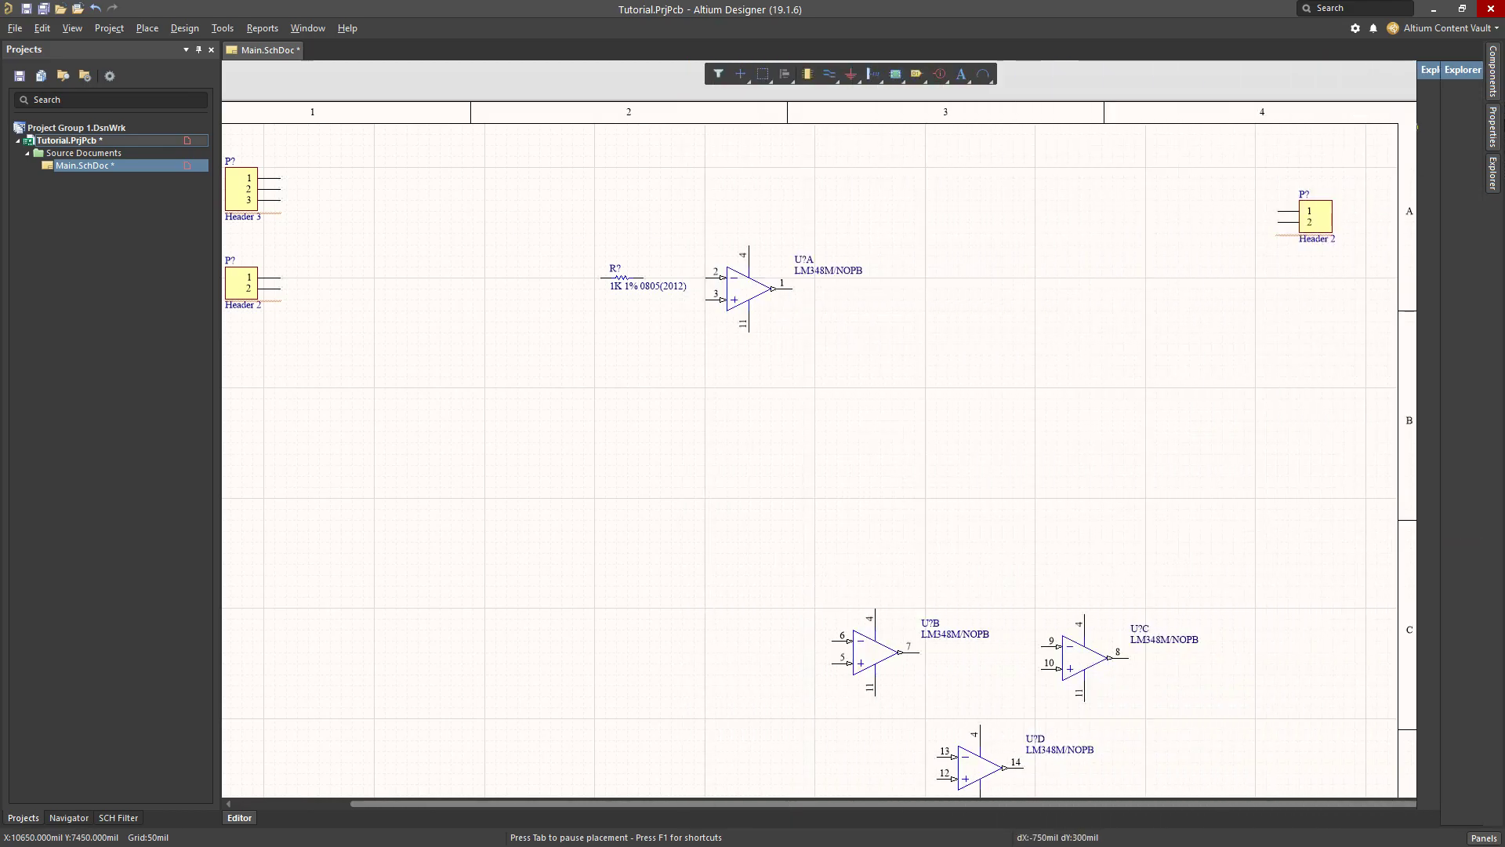
{"action": "left_click", "coordinate": [960, 206]}
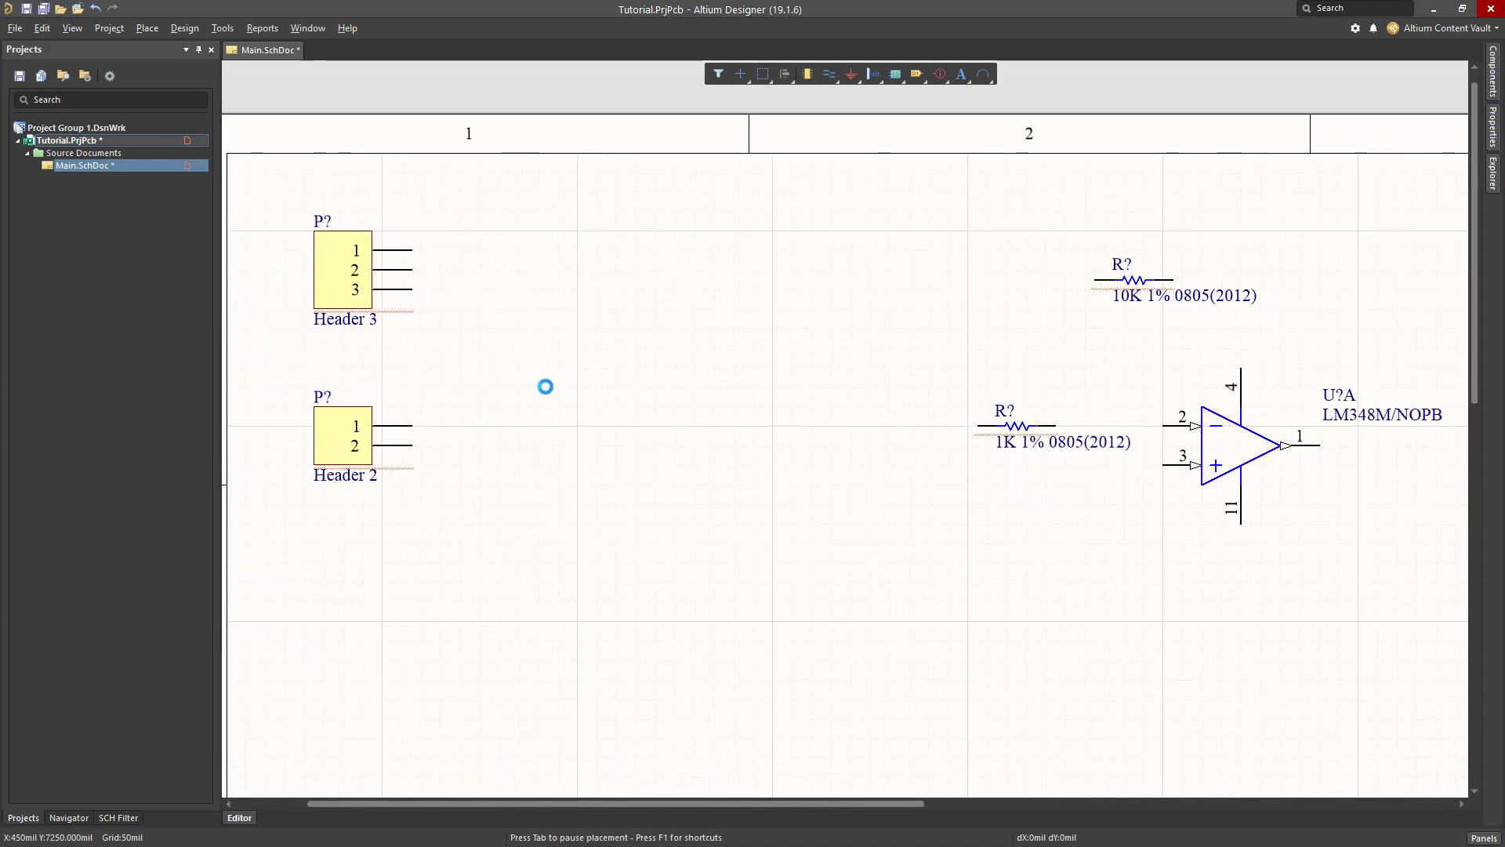
Place +12 and GND power ports and wire them to Header 3 pins 1 and 2.
{"action": "left_click", "coordinate": [343, 268]}
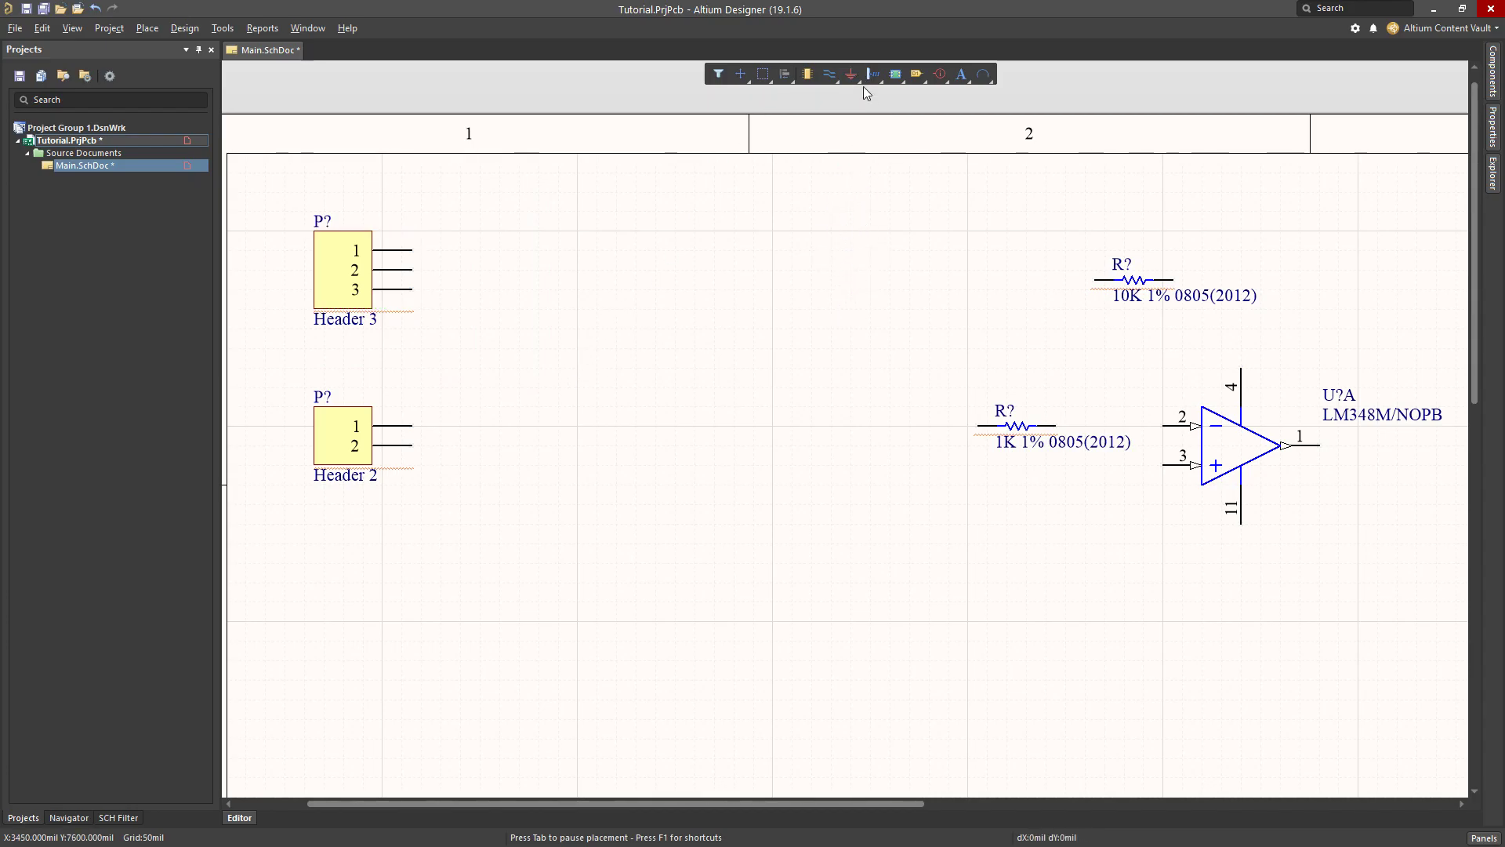
{"action": "left_click", "coordinate": [857, 74]}
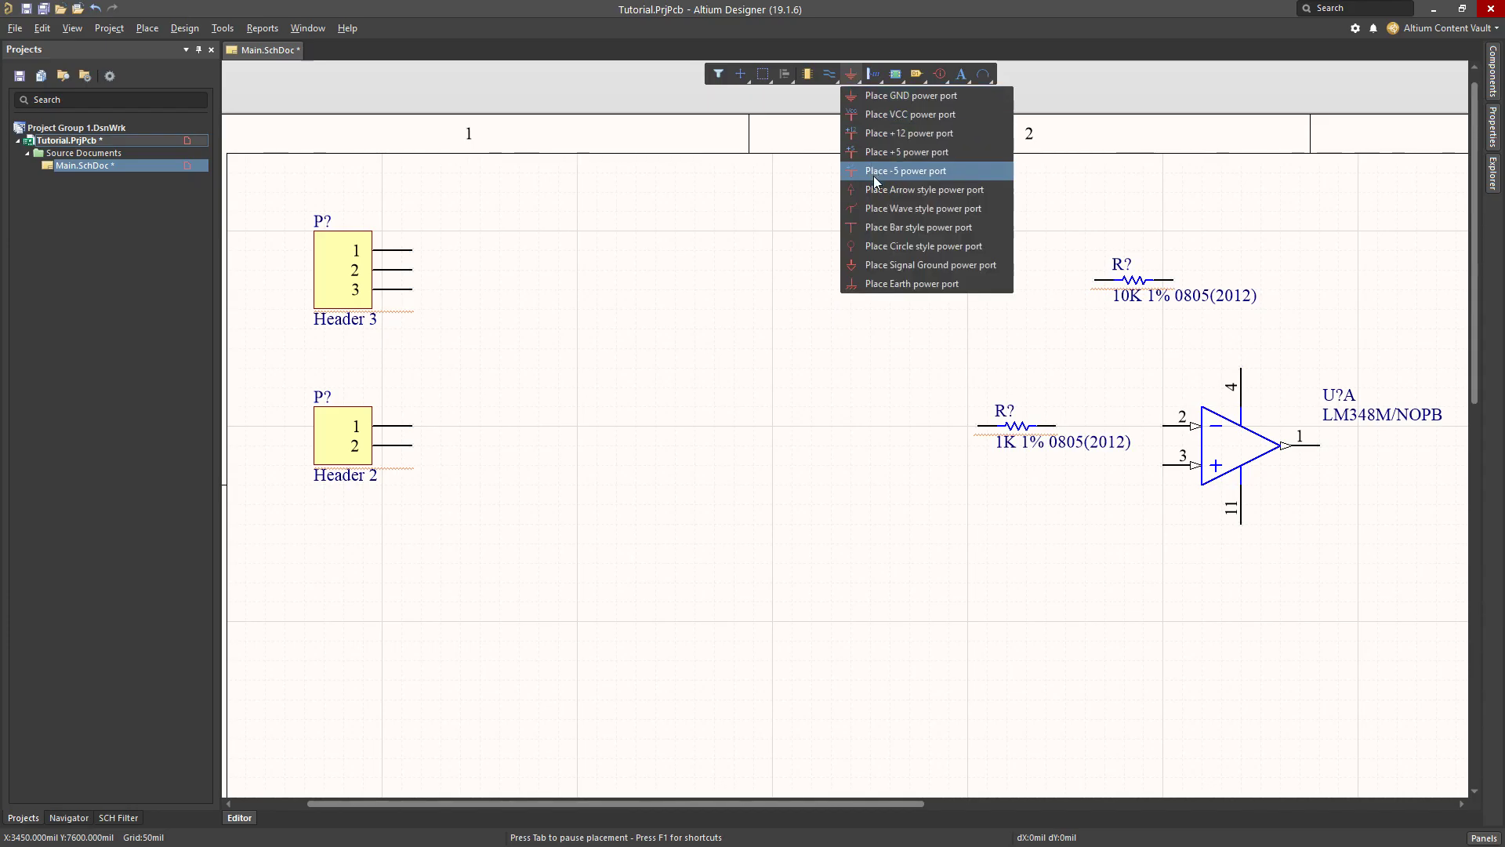
{"action": "mouse_move", "coordinate": [852, 78]}
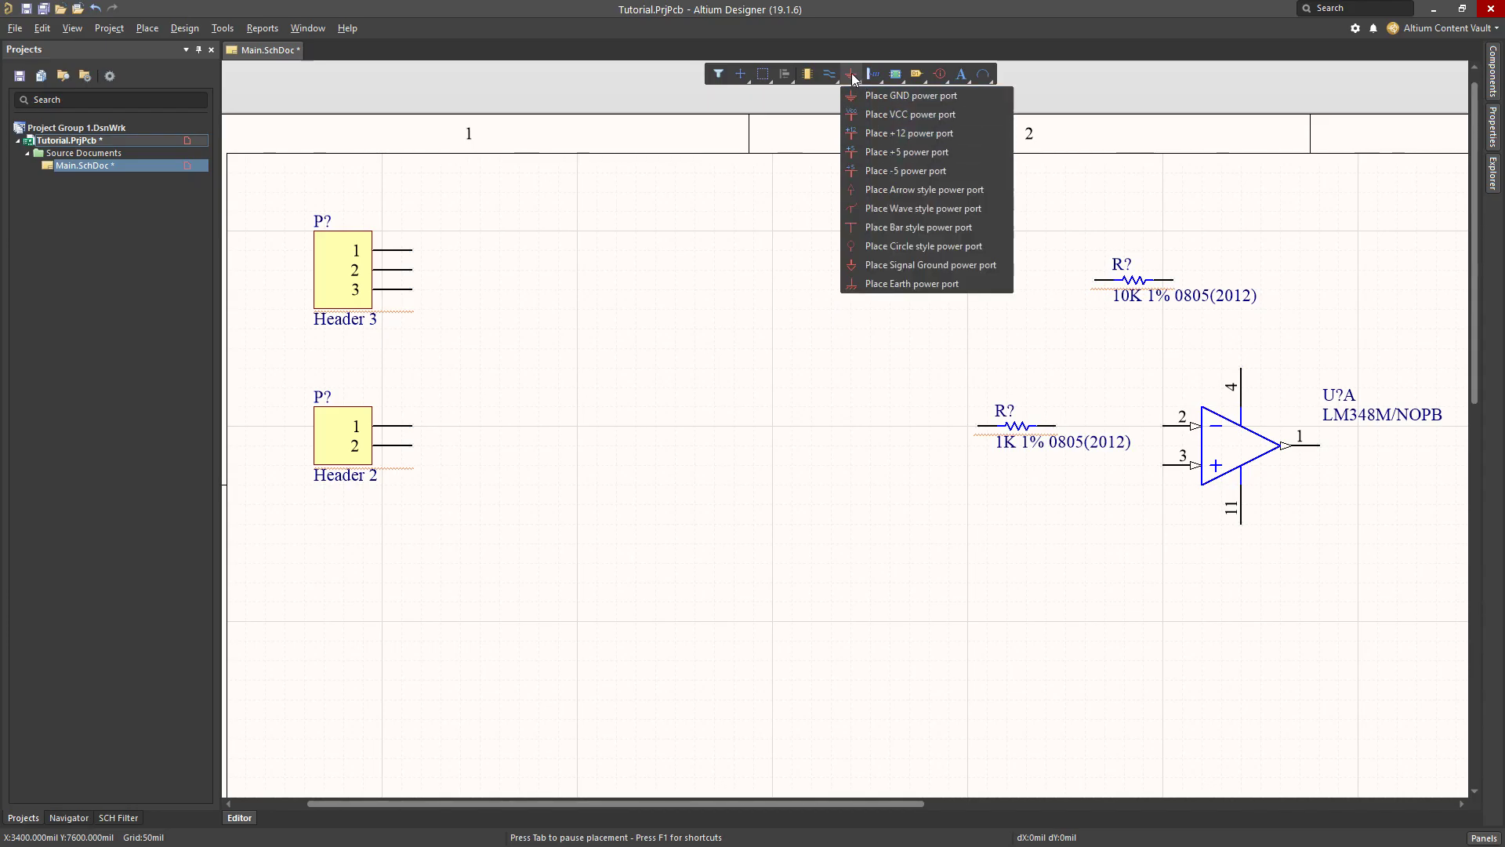
{"action": "mouse_move", "coordinate": [907, 114]}
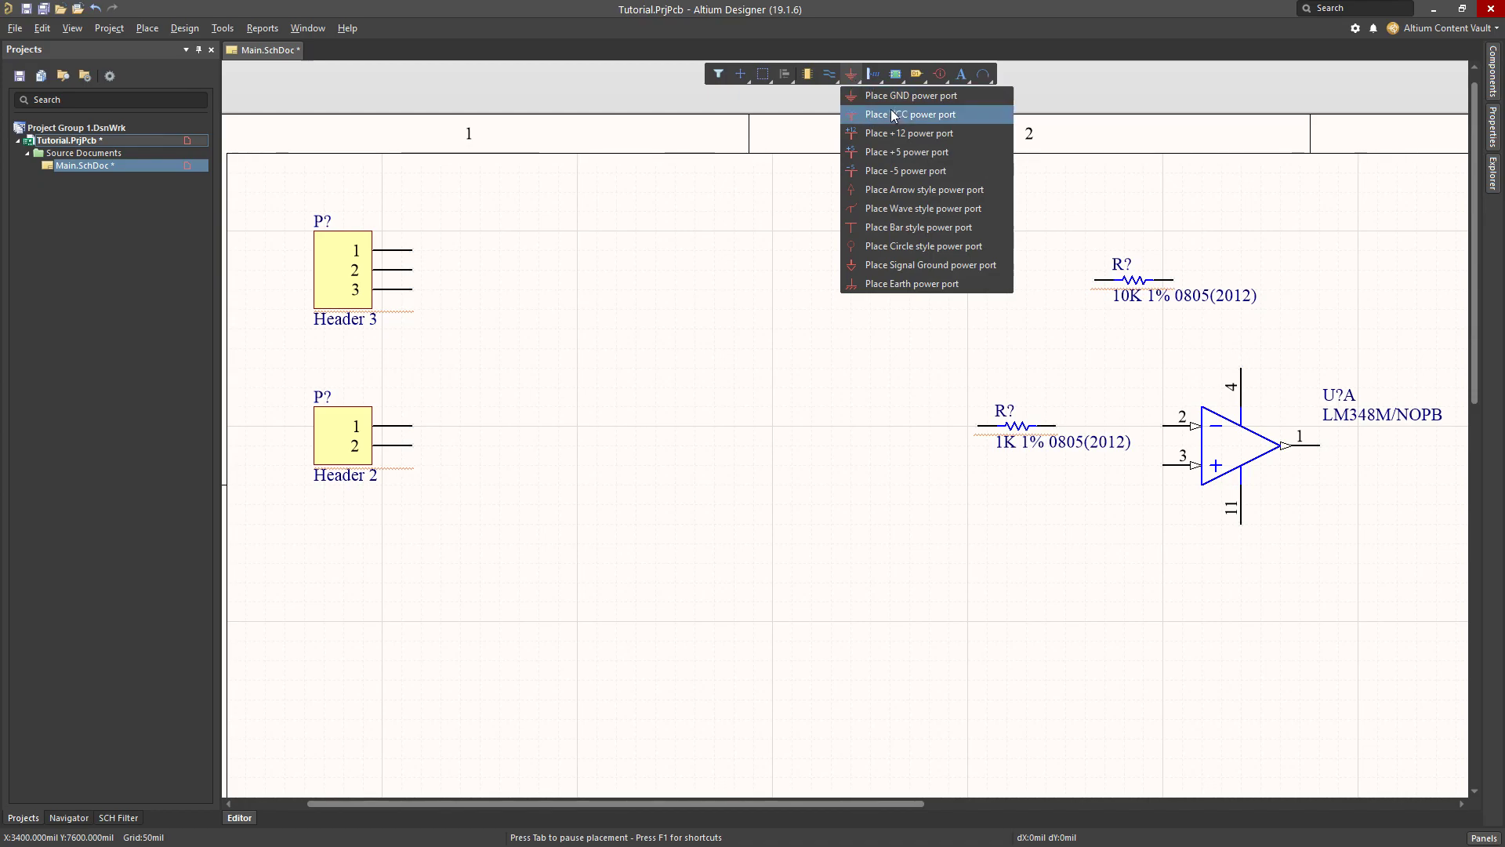
{"action": "mouse_move", "coordinate": [907, 133]}
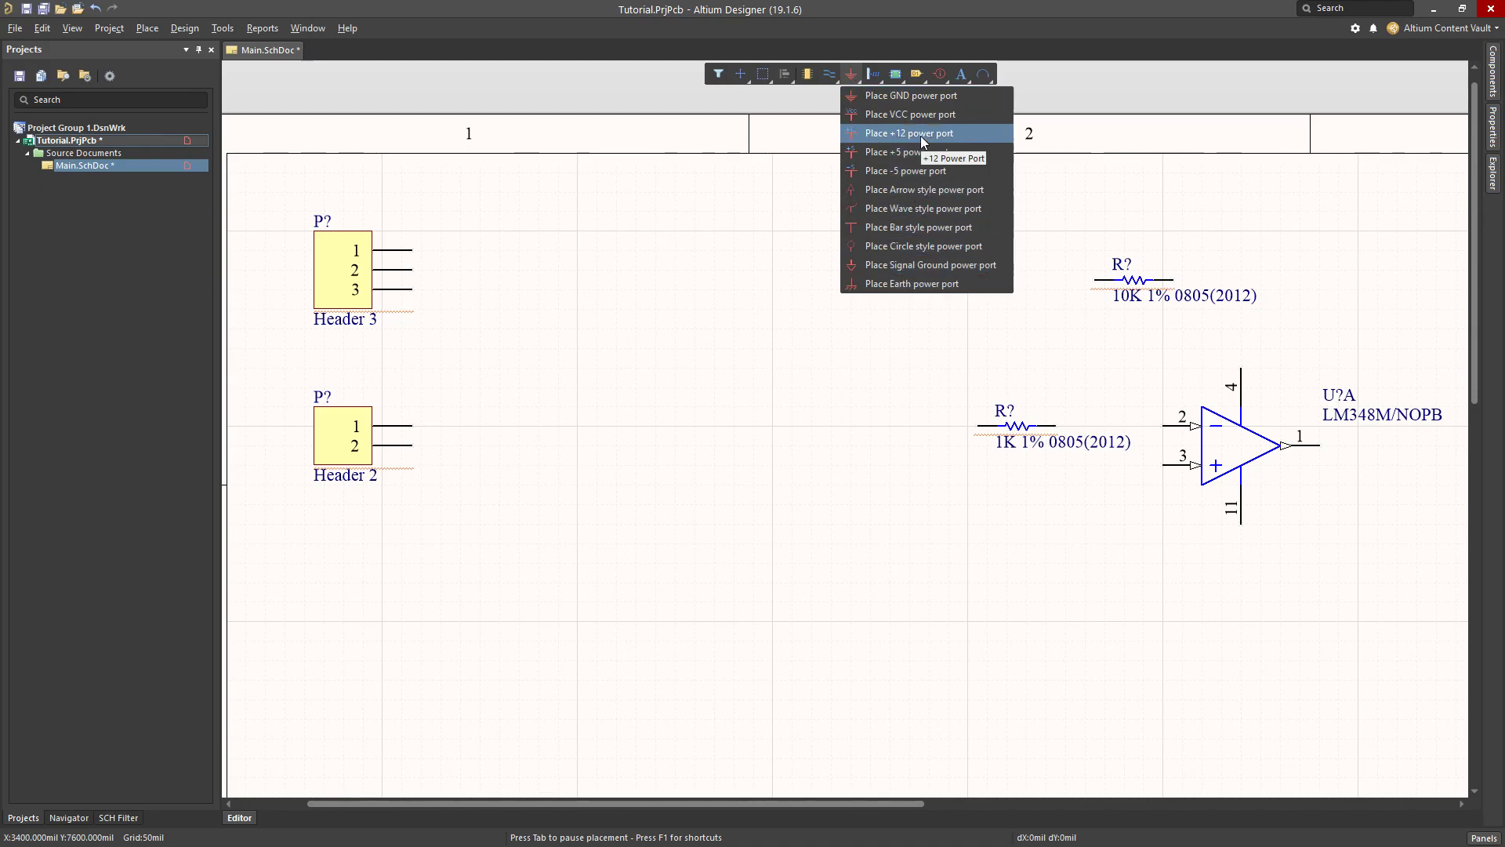
{"action": "left_click", "coordinate": [906, 133]}
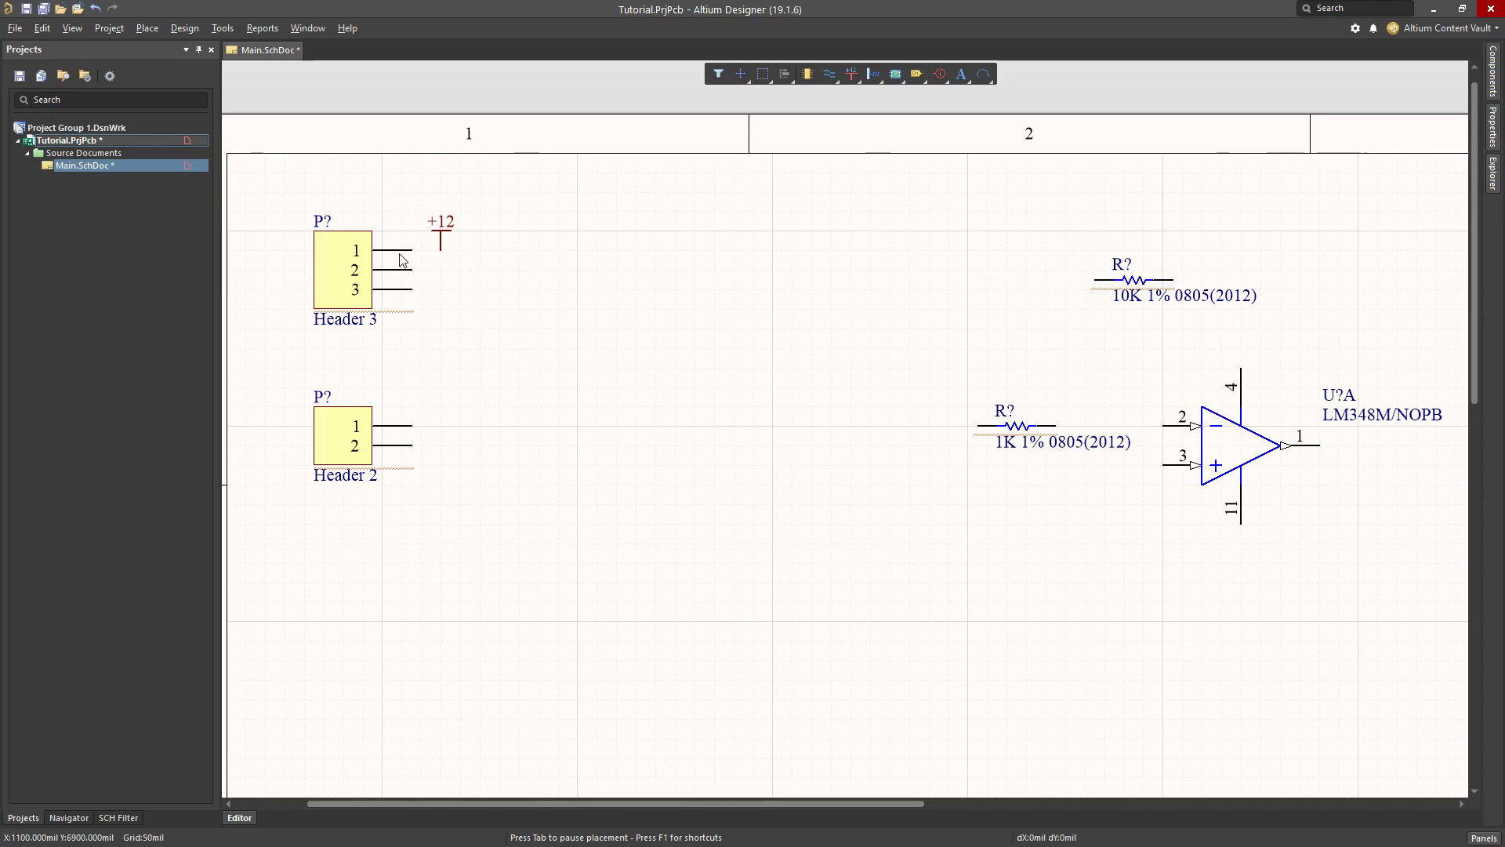
{"action": "mouse_move", "coordinate": [410, 257]}
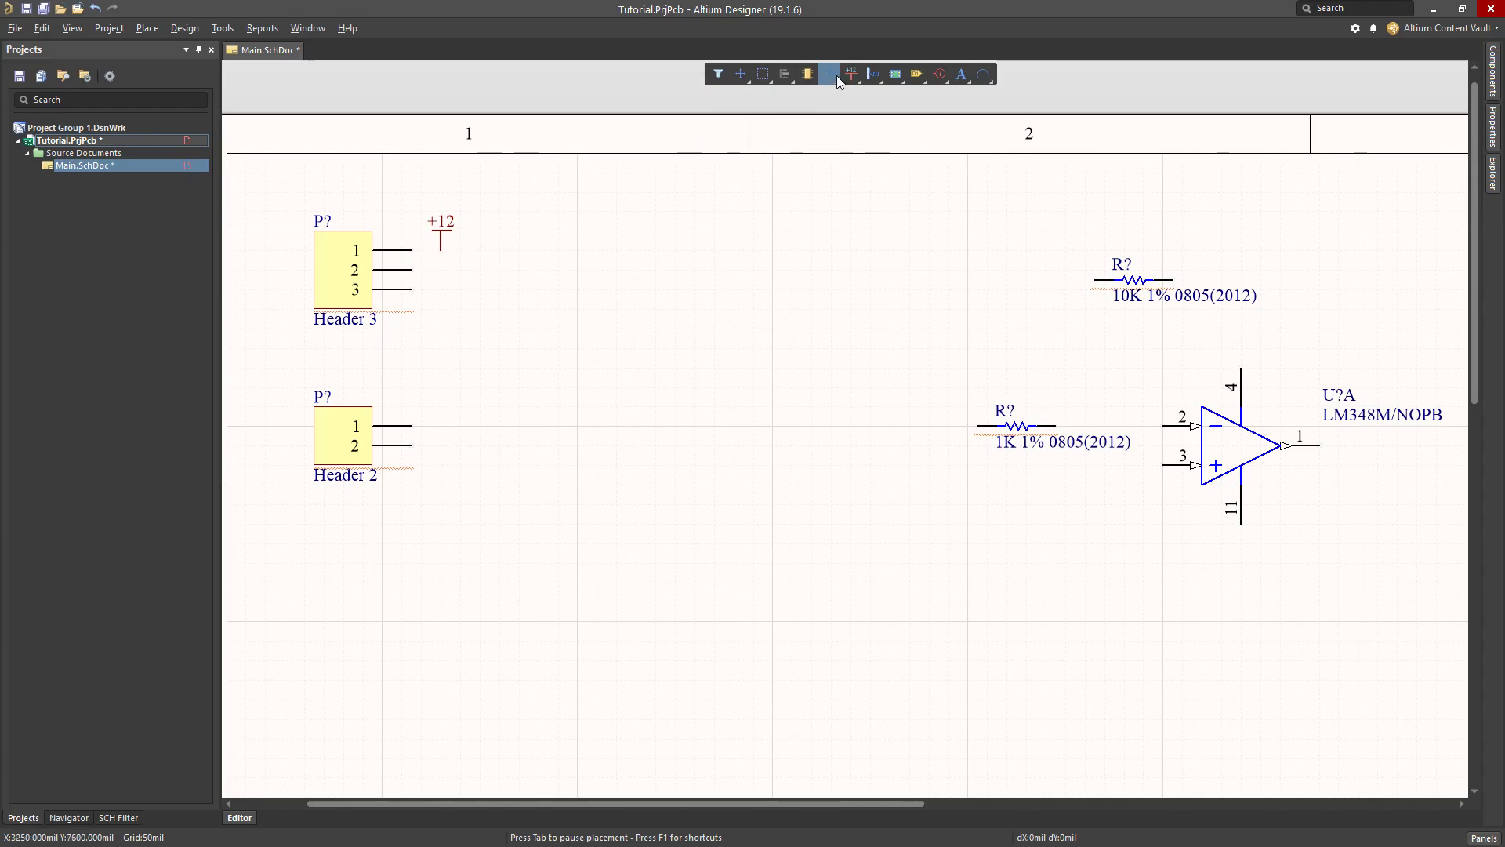
{"action": "left_click", "coordinate": [829, 74]}
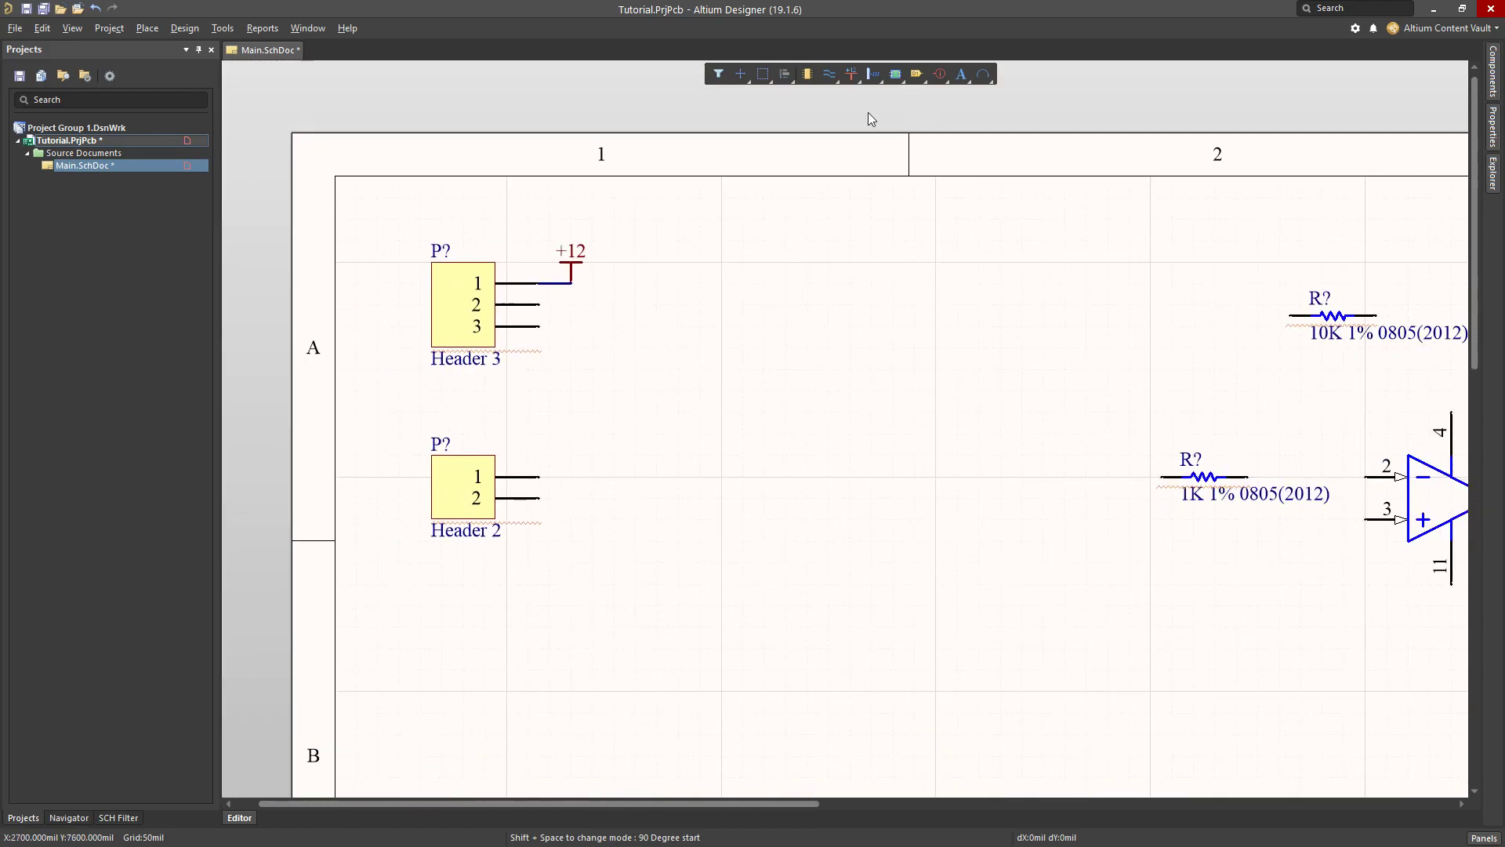
{"action": "left_click", "coordinate": [860, 73]}
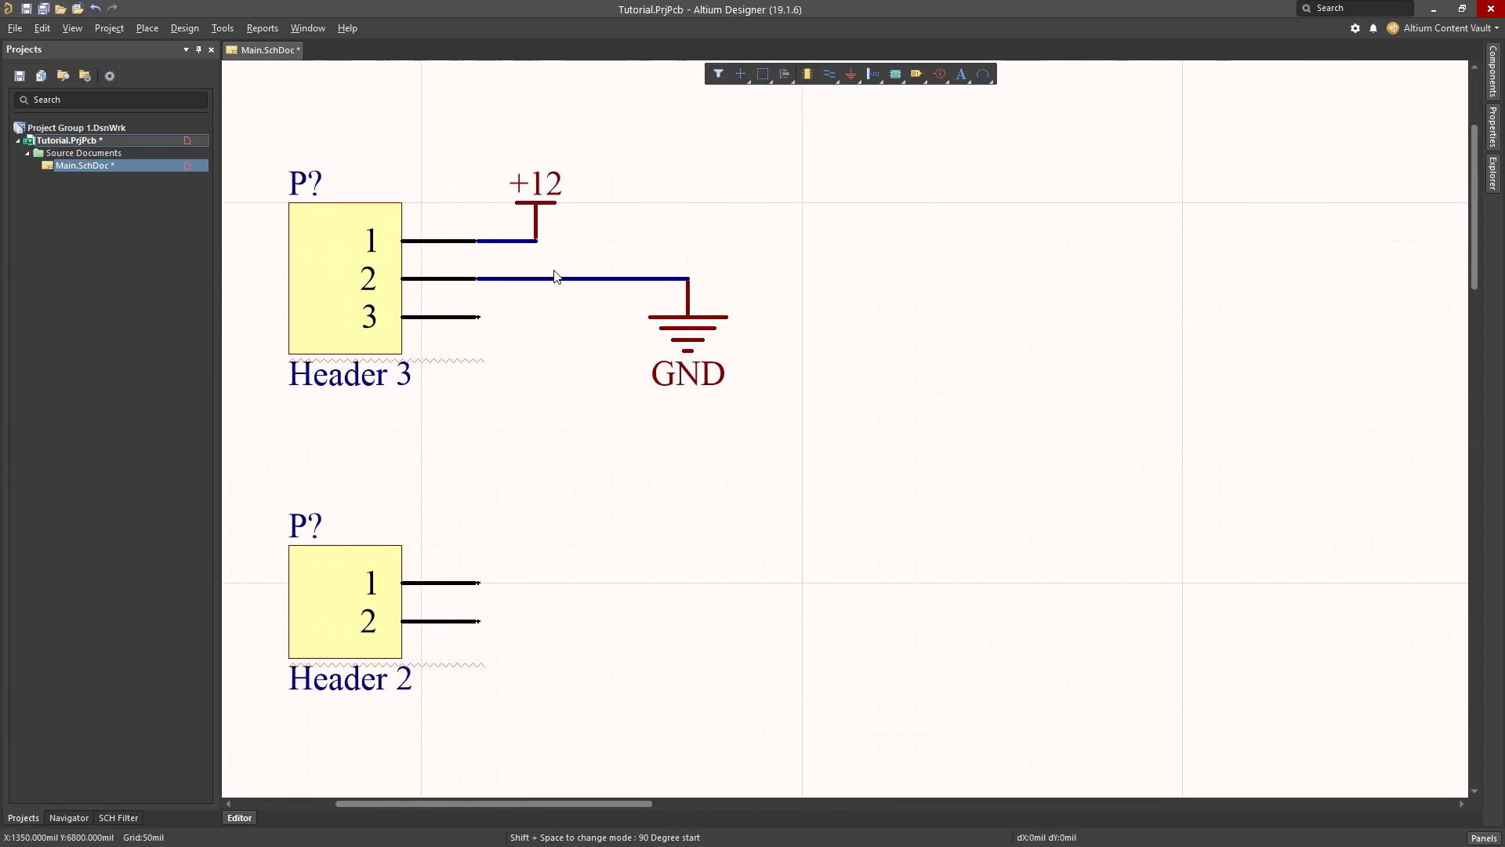
{"action": "mouse_move", "coordinate": [850, 75]}
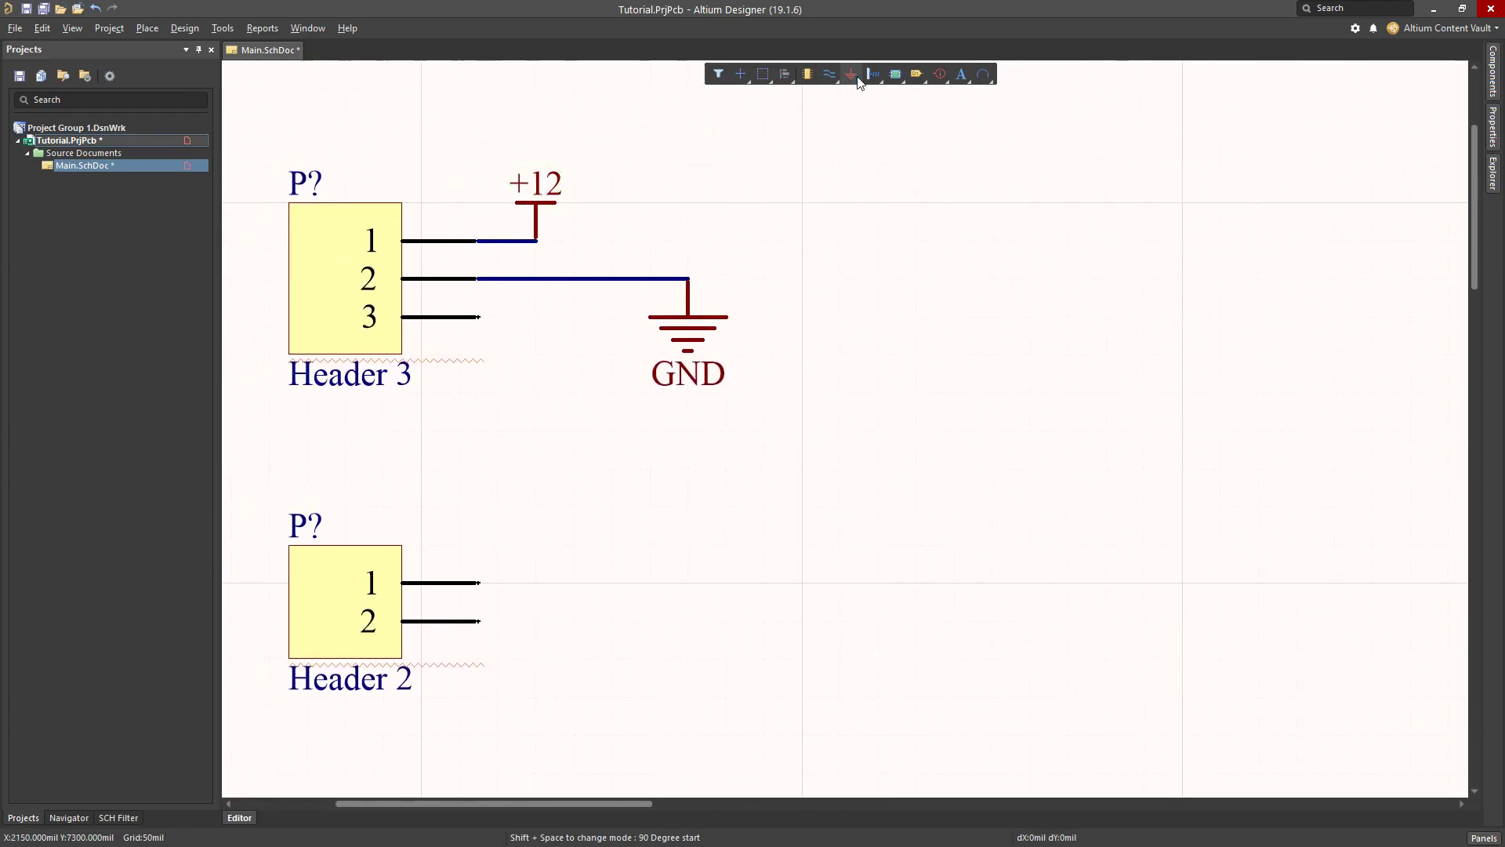
Adapt a +12 port into a -12 port and wire it to Header 3 pin 3.
{"action": "left_click", "coordinate": [850, 74]}
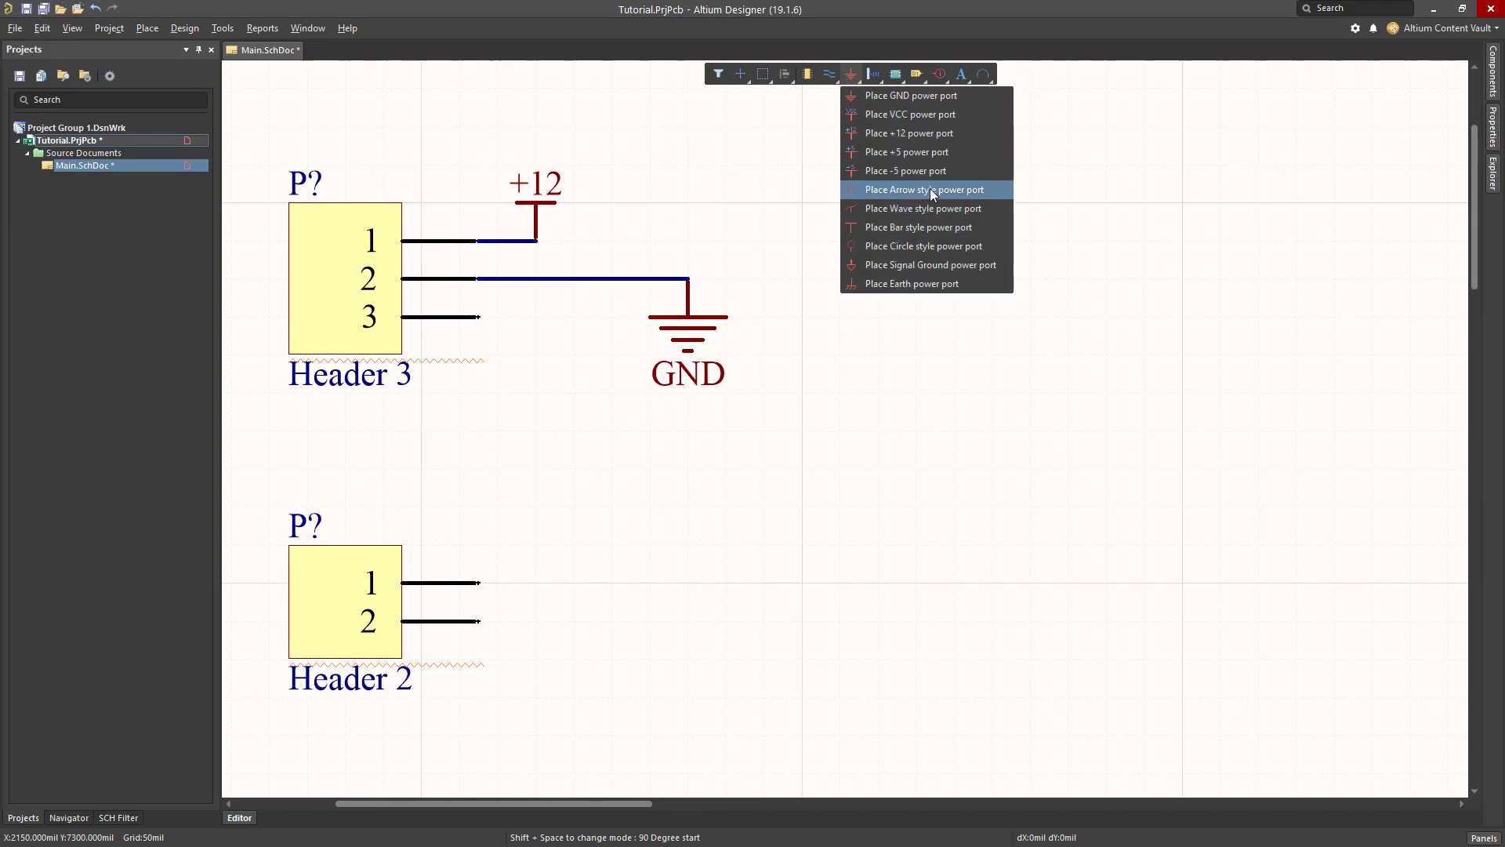
{"action": "mouse_move", "coordinate": [907, 133]}
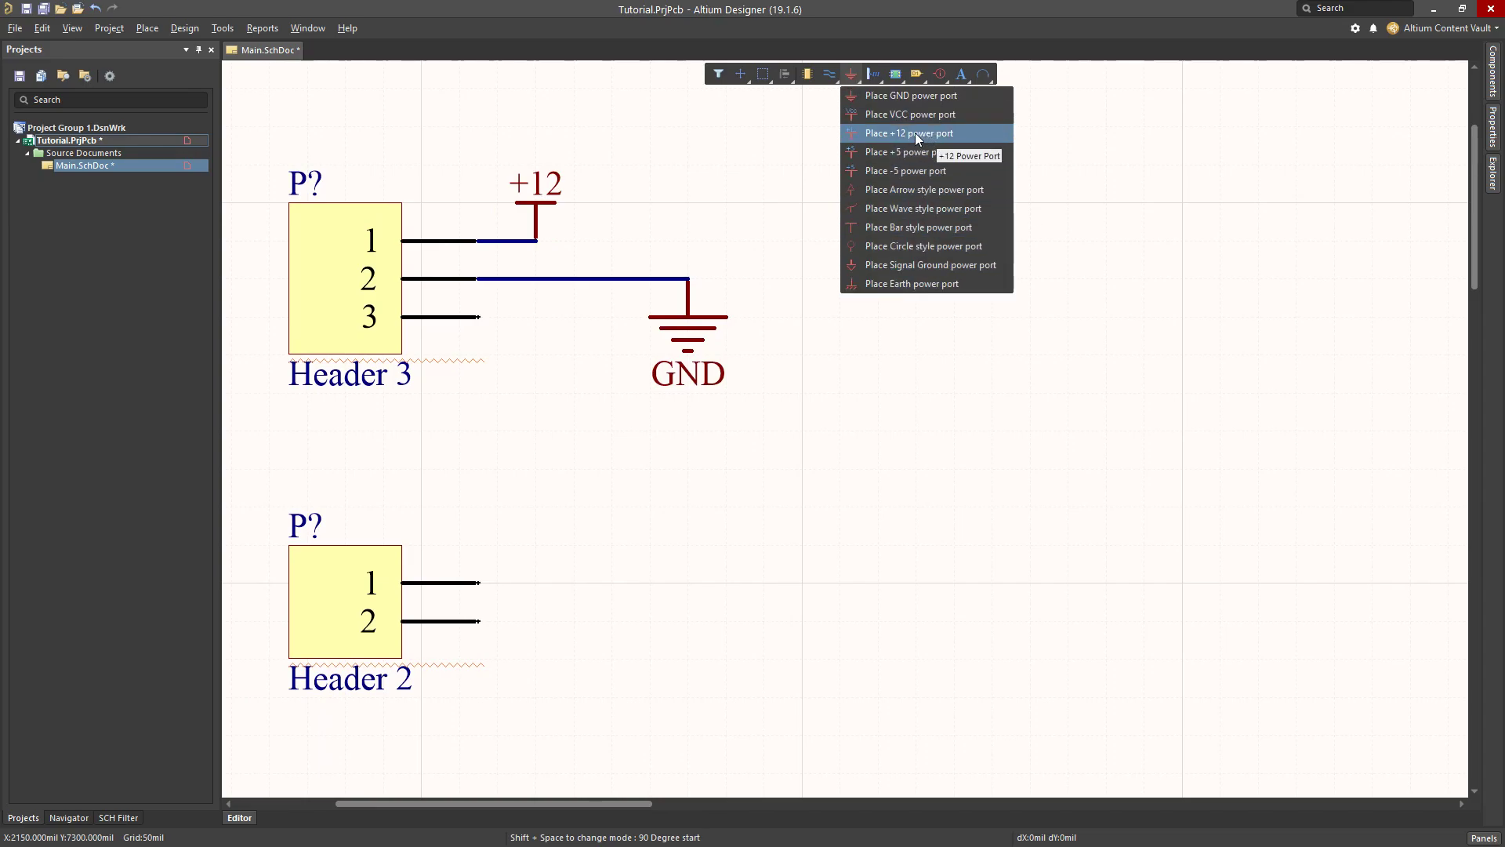
{"action": "left_click", "coordinate": [906, 133]}
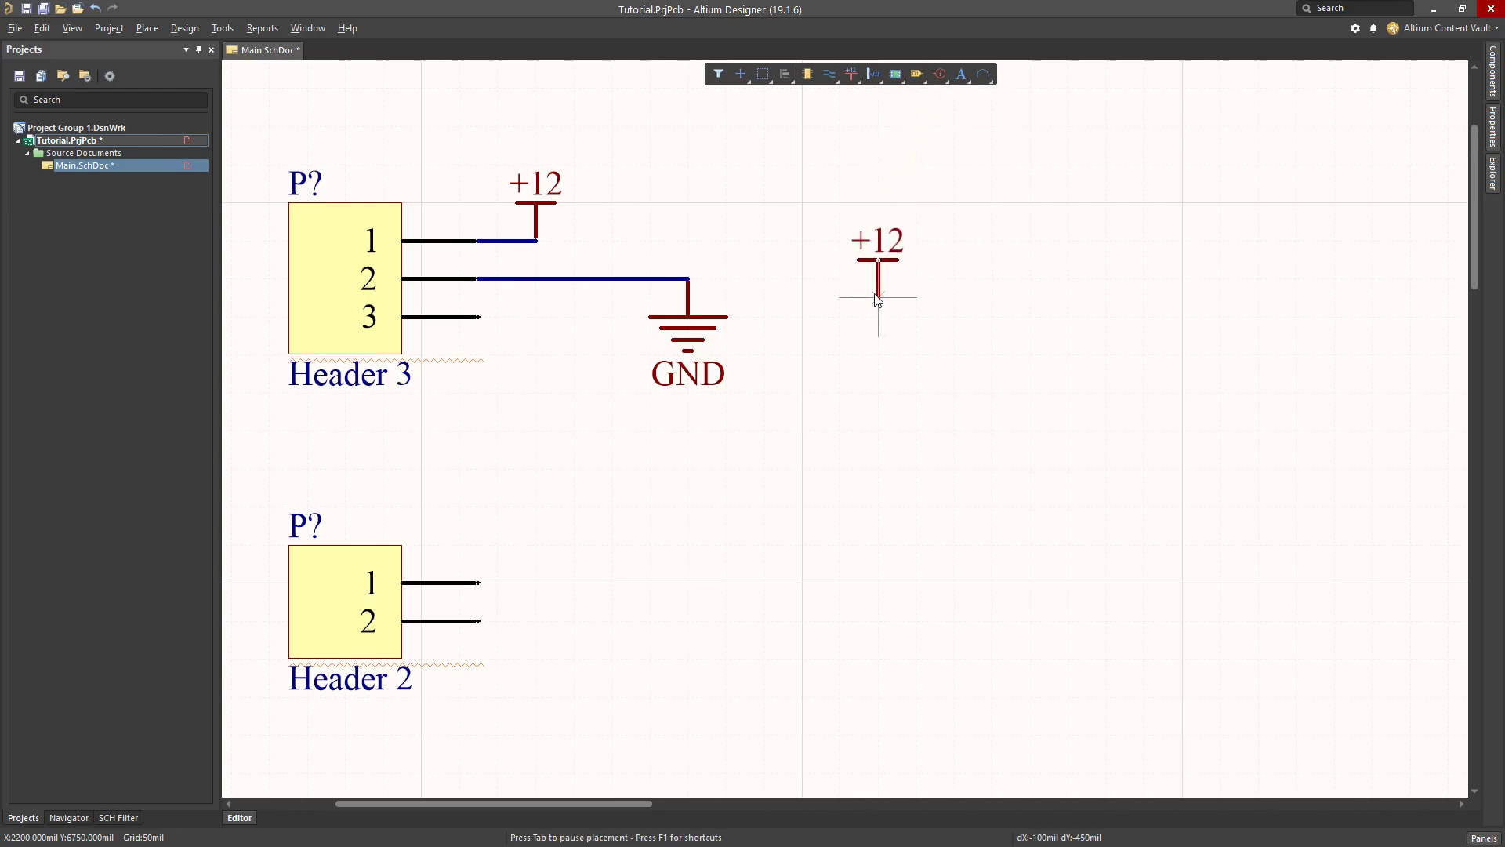
{"action": "left_click", "coordinate": [876, 279]}
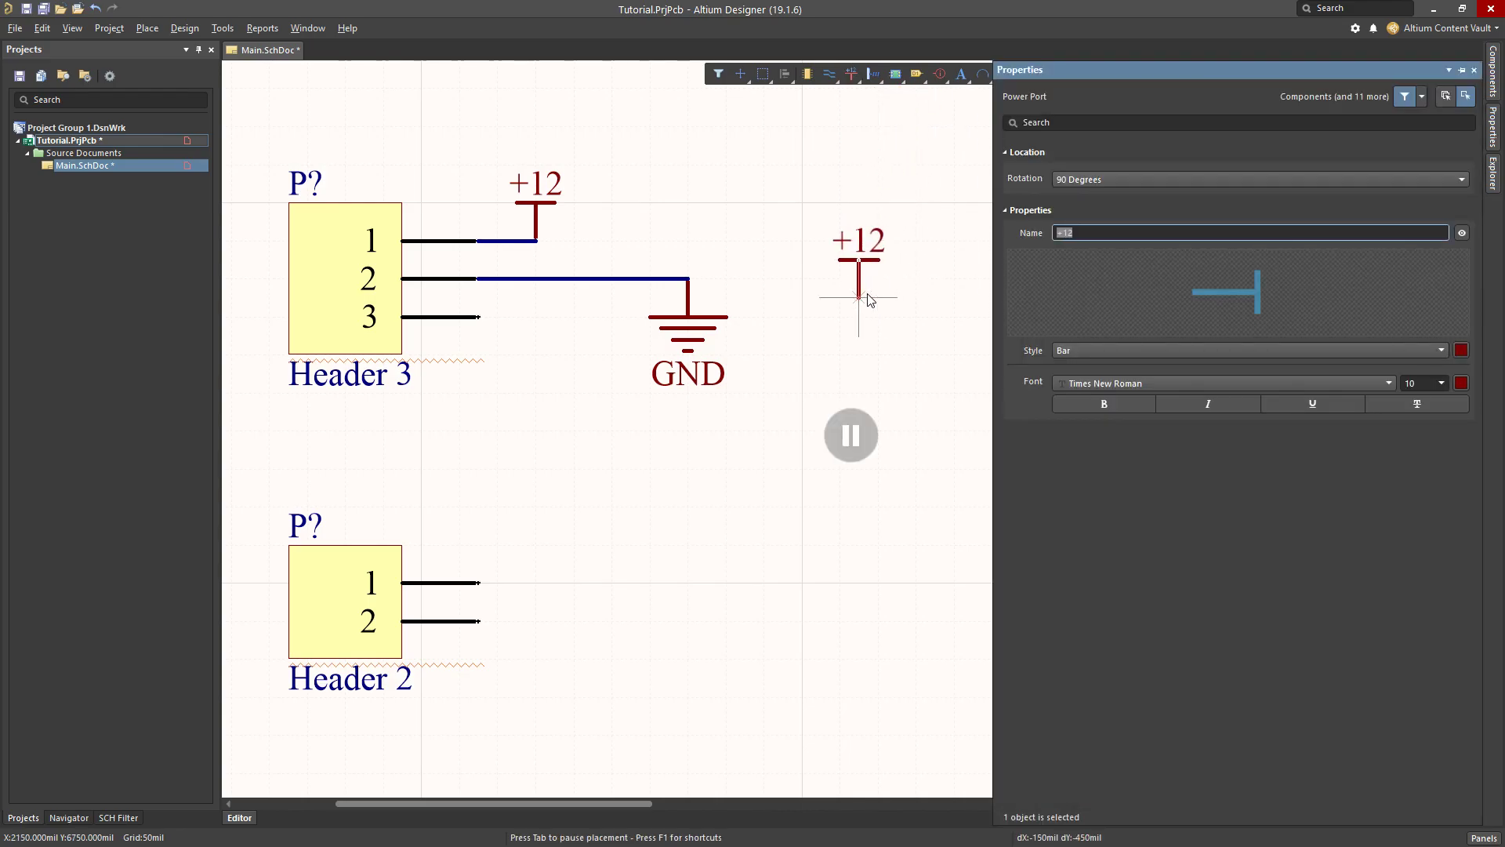
{"action": "mouse_move", "coordinate": [1116, 178]}
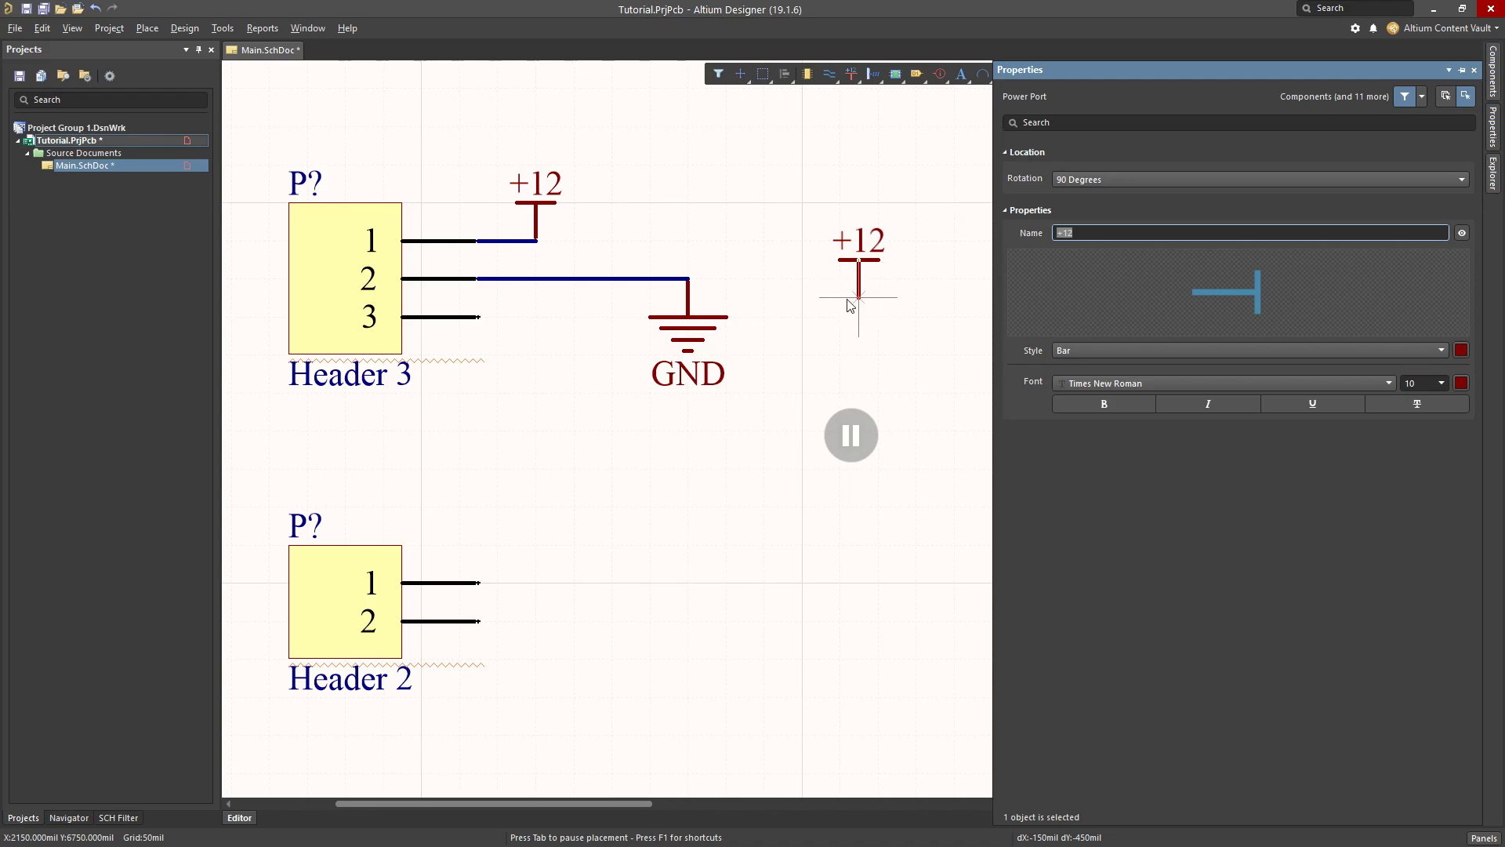
{"action": "mouse_move", "coordinate": [1120, 206]}
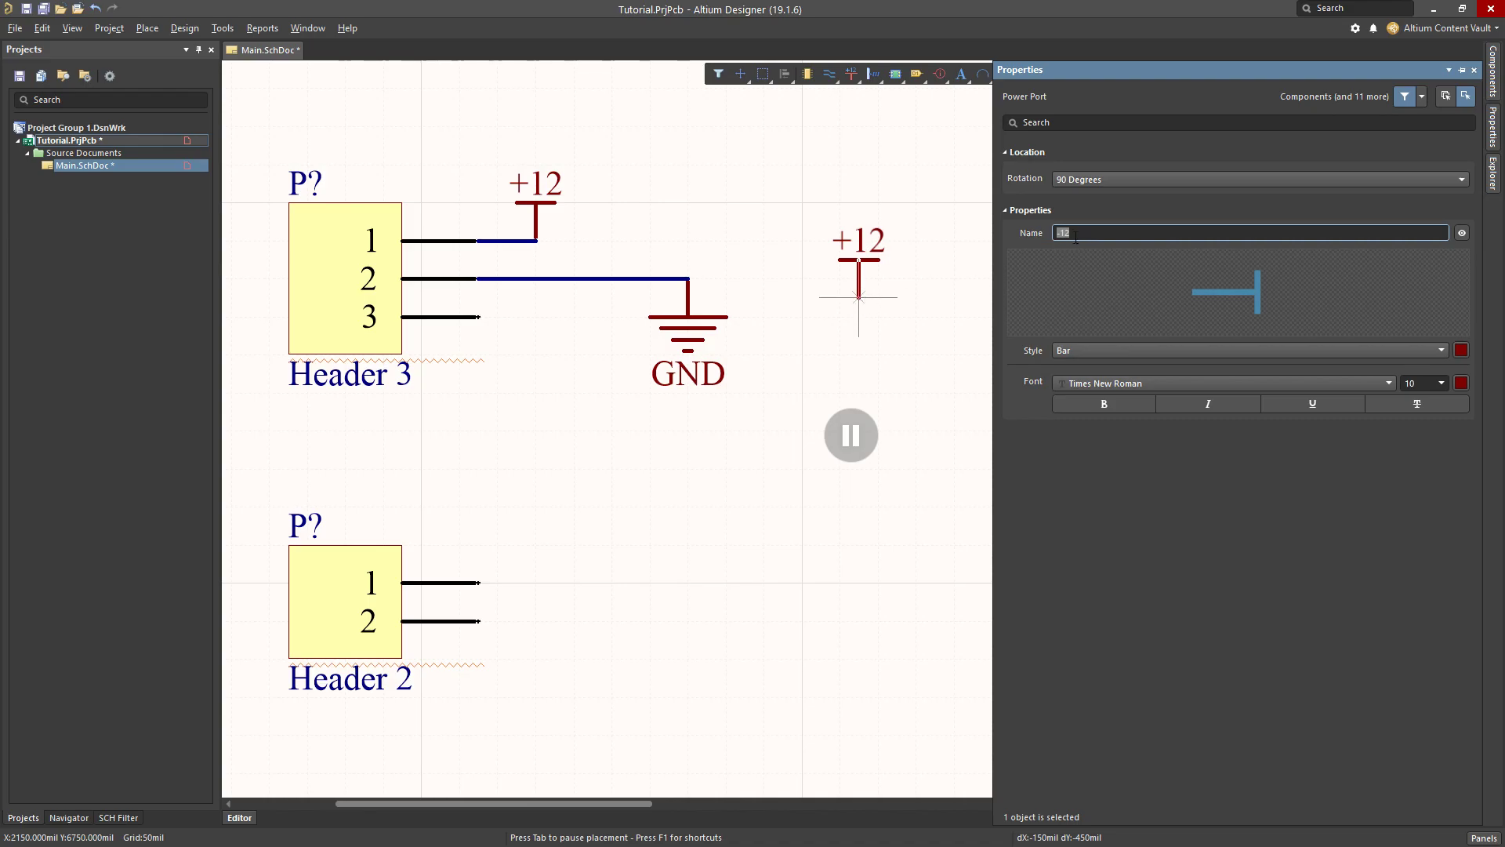
{"action": "type", "text": "-12"}
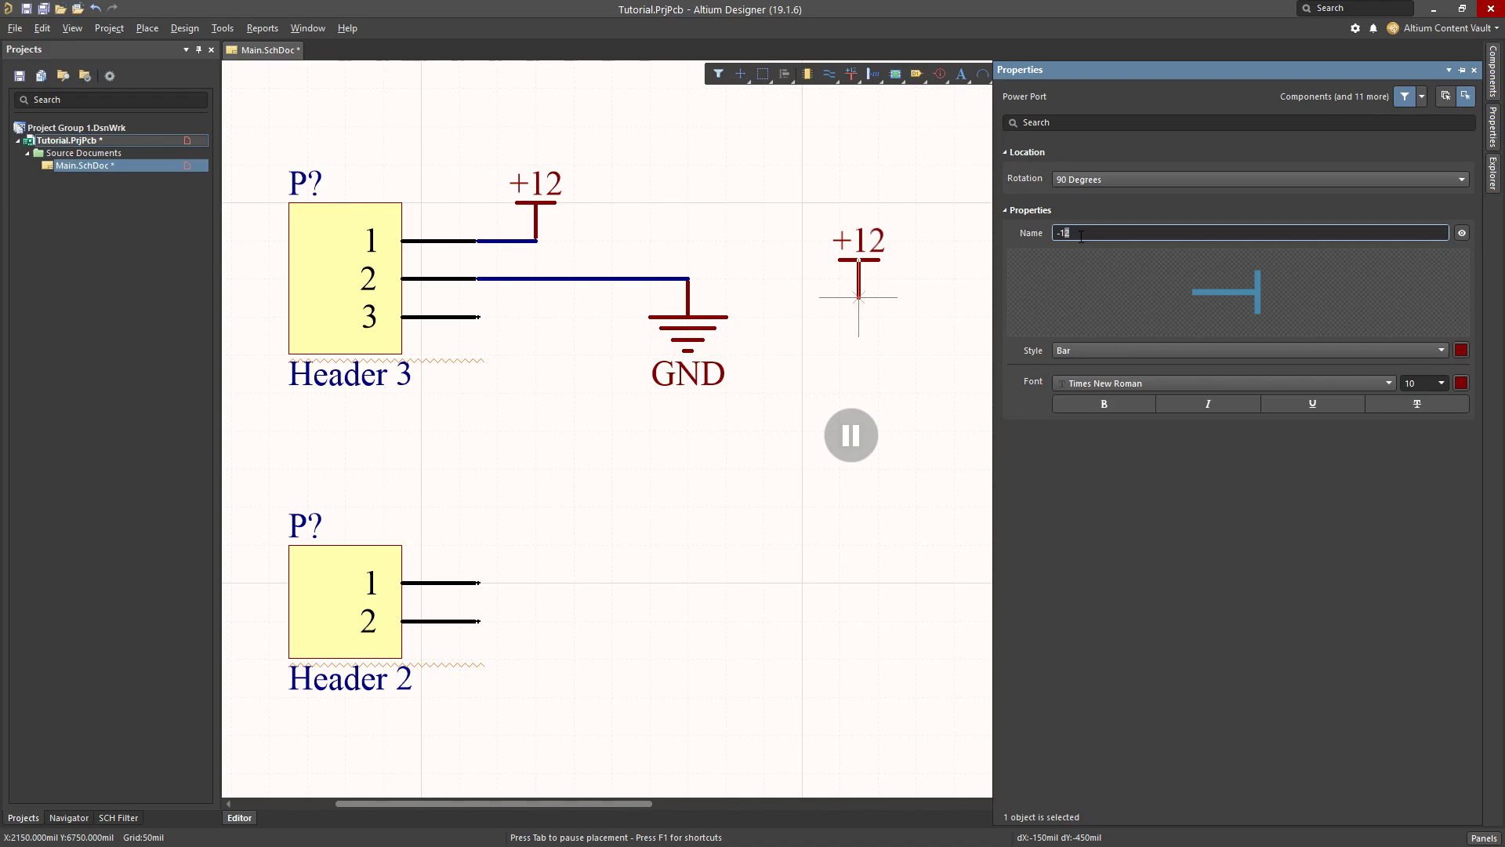
{"action": "type", "text": "AAAAA"}
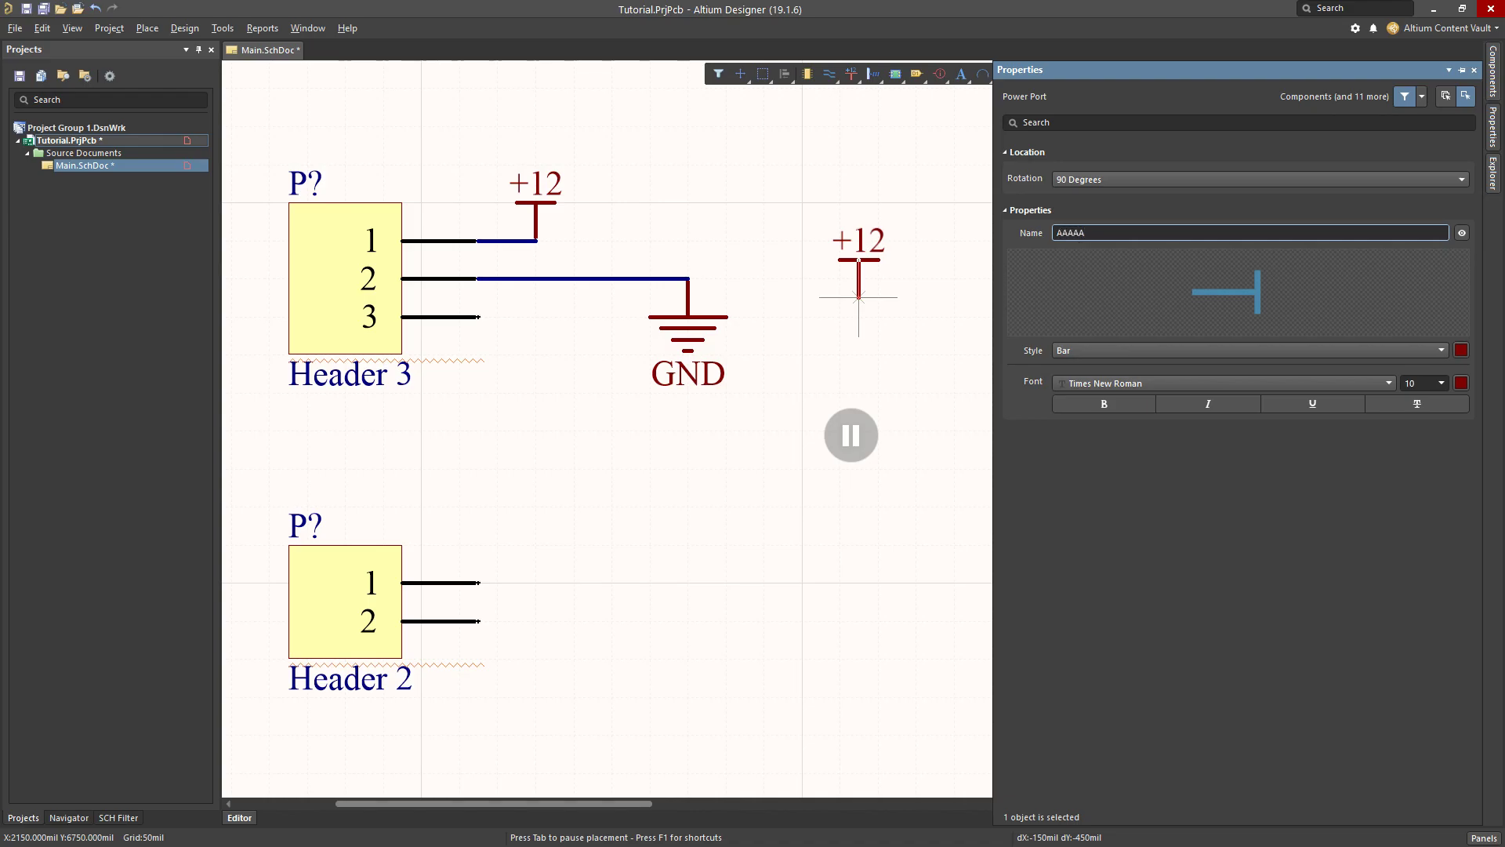
{"action": "type", "text": "-12"}
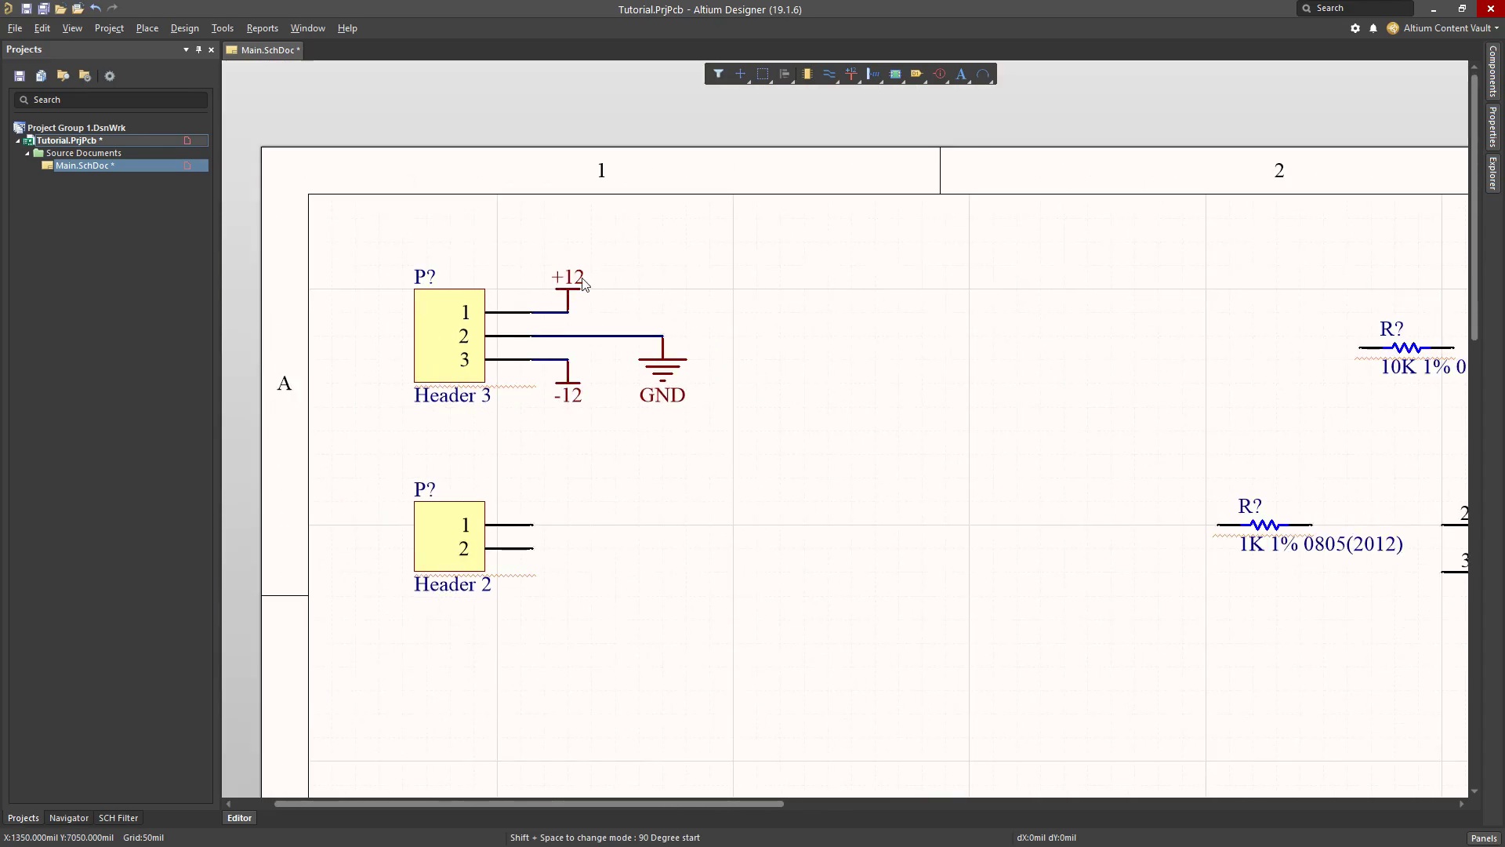
Supply U?A with ±12, ground pin 3, and wire the 1K input and 10K feedback to pin 2 and output.
{"action": "left_click", "coordinate": [568, 286]}
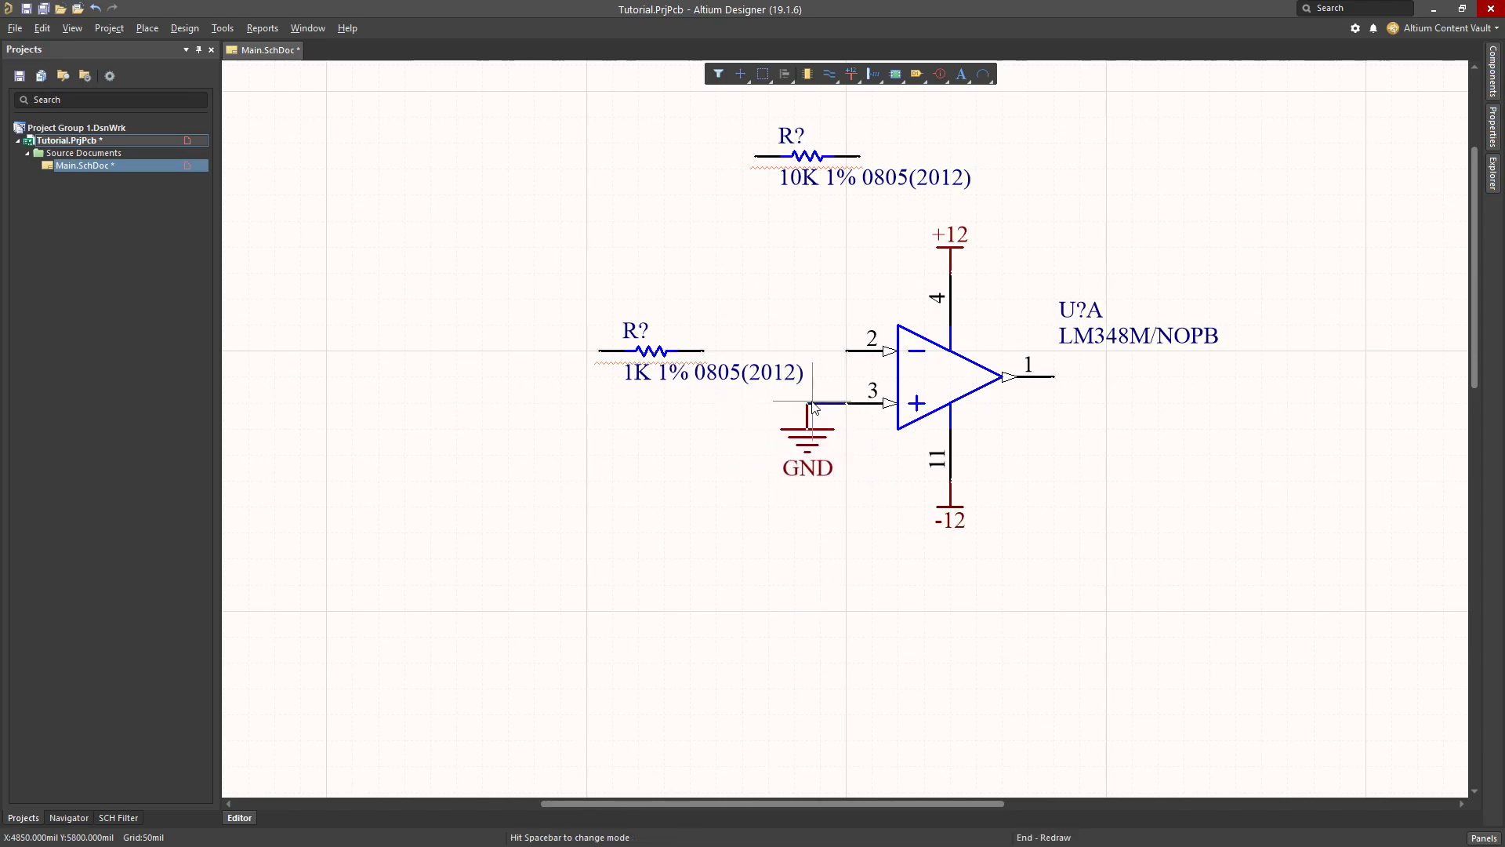
{"action": "left_click_drag", "start_coordinate": [807, 422], "coordinate": [781, 423]}
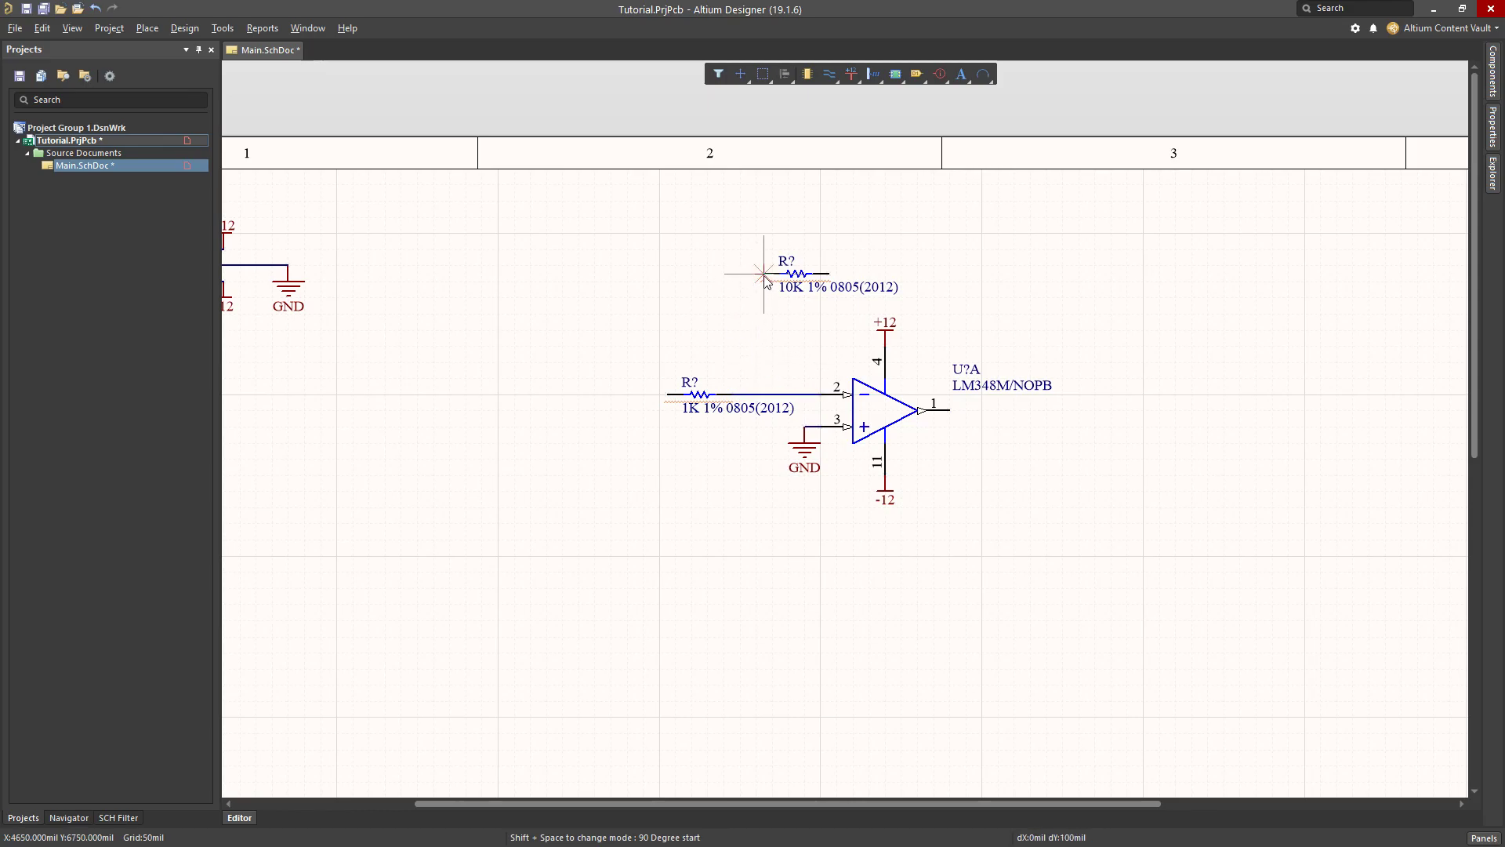
{"action": "left_click", "coordinate": [747, 273]}
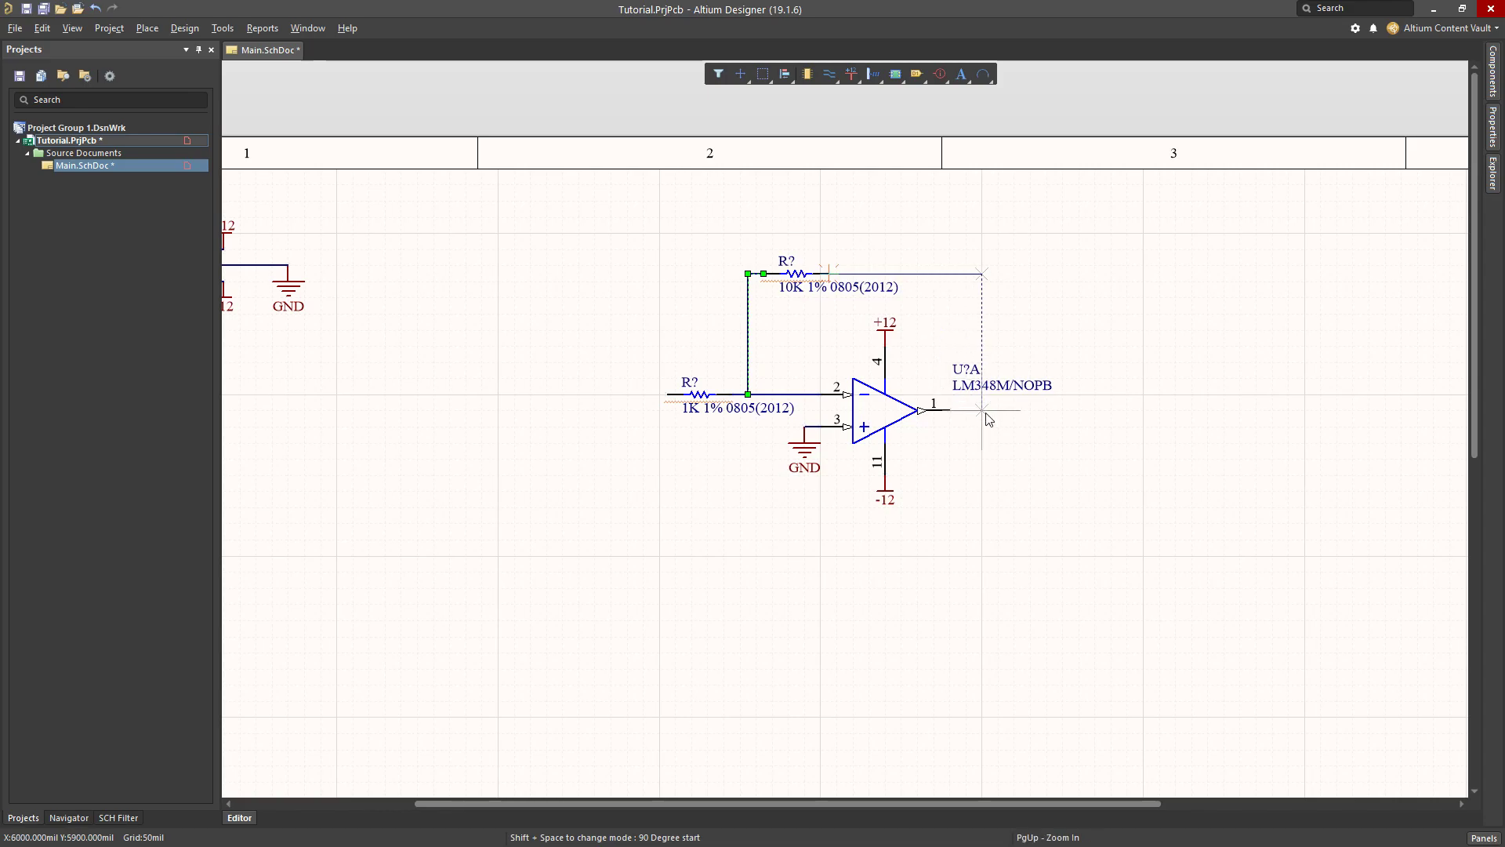
{"action": "left_click", "coordinate": [980, 404]}
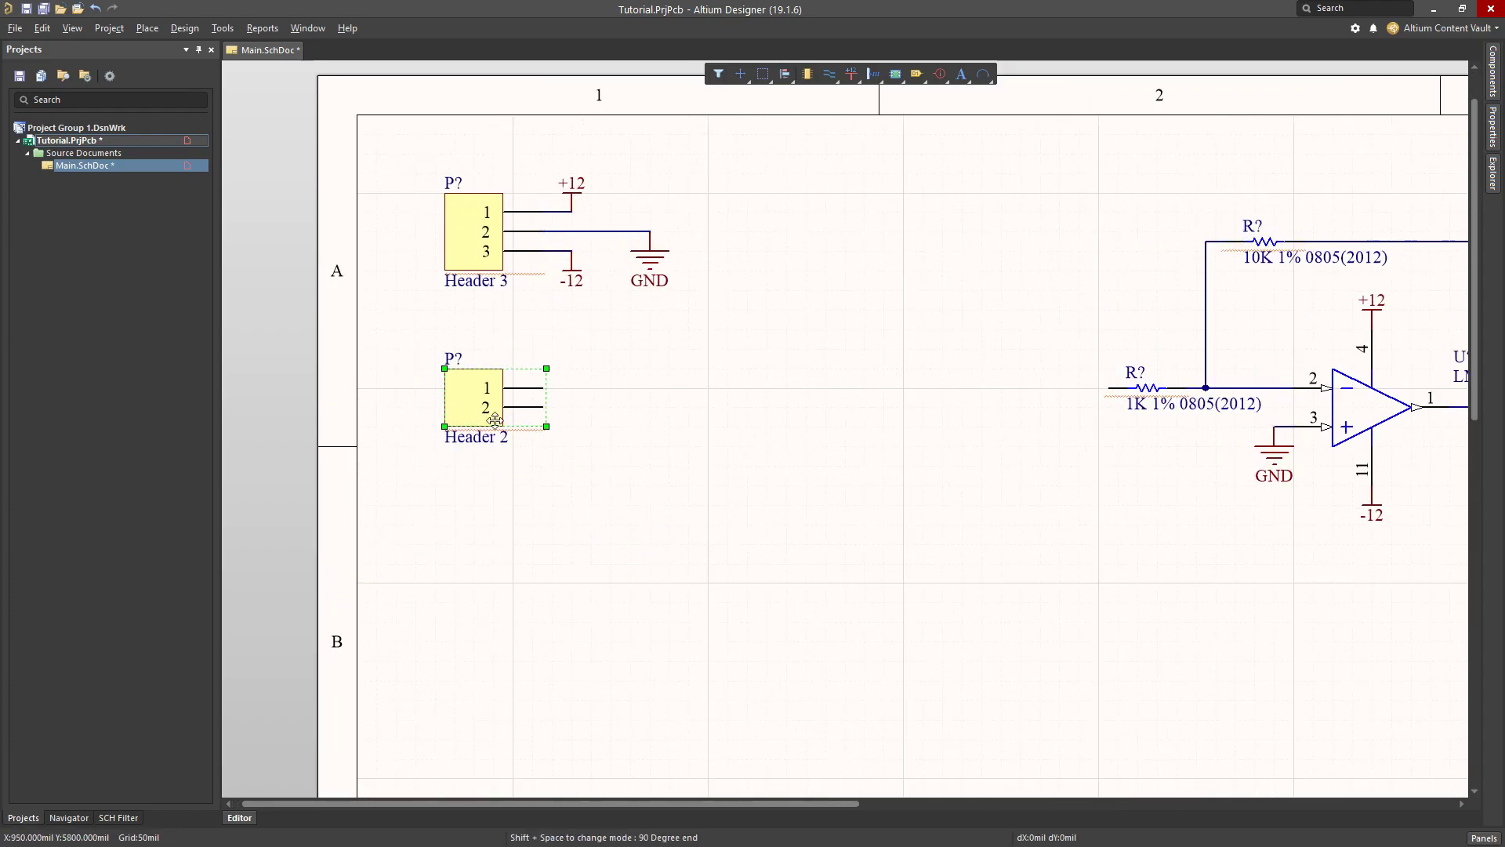
Move Header 2 lower and wire its pin 2 to GND with pin 1's wire left open.
{"action": "left_click_drag", "start_coordinate": [494, 398], "coordinate": [465, 537]}
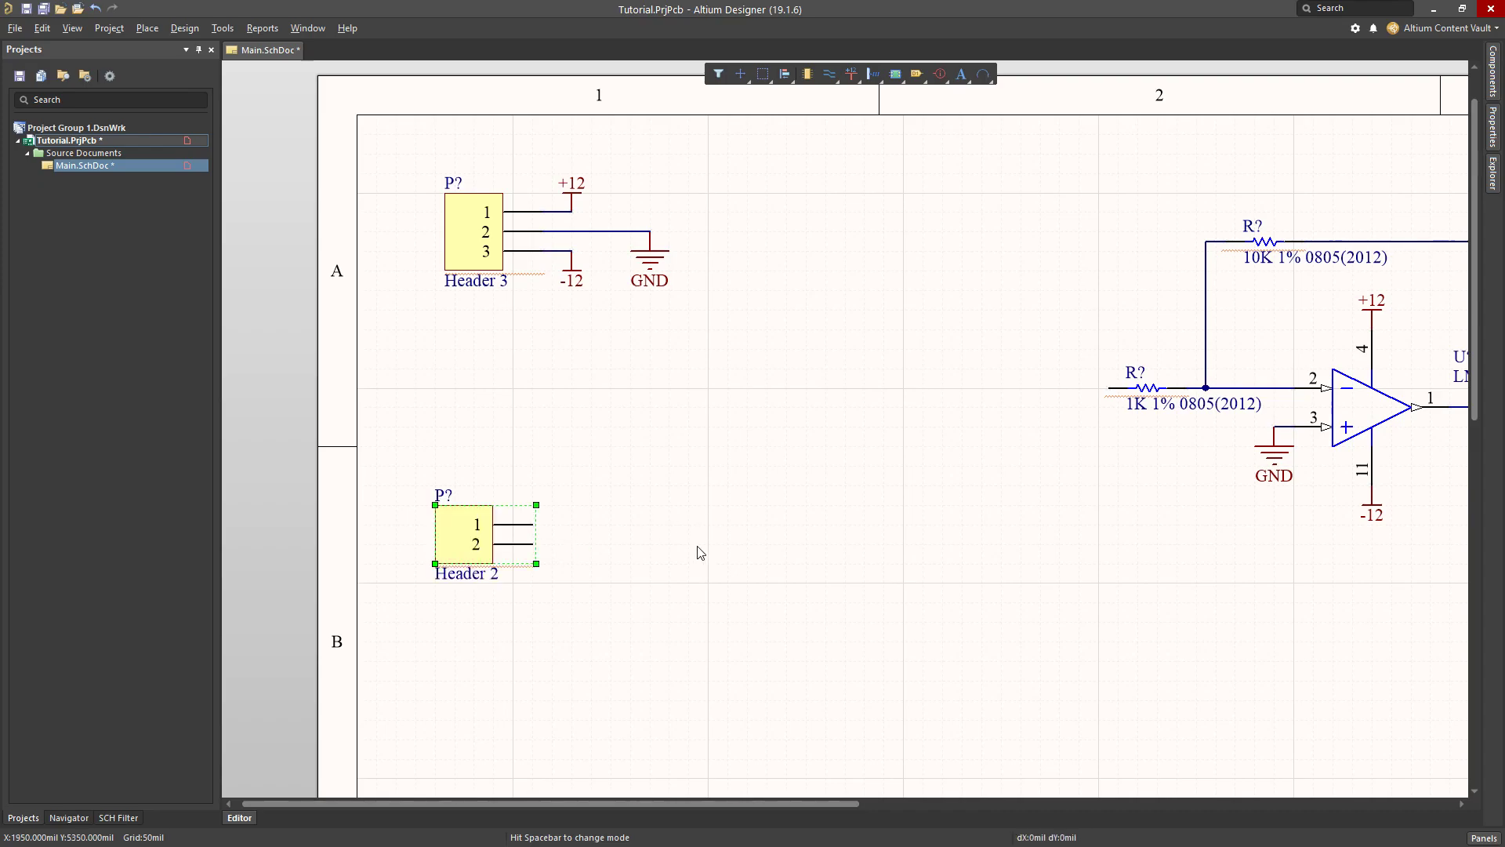
{"action": "left_click", "coordinate": [600, 552]}
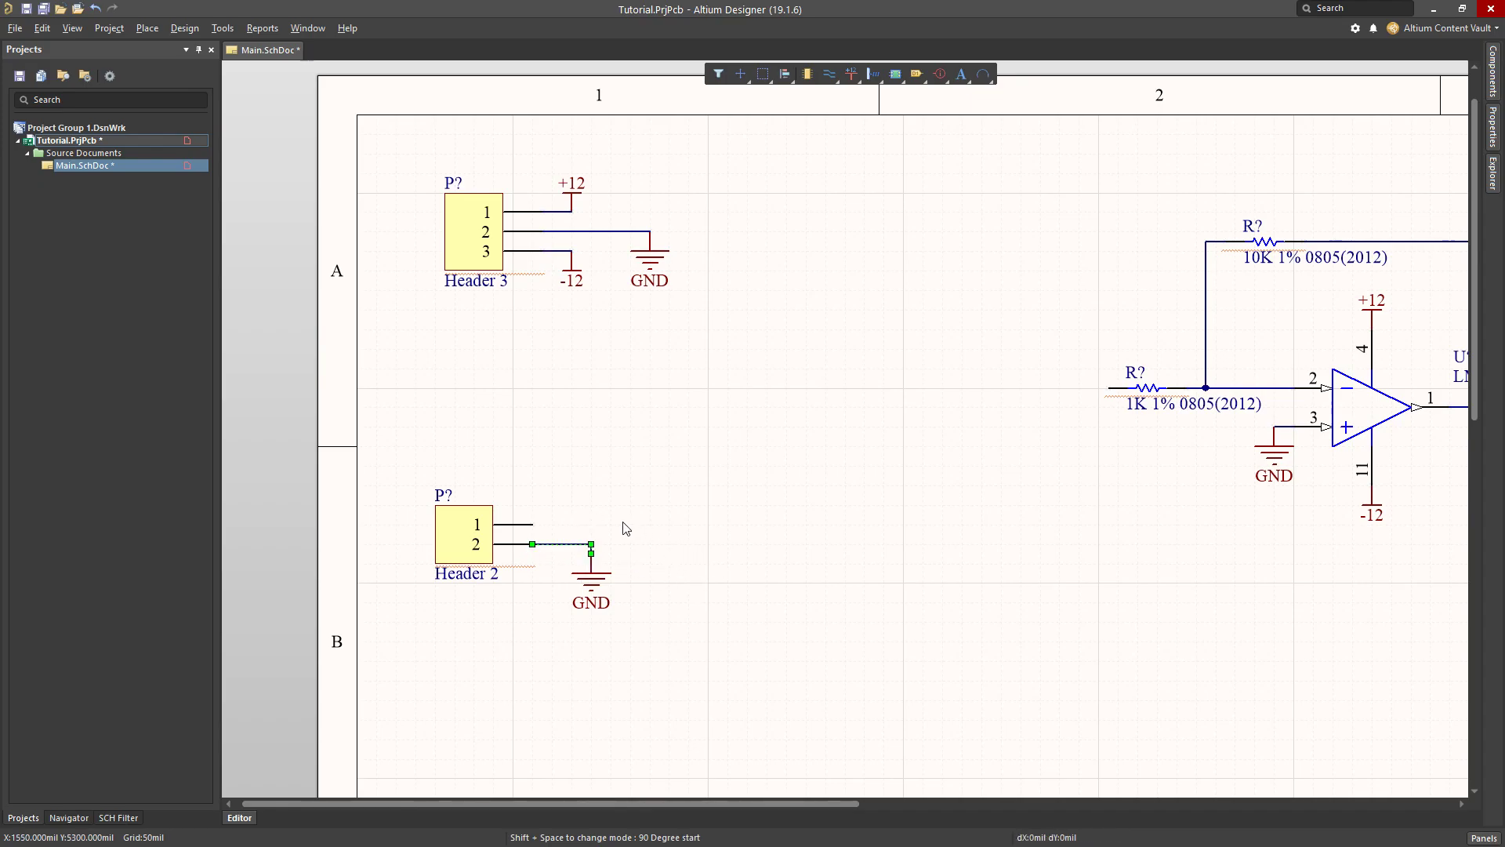
{"action": "mouse_move", "coordinate": [533, 530]}
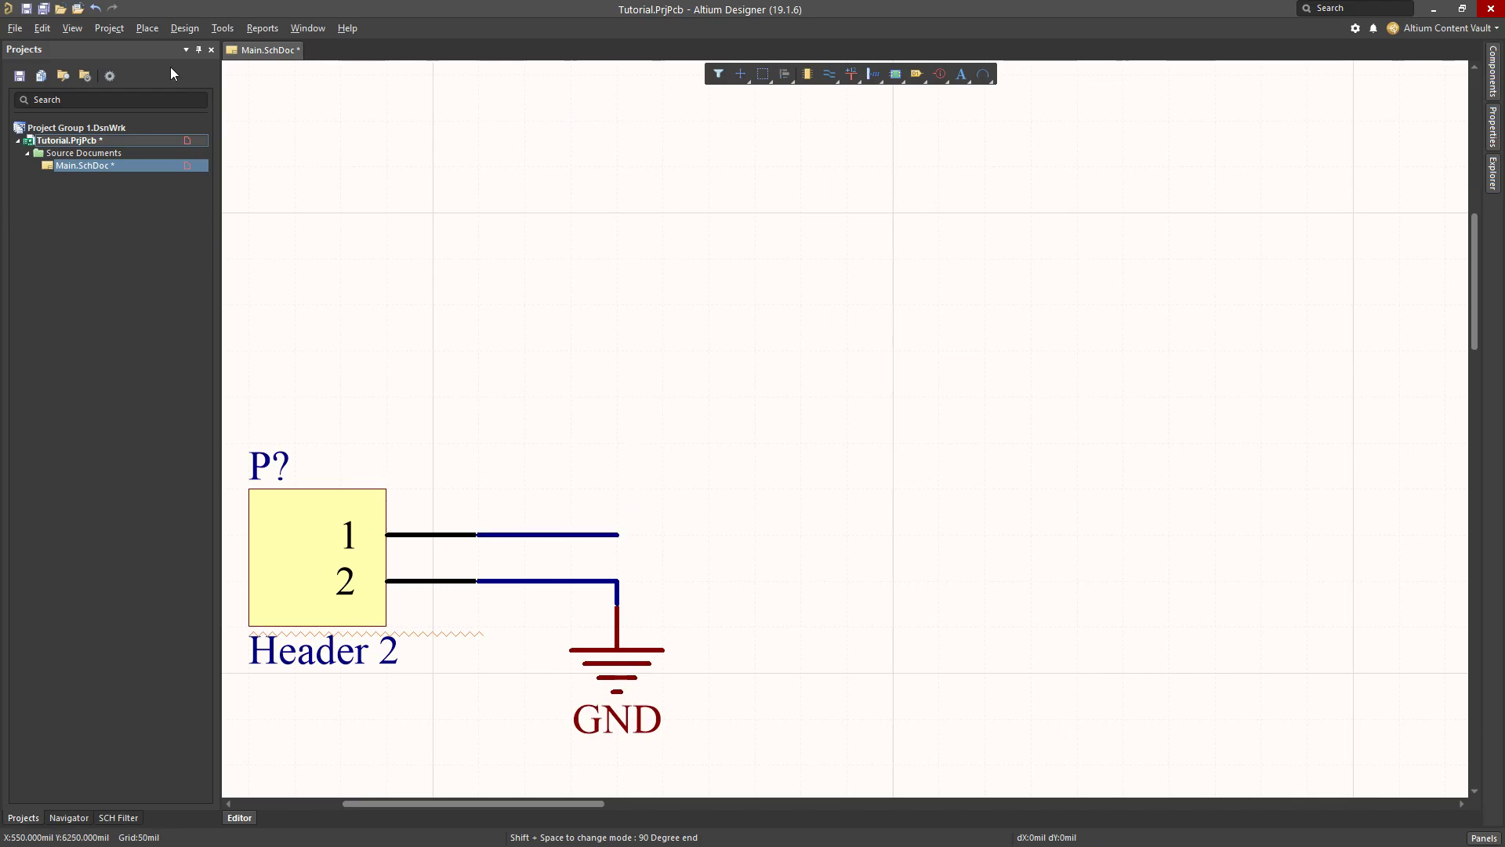
{"action": "left_click", "coordinate": [146, 27]}
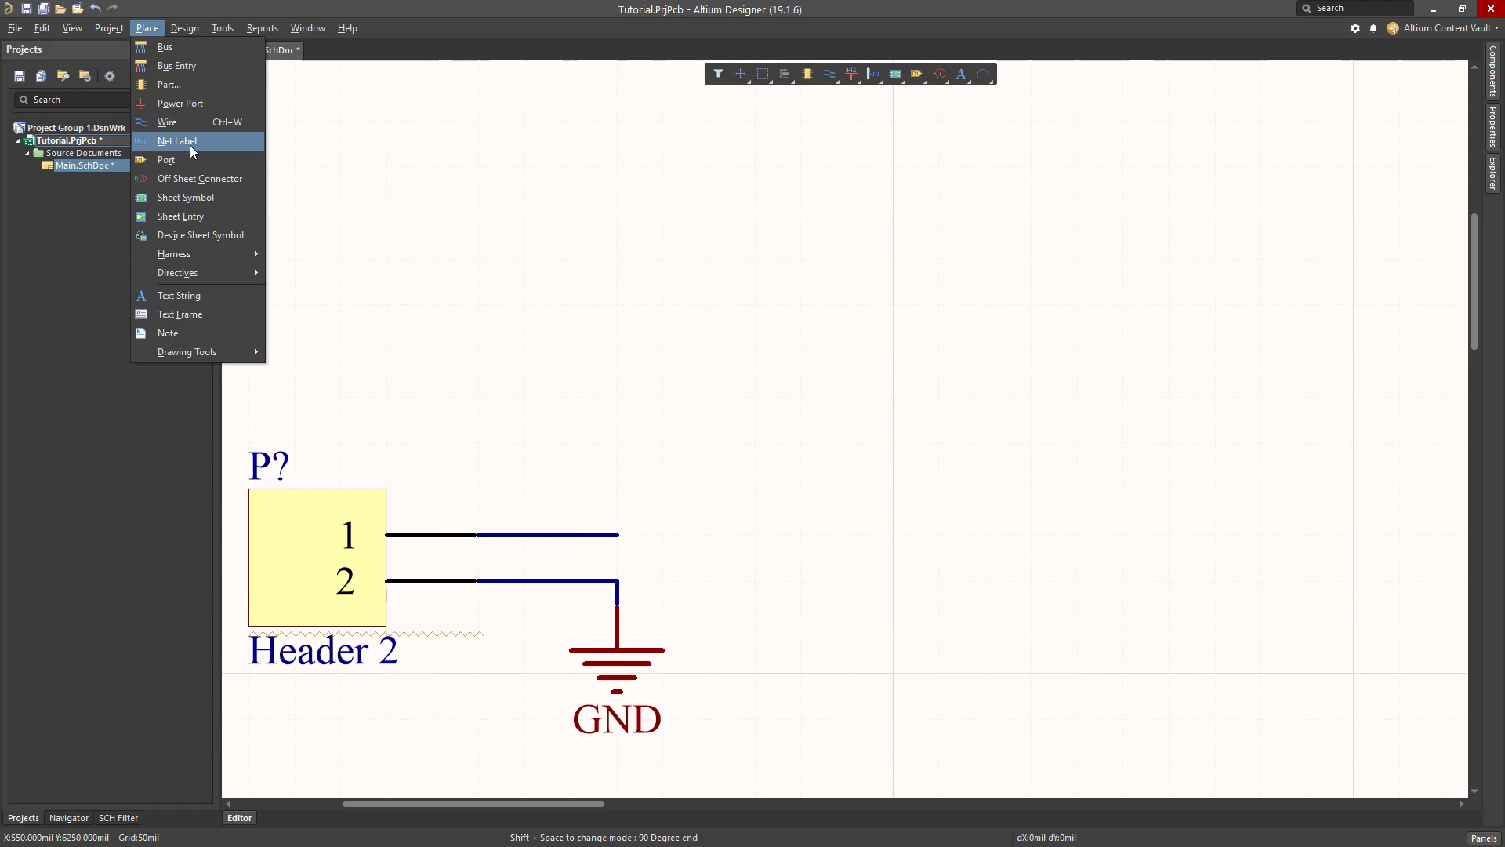
Place a net label named Input, bottom-right justified, on the Header 2 signal wire.
{"action": "left_click", "coordinate": [178, 142]}
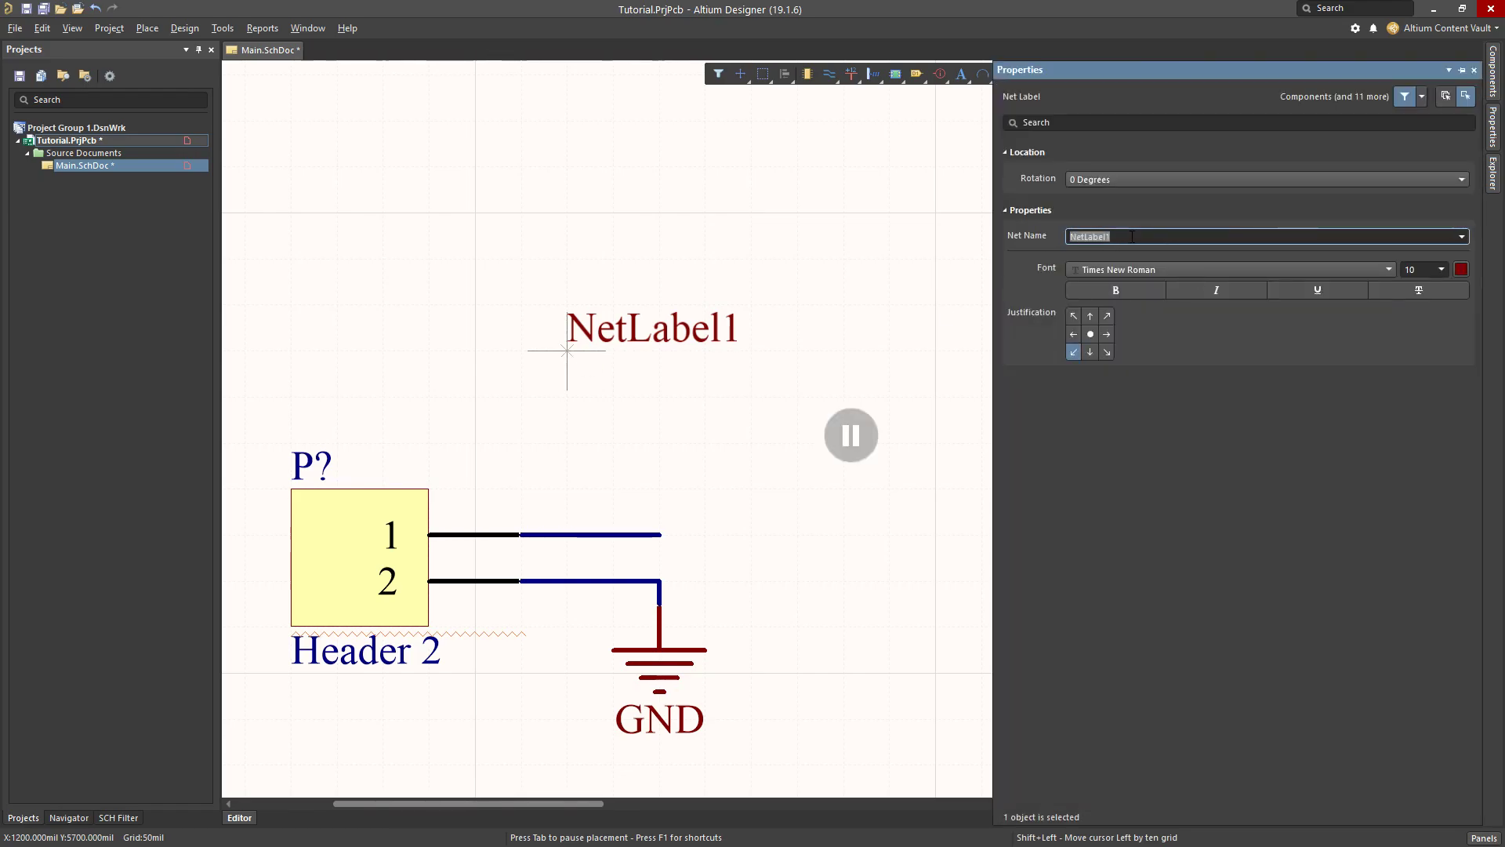
{"action": "type", "text": "Input"}
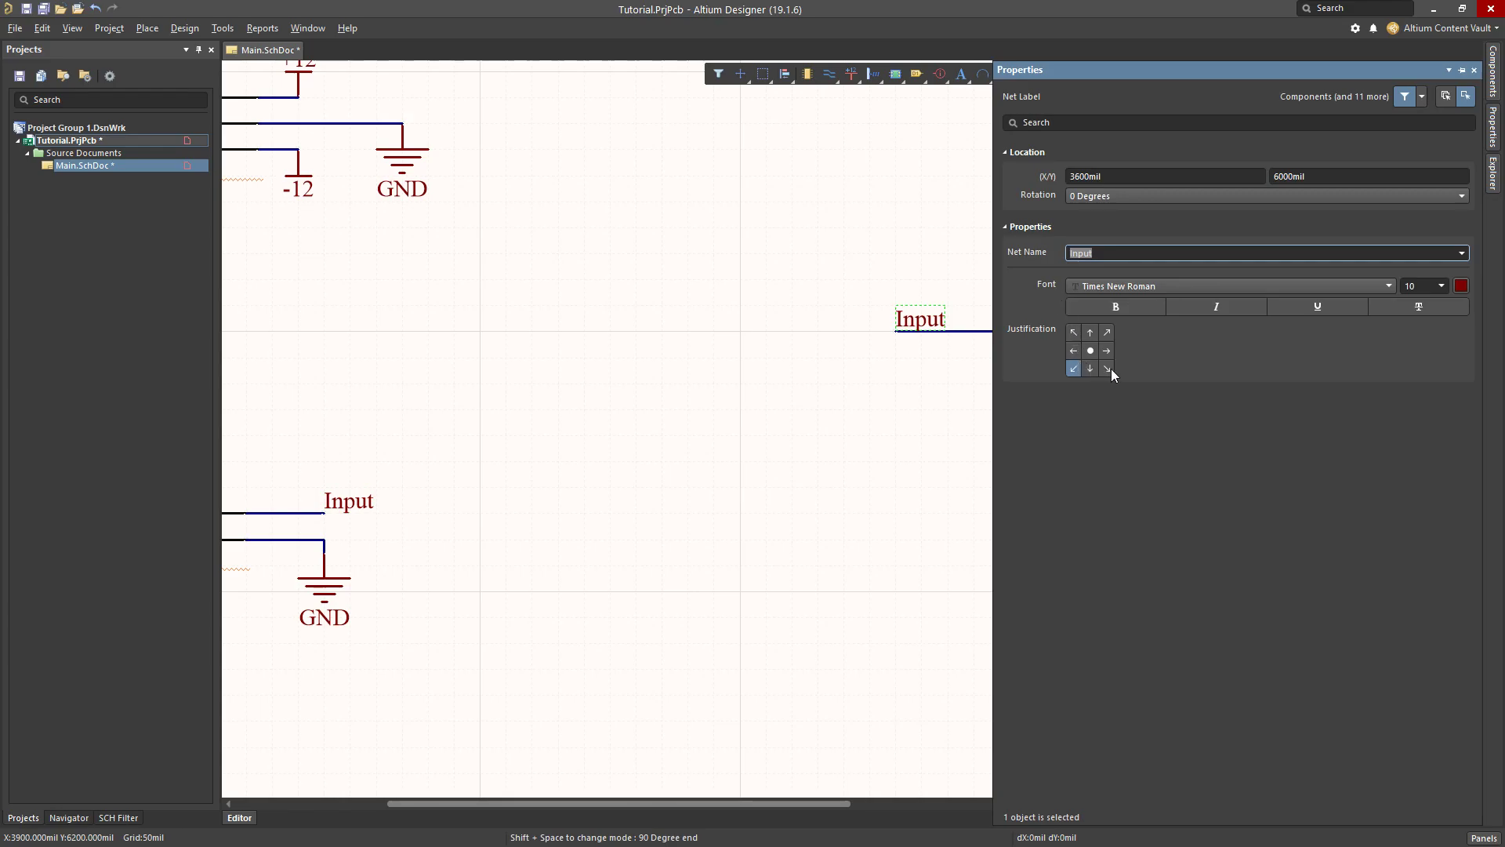
{"action": "left_click", "coordinate": [1106, 369]}
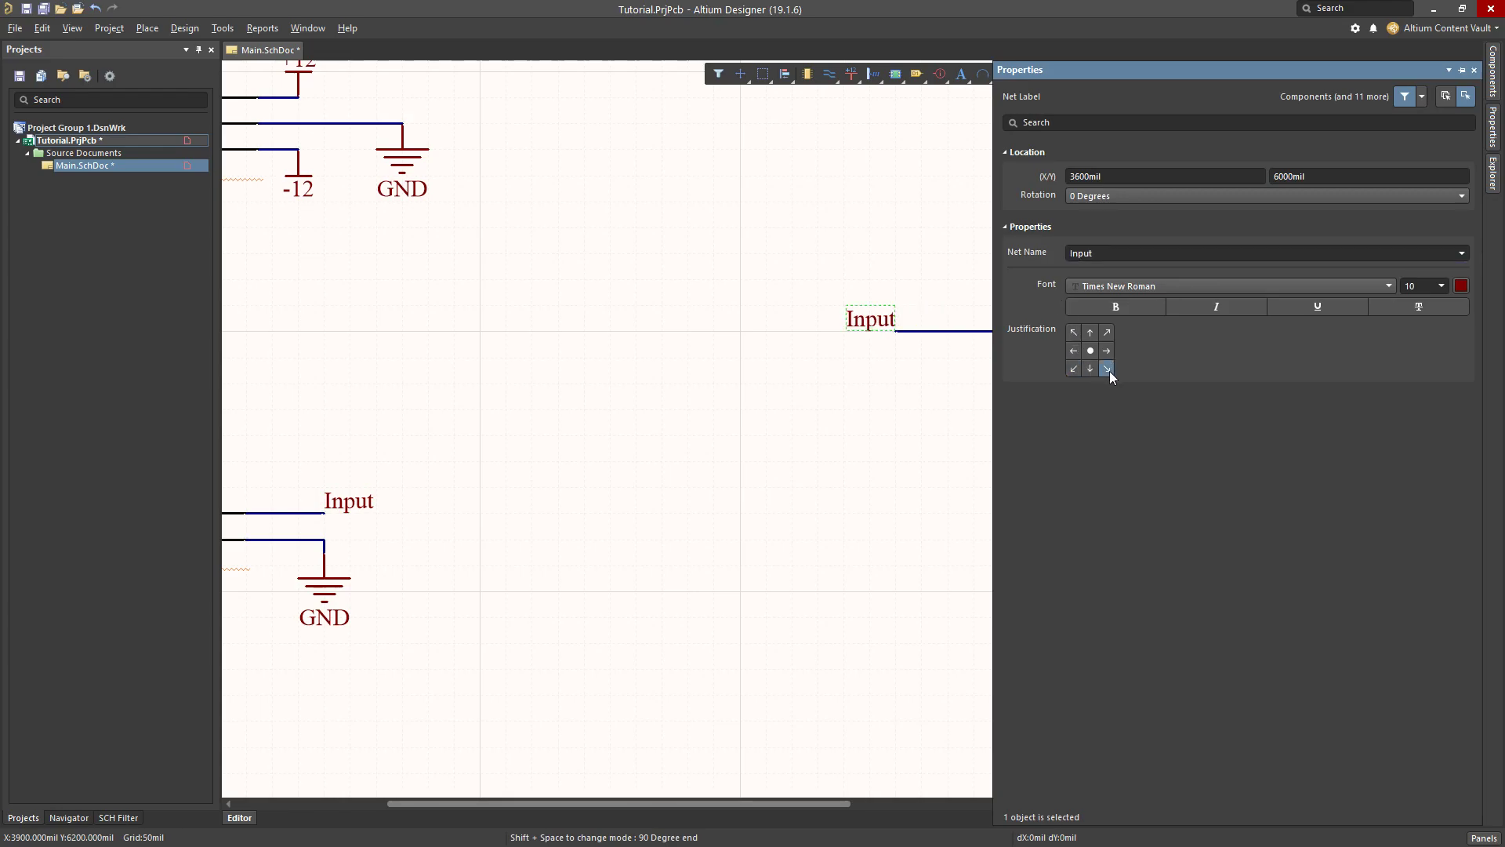
{"action": "left_click", "coordinate": [1106, 367]}
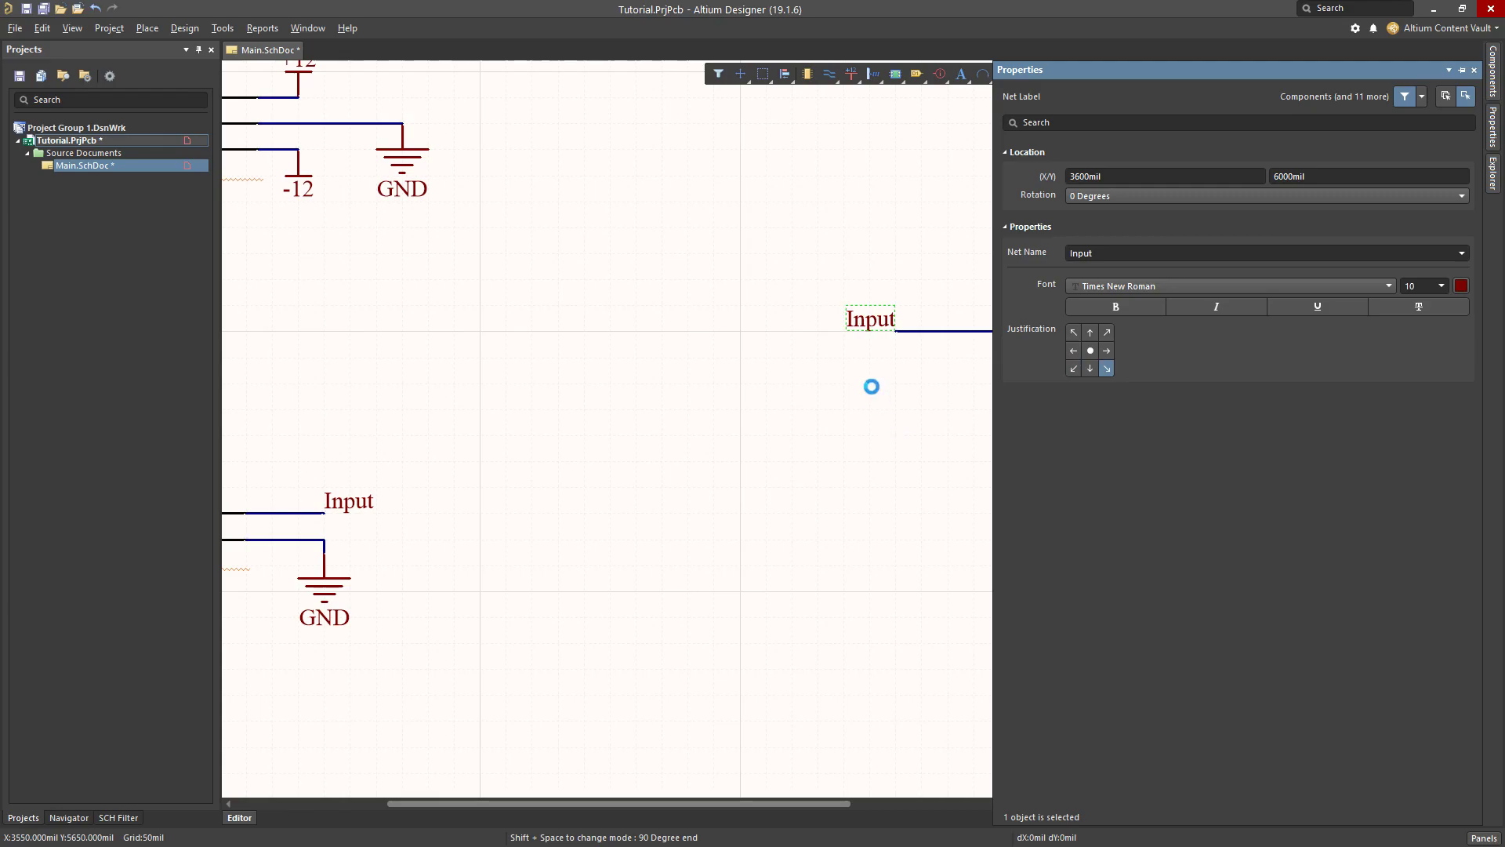
{"action": "left_click", "coordinate": [1475, 69]}
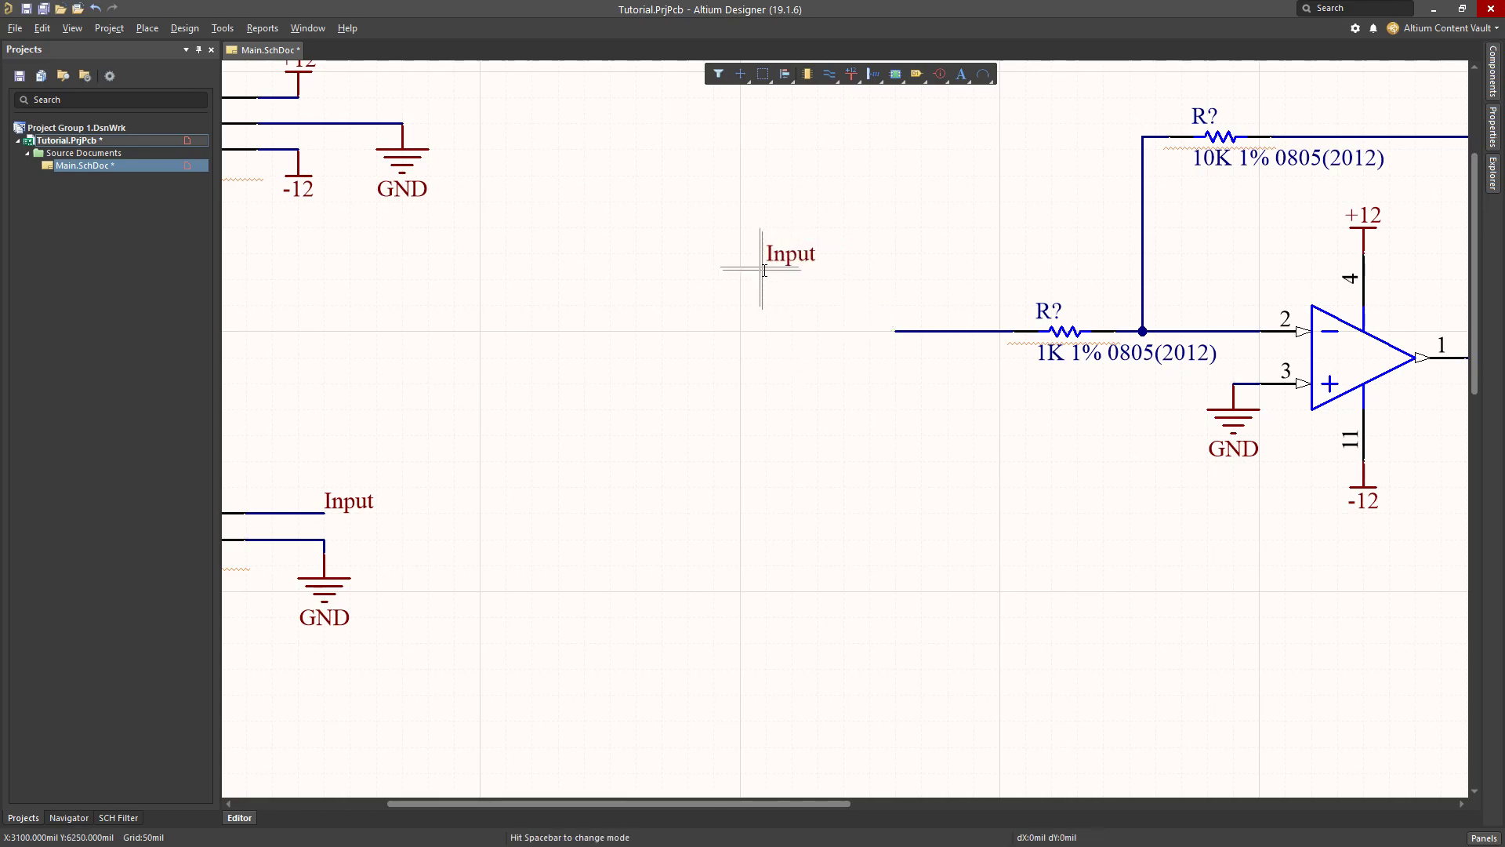
Label the amplifier input wire Input and extend an output wire right from U?A's output.
{"action": "left_click", "coordinate": [790, 252]}
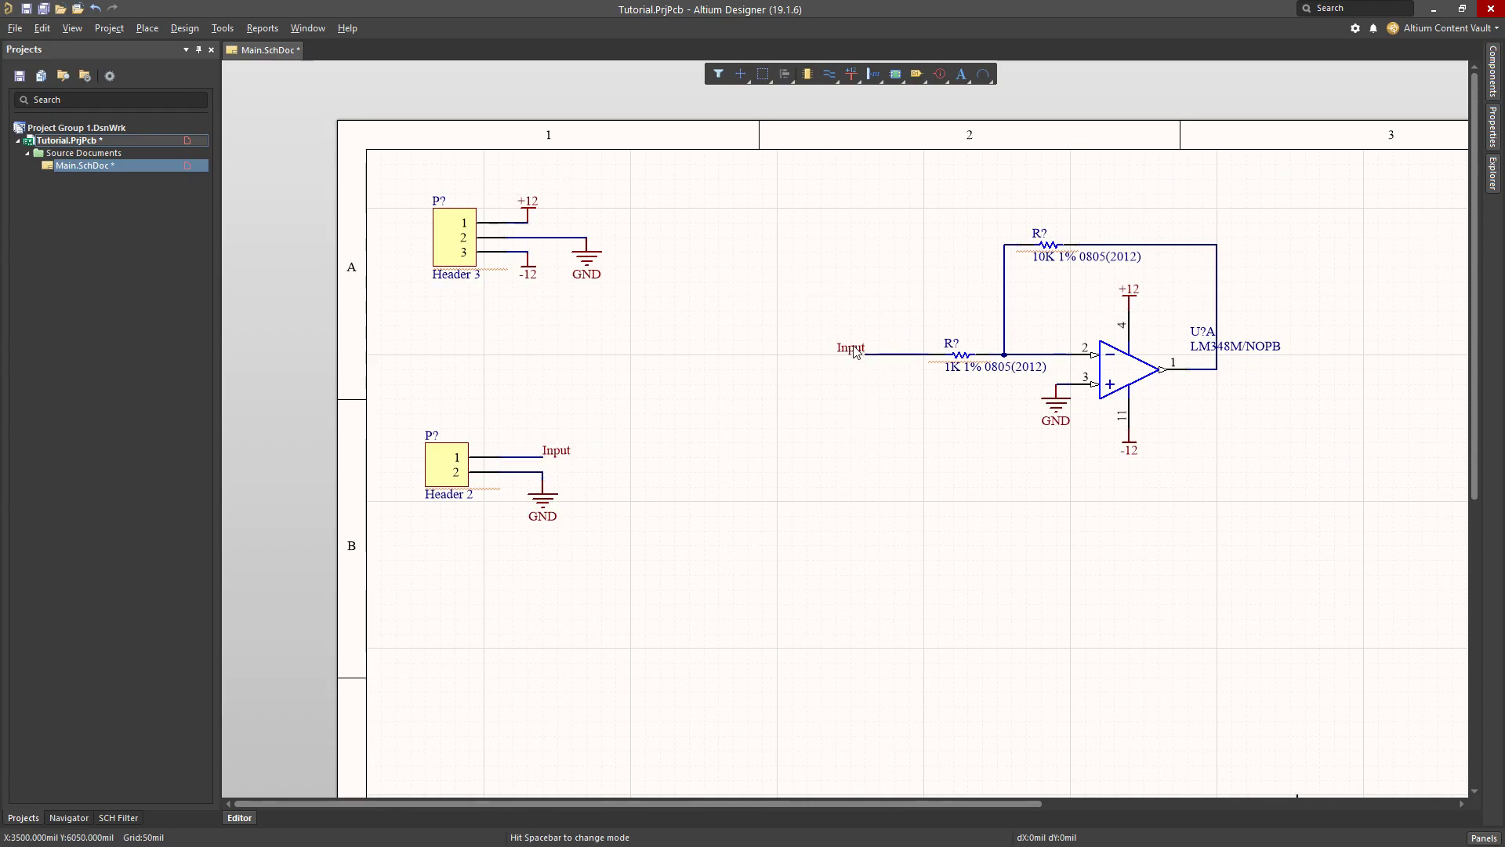
{"action": "mouse_move", "coordinate": [785, 367]}
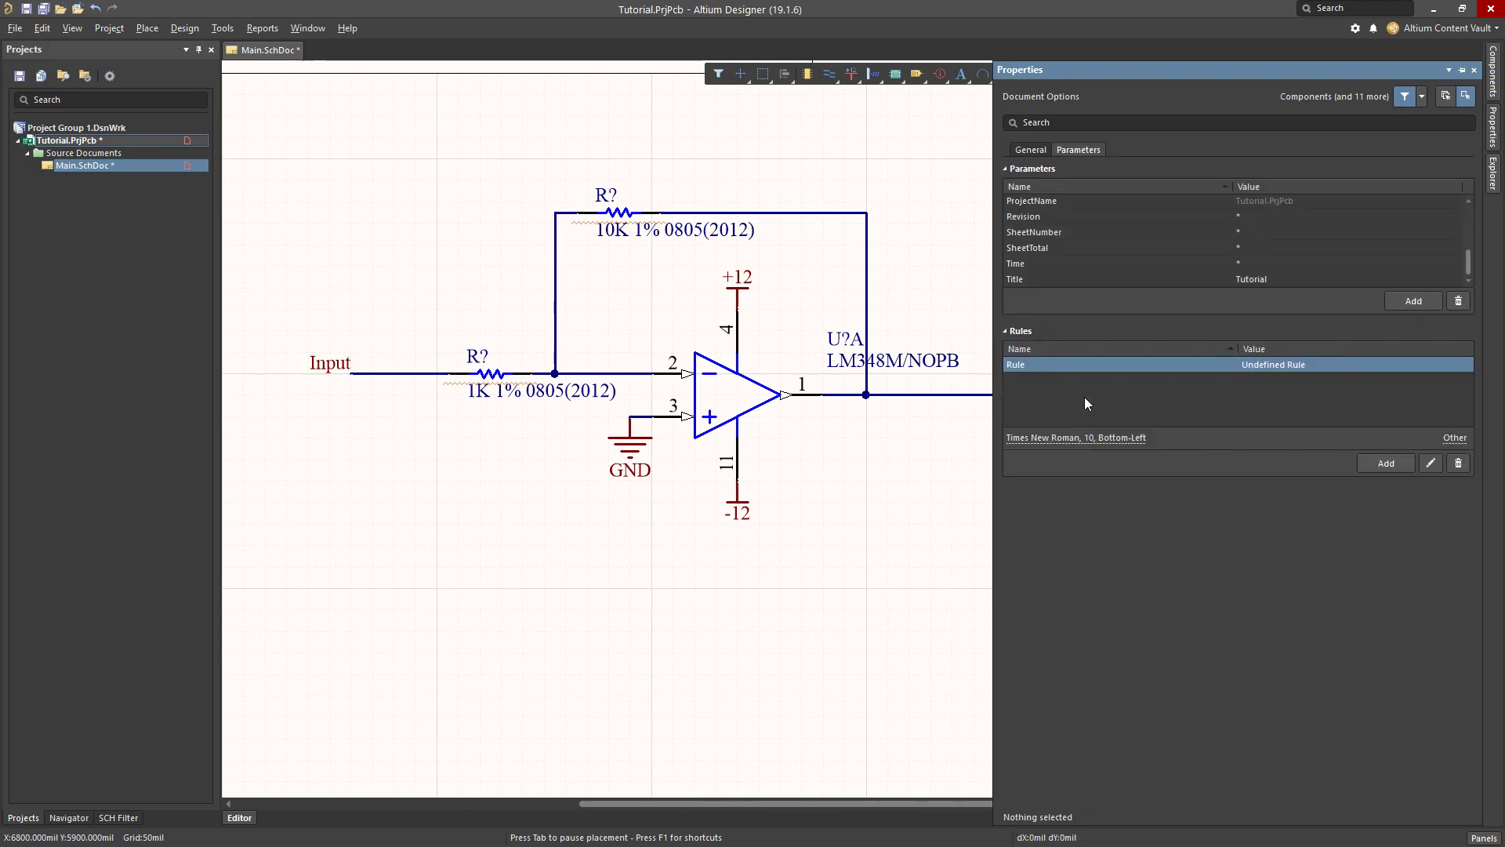
{"action": "left_click", "coordinate": [1474, 69]}
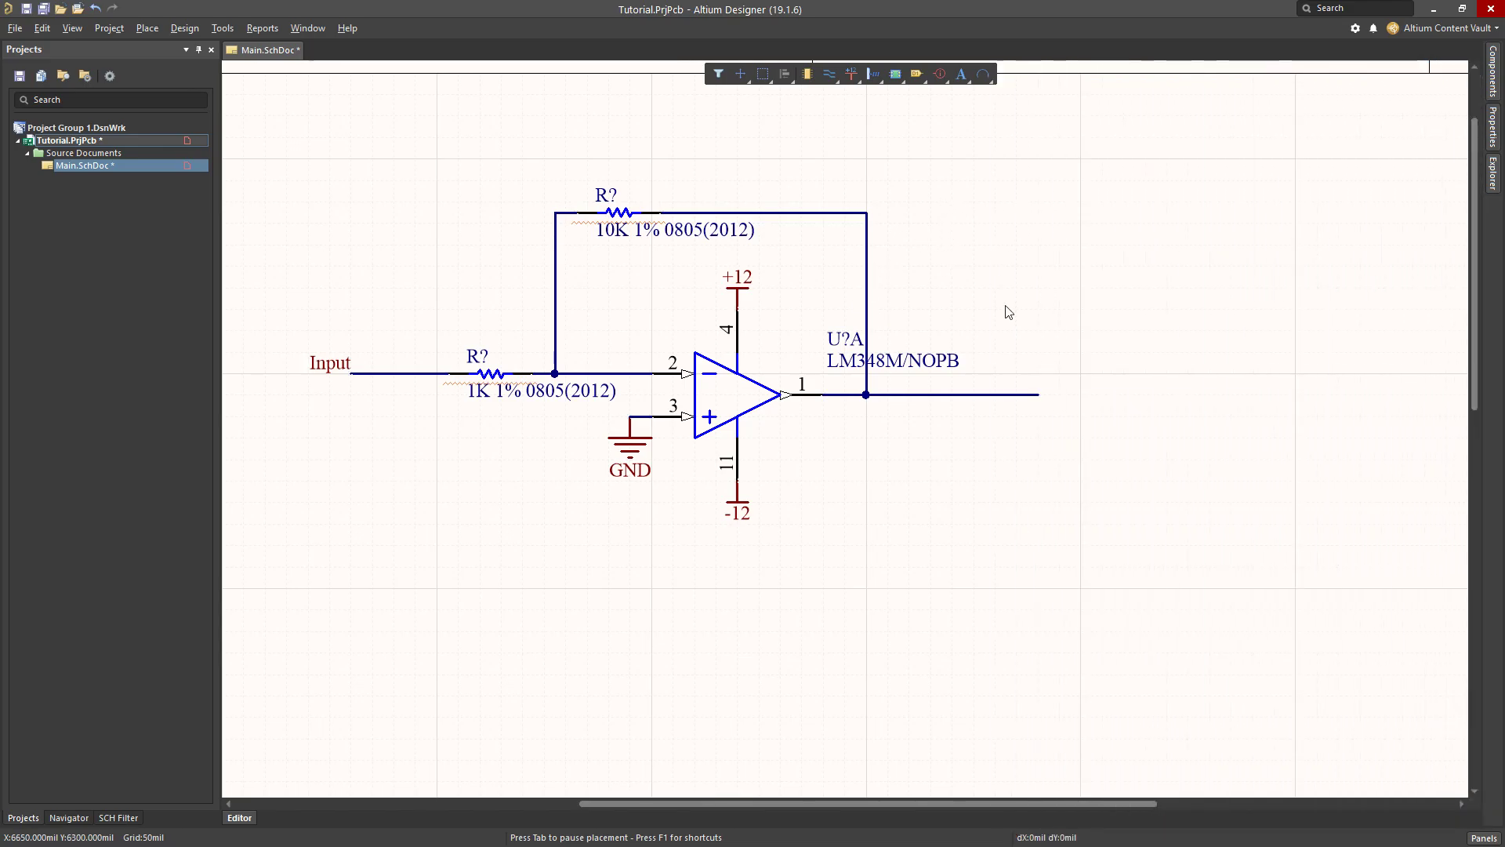
{"action": "left_click", "coordinate": [146, 27]}
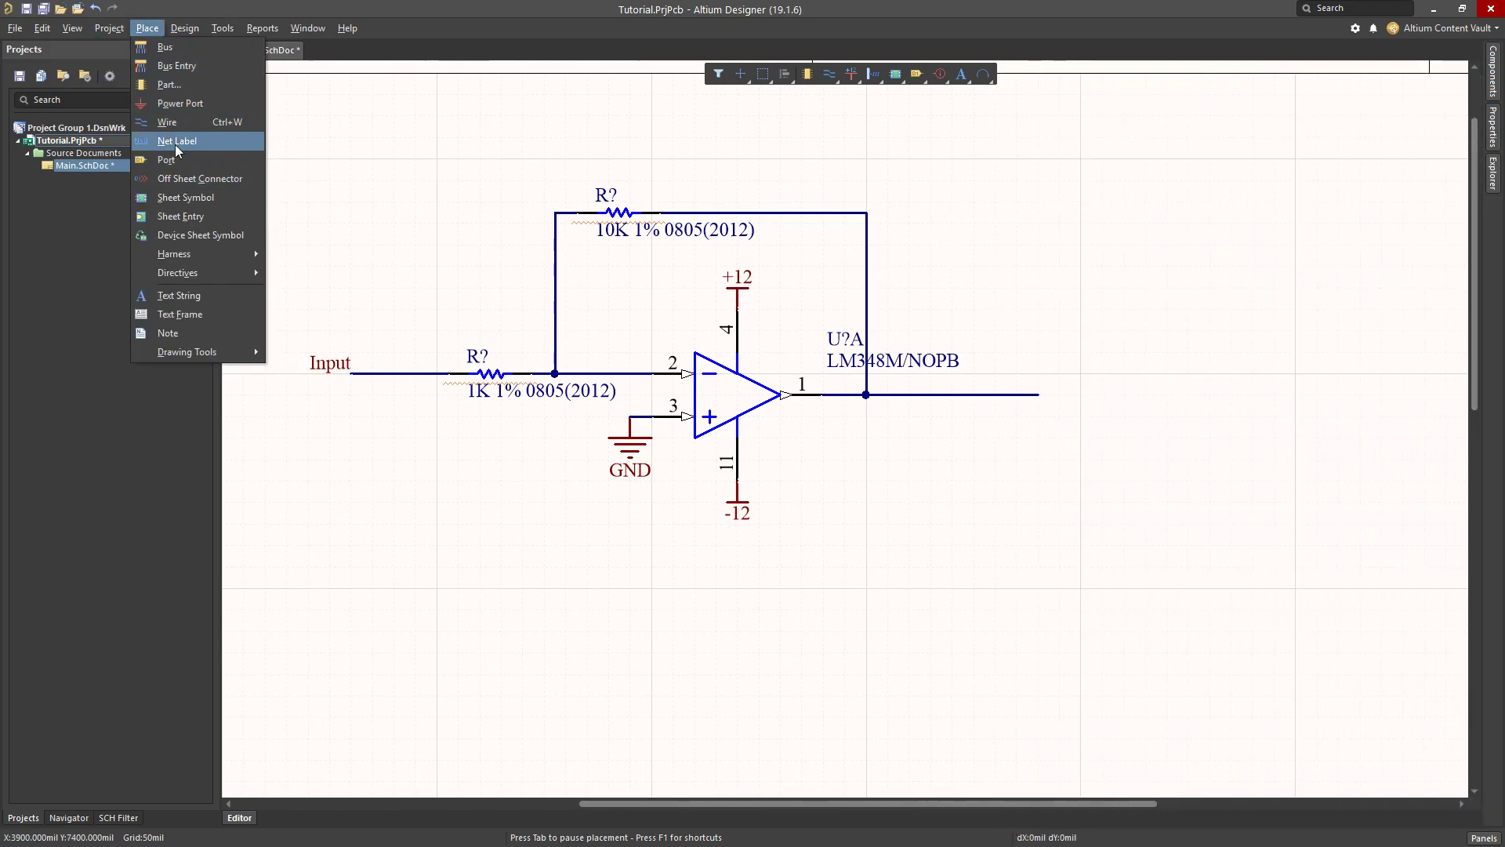
{"action": "left_click", "coordinate": [178, 141]}
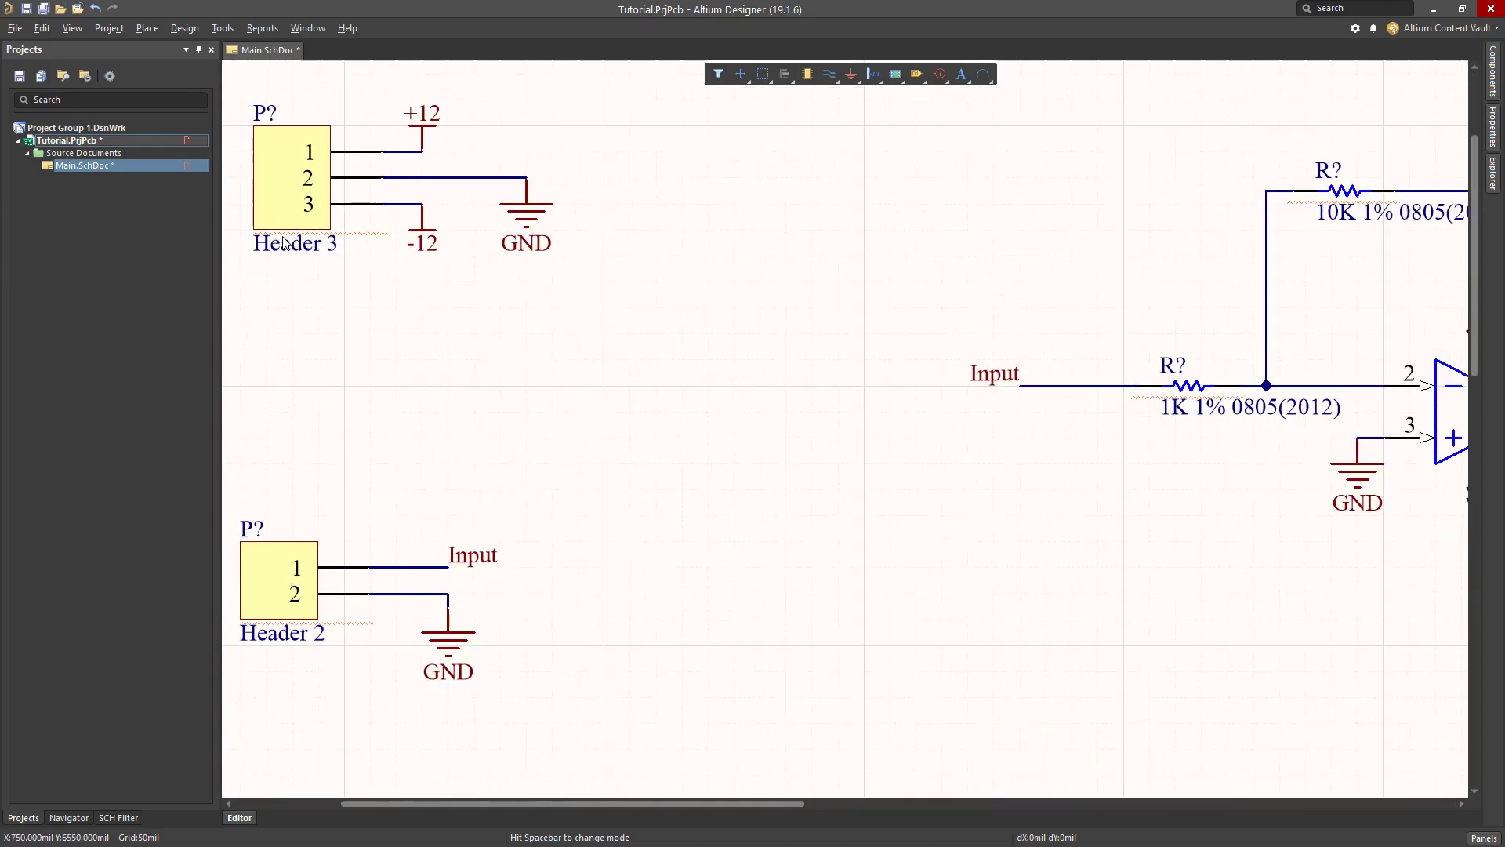
{"action": "mouse_move", "coordinate": [364, 240]}
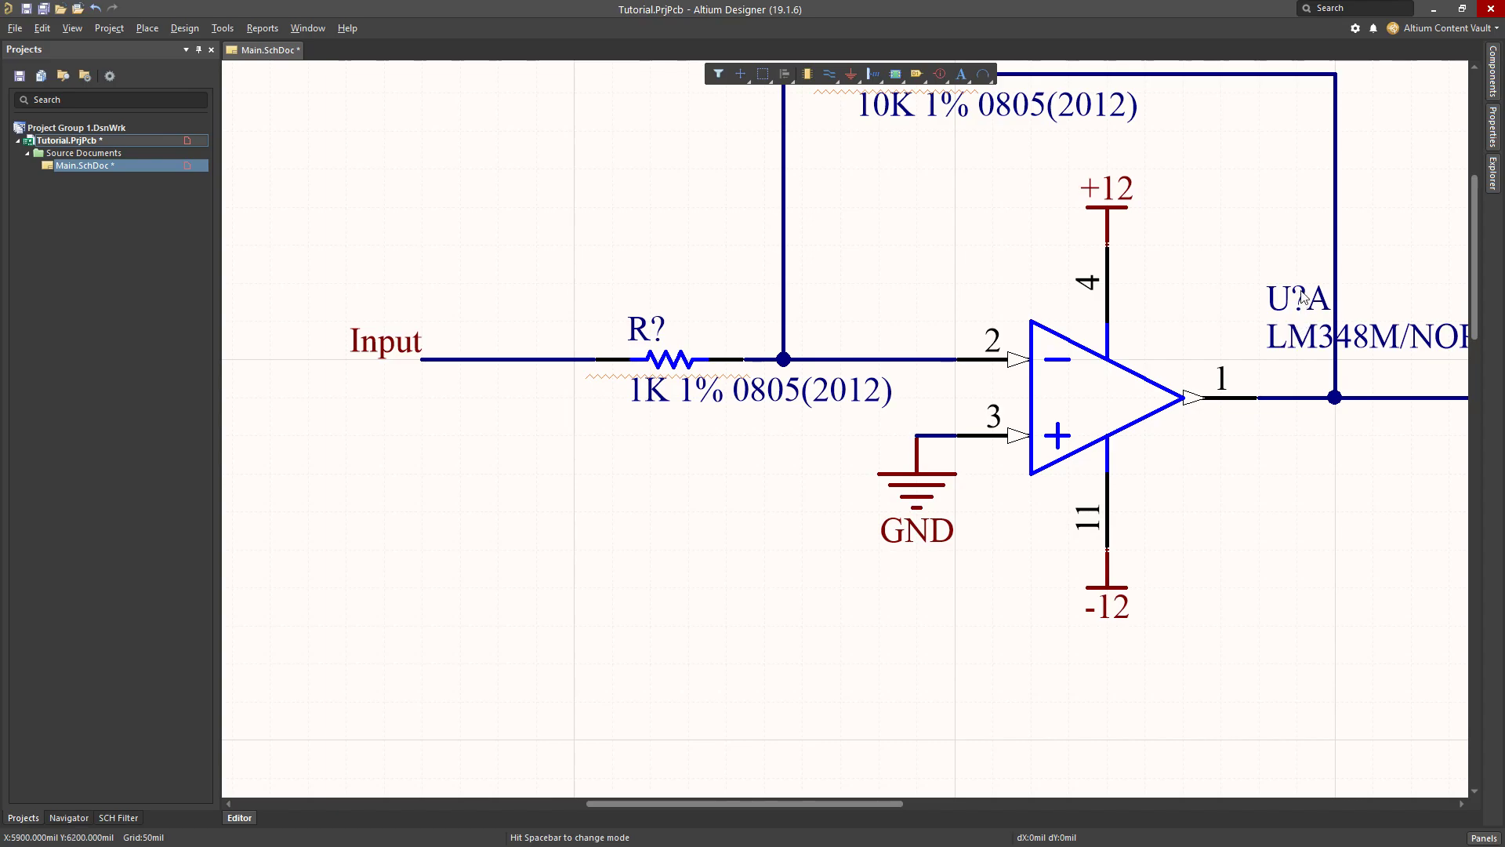
{"action": "left_click", "coordinate": [666, 360]}
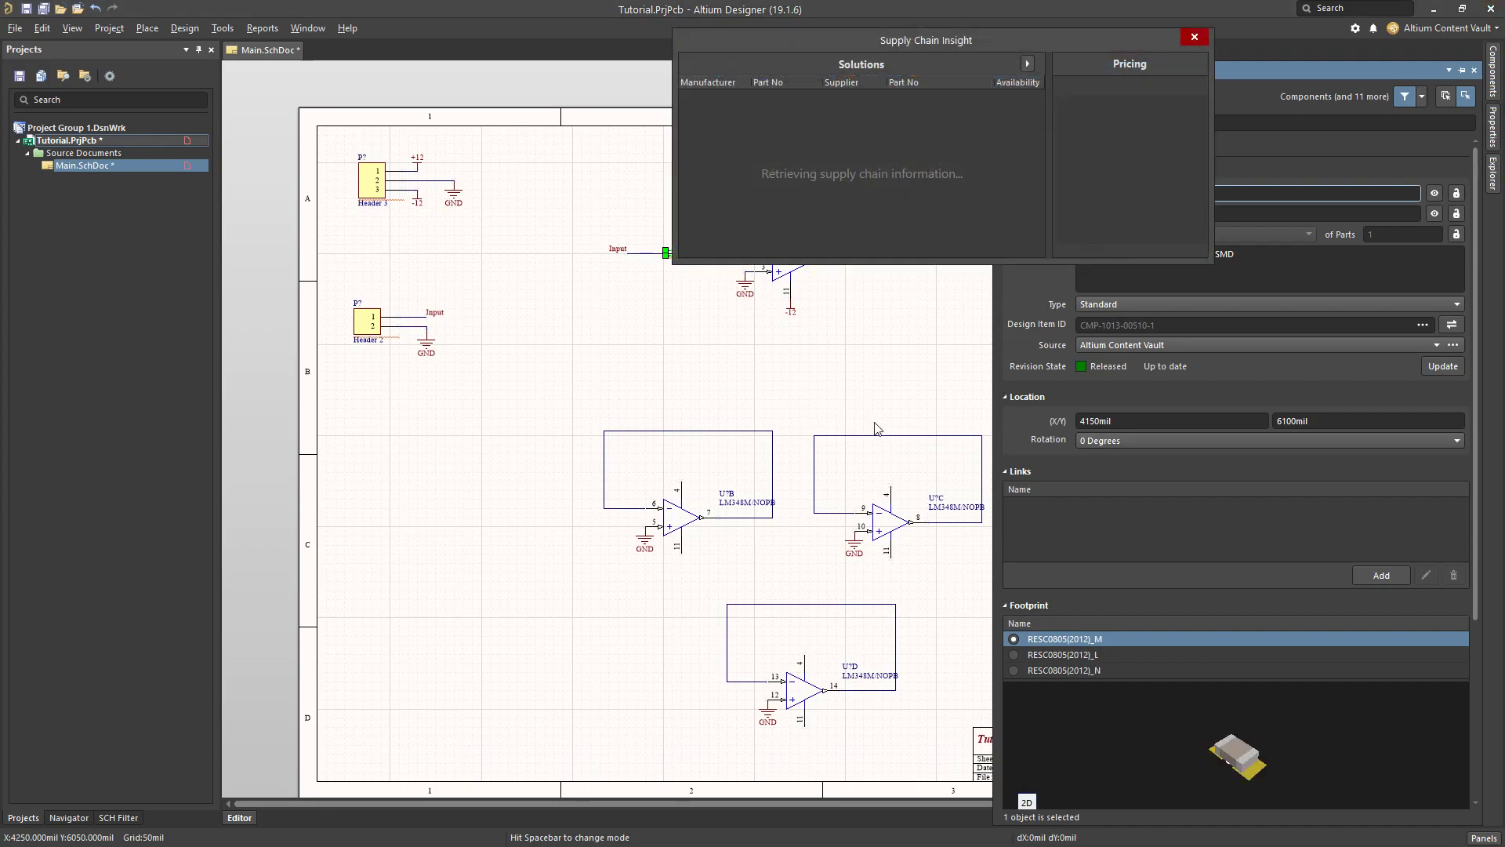
{"action": "left_click", "coordinate": [1194, 37]}
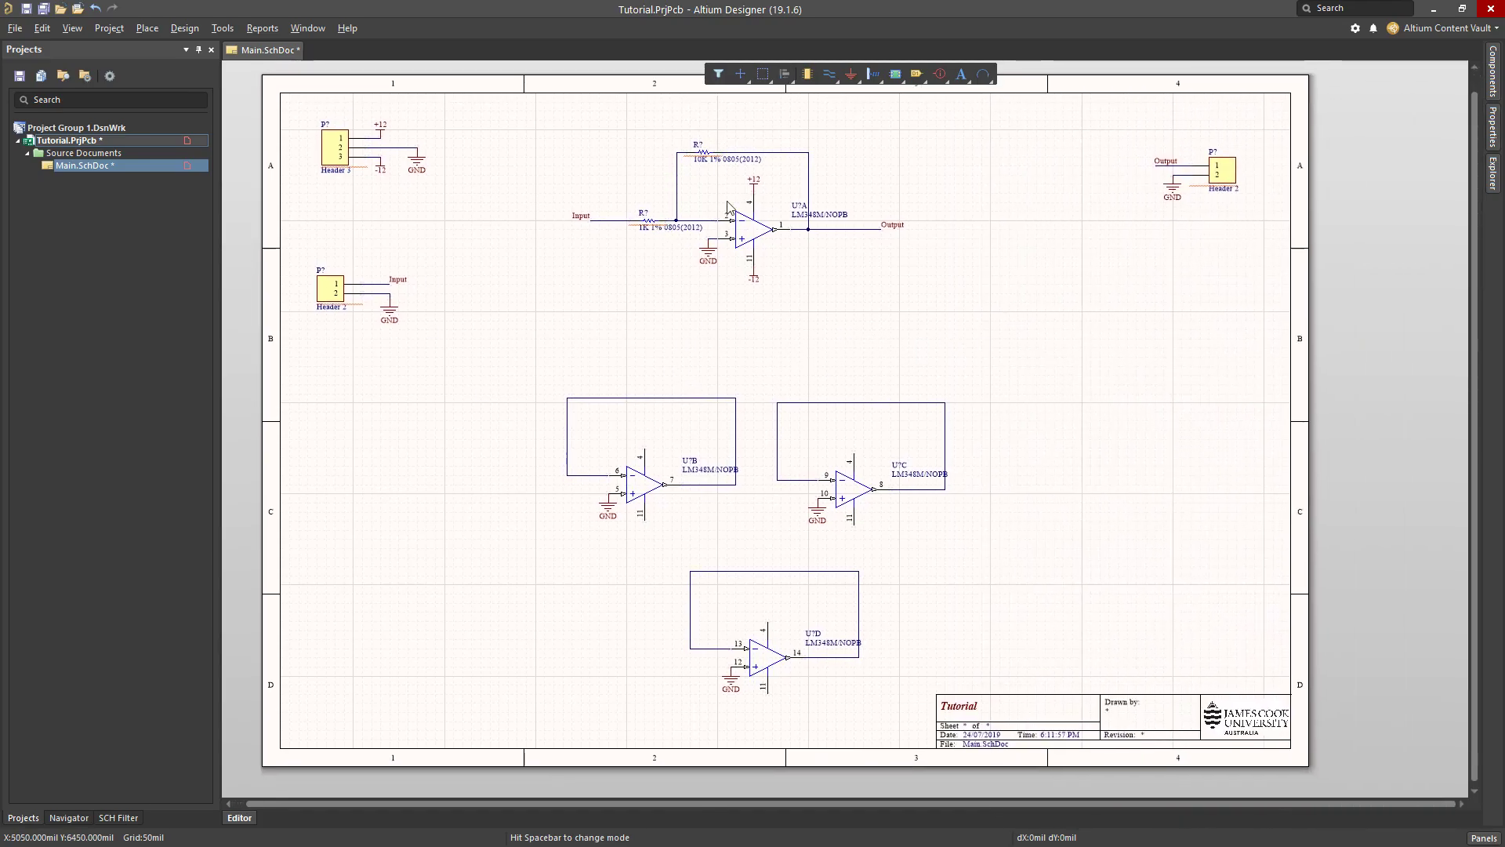
{"action": "left_click", "coordinate": [222, 28]}
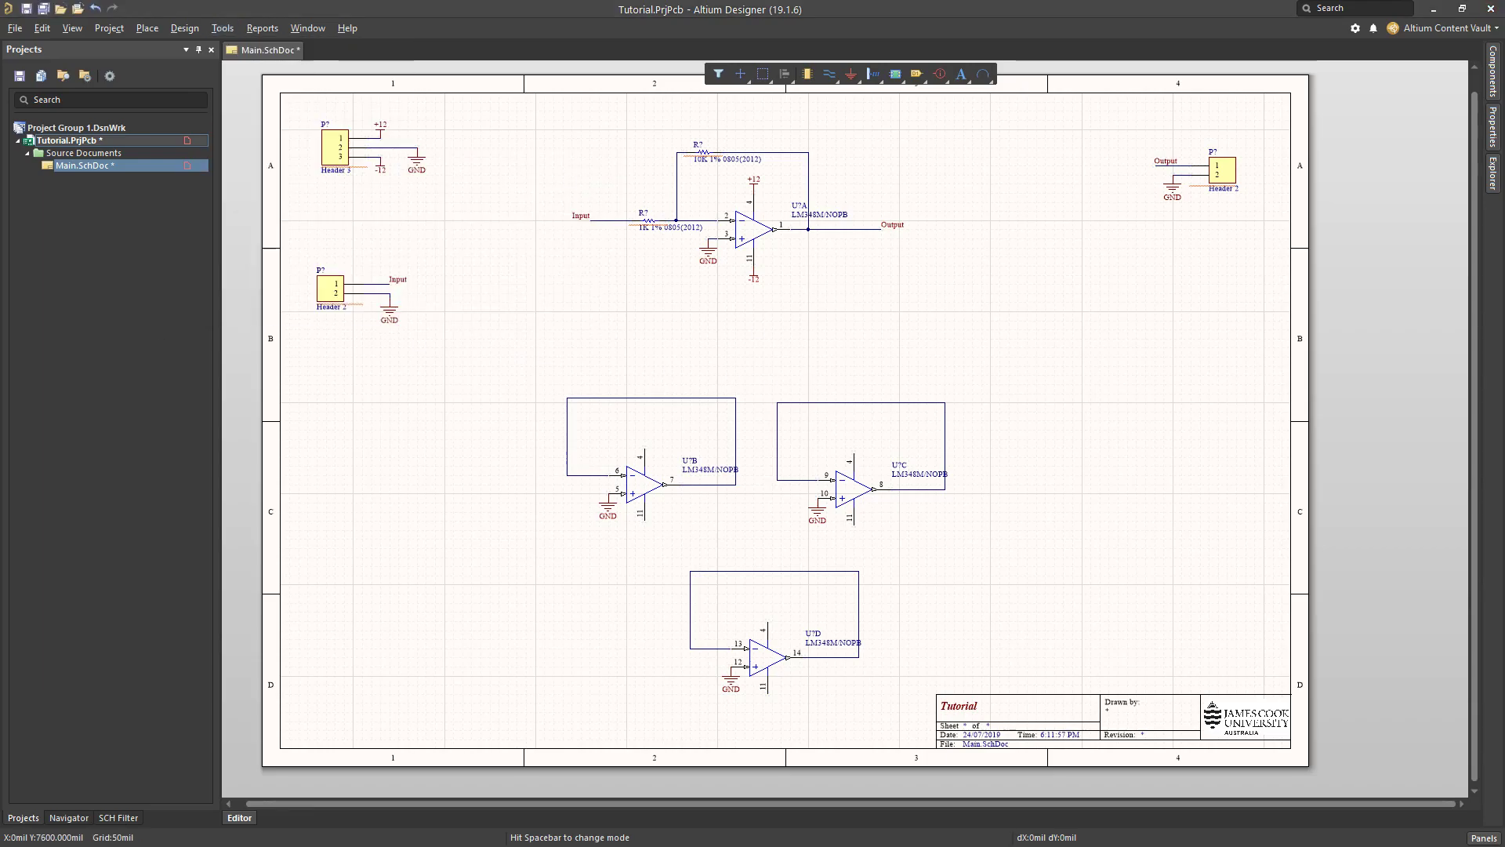
Annotate schematics Down Then Across, proposing P1–P3, R1–R2 and U1 sub-parts 1–4.
{"action": "left_click", "coordinate": [222, 27]}
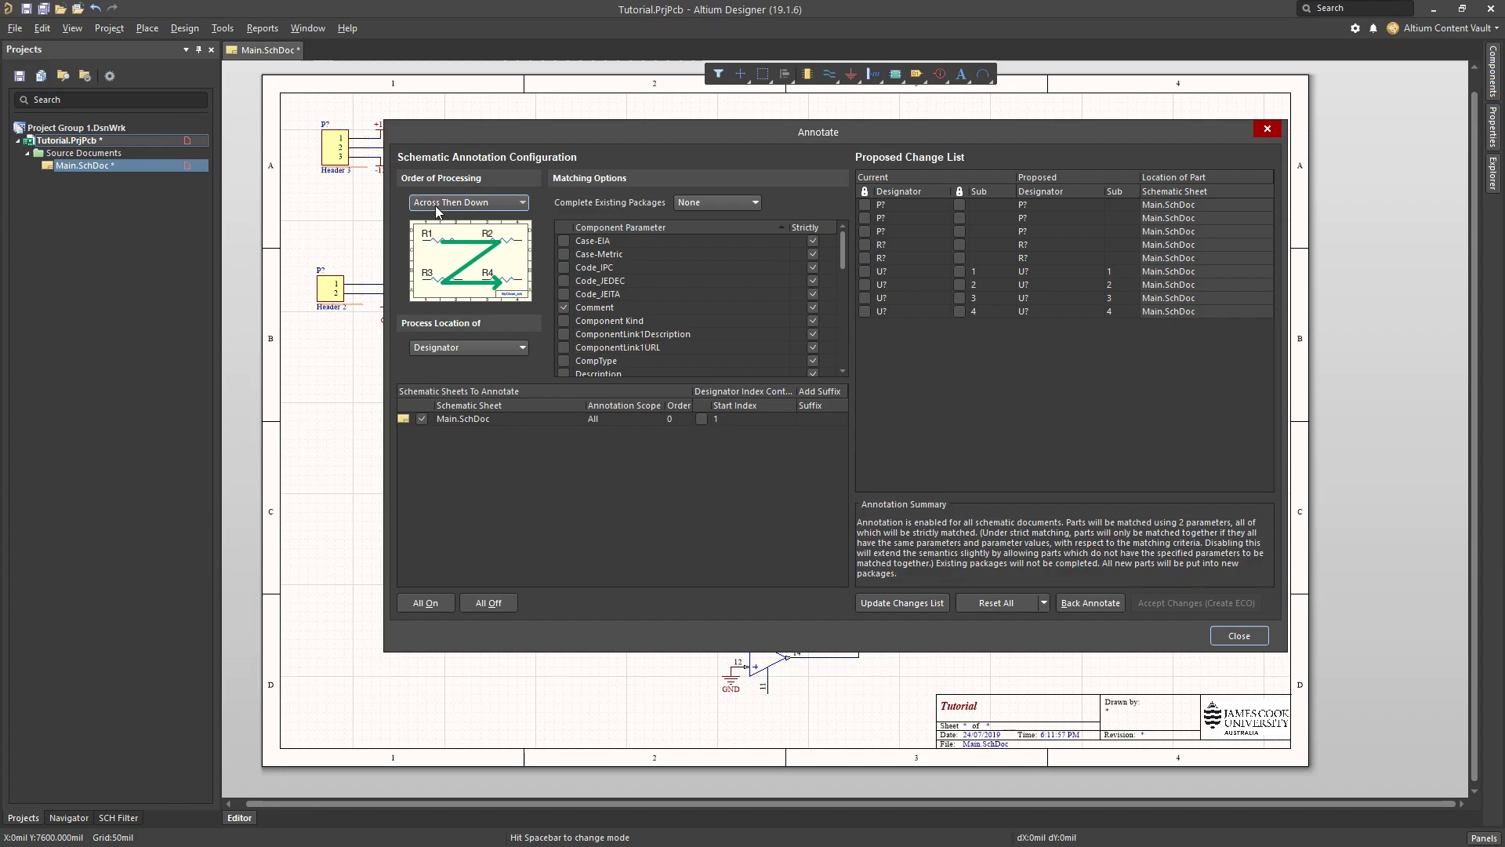
{"action": "mouse_move", "coordinate": [470, 295]}
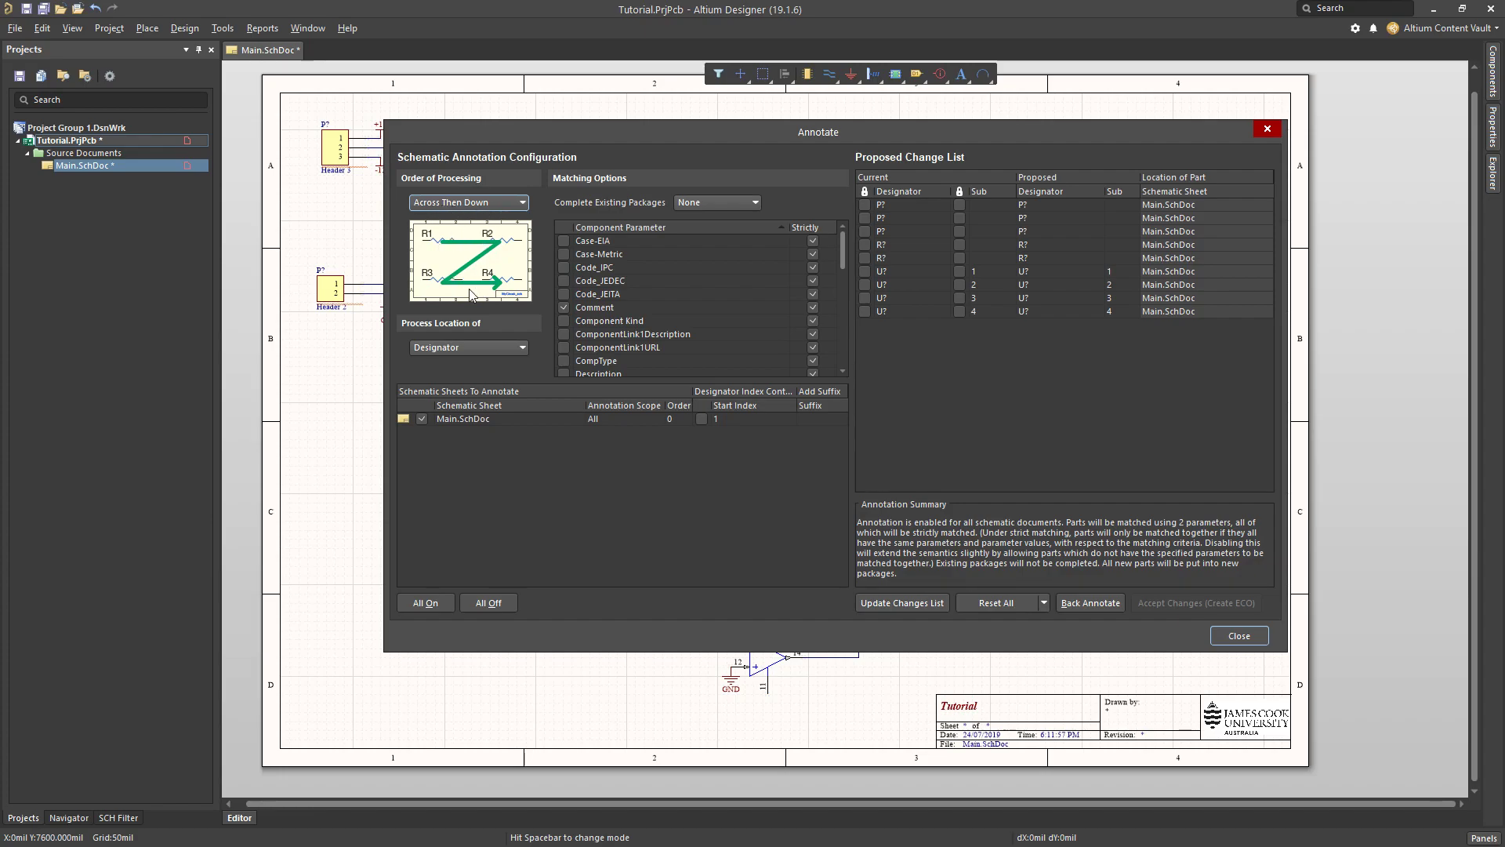
{"action": "left_click", "coordinate": [468, 202]}
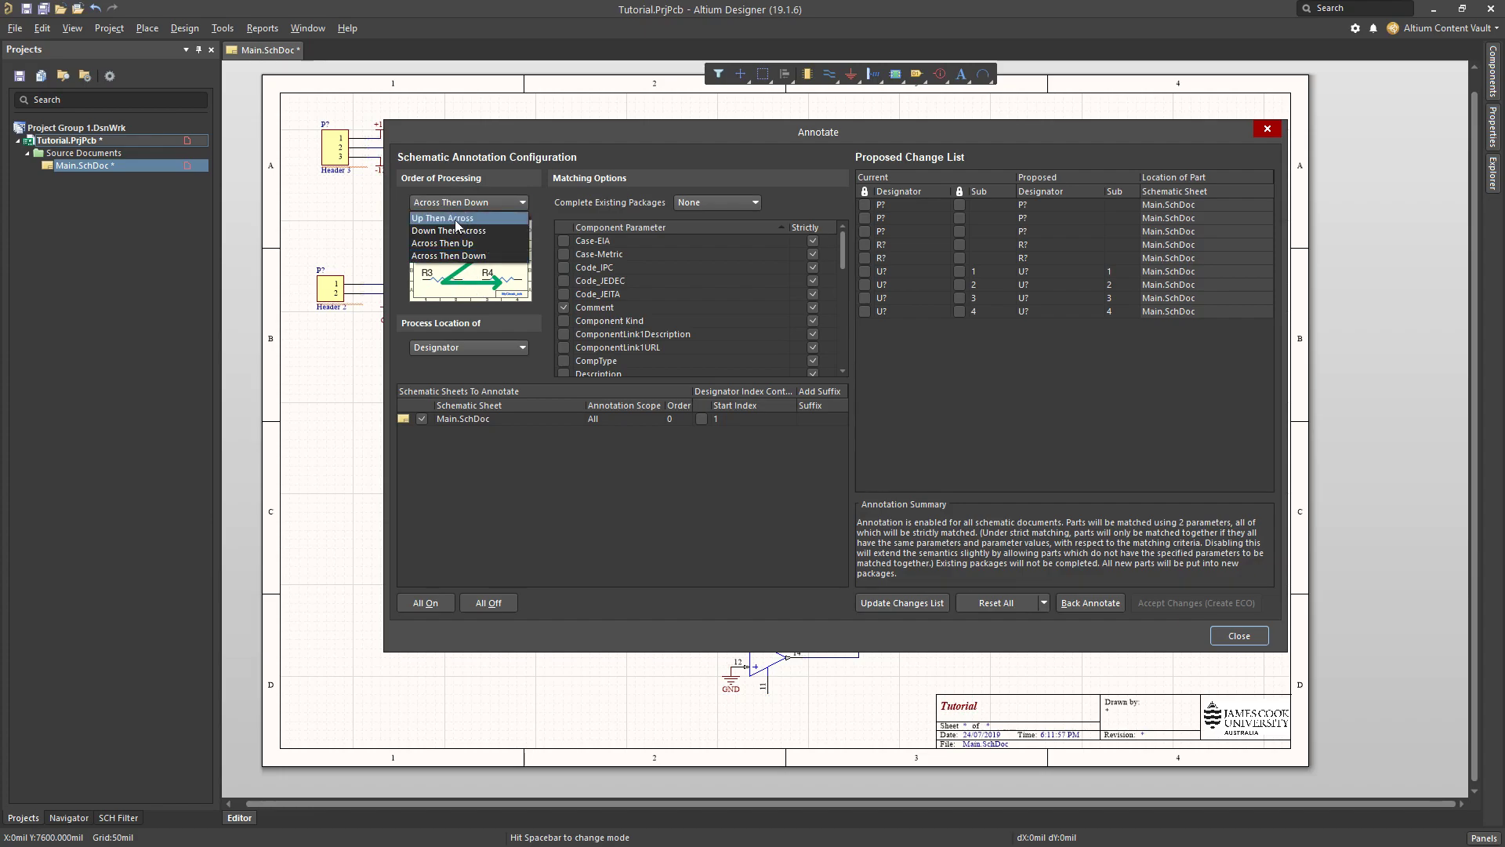
{"action": "left_click", "coordinate": [448, 230]}
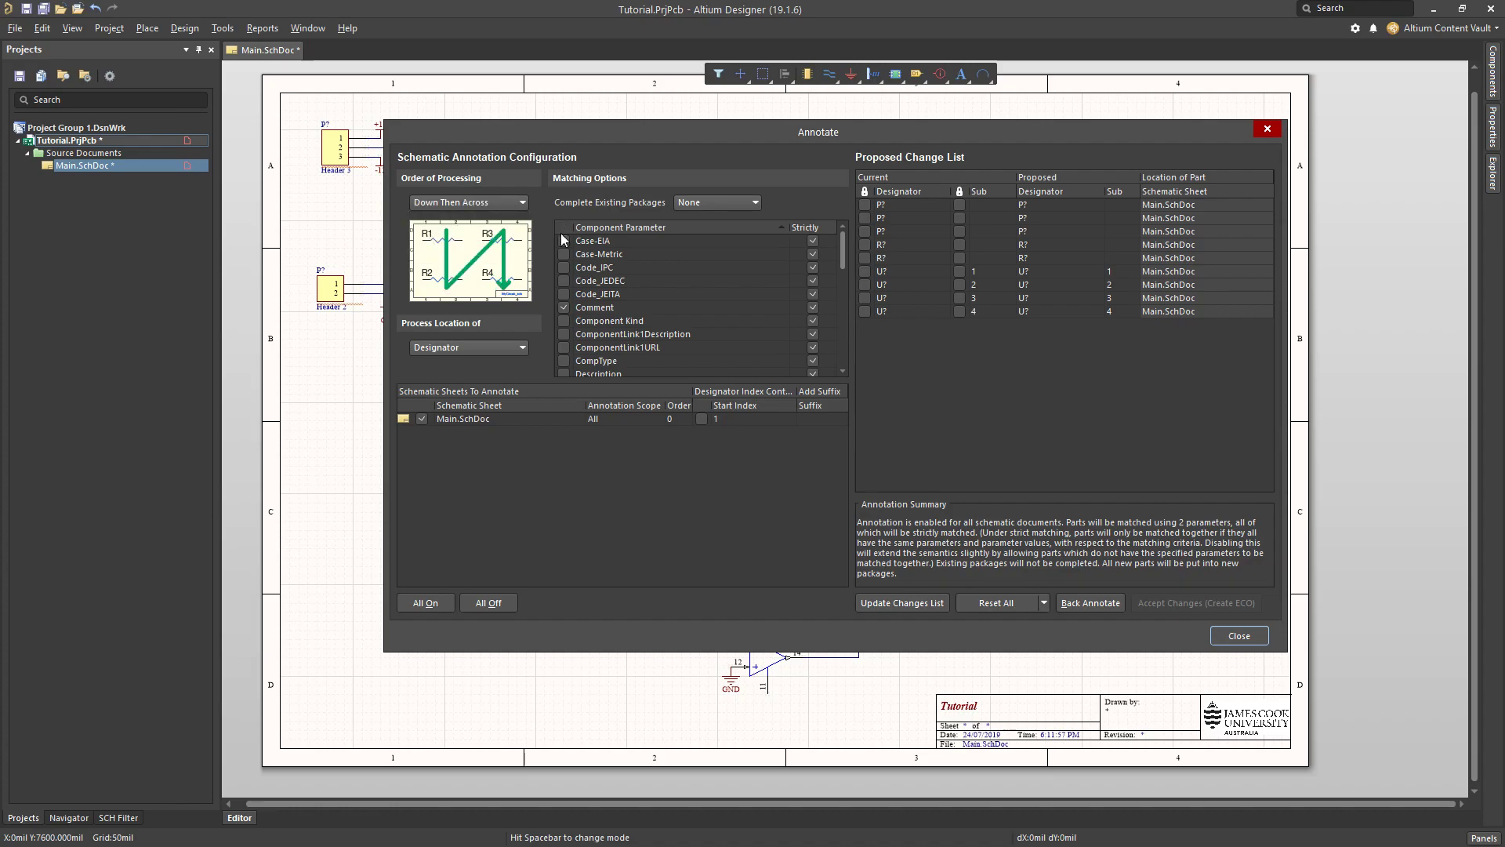
{"action": "mouse_move", "coordinate": [803, 356]}
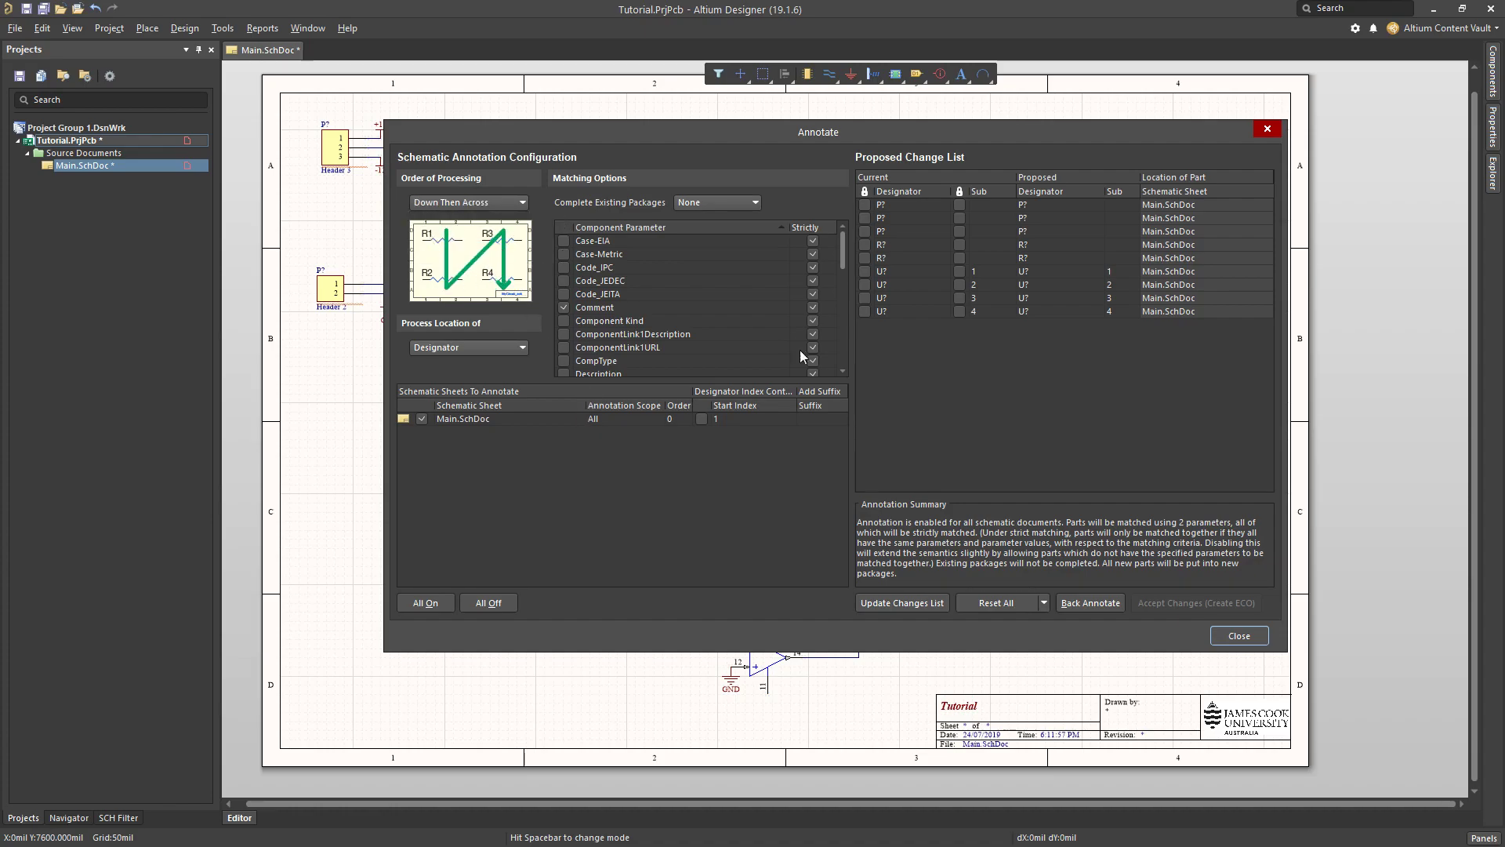
{"action": "left_click", "coordinate": [900, 602]}
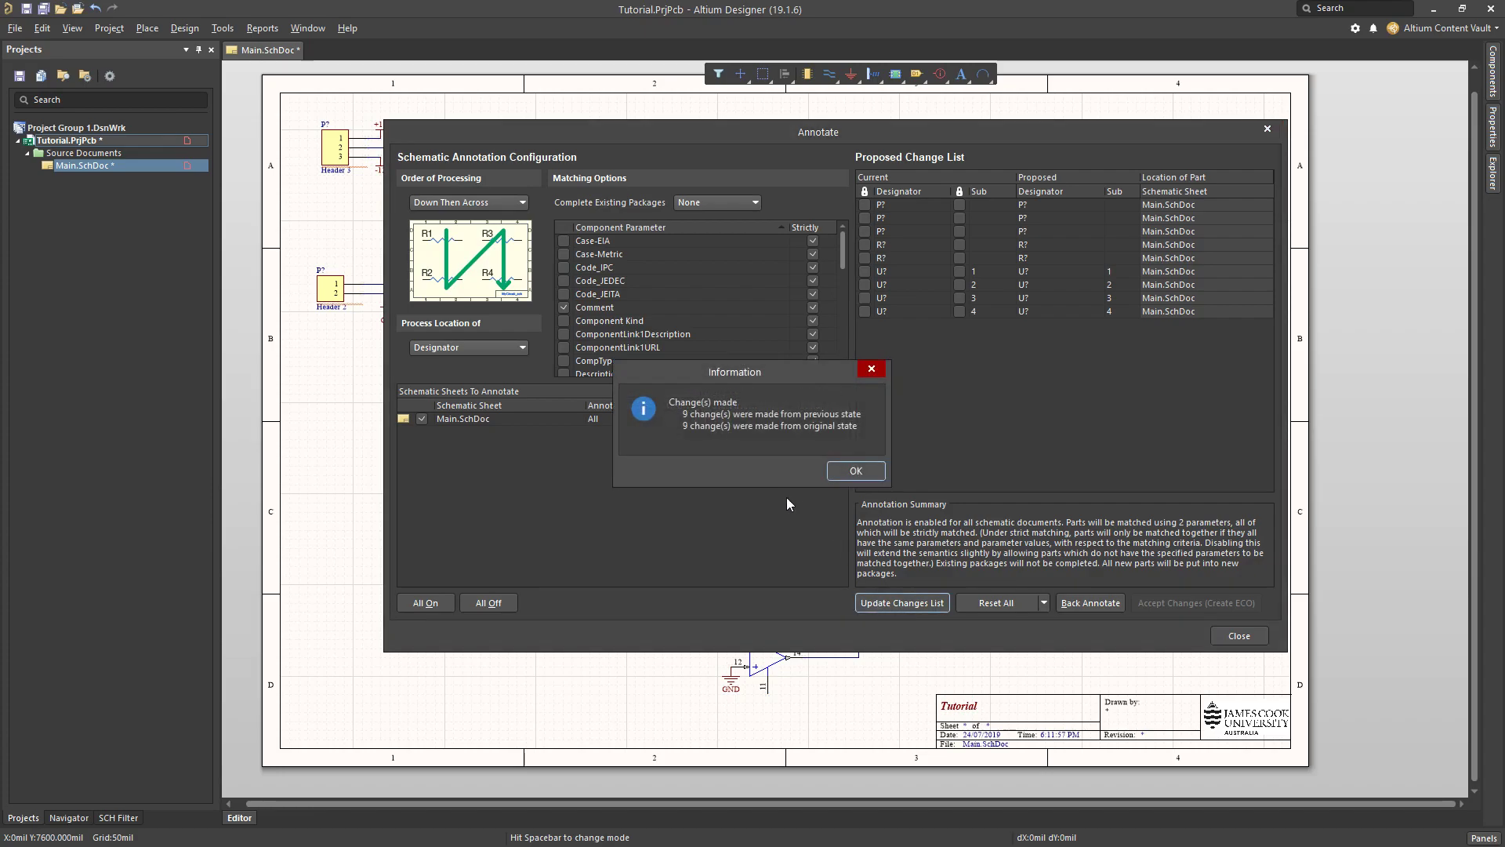
{"action": "left_click", "coordinate": [854, 470]}
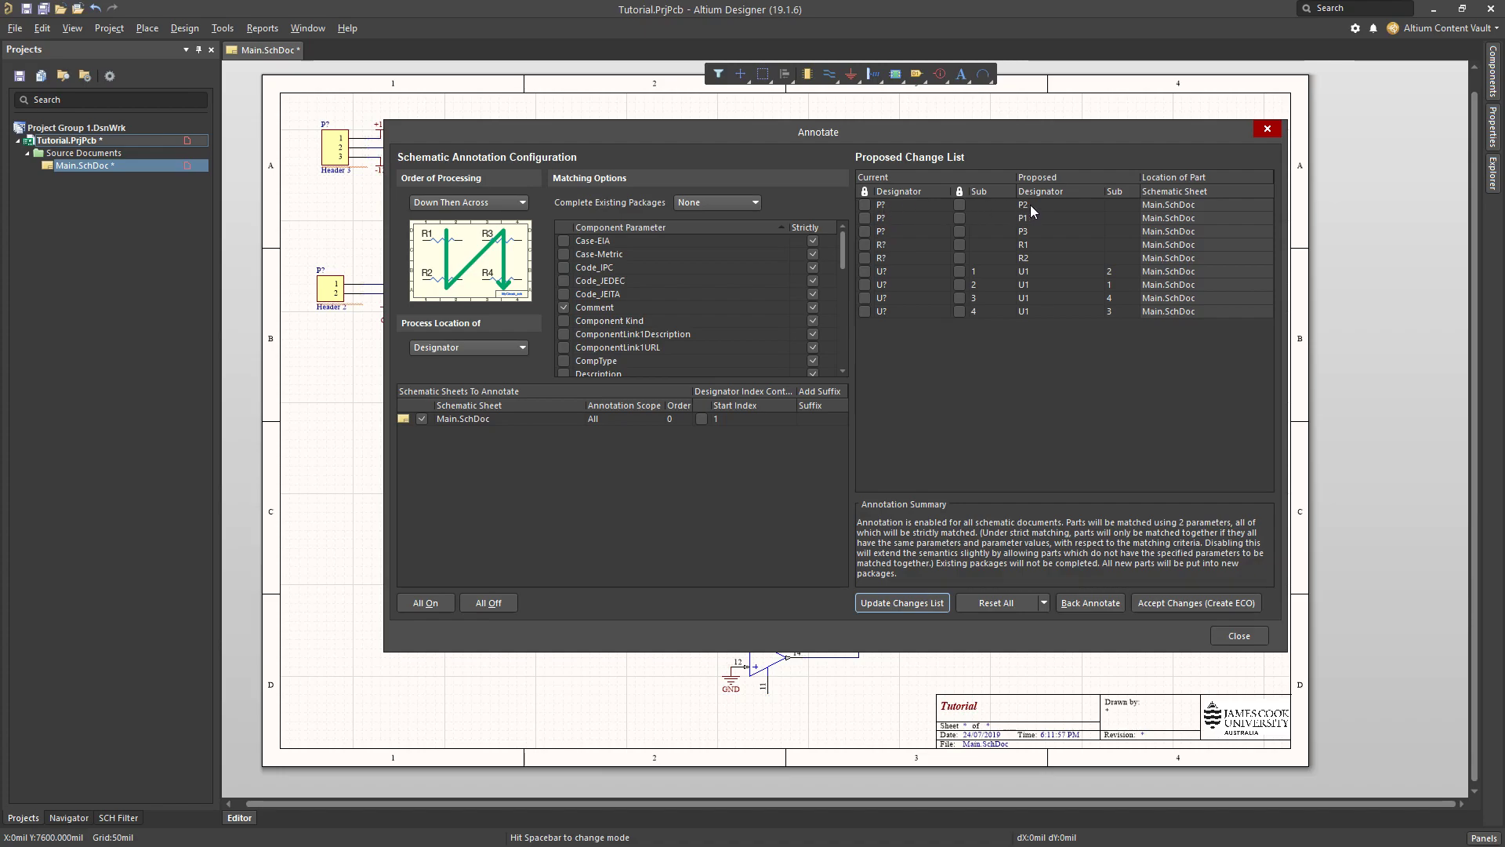
{"action": "mouse_move", "coordinate": [1196, 601]}
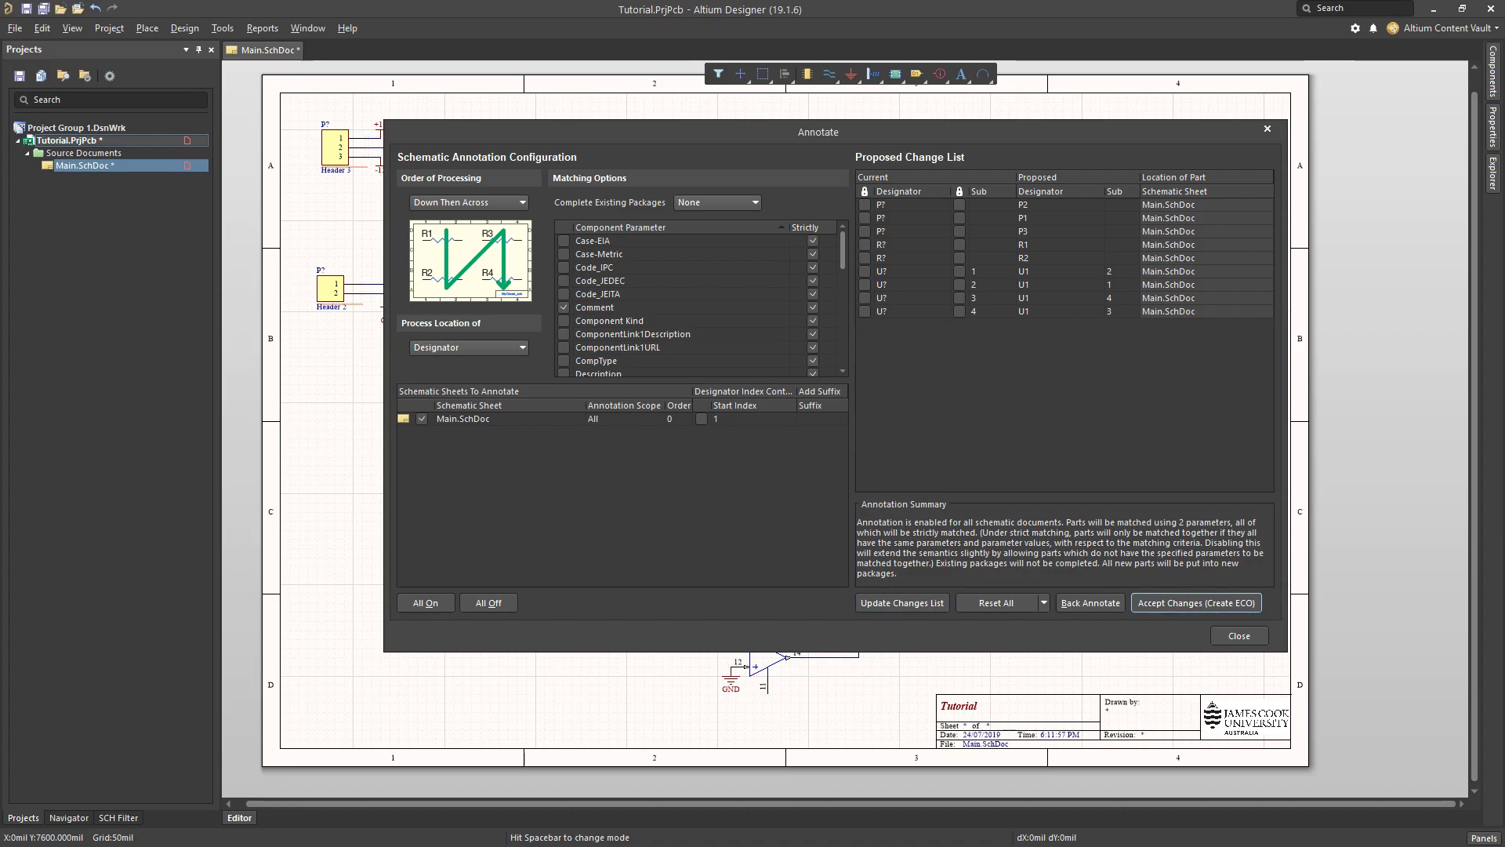
Execute the change order so parts become P1–P3, R1, R2 and U1A–U1D.
{"action": "left_click", "coordinate": [1195, 602]}
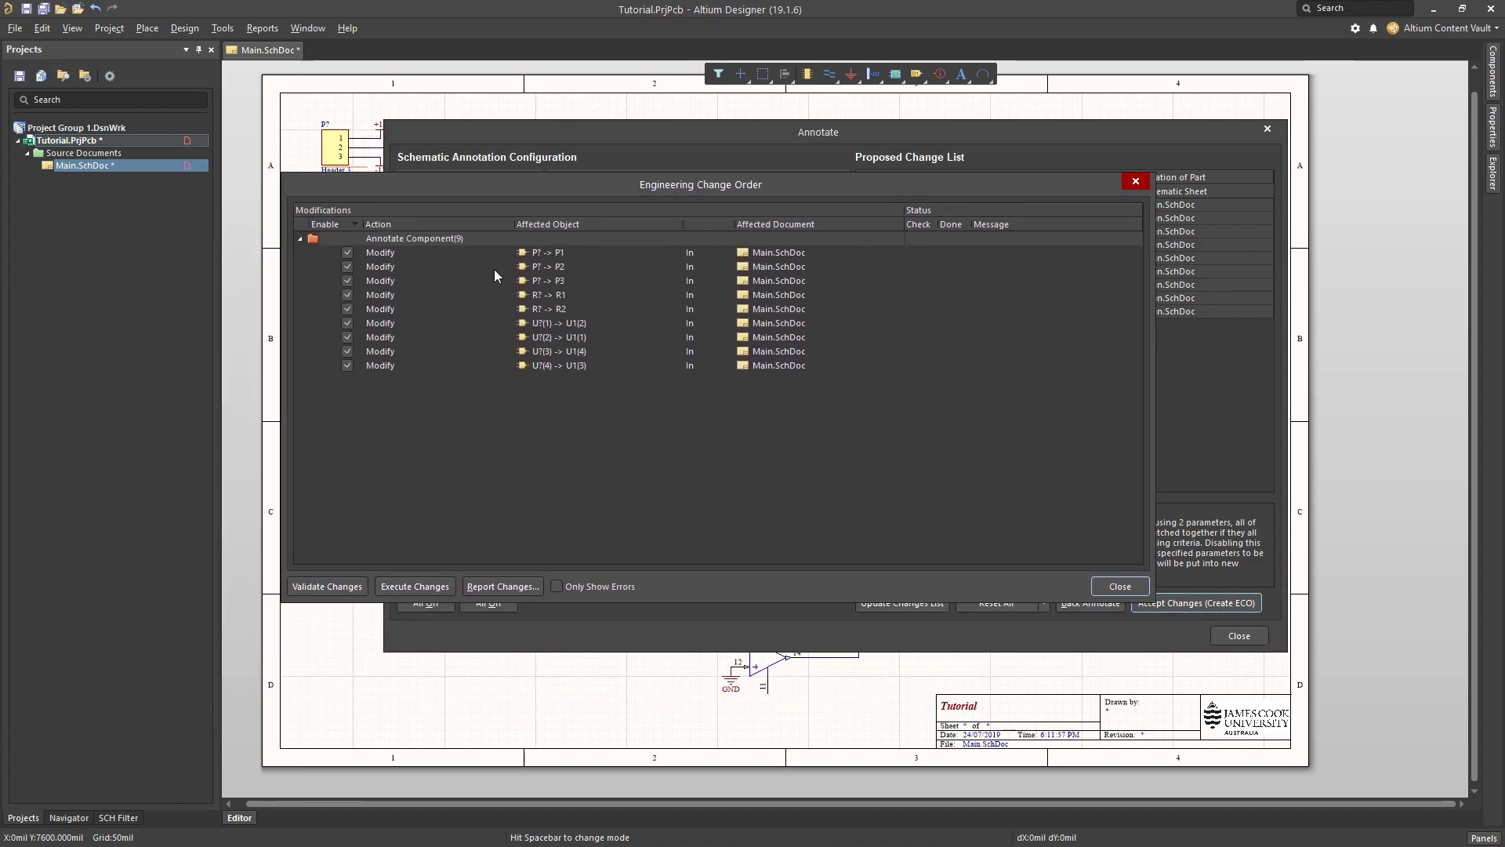
{"action": "mouse_move", "coordinate": [489, 496]}
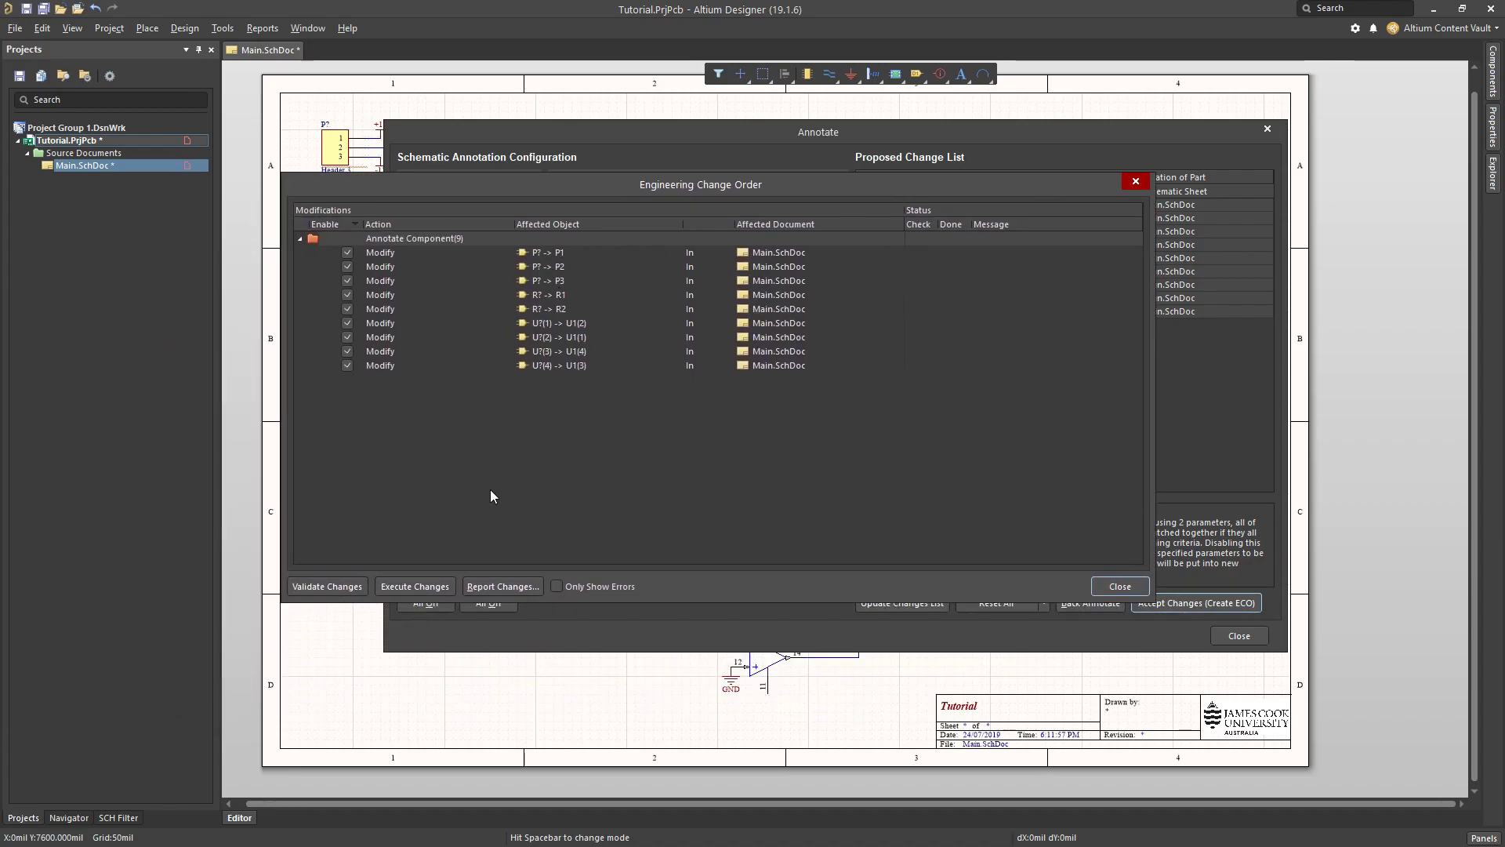
{"action": "left_click", "coordinate": [413, 586]}
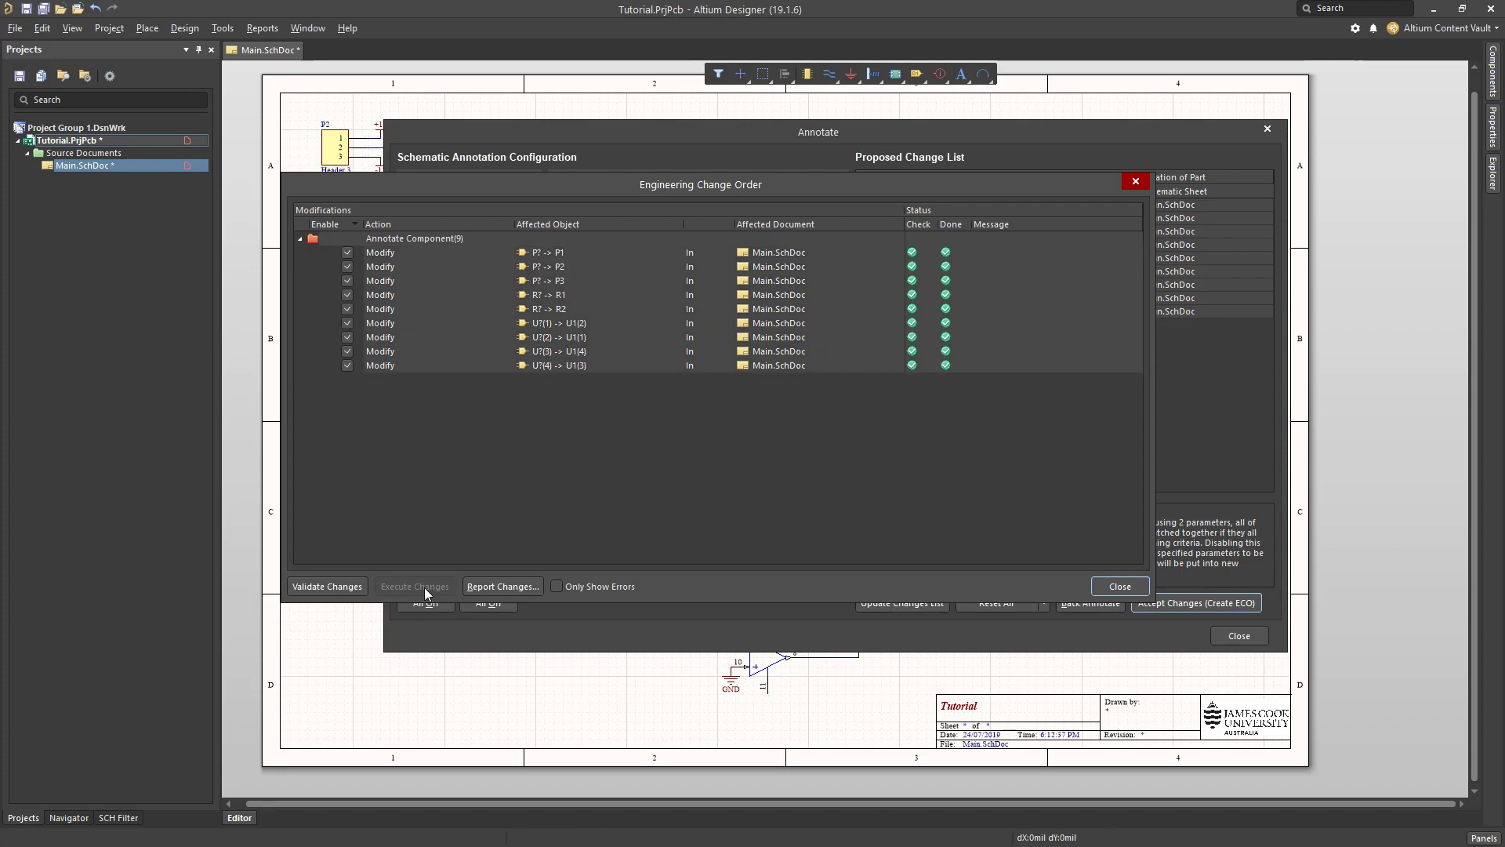
{"action": "left_click", "coordinate": [1119, 585]}
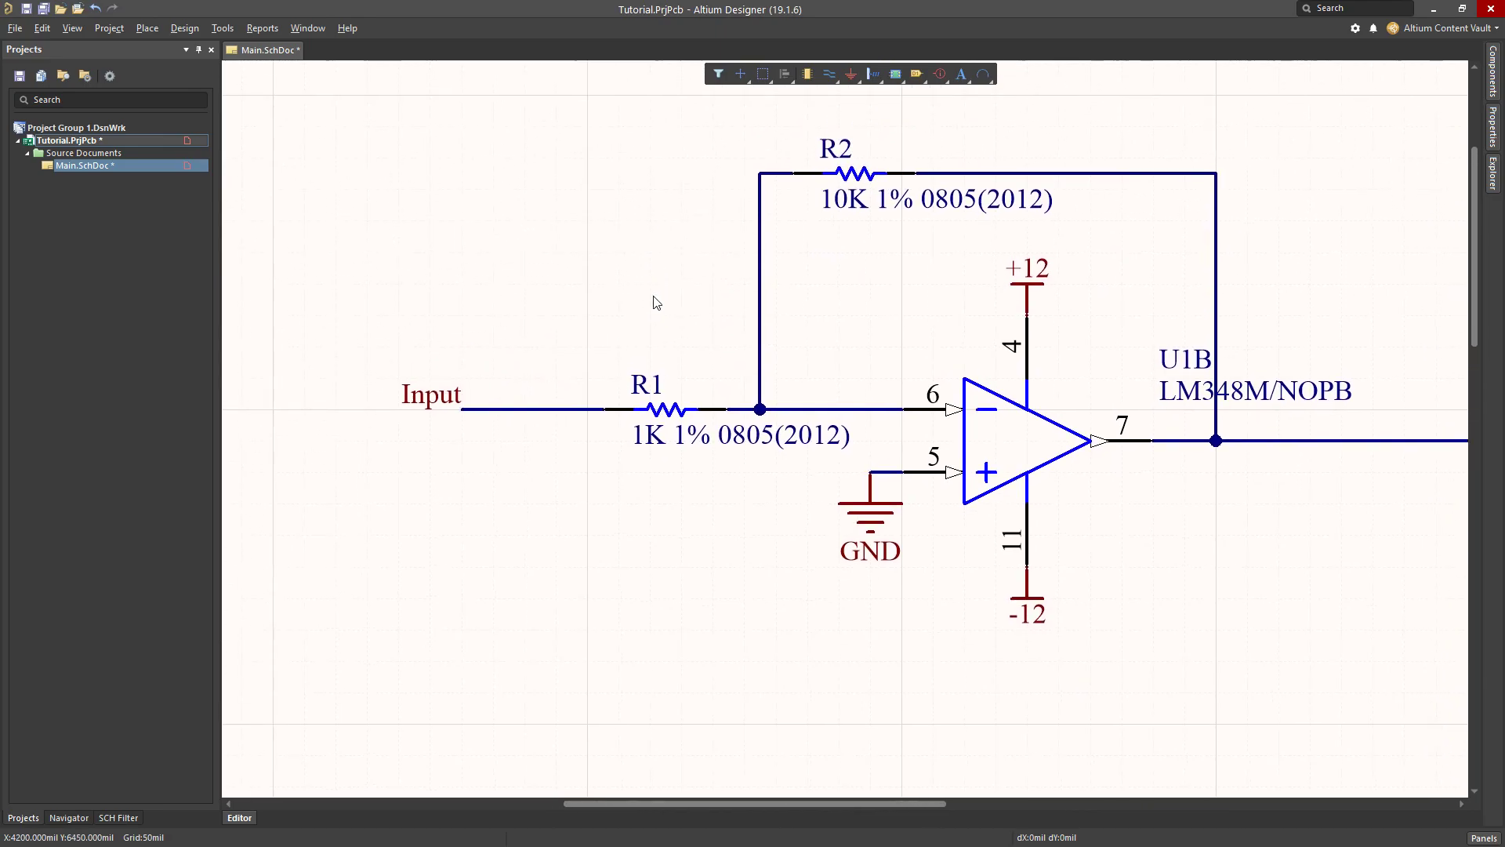
{"action": "left_click", "coordinate": [851, 172]}
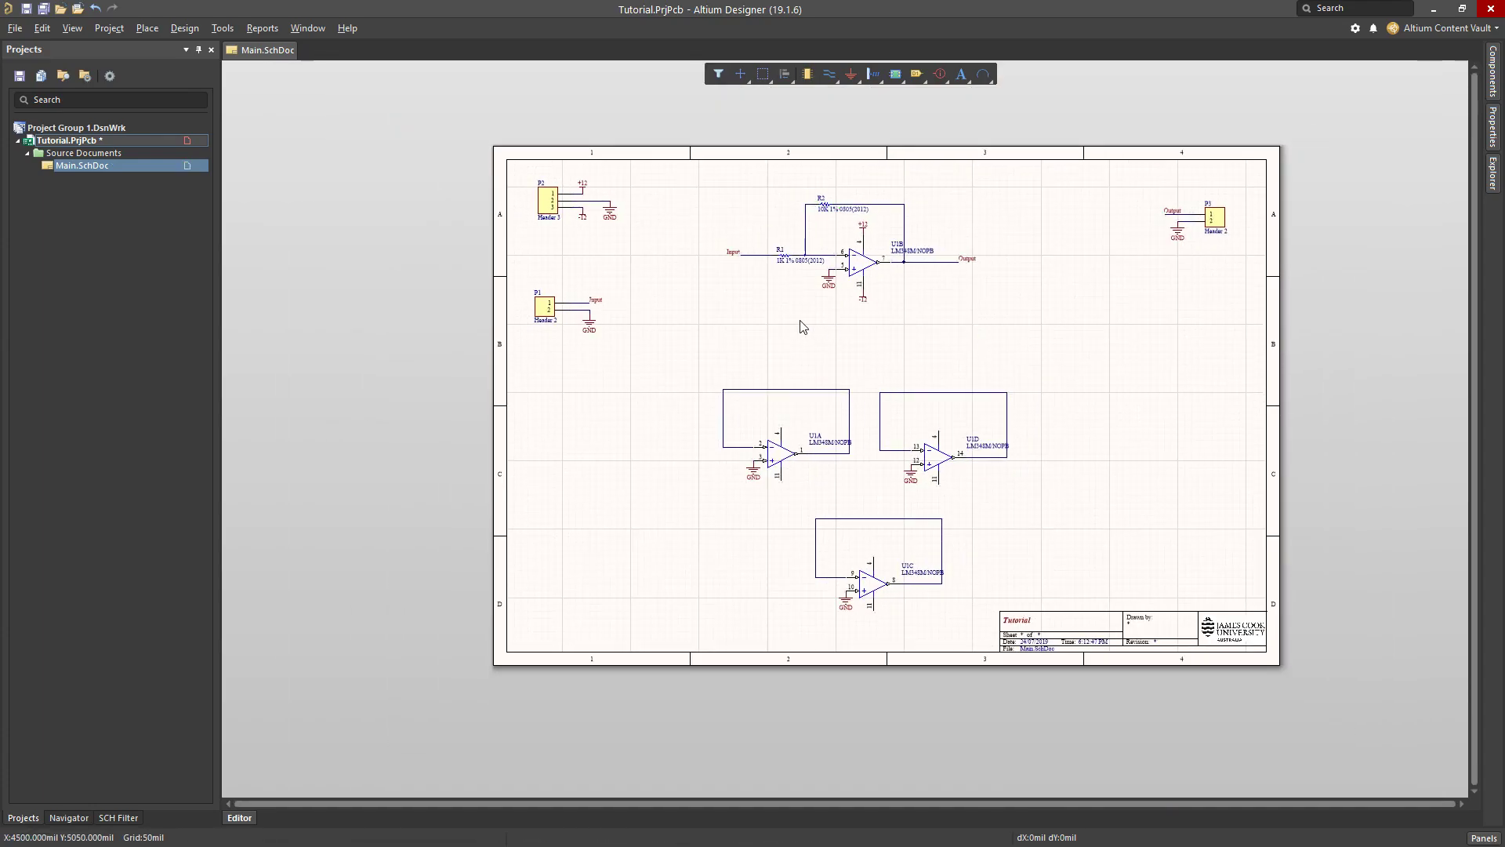
{"action": "mouse_move", "coordinate": [920, 359]}
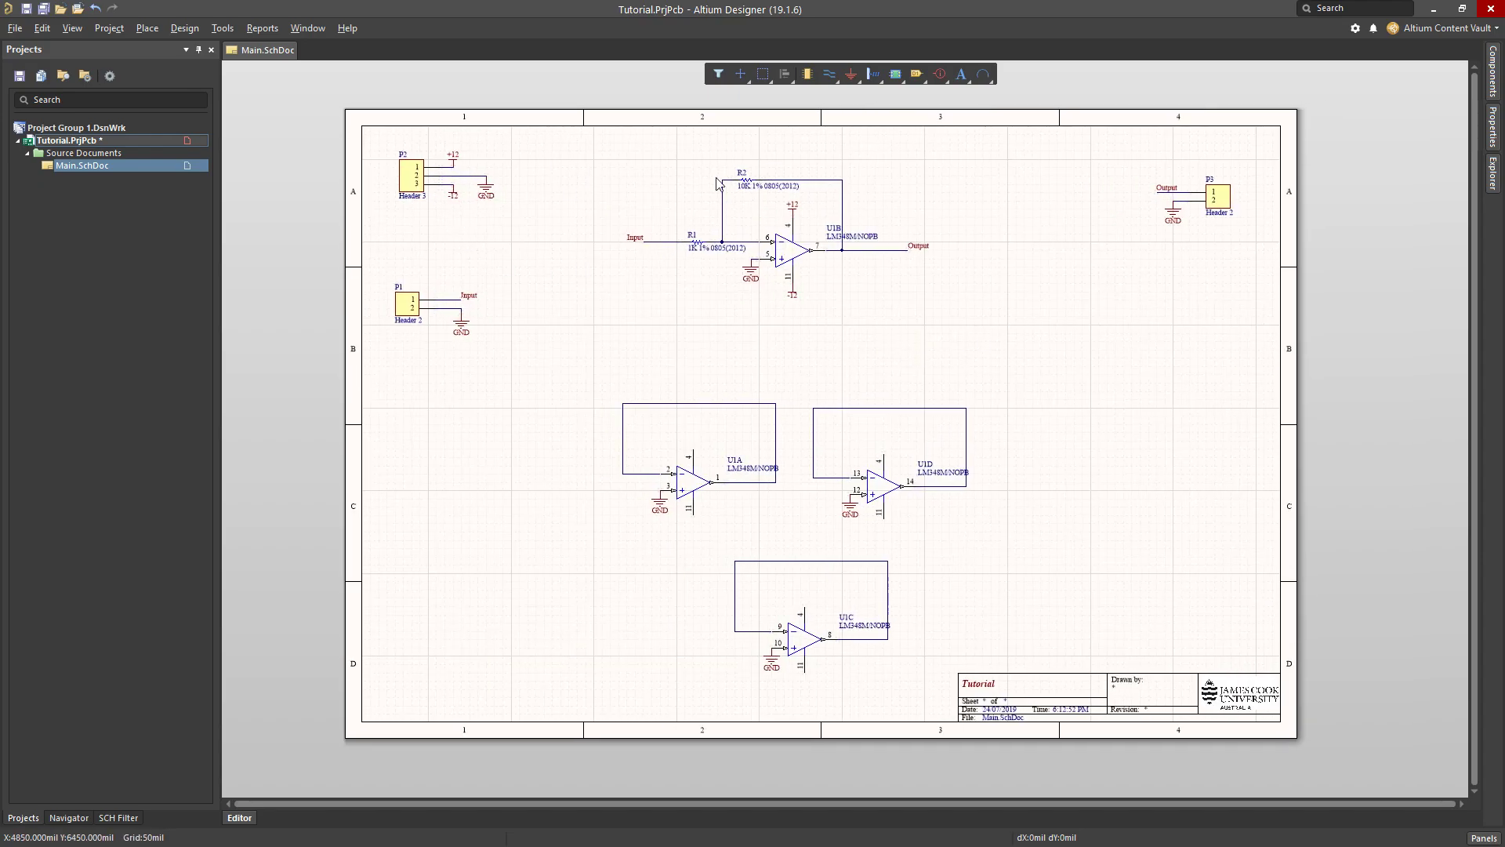
{"action": "mouse_move", "coordinate": [330, 237]}
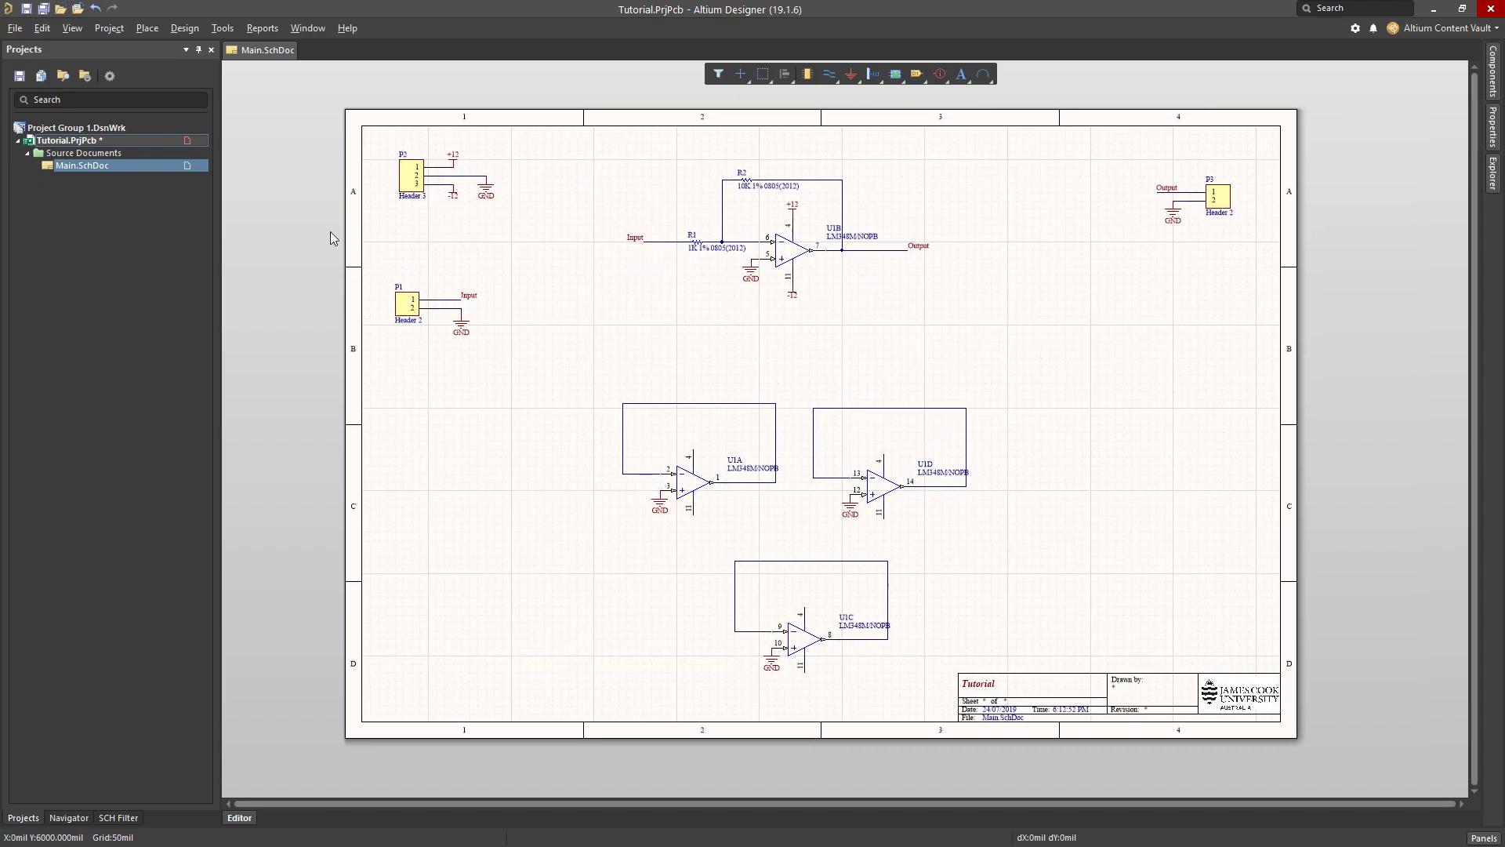
Compile Tutorial.PrjPcb and jump to the duplicate net name error in the Messages list.
{"action": "right_click", "coordinate": [80, 165]}
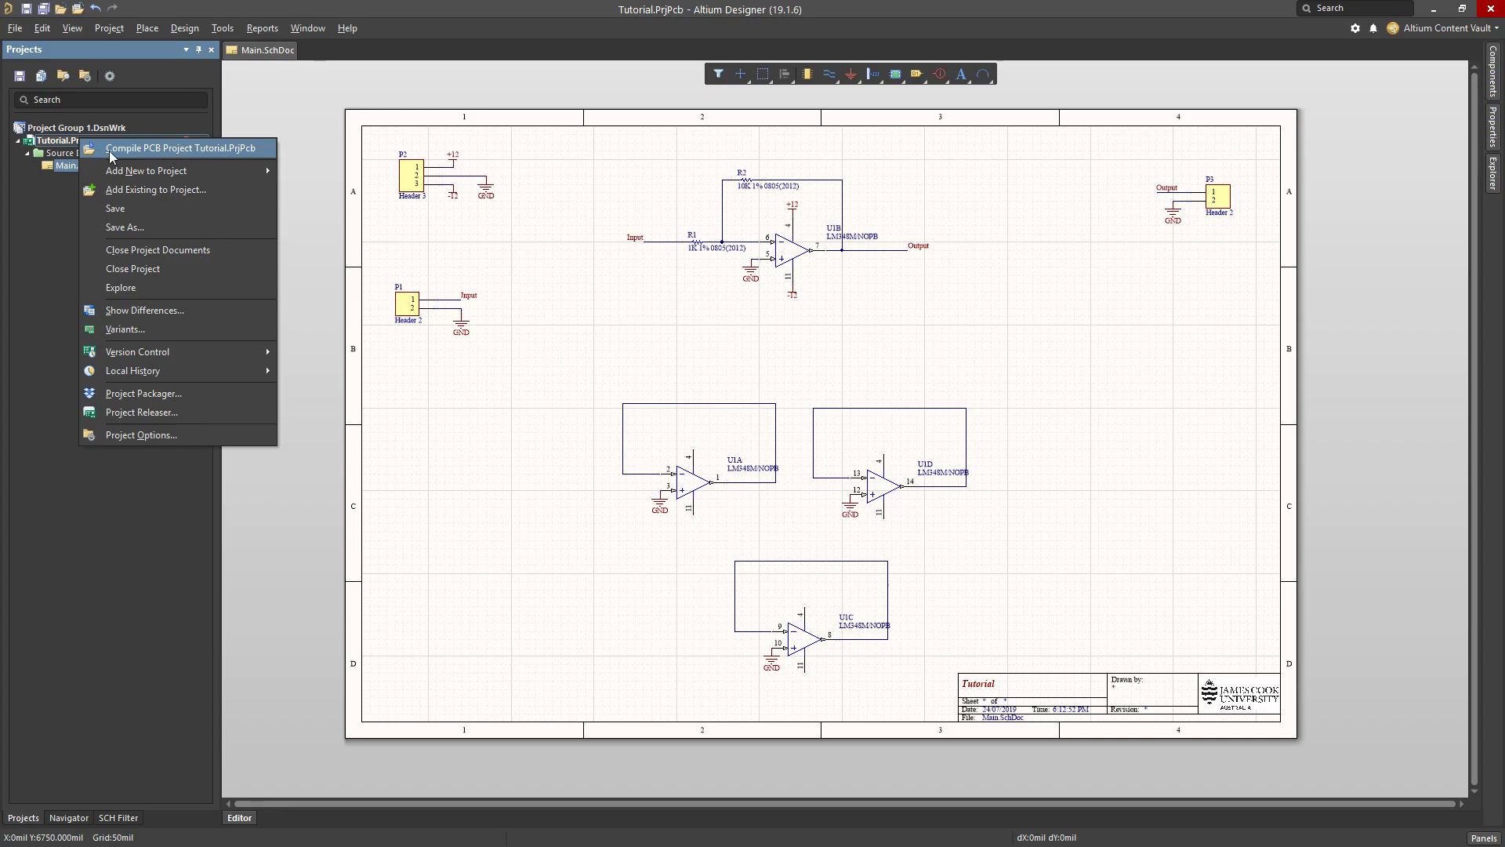
{"action": "left_click", "coordinate": [182, 146]}
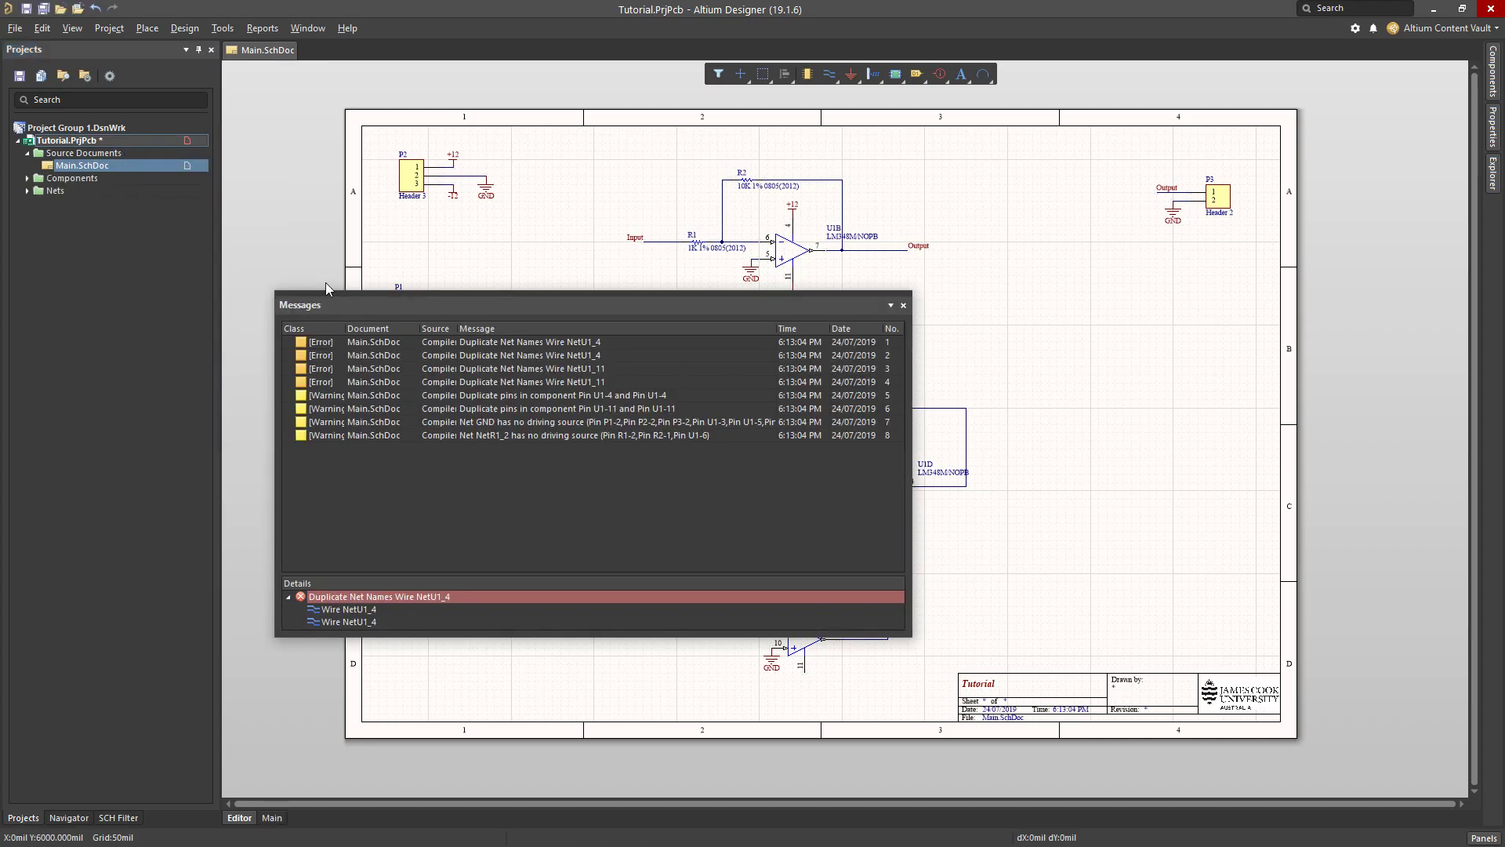
{"action": "mouse_move", "coordinate": [490, 313]}
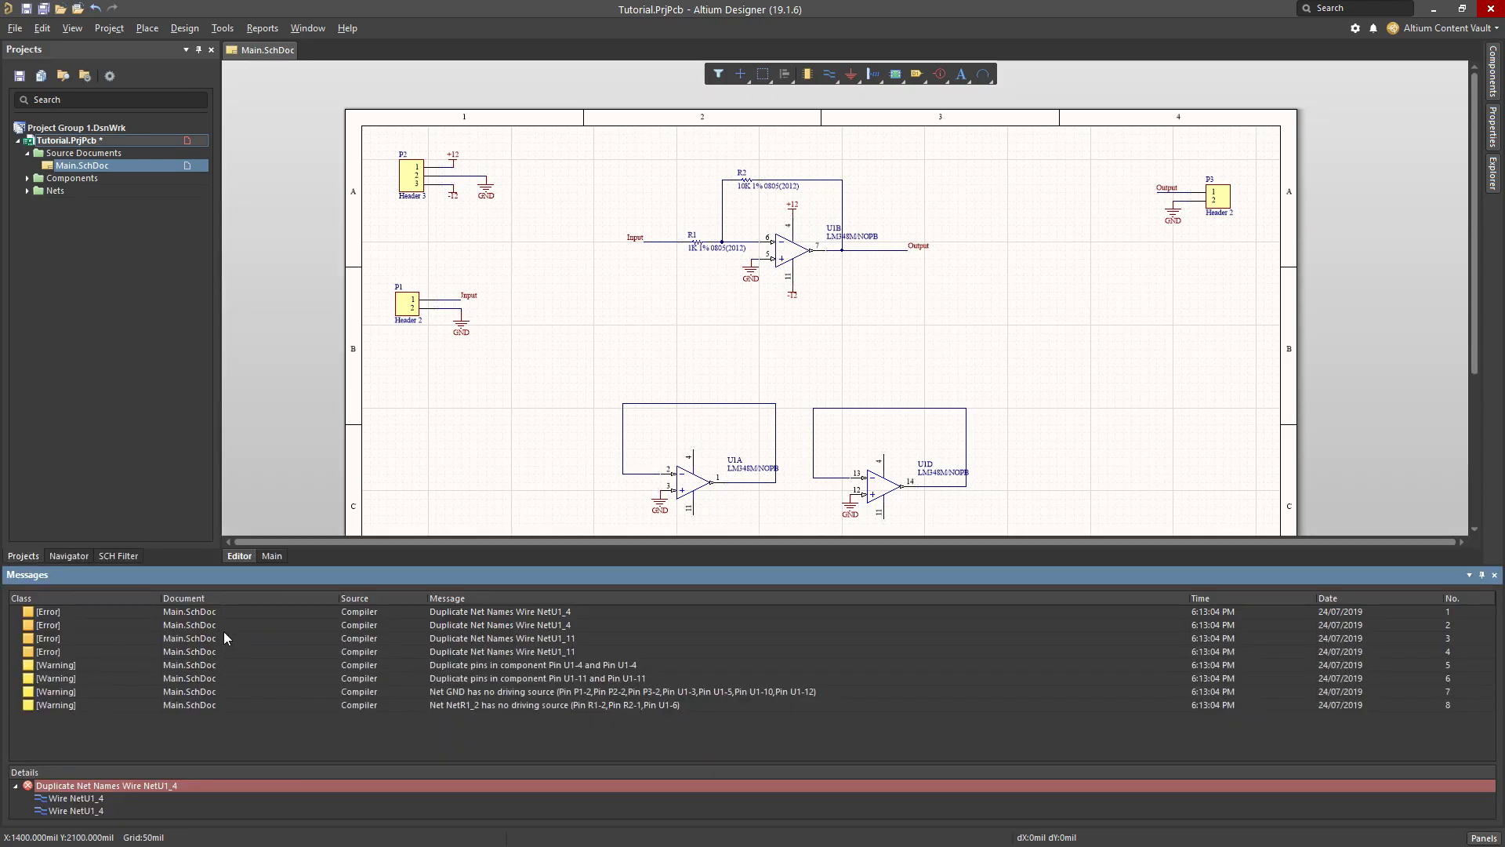
{"action": "left_click", "coordinate": [499, 611]}
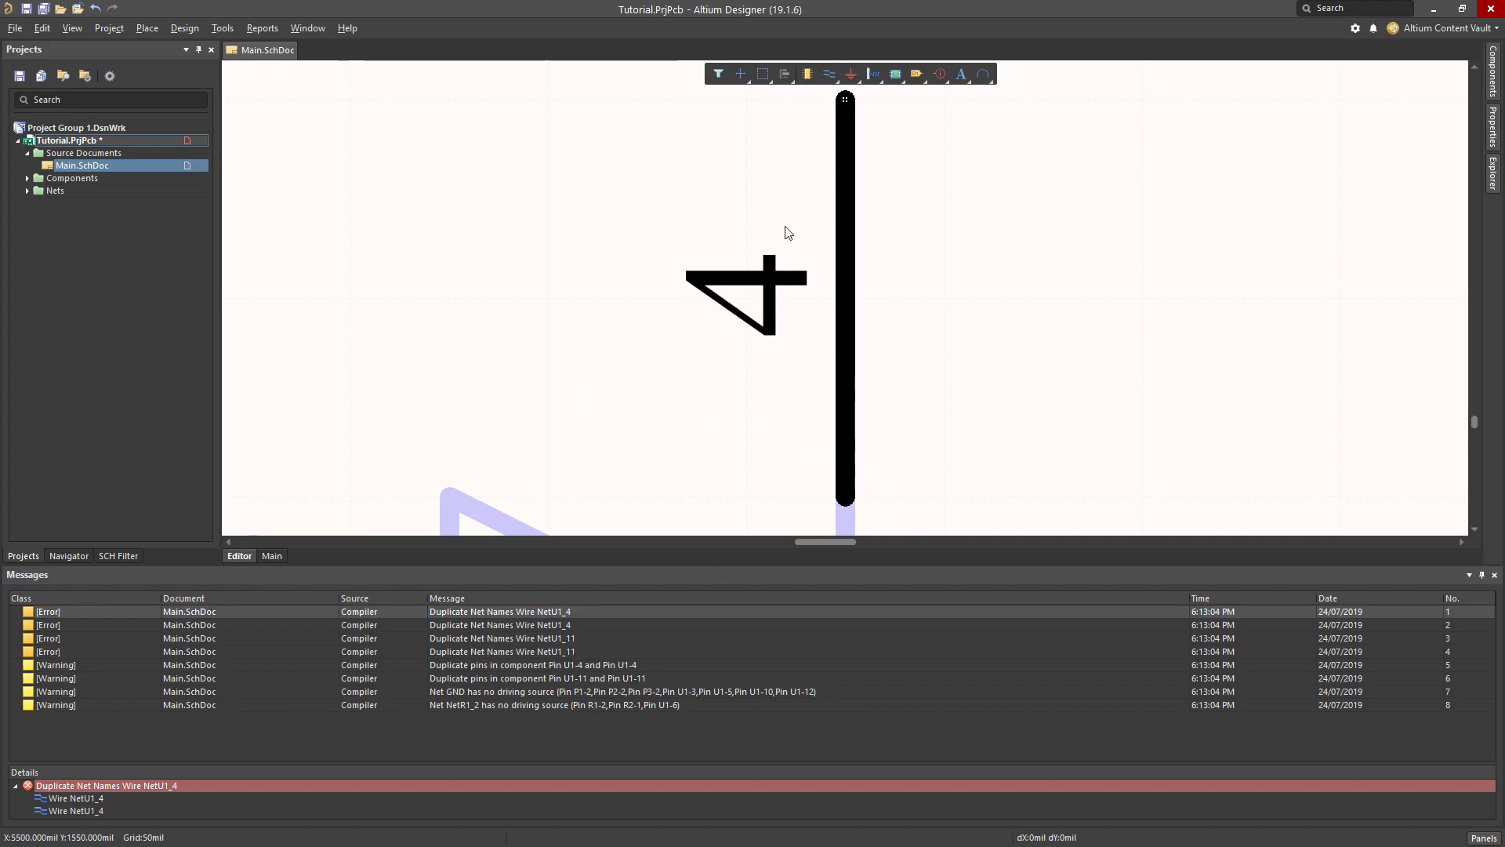
{"action": "scroll", "scroll_direction": "down", "scroll_amount": 3}
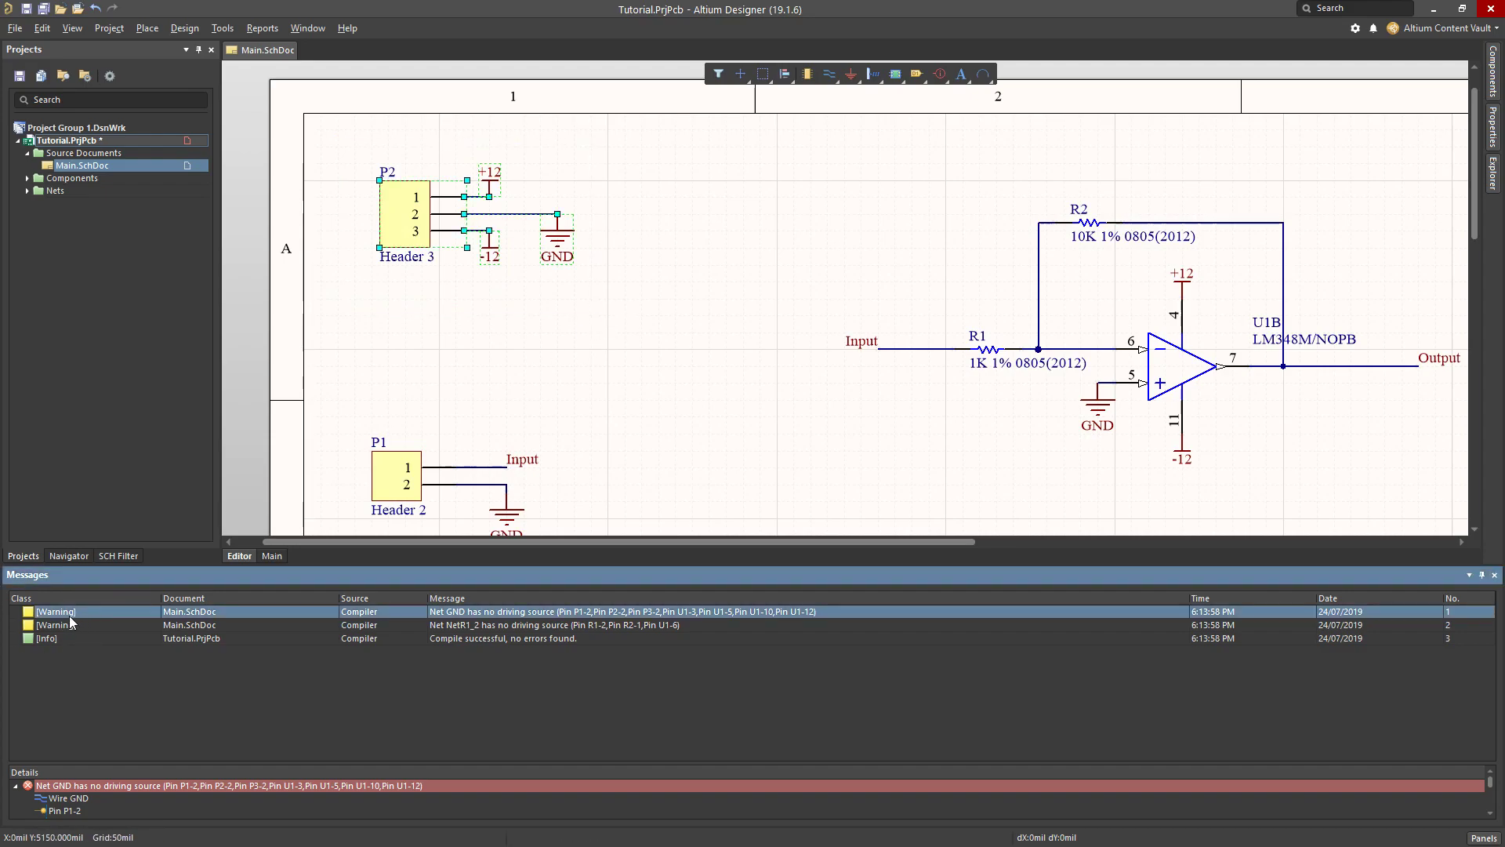
{"action": "mouse_move", "coordinate": [540, 620]}
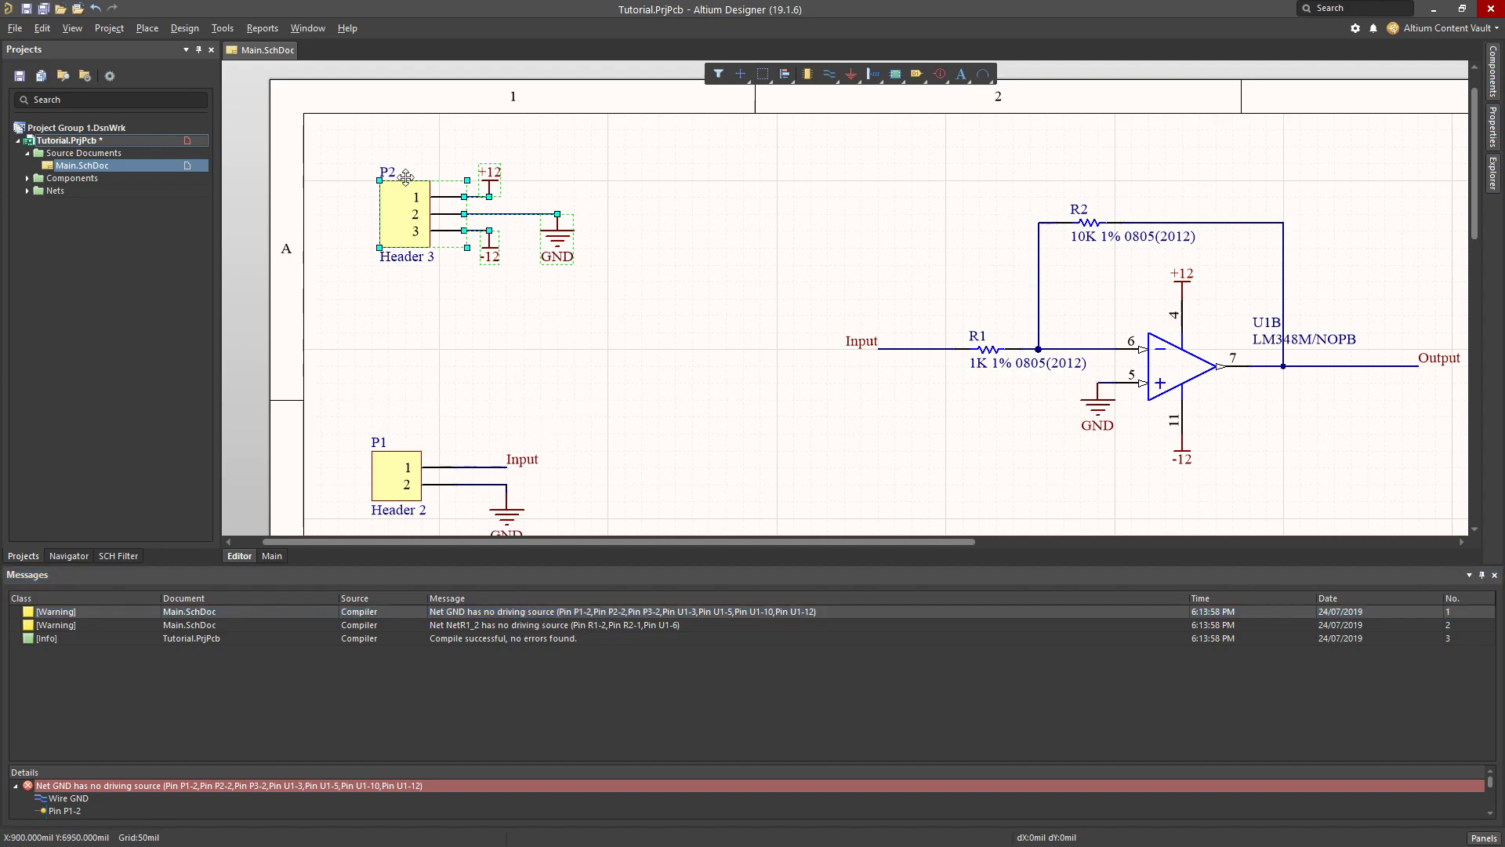
{"action": "mouse_move", "coordinate": [658, 448]}
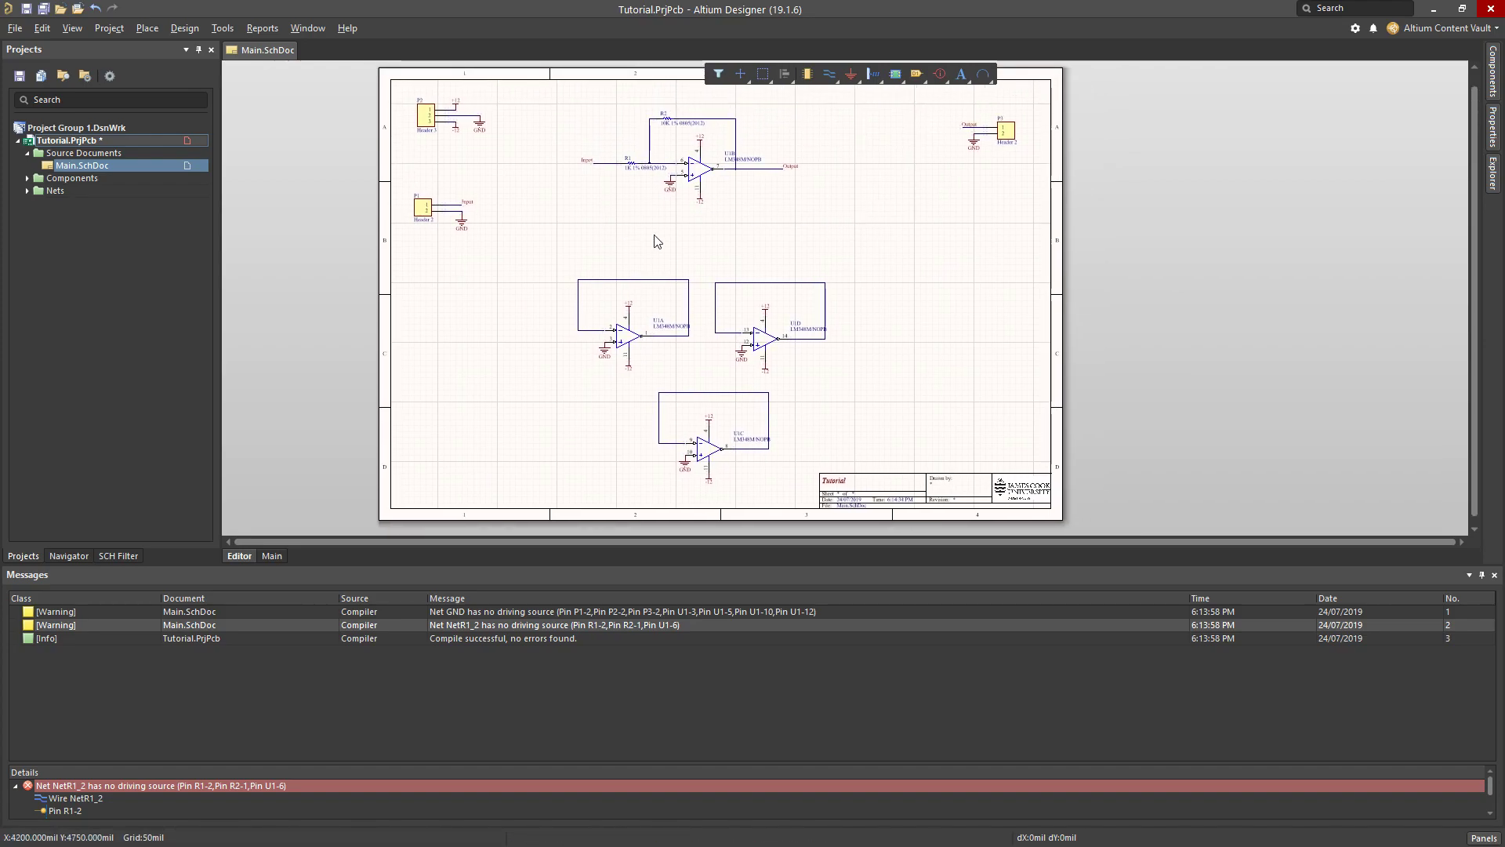
{"action": "mouse_move", "coordinate": [785, 237]}
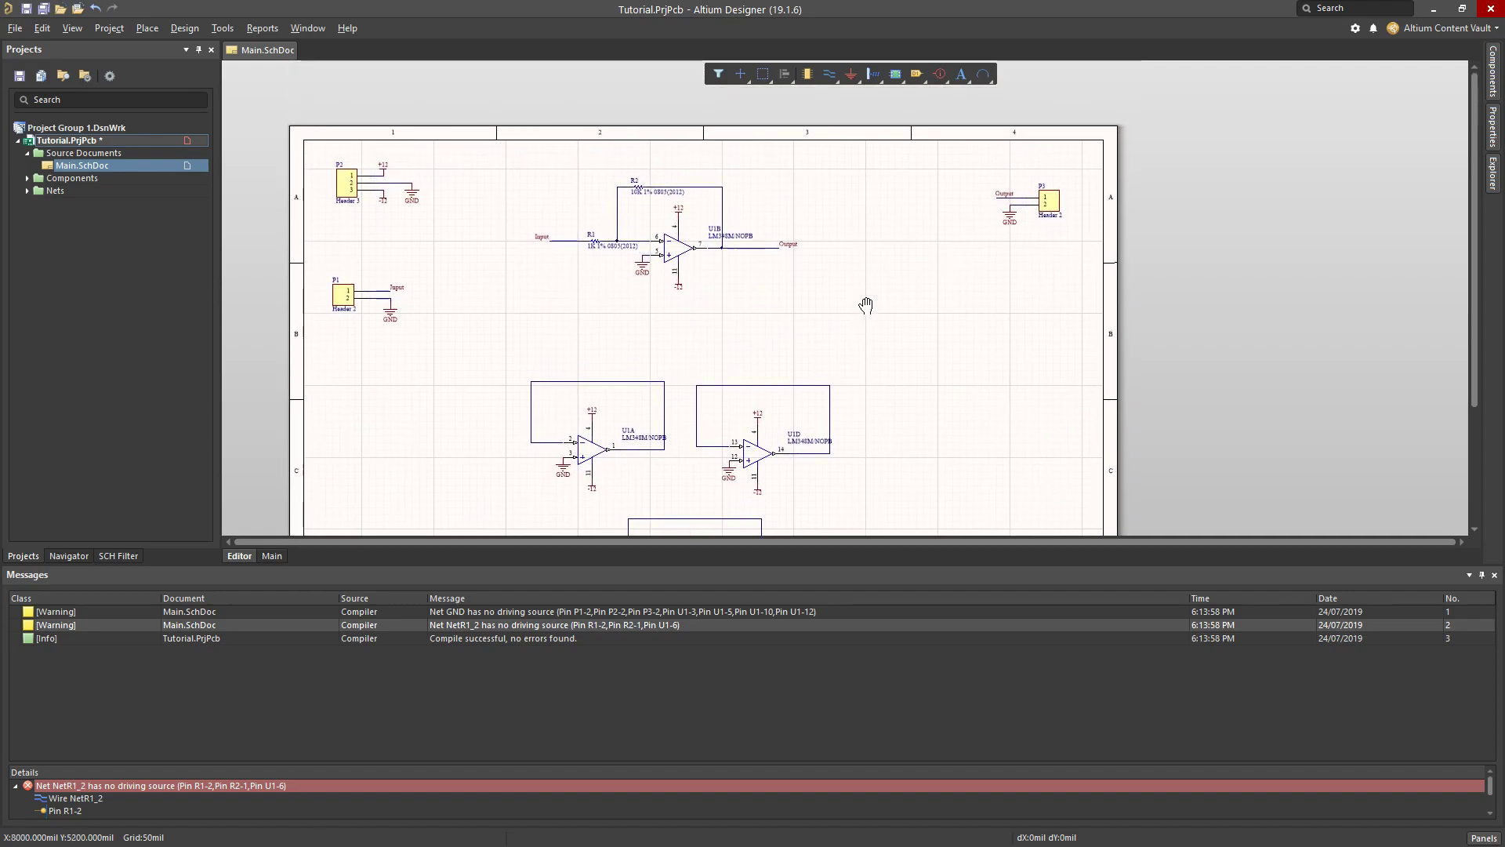
{"action": "mouse_move", "coordinate": [343, 159]}
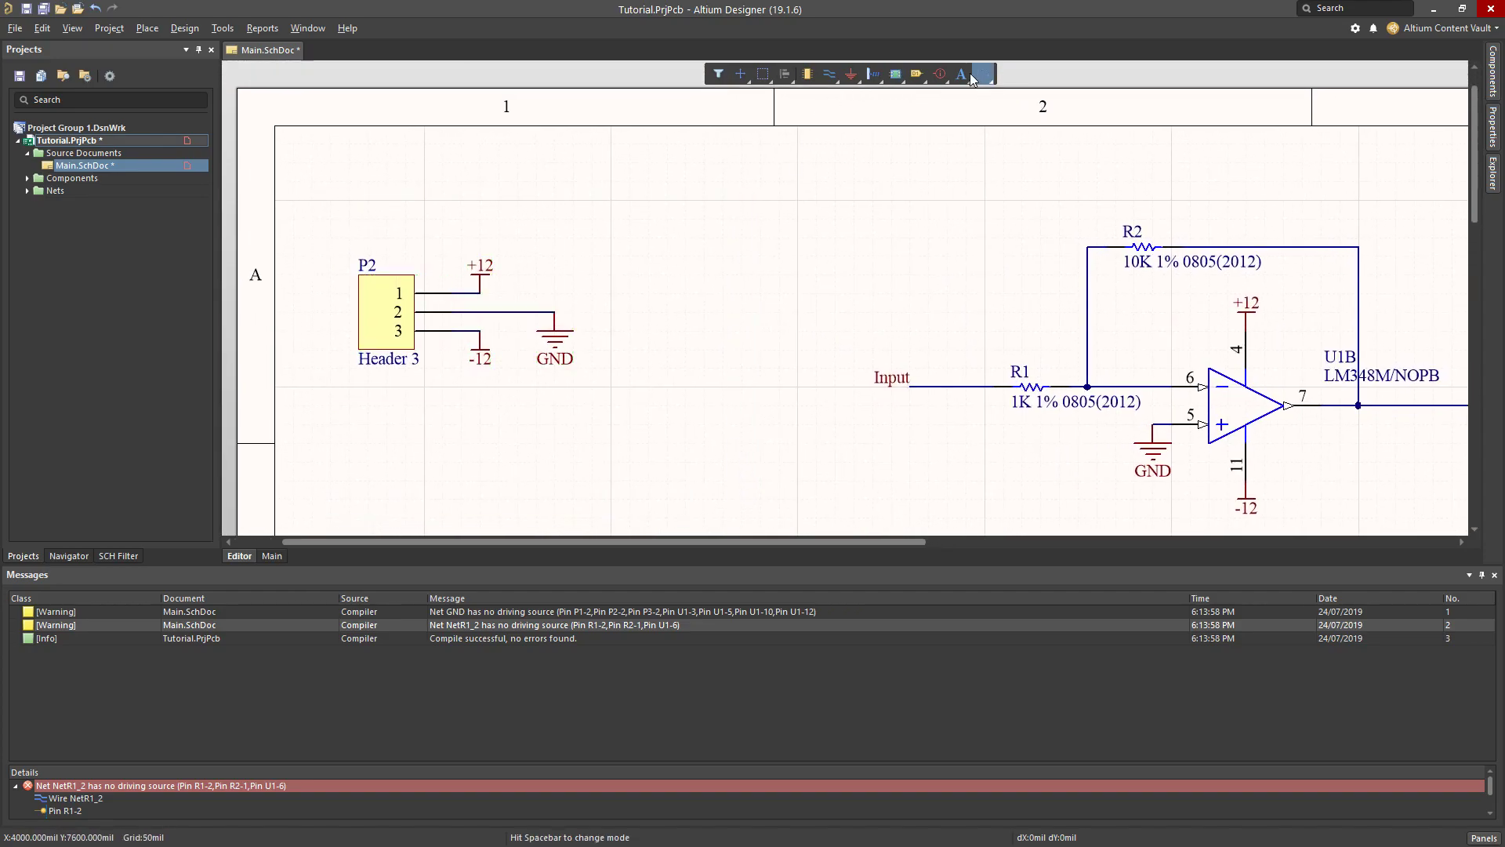
{"action": "mouse_move", "coordinate": [960, 74]}
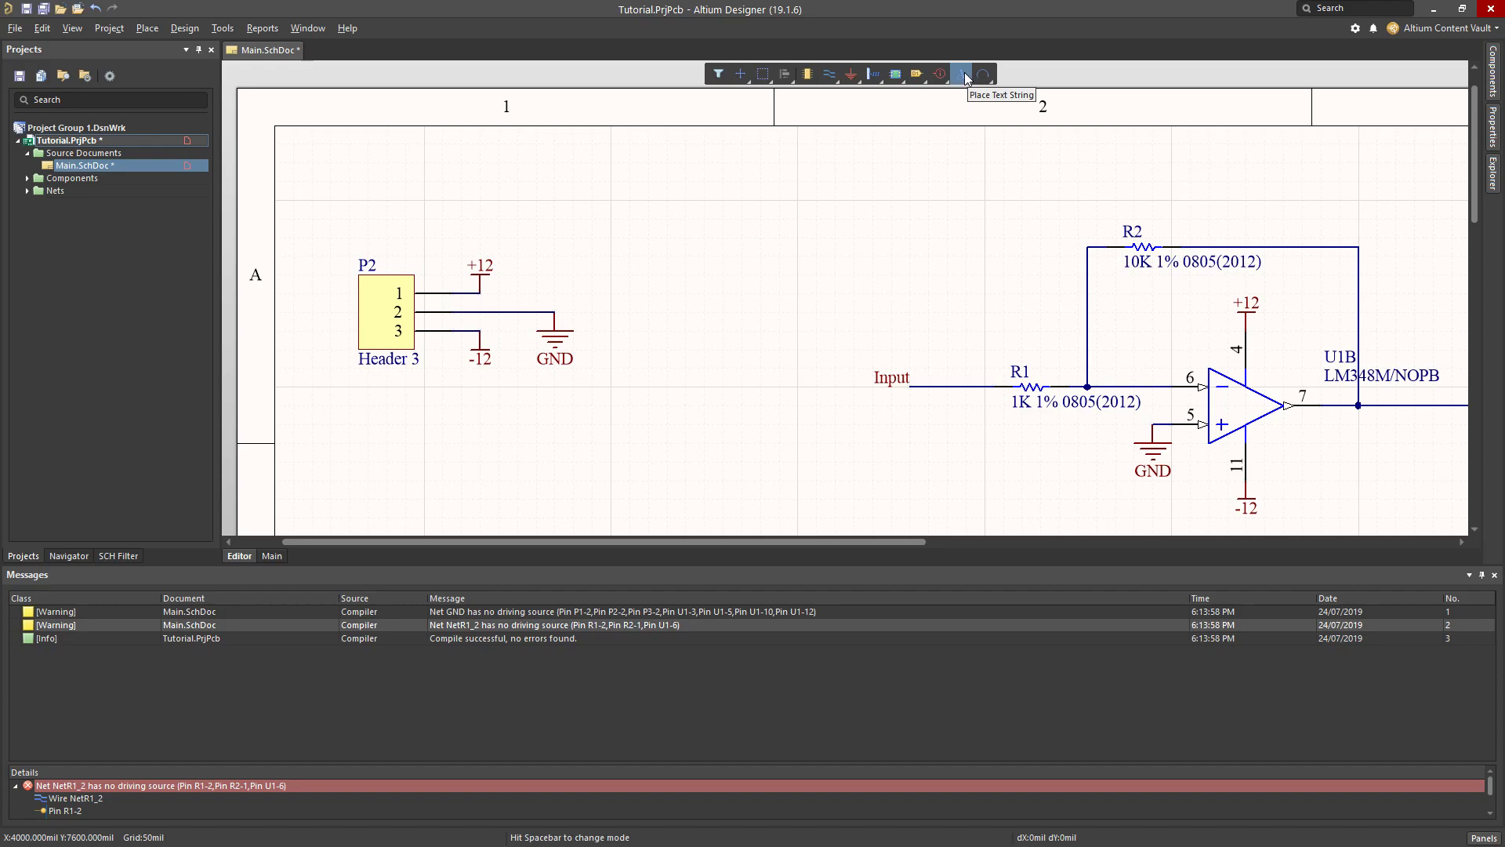
Place a 'Power supply' text label at font size 14 above that section.
{"action": "left_click", "coordinate": [961, 74]}
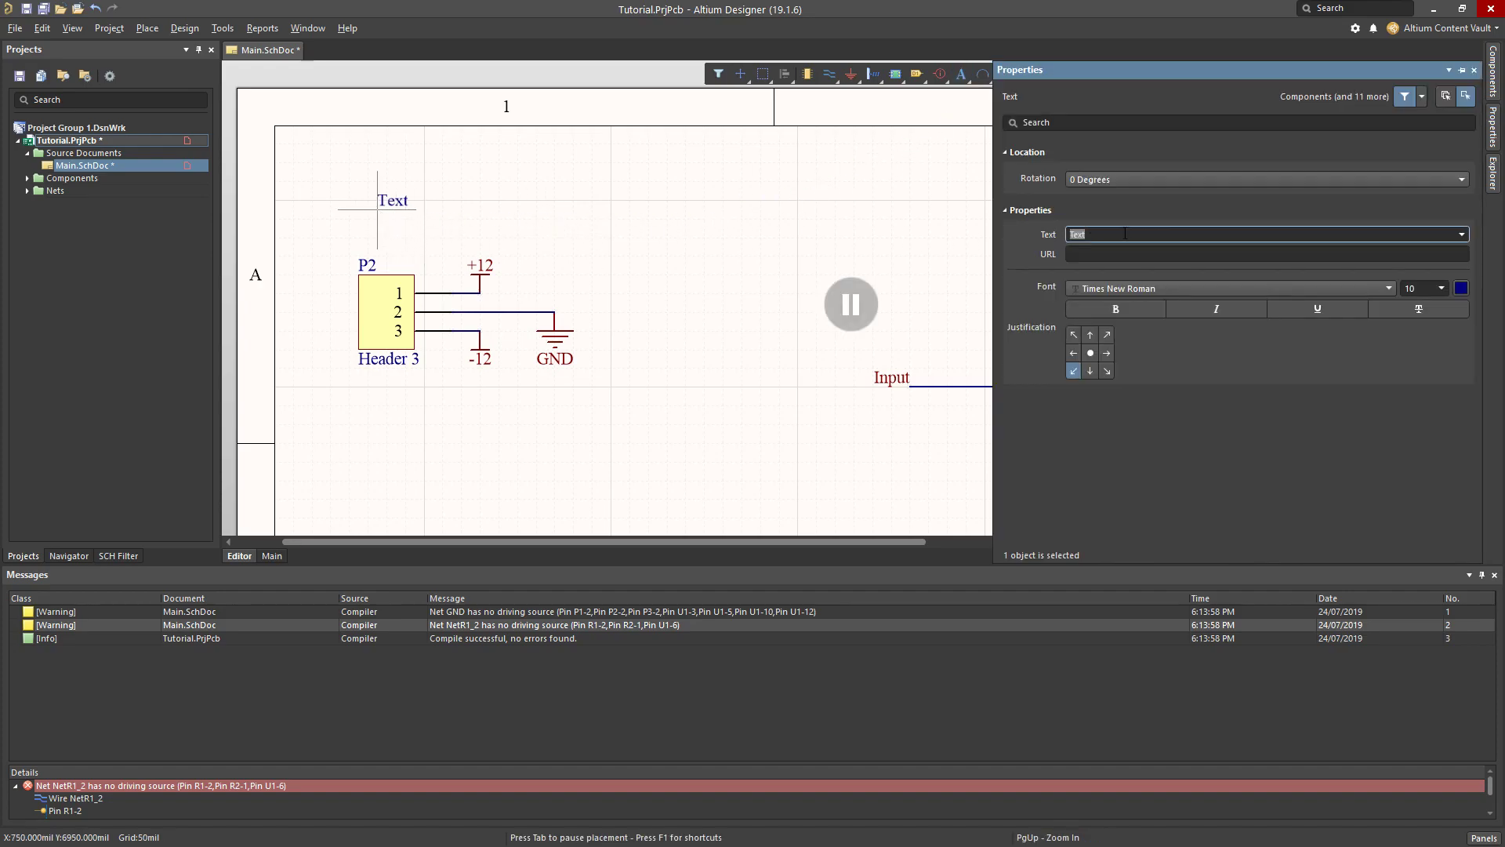
{"action": "type", "text": "Power supply"}
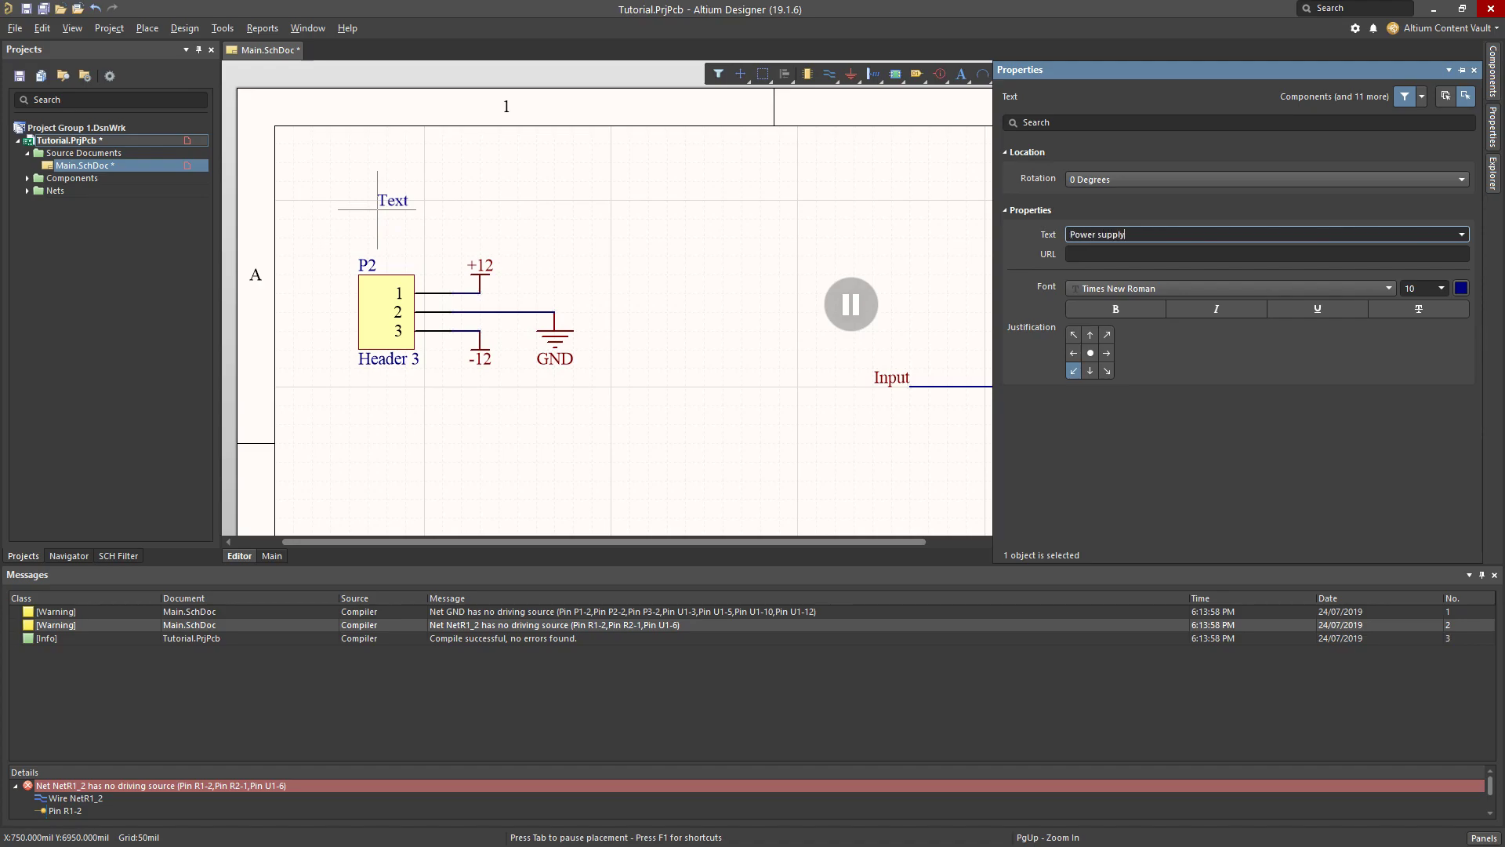
{"action": "left_click", "coordinate": [1419, 288]}
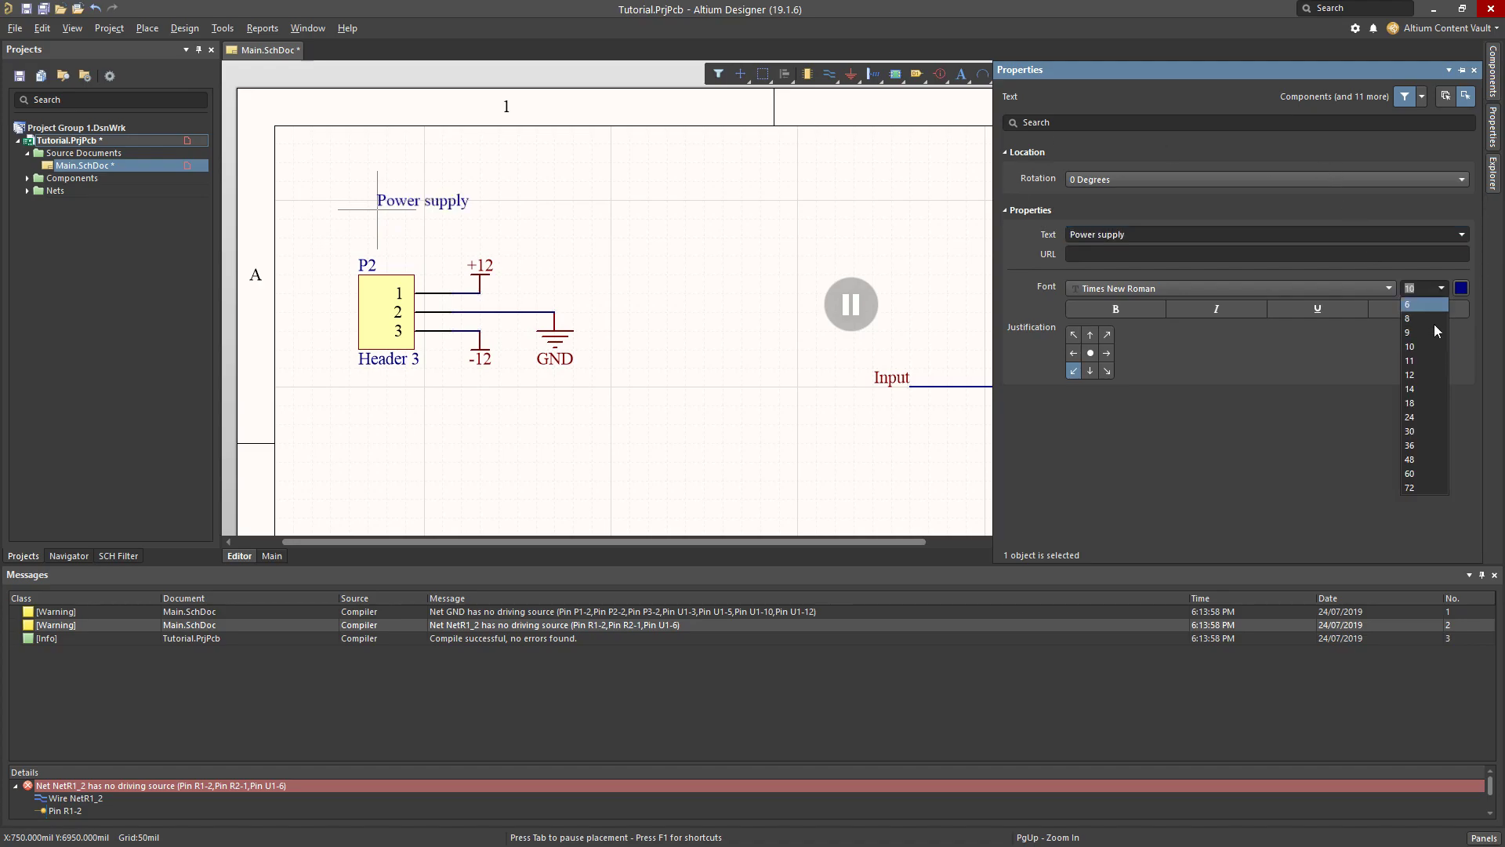
{"action": "left_click", "coordinate": [1410, 331]}
{"action": "type", "text": "Amplifier"}
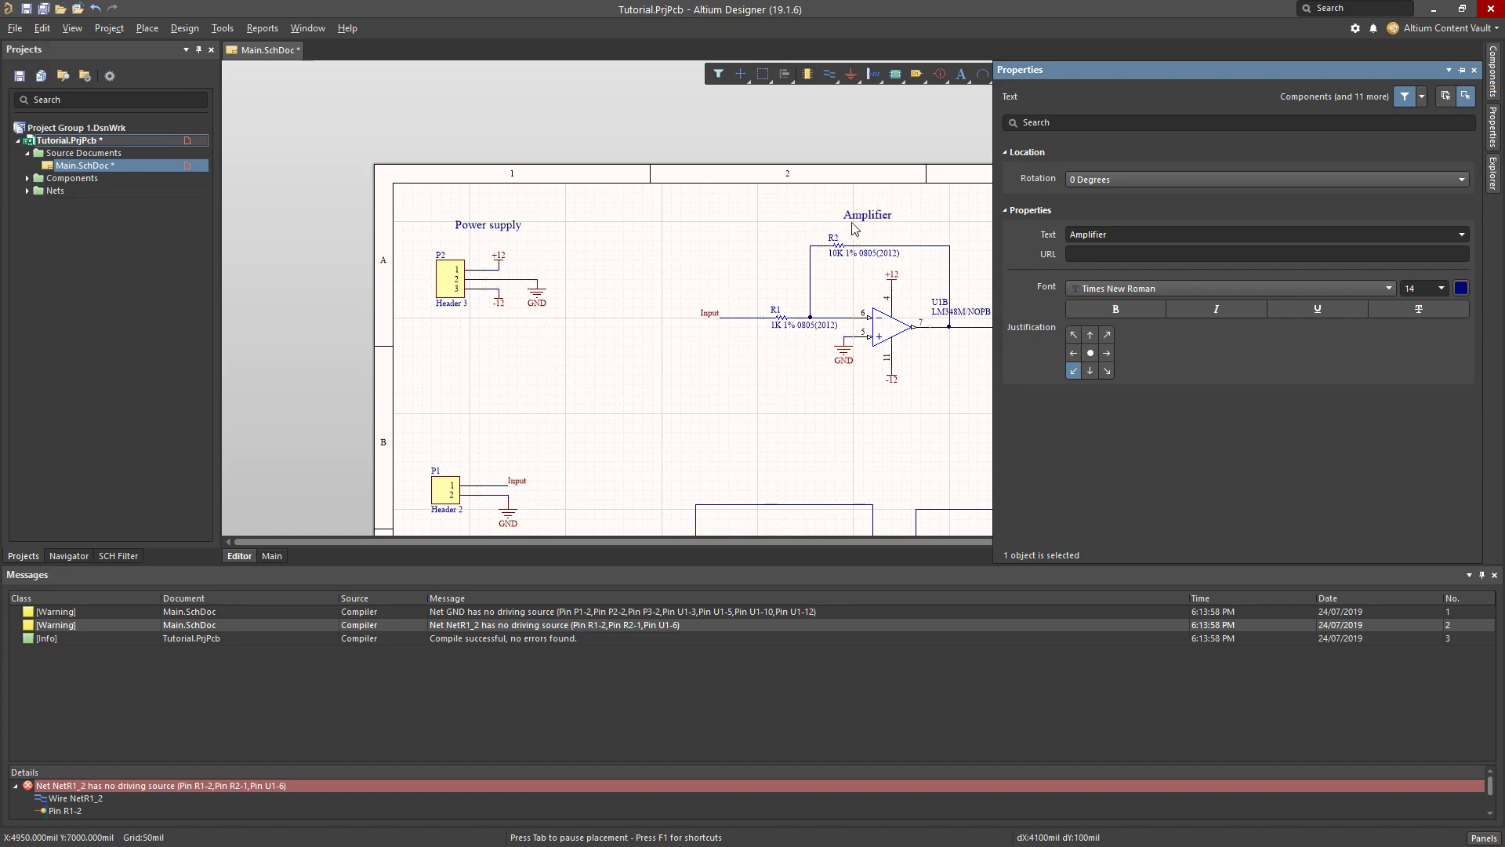
Add the Amplifier, Input and 'Unused op' amps labels above their sections.
{"action": "left_click", "coordinate": [1476, 69]}
{"action": "type", "text": "Output"}
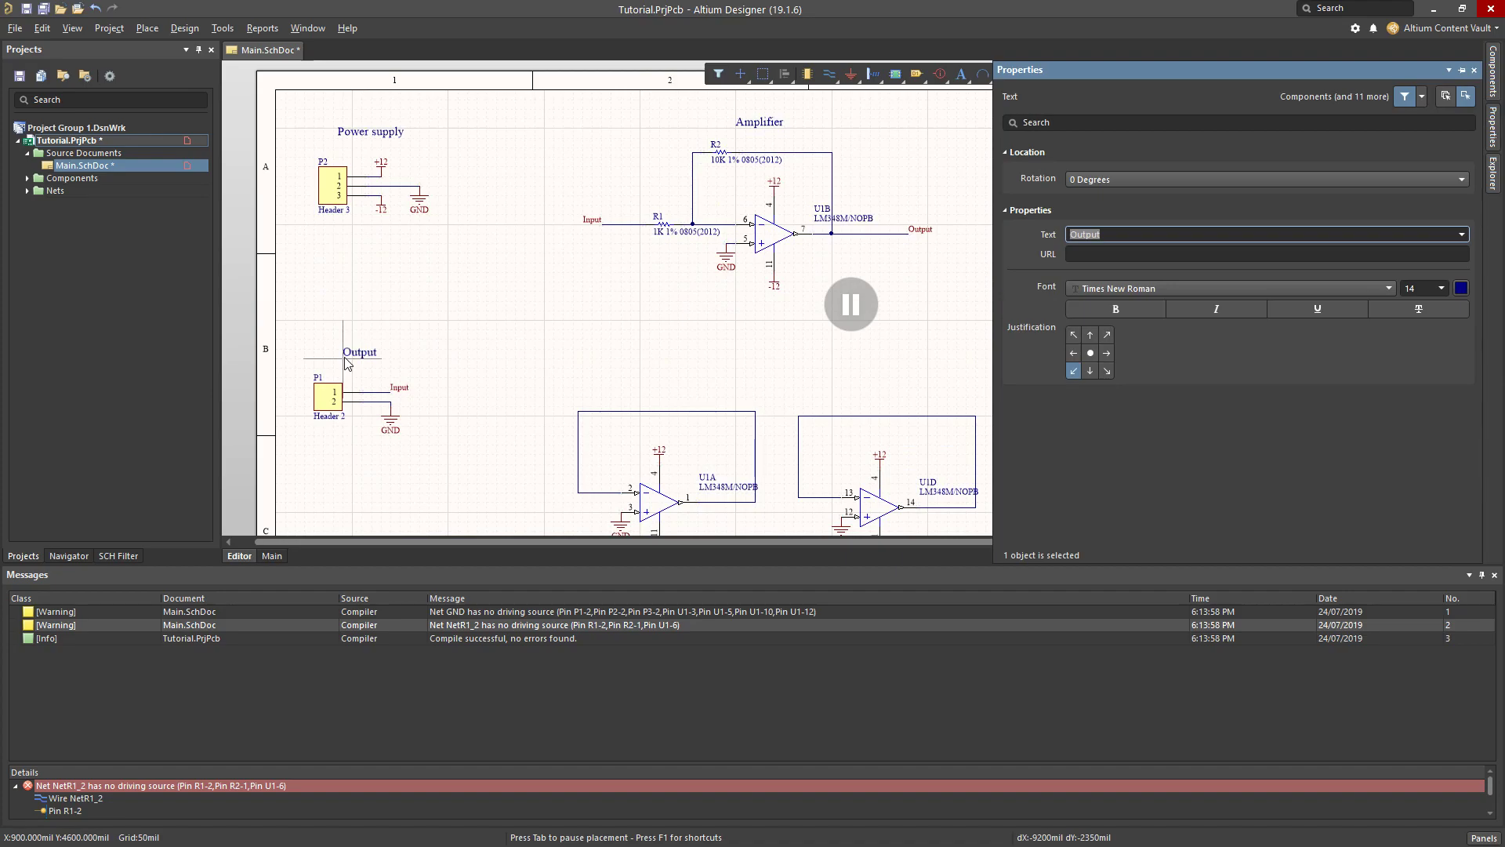
{"action": "type", "text": "Input"}
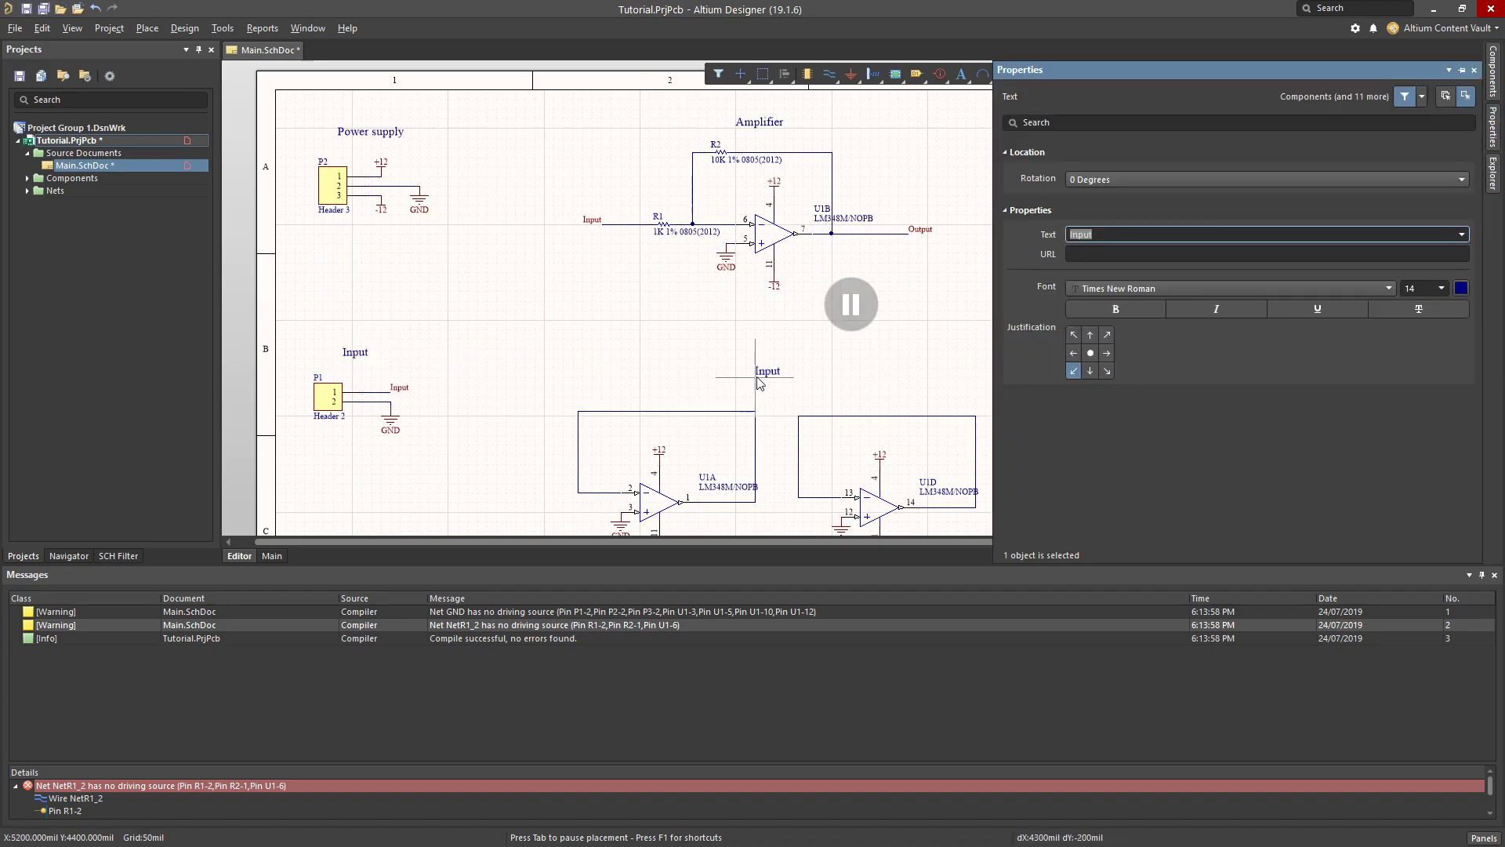
{"action": "type", "text": "Unused op amps"}
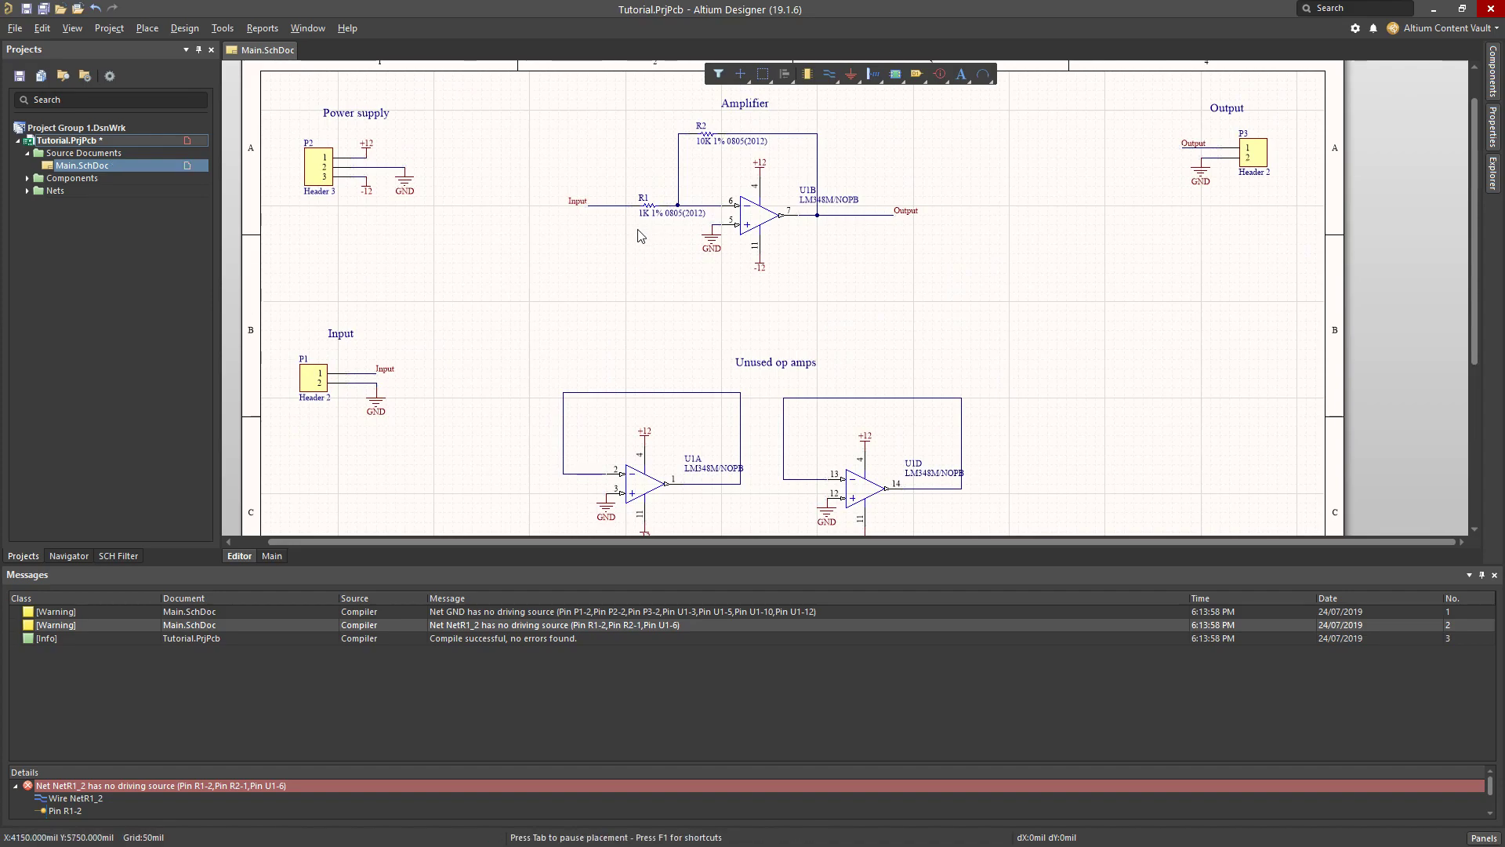
{"action": "mouse_move", "coordinate": [693, 223]}
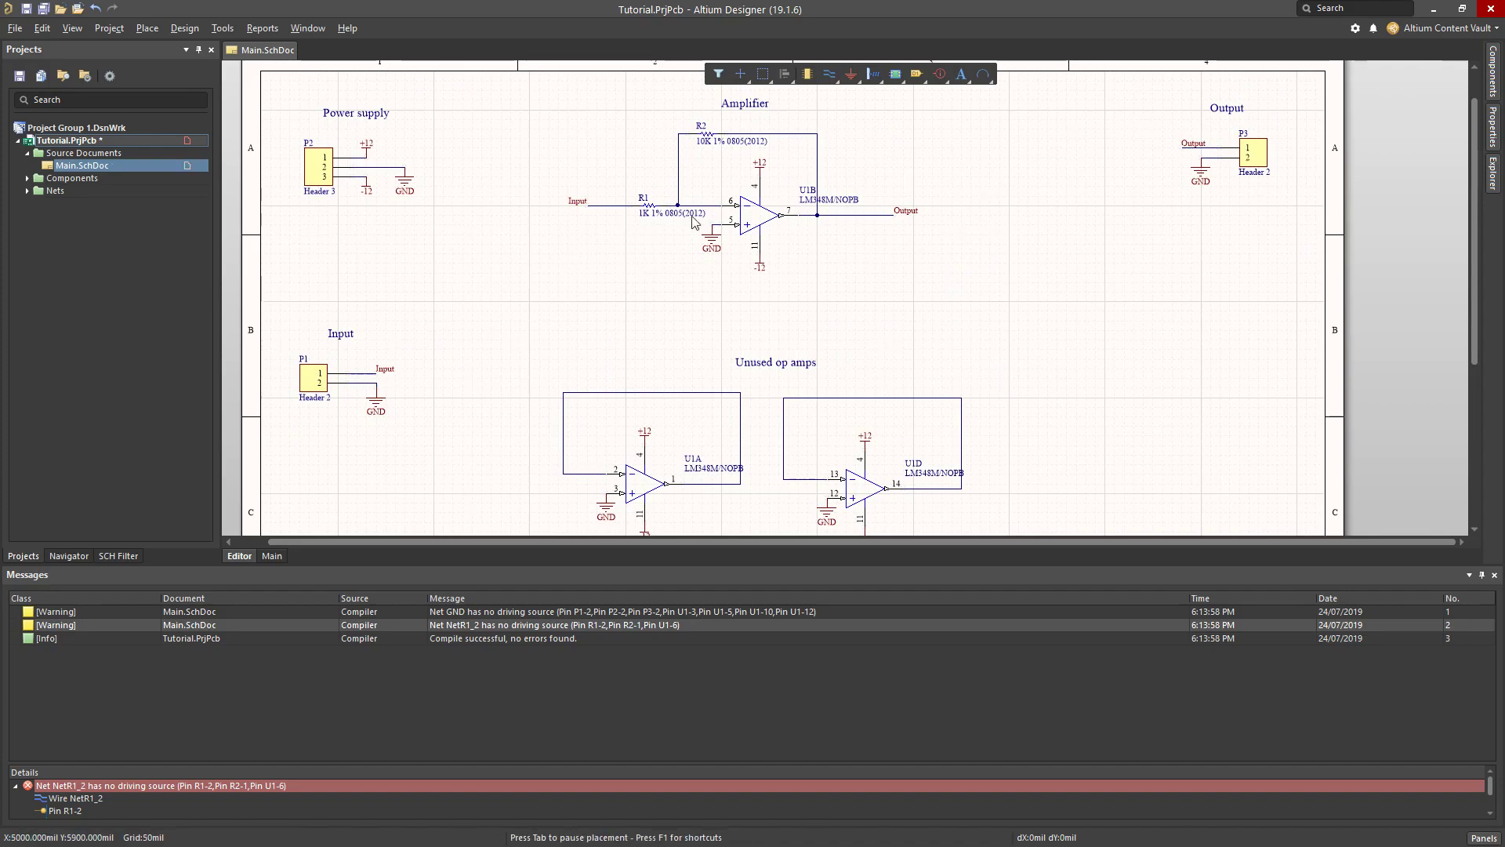
{"action": "mouse_move", "coordinate": [693, 223]}
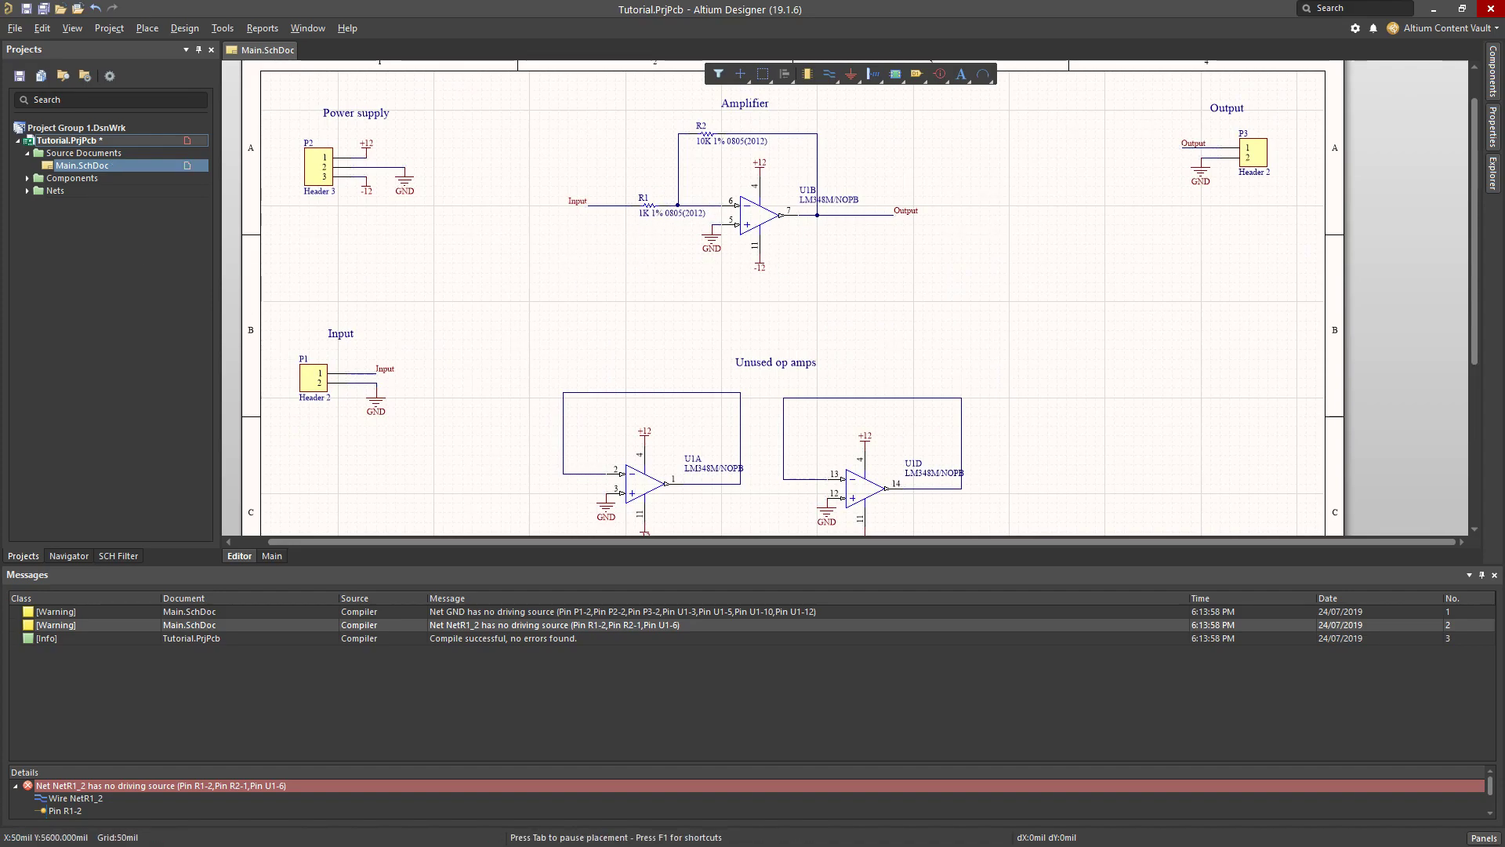